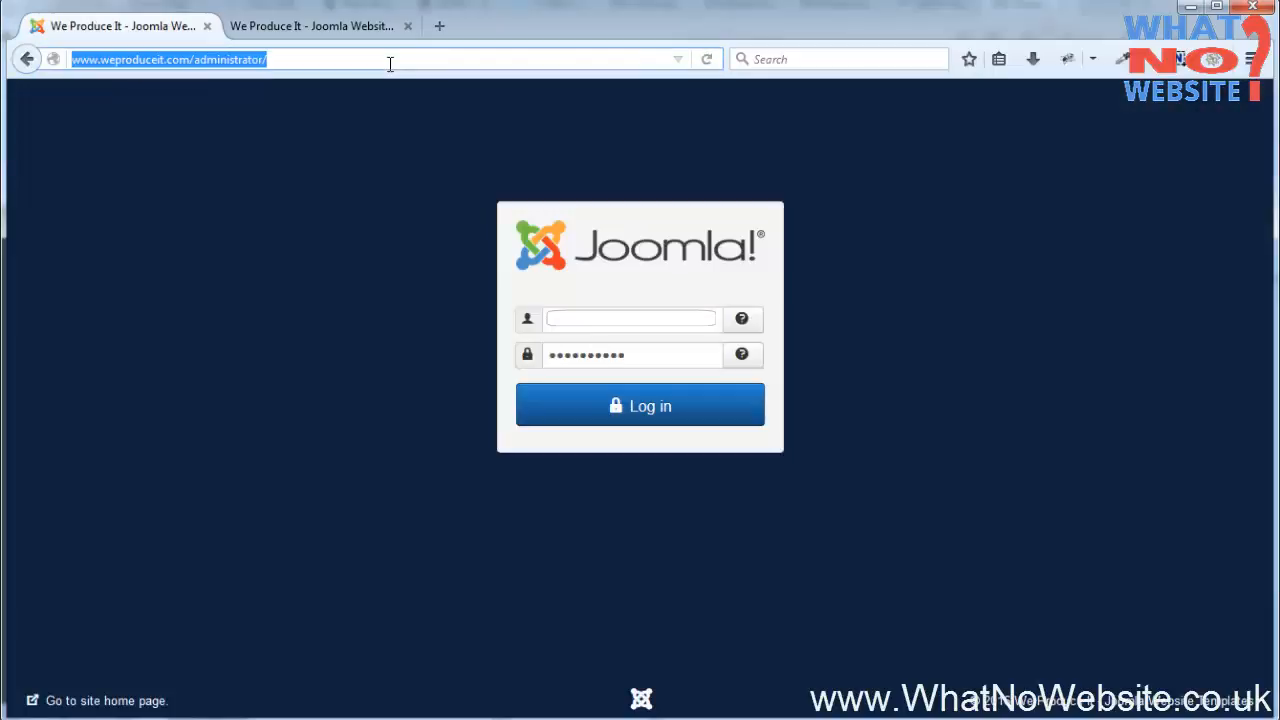
click(230, 60)
text(?)
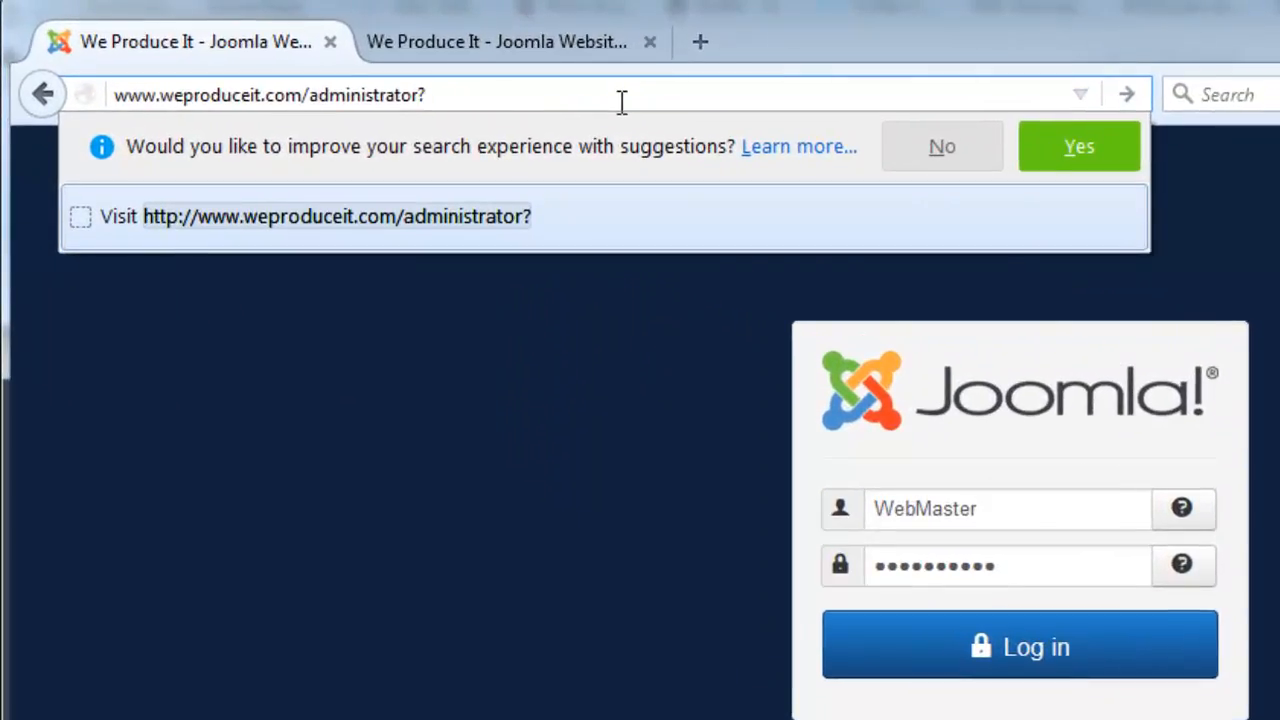
text(OpenSesame)
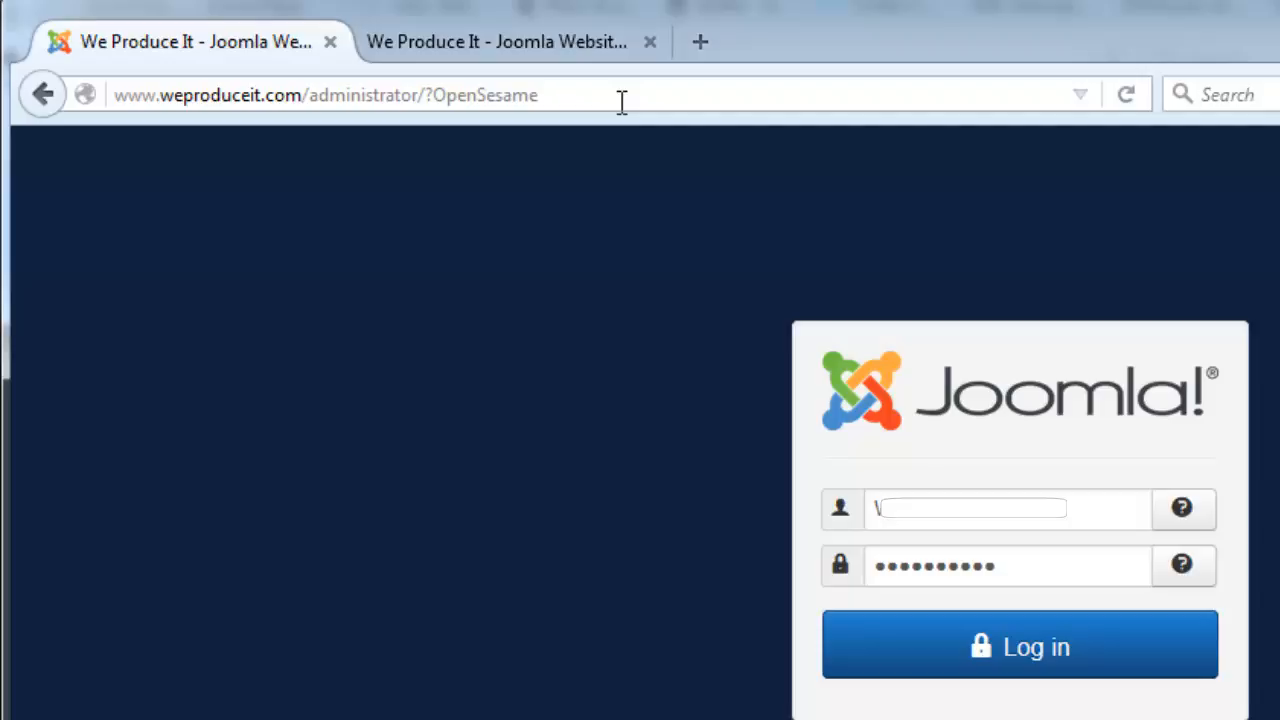
mouse_move(1036, 36)
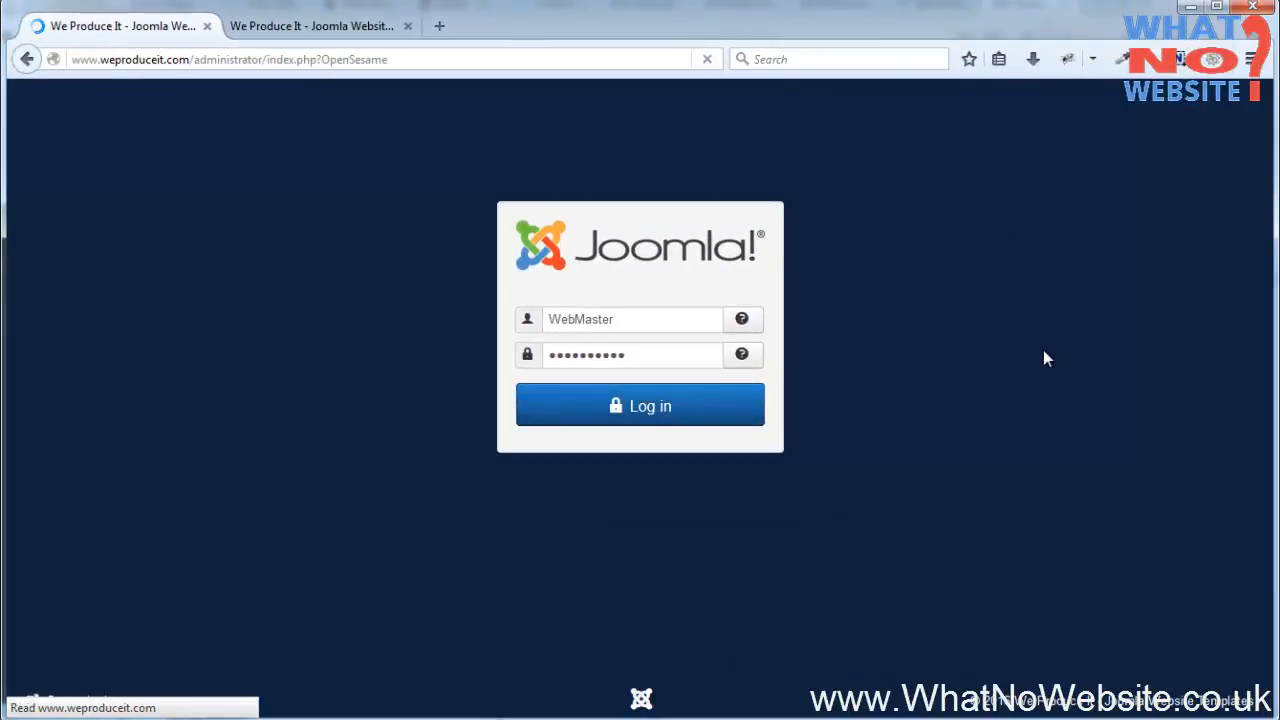
- Log in to reach the Joomla administrator Control Panel
click(640, 404)
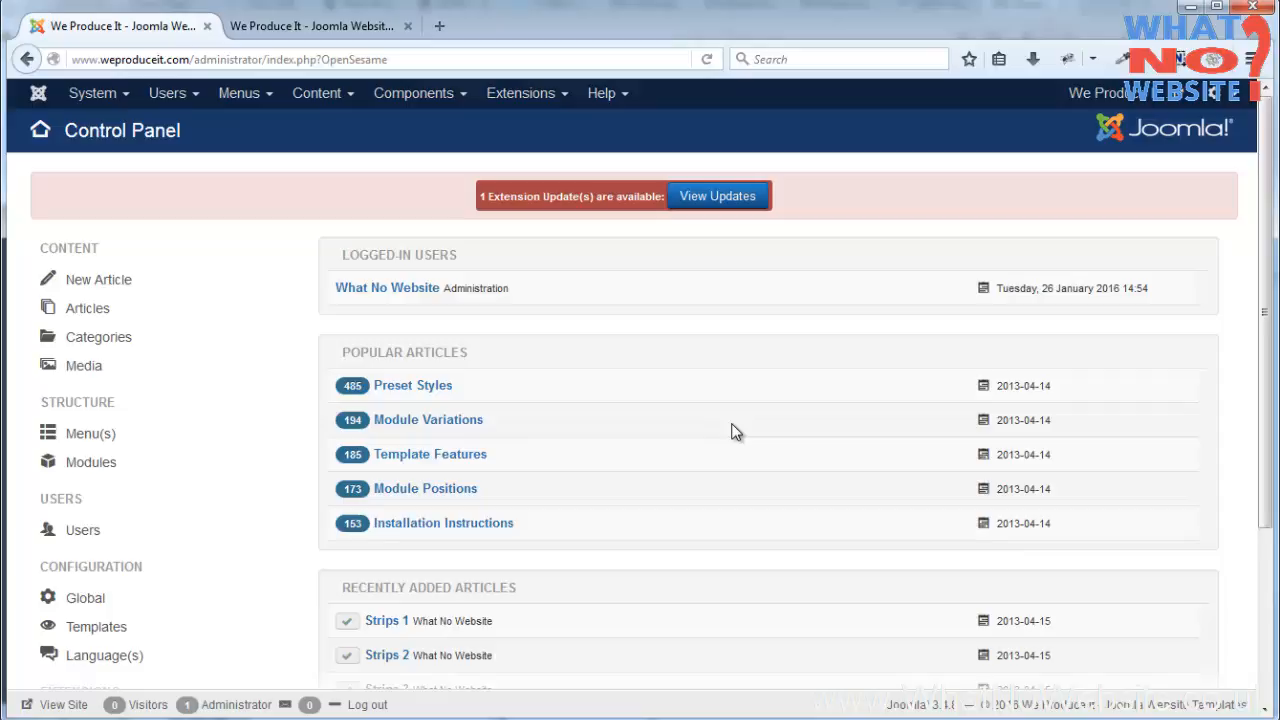
mouse_move(708, 432)
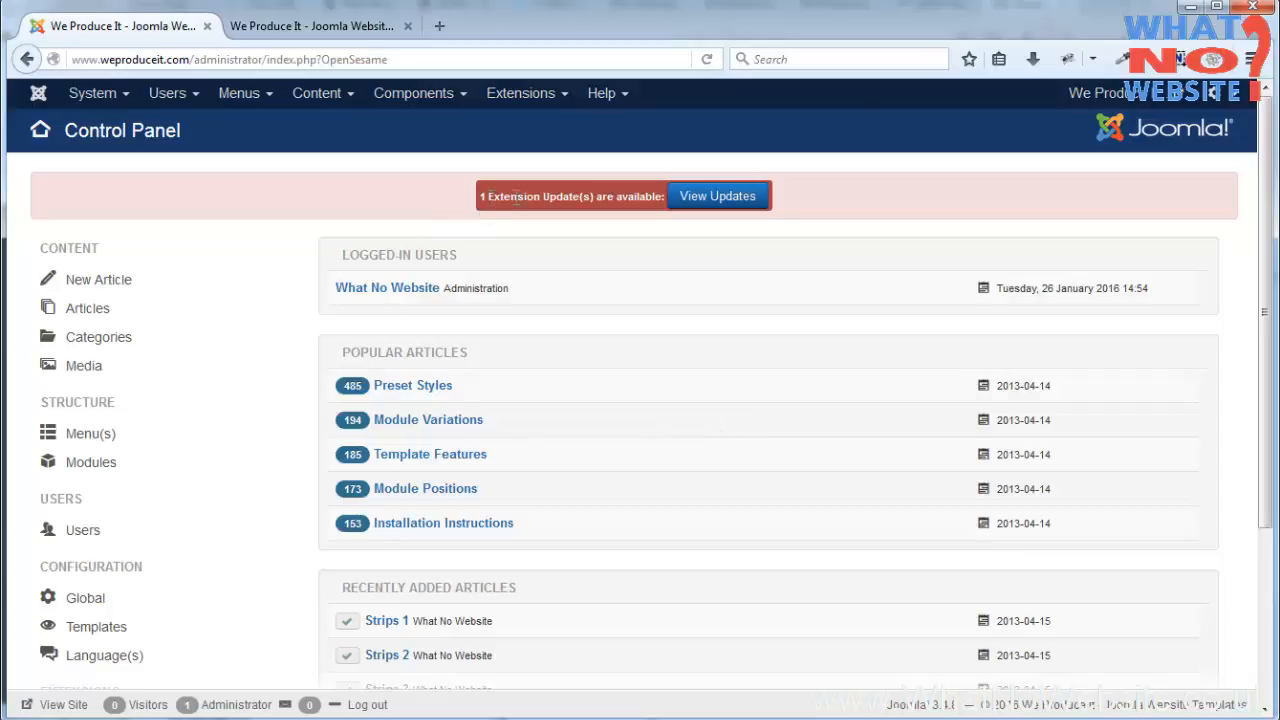
mouse_move(620, 288)
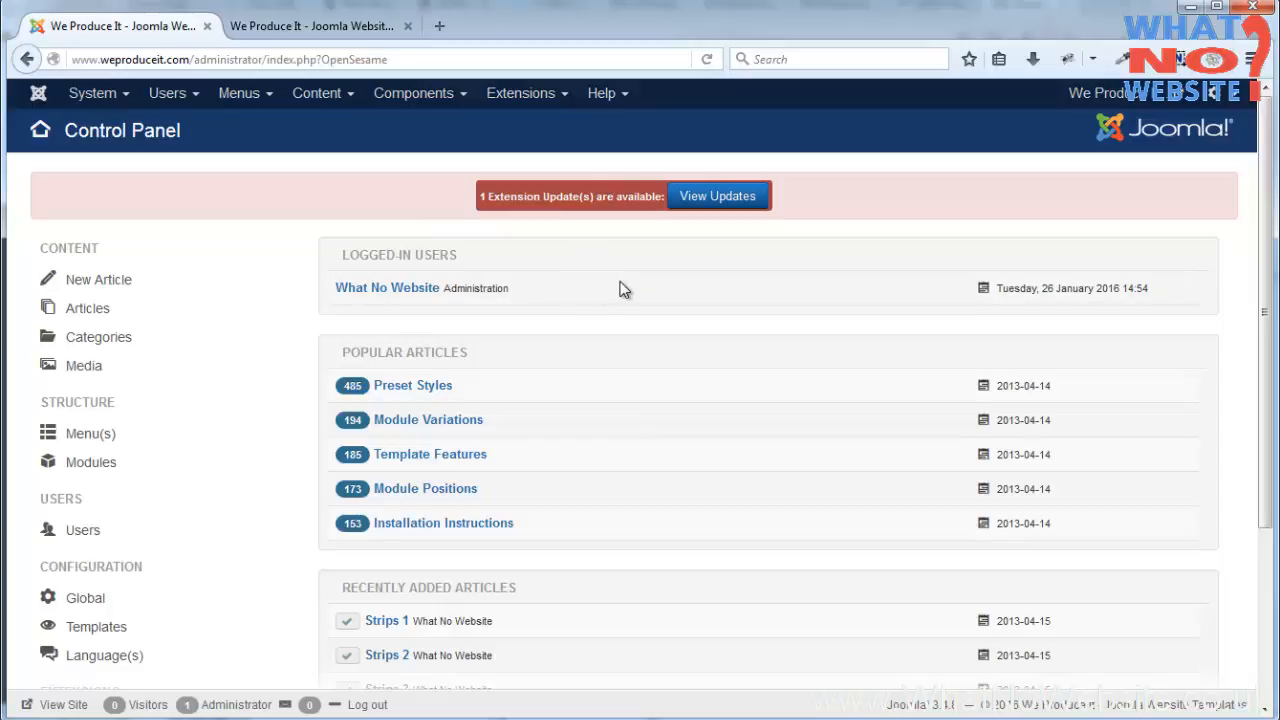
mouse_move(776, 276)
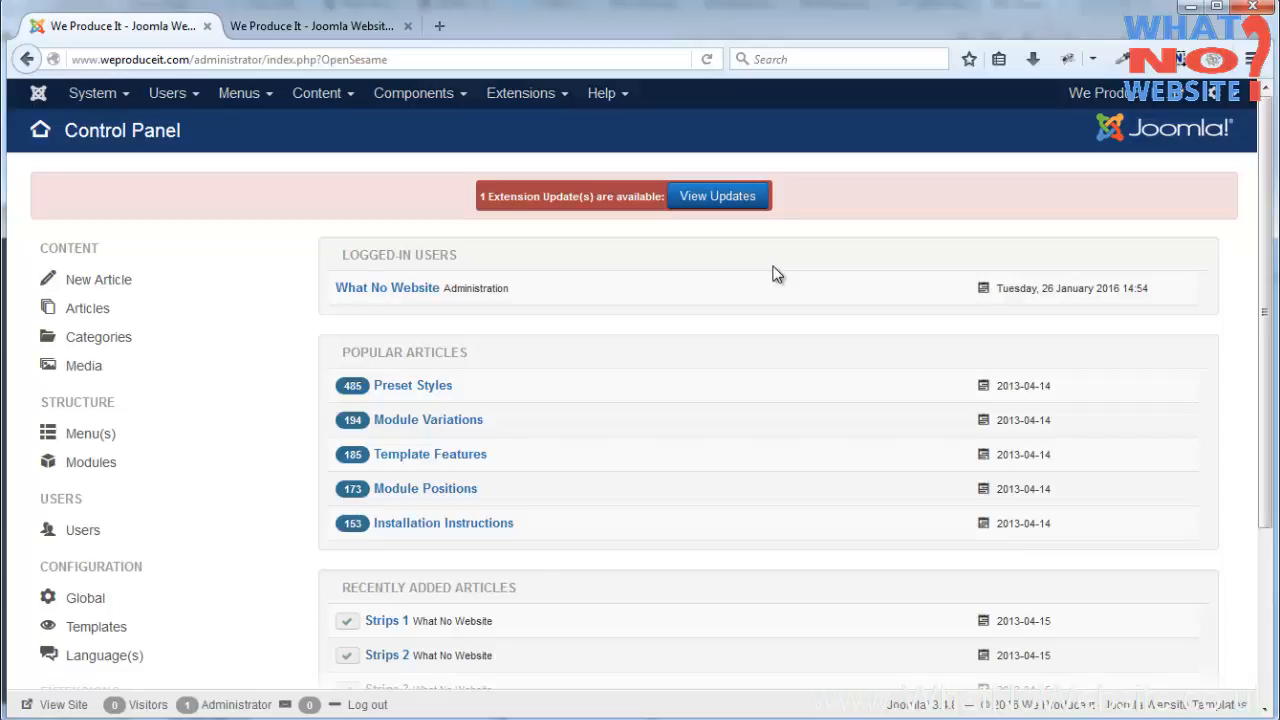
mouse_move(772, 276)
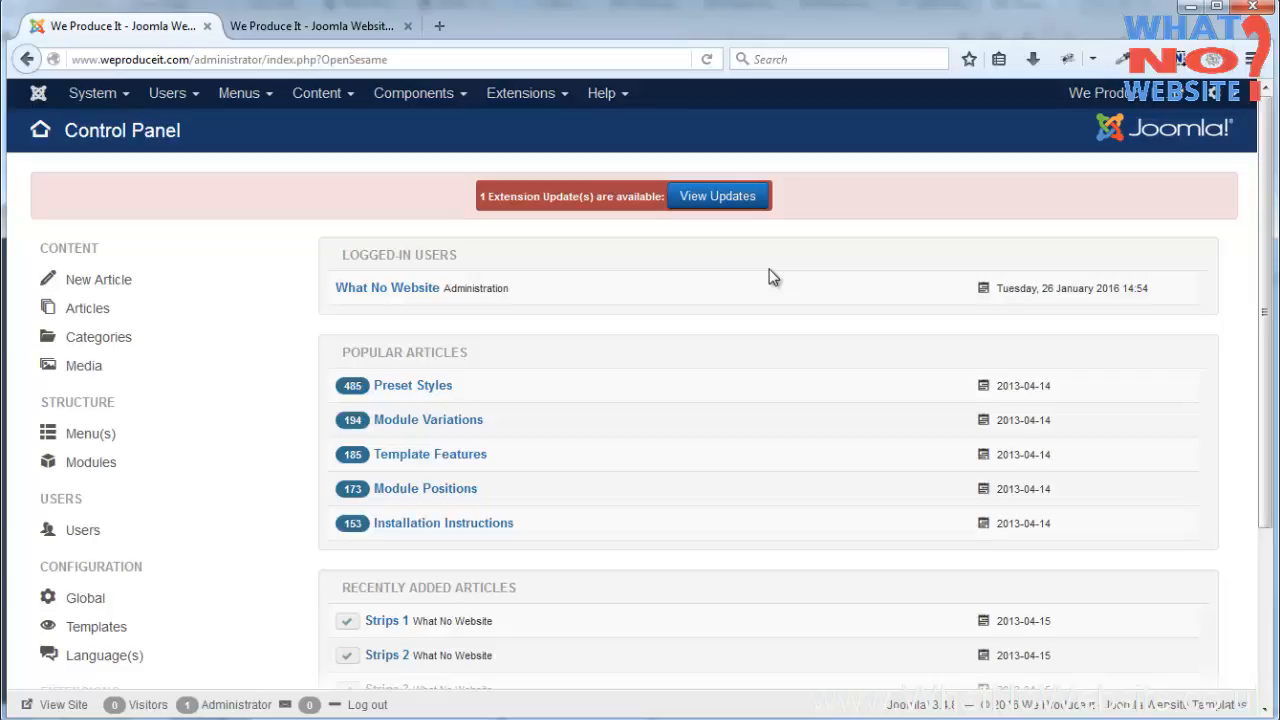
mouse_move(630, 258)
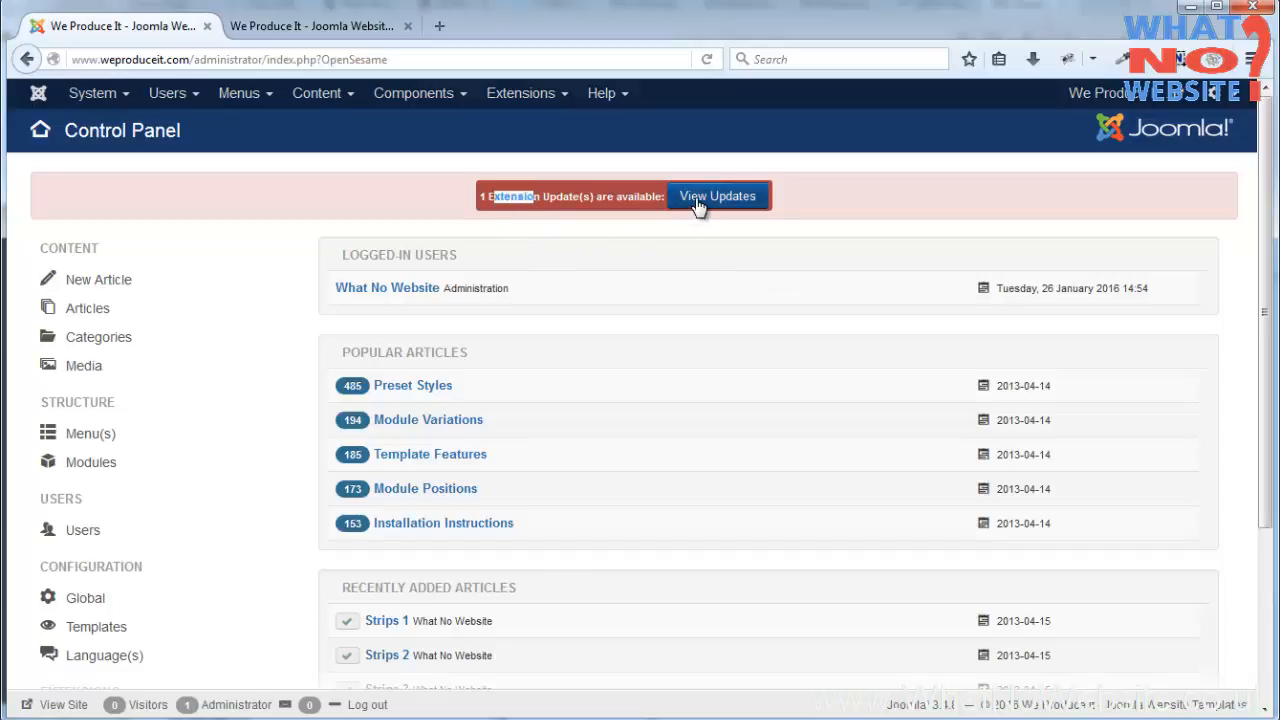
- View the pending updates and tick the MightySites package update, then head to the Extensions menu
click(716, 196)
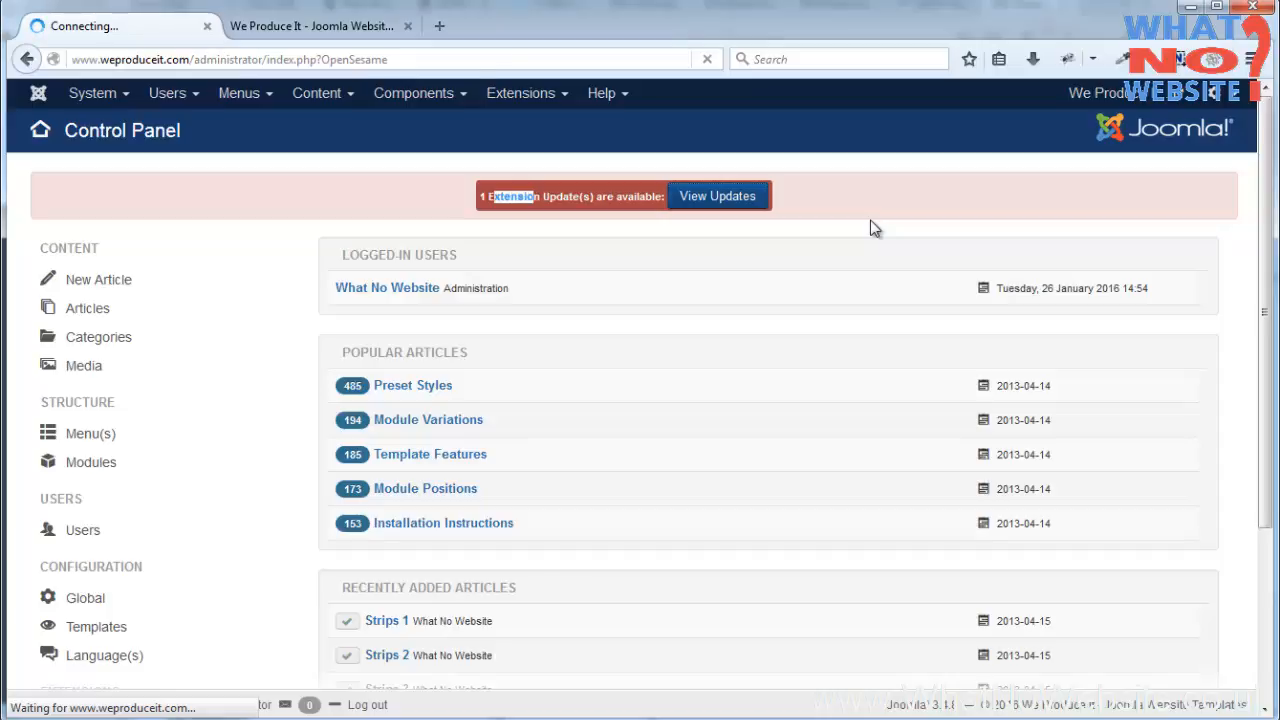
click(716, 196)
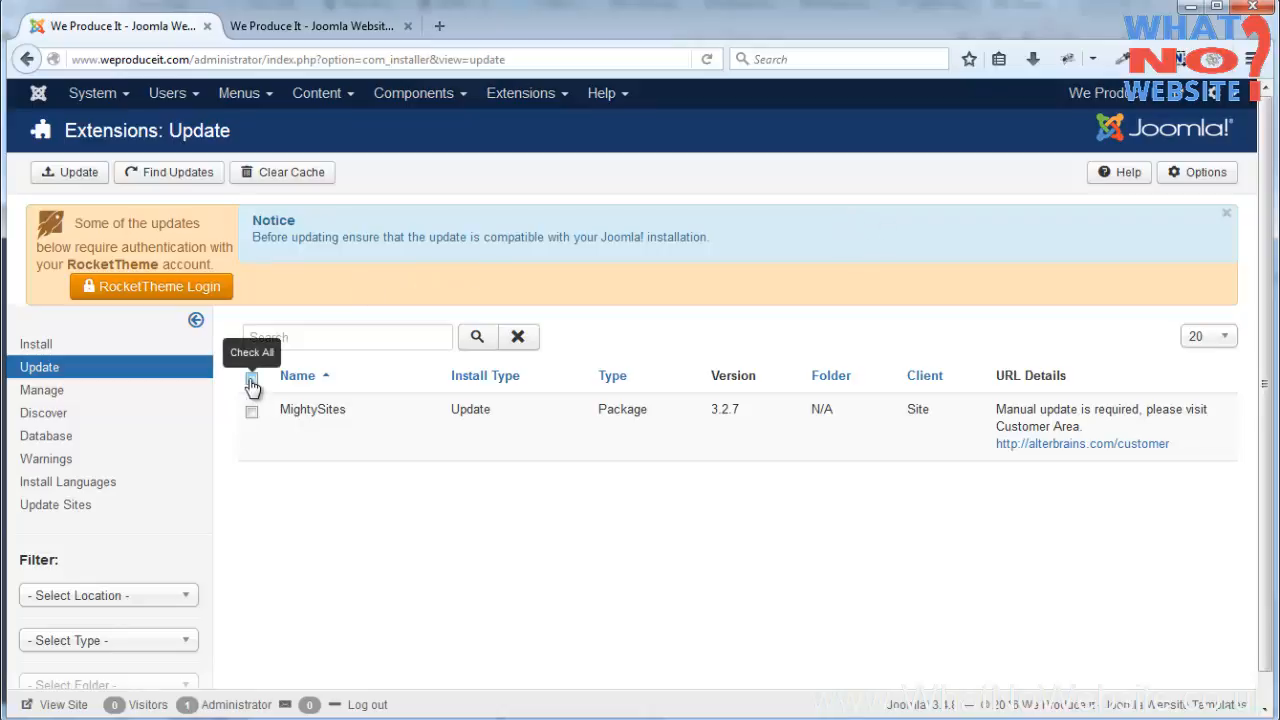
click(252, 412)
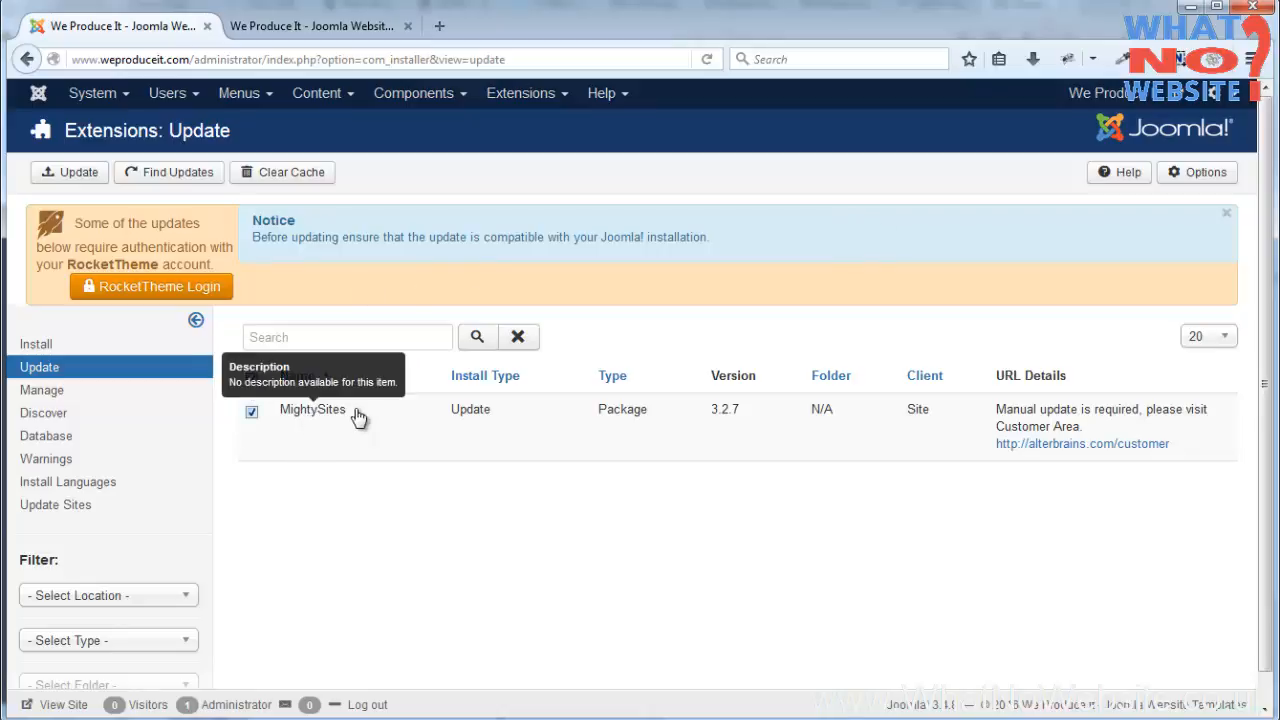
mouse_move(800, 304)
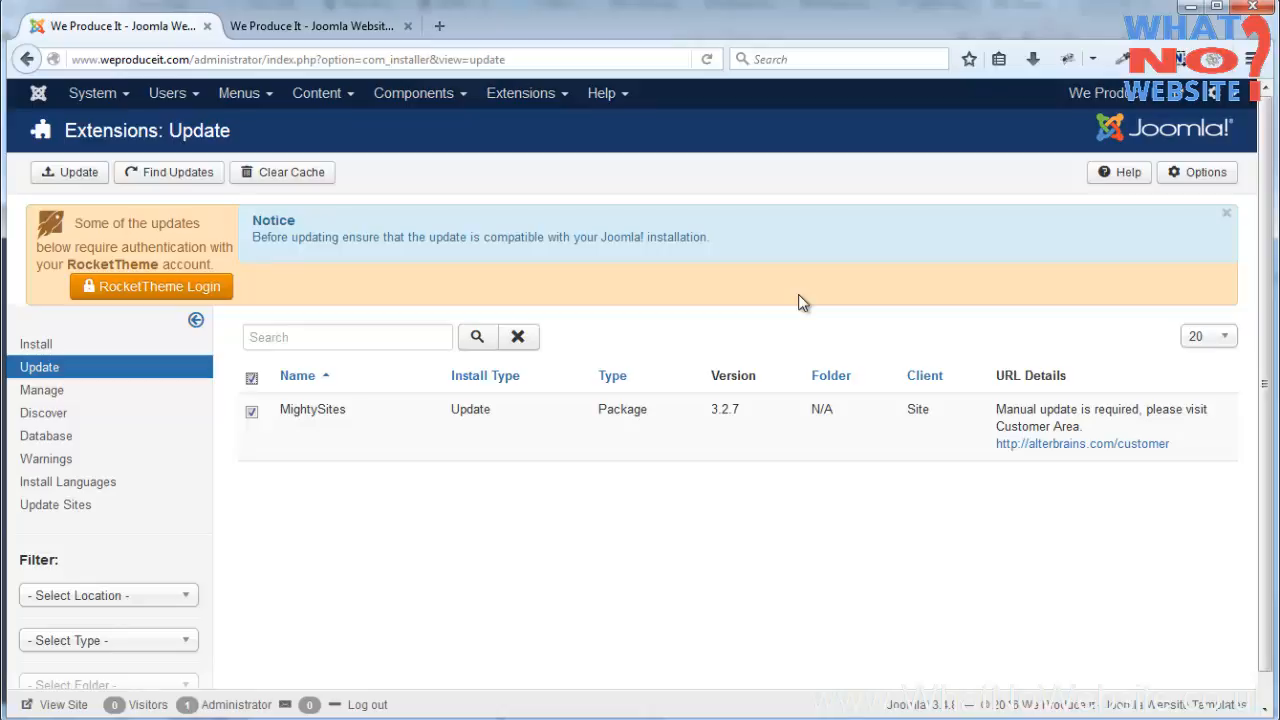
mouse_move(756, 300)
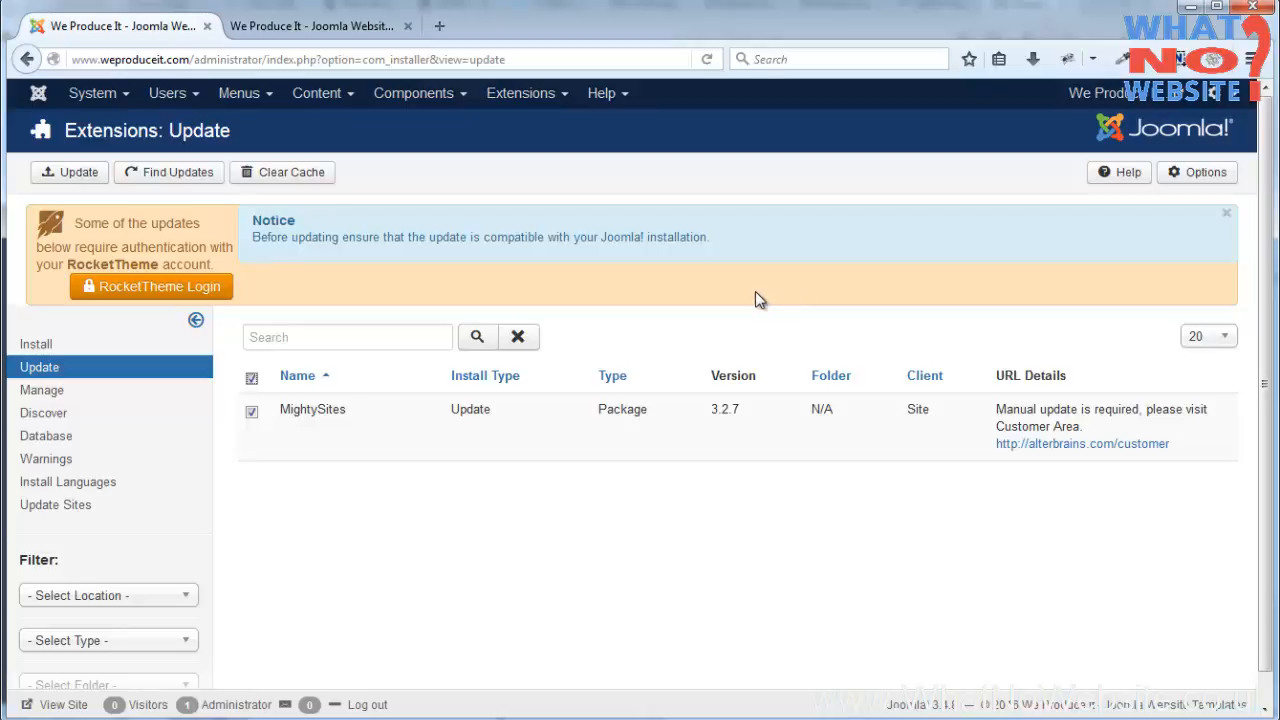
click(520, 92)
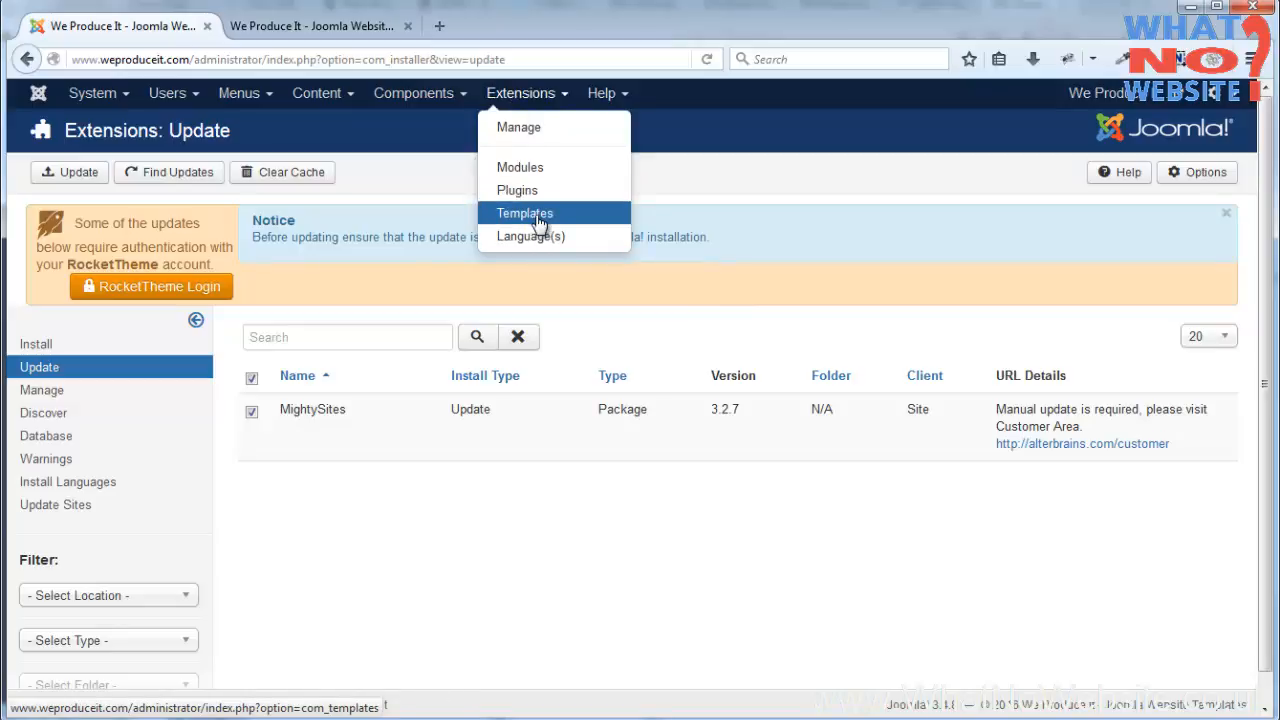
- Go to Extensions > Templates and open the rt_hexeris - Default style for editing
click(524, 212)
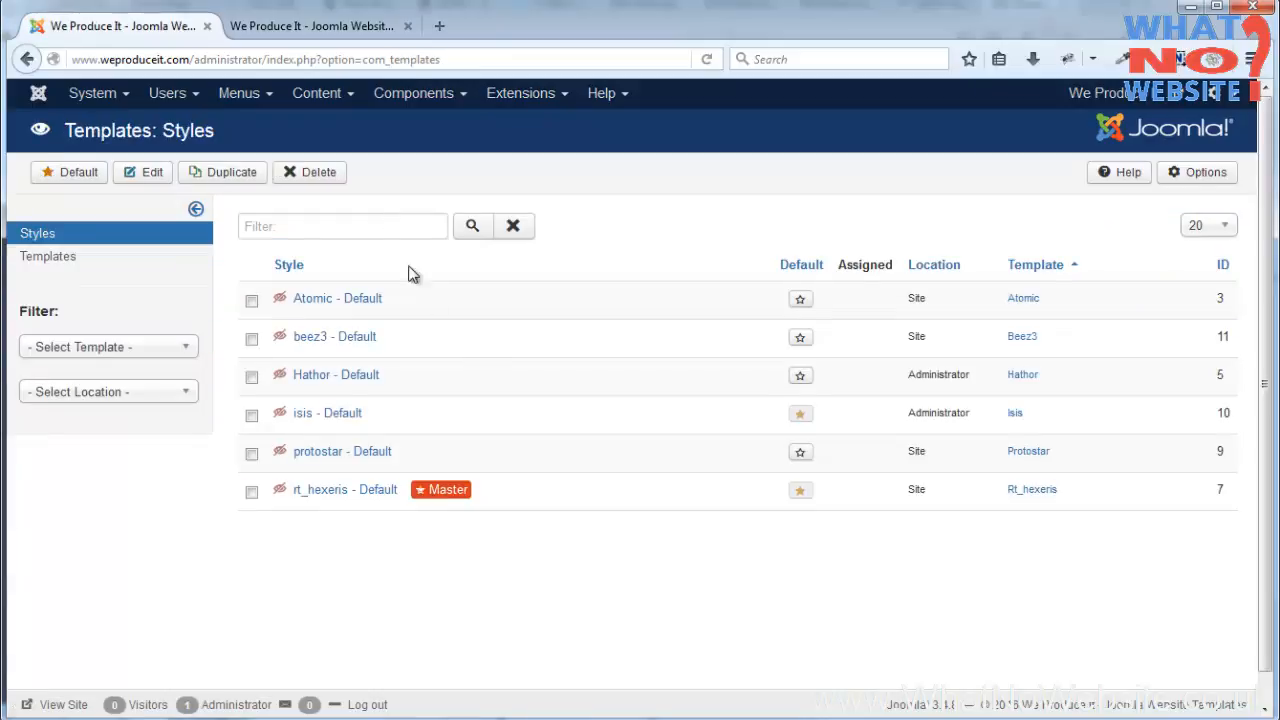
mouse_move(484, 356)
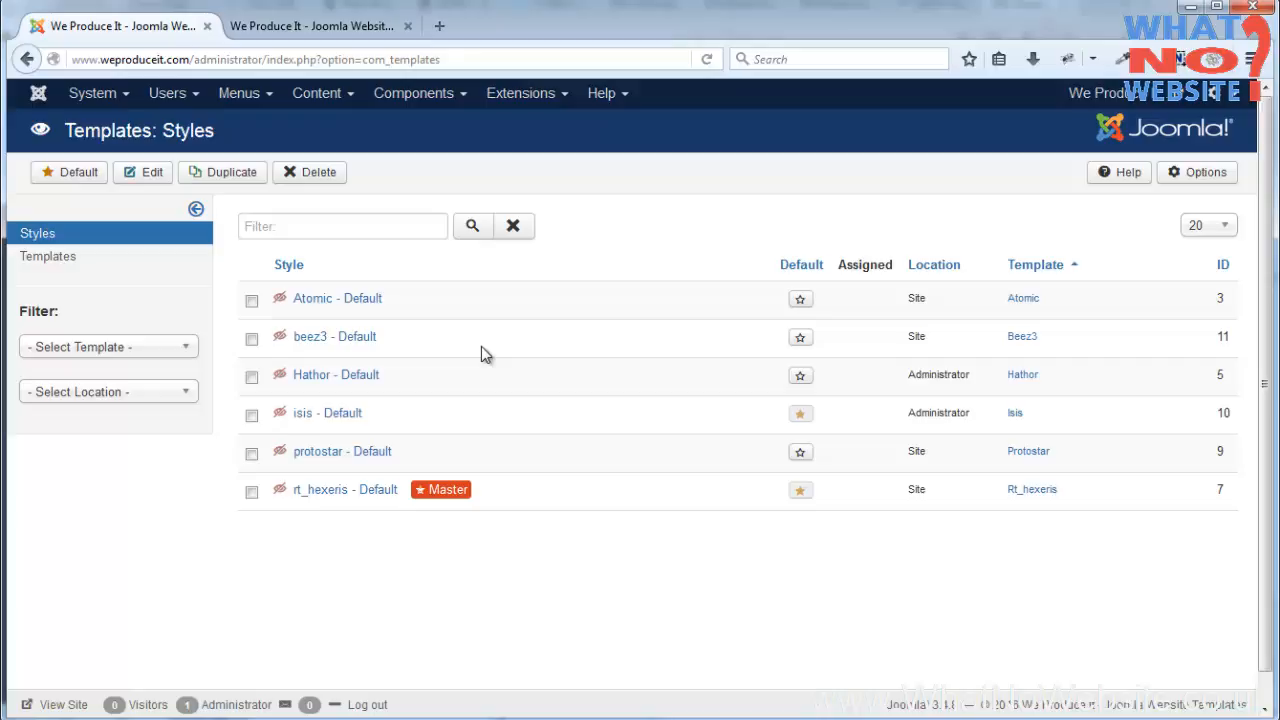
mouse_move(472, 348)
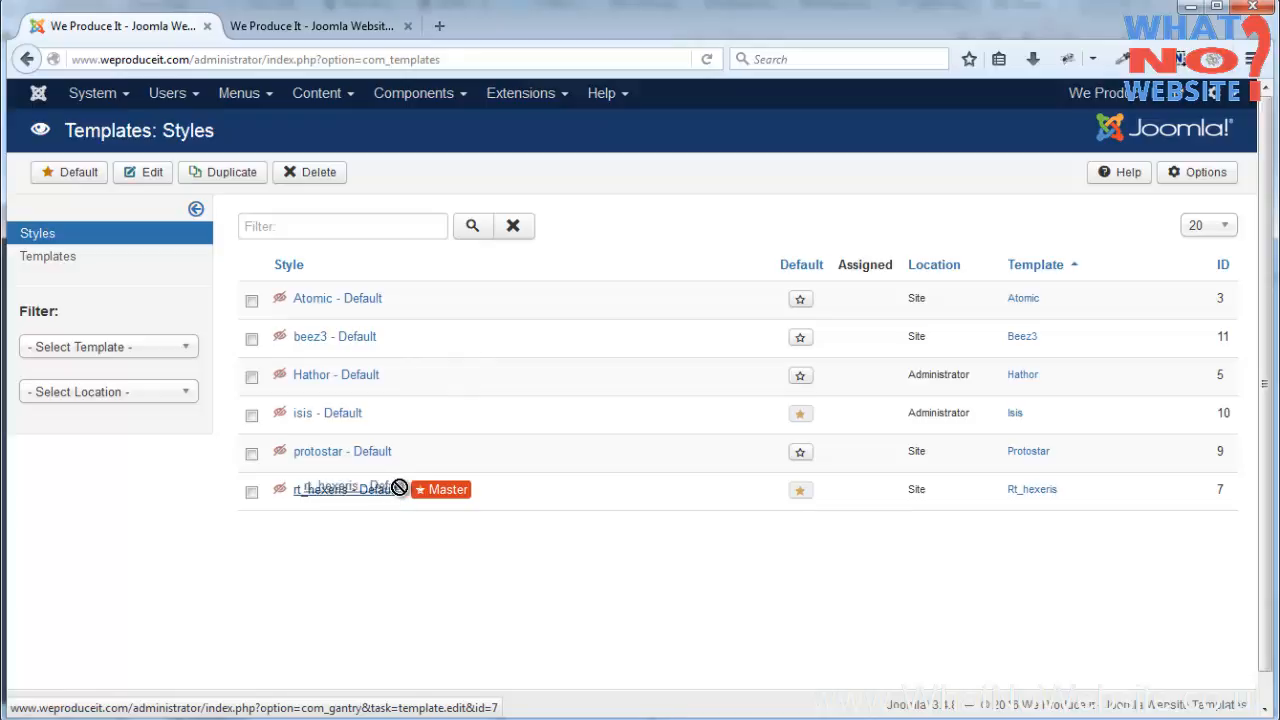
mouse_move(440, 468)
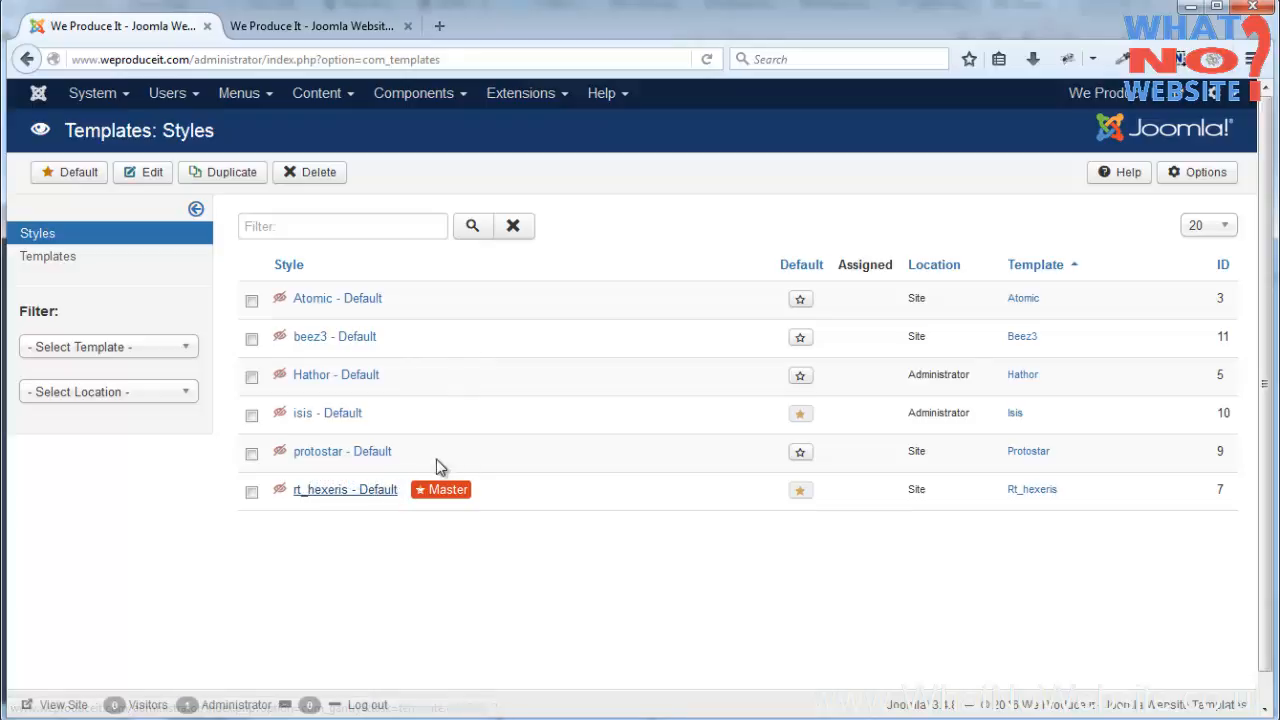
mouse_move(490, 504)
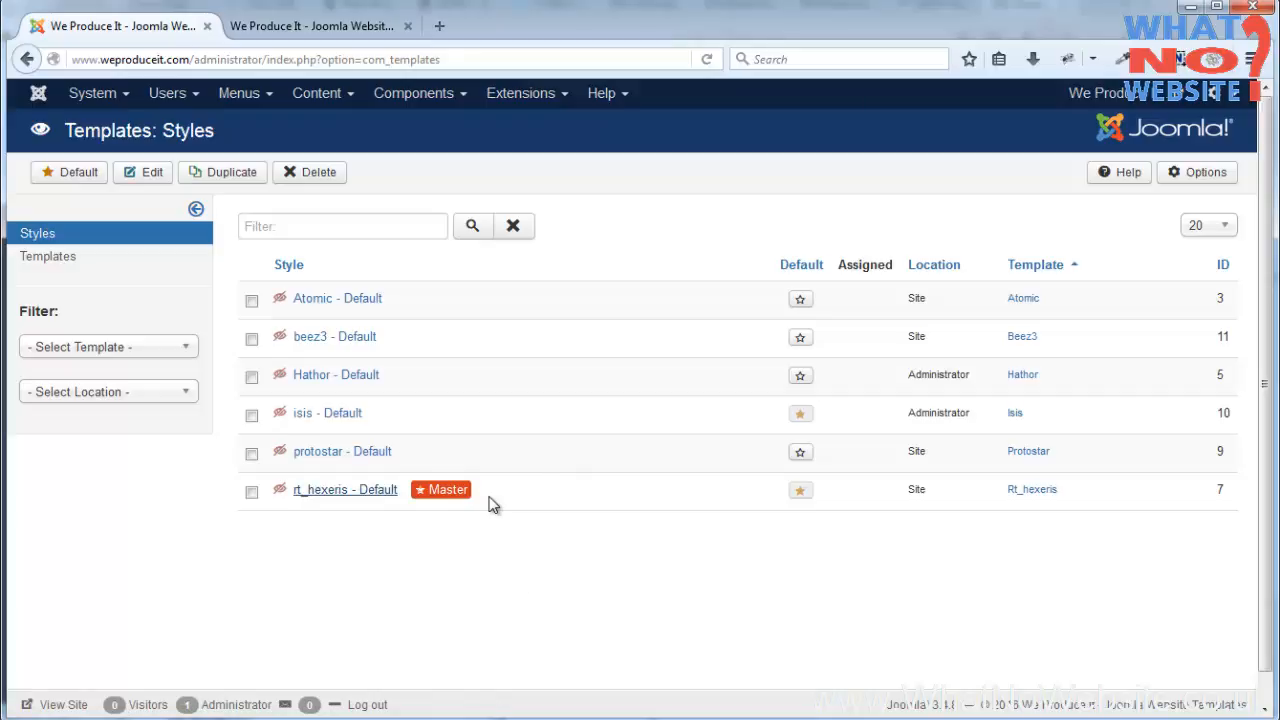
mouse_move(420, 476)
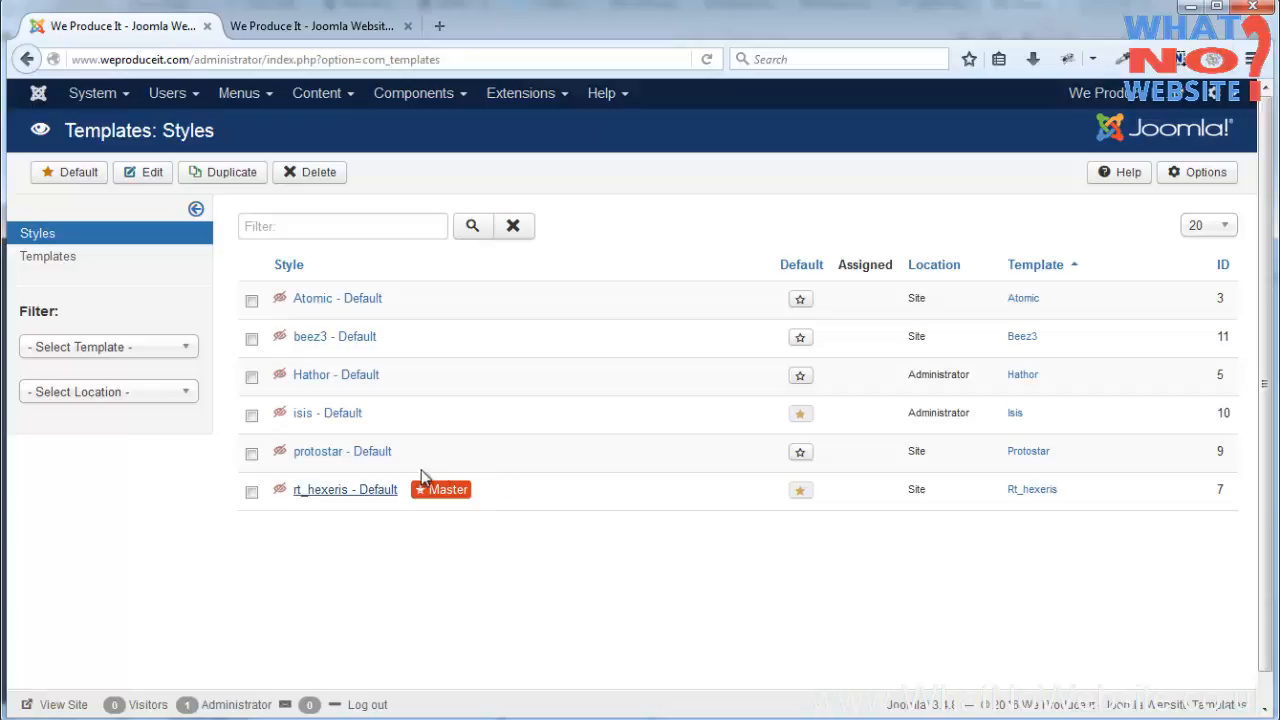
mouse_move(318, 496)
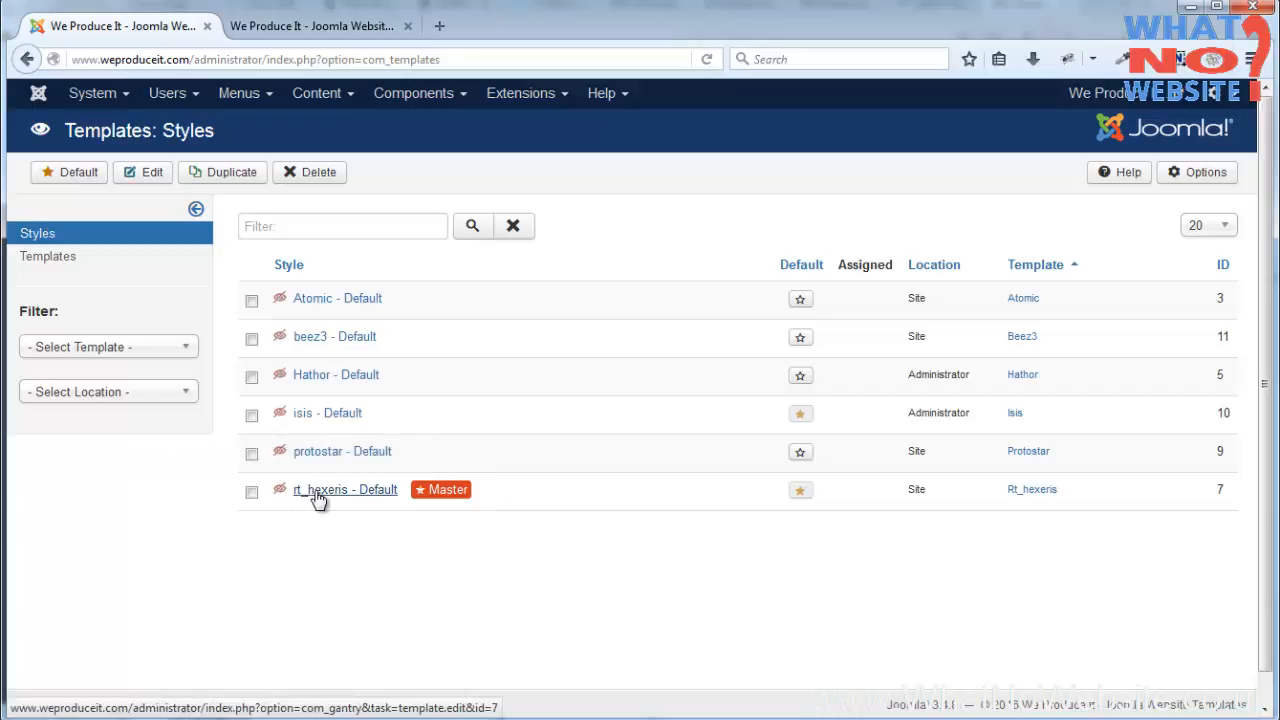
click(320, 488)
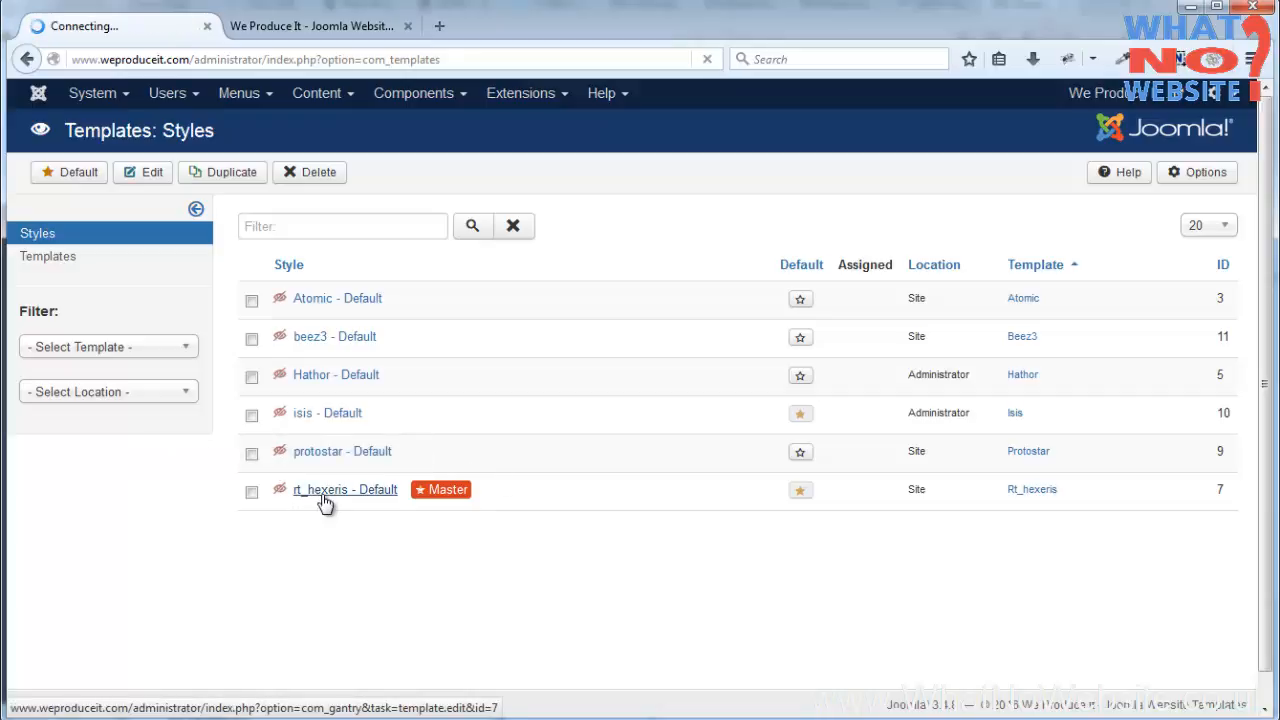
click(344, 488)
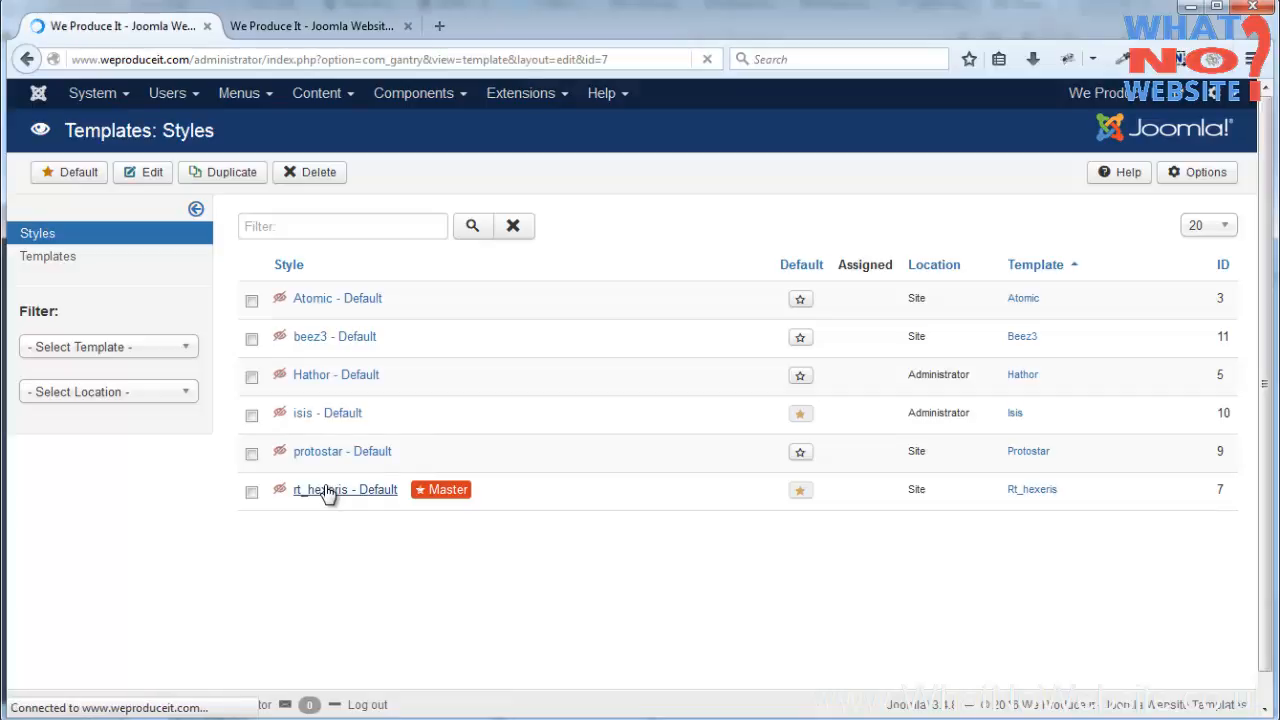
- Review the style's Overview showing Hexeris v1.6 on Gantry v4.1.29
click(344, 488)
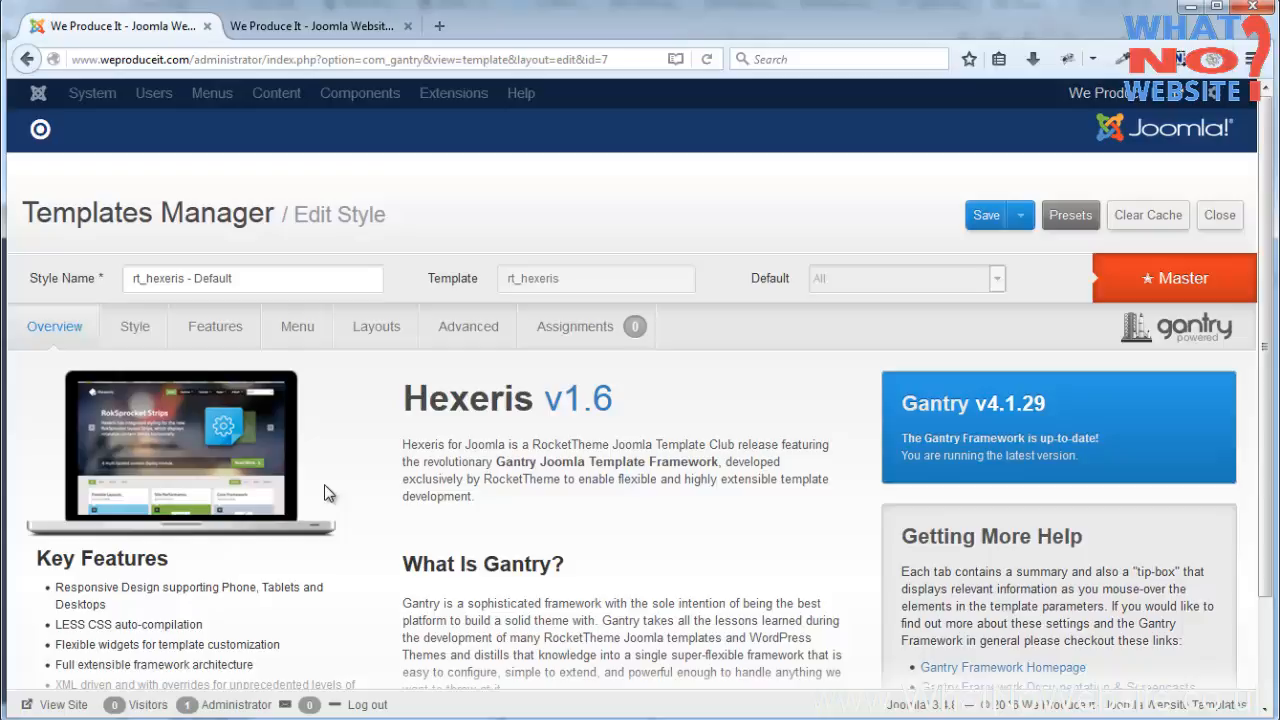
mouse_move(850, 396)
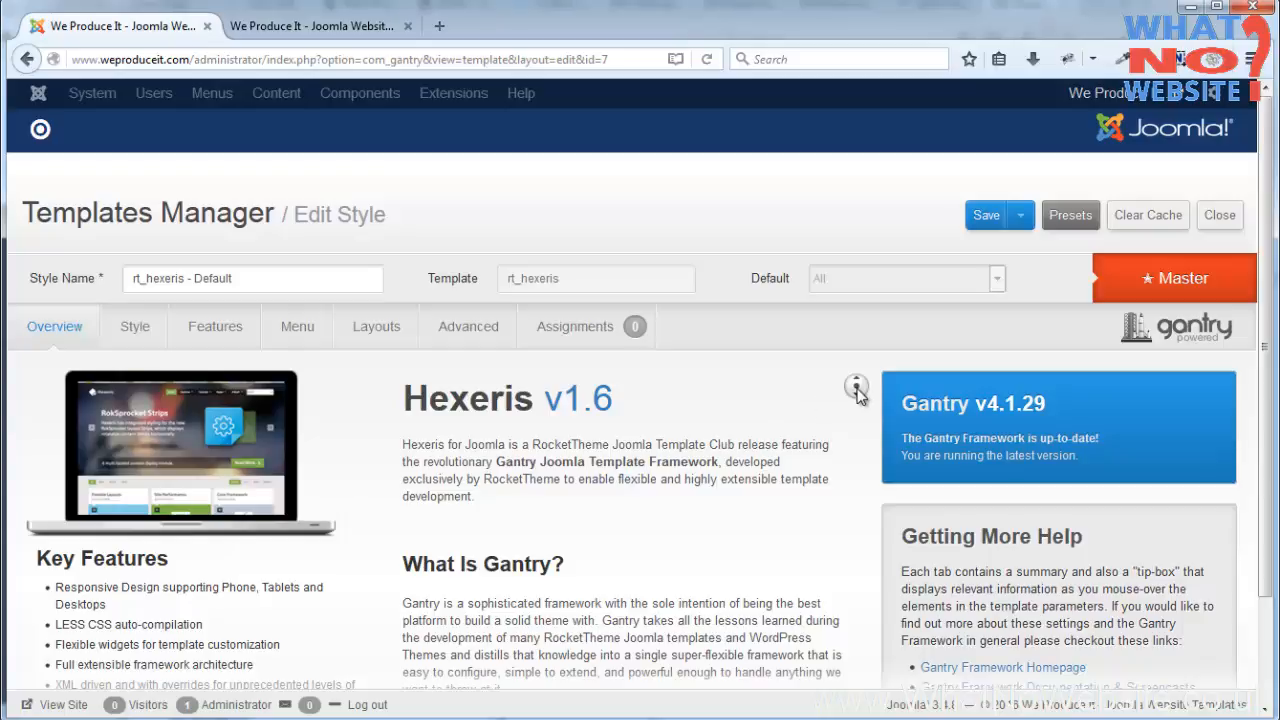
scroll(down, 3)
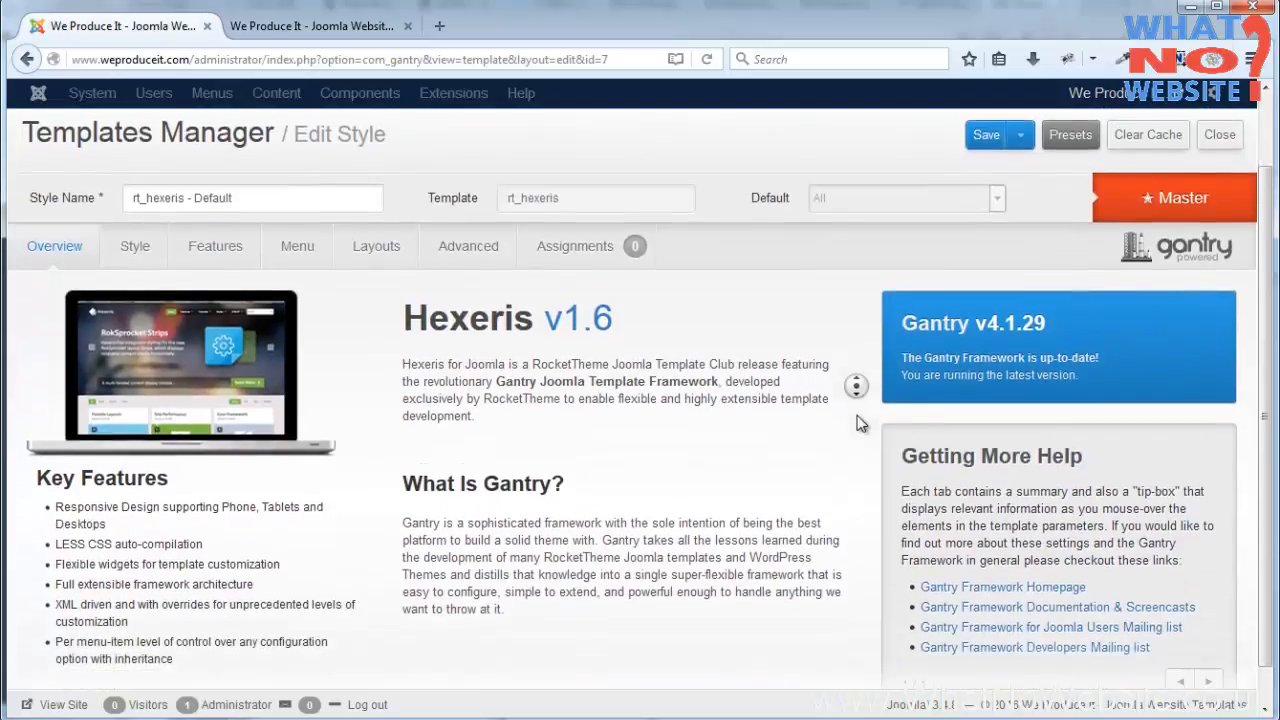
scroll(down, 3)
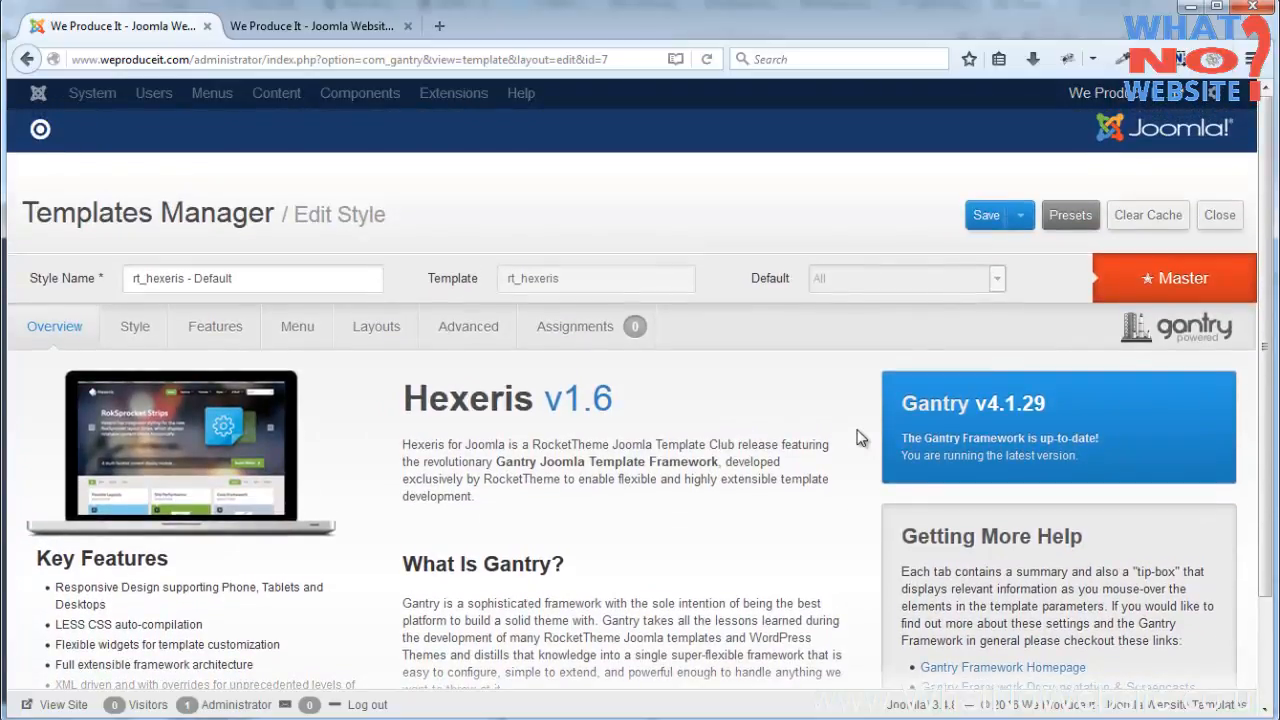
mouse_move(848, 450)
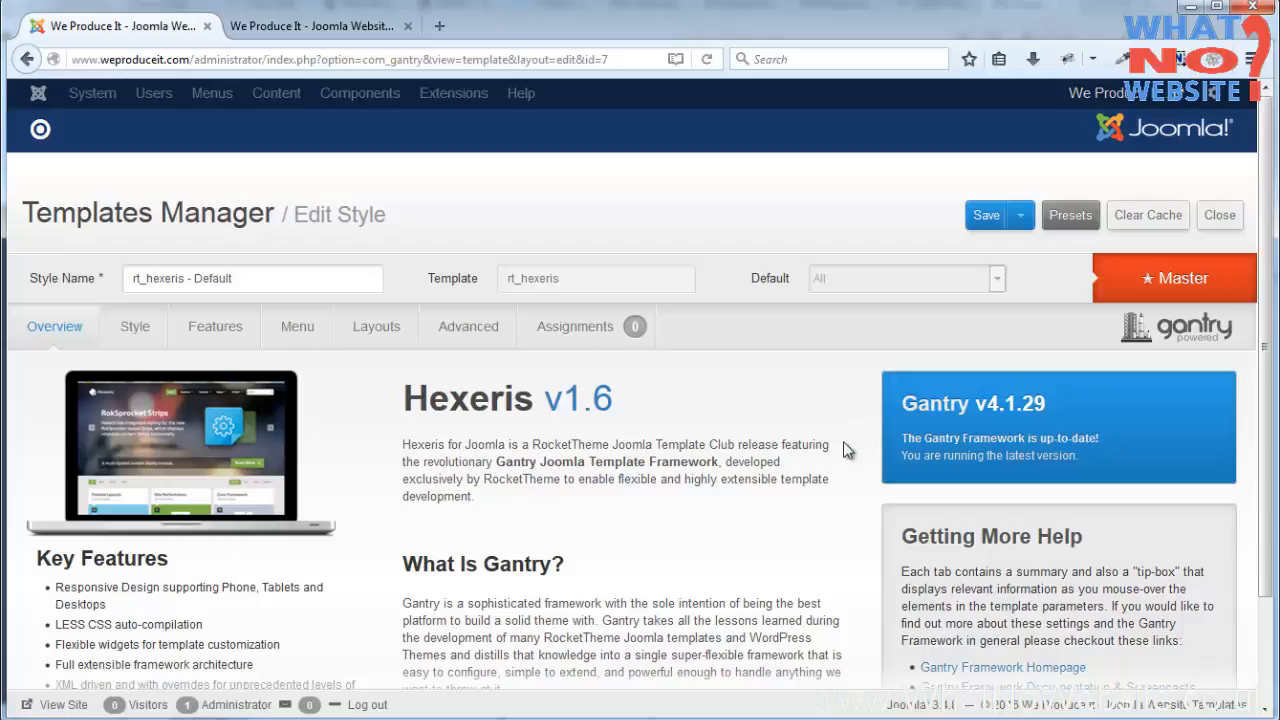
mouse_move(186, 442)
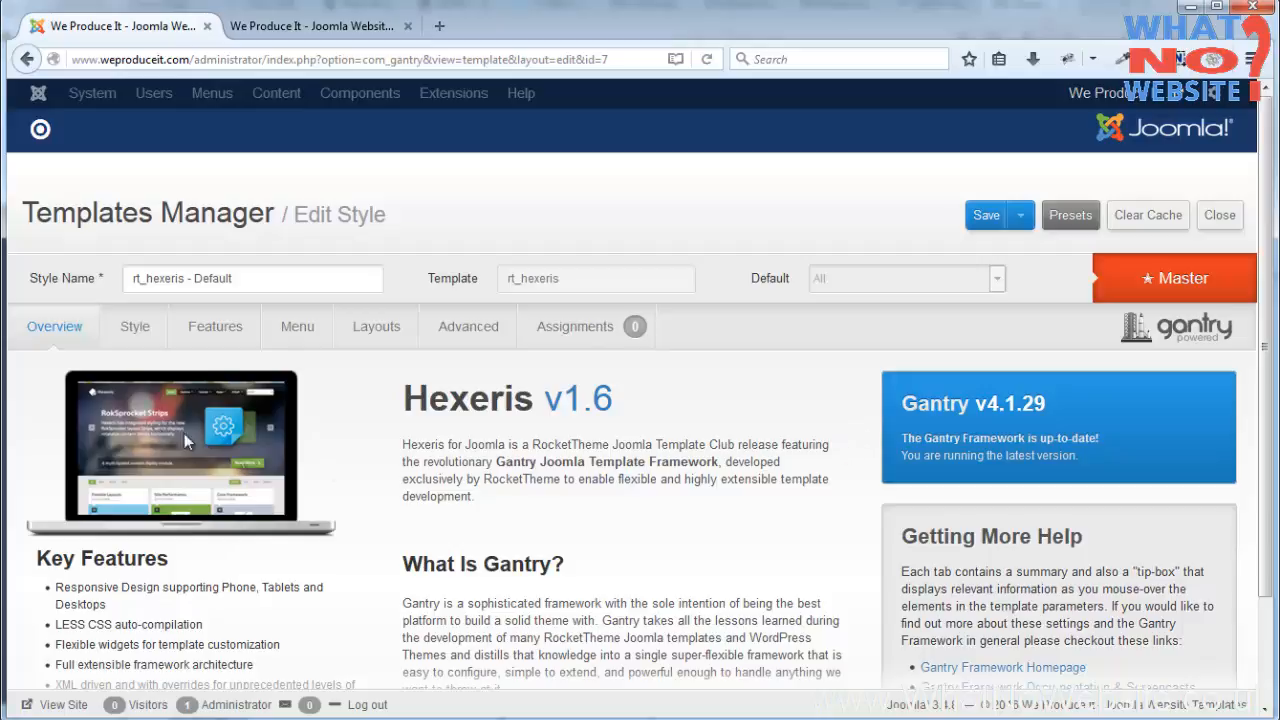
click(136, 326)
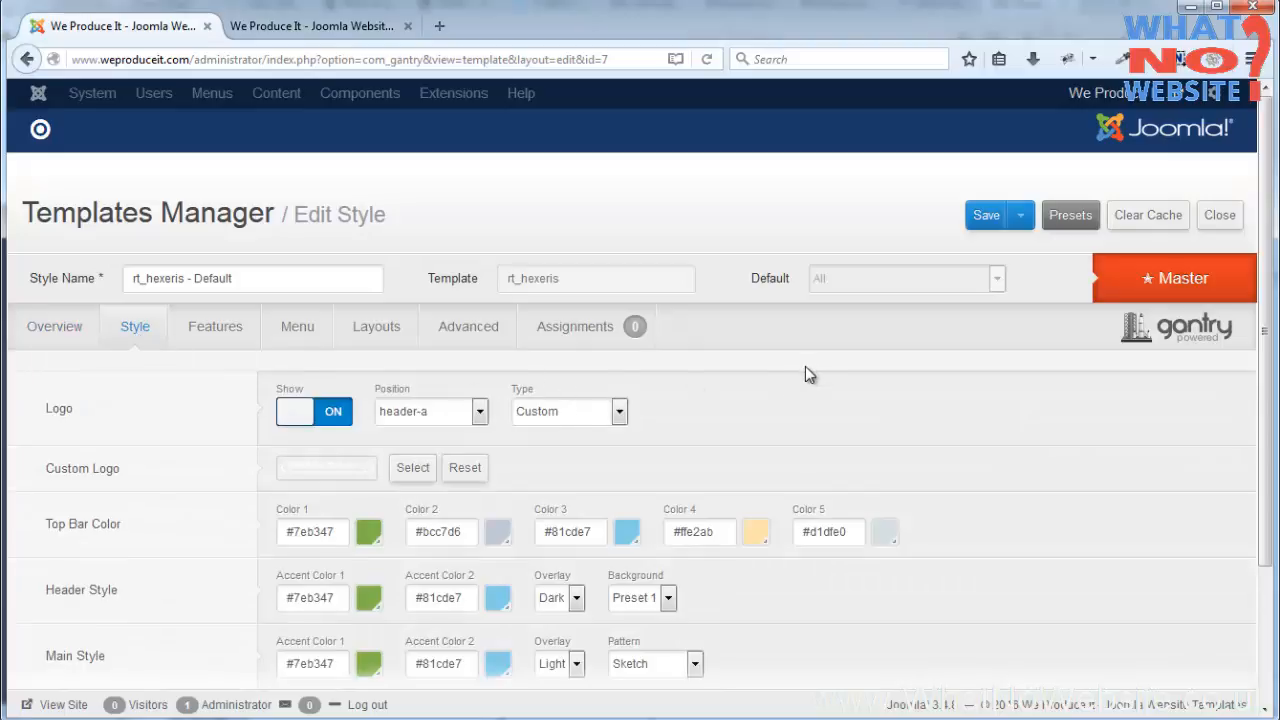
mouse_move(810, 388)
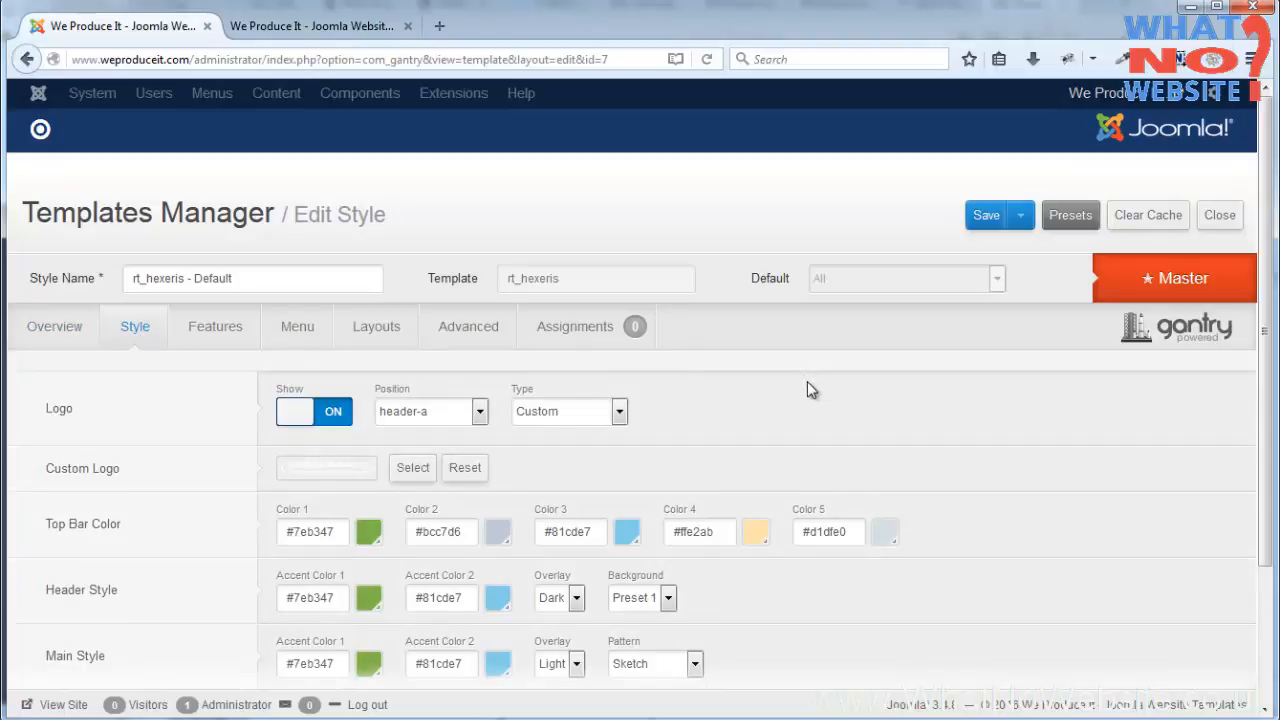
mouse_move(464, 418)
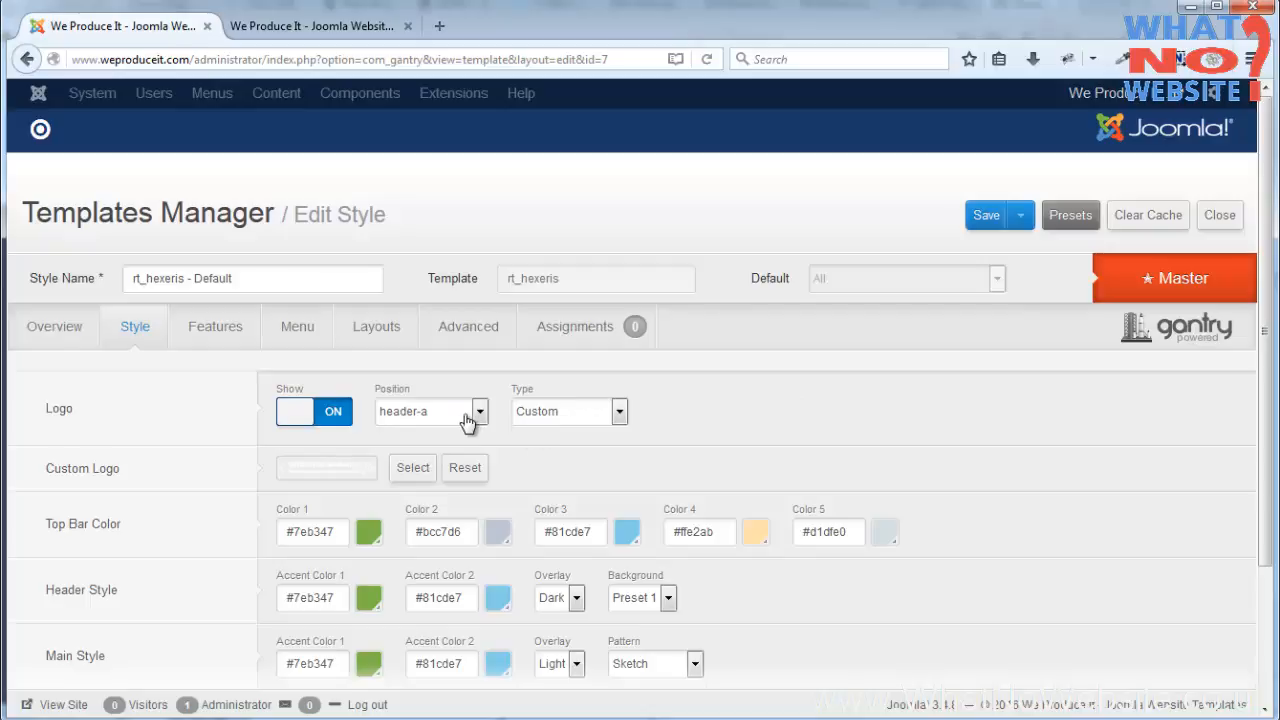
mouse_move(356, 474)
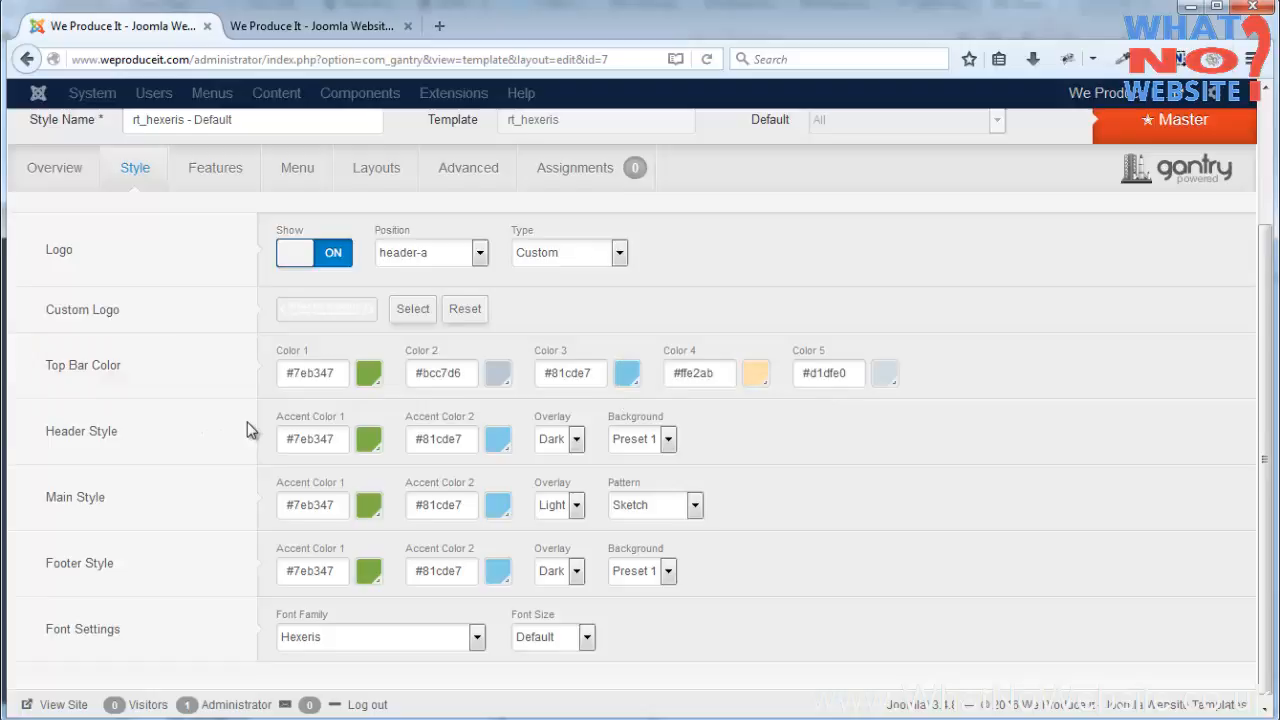
scroll(down, 3)
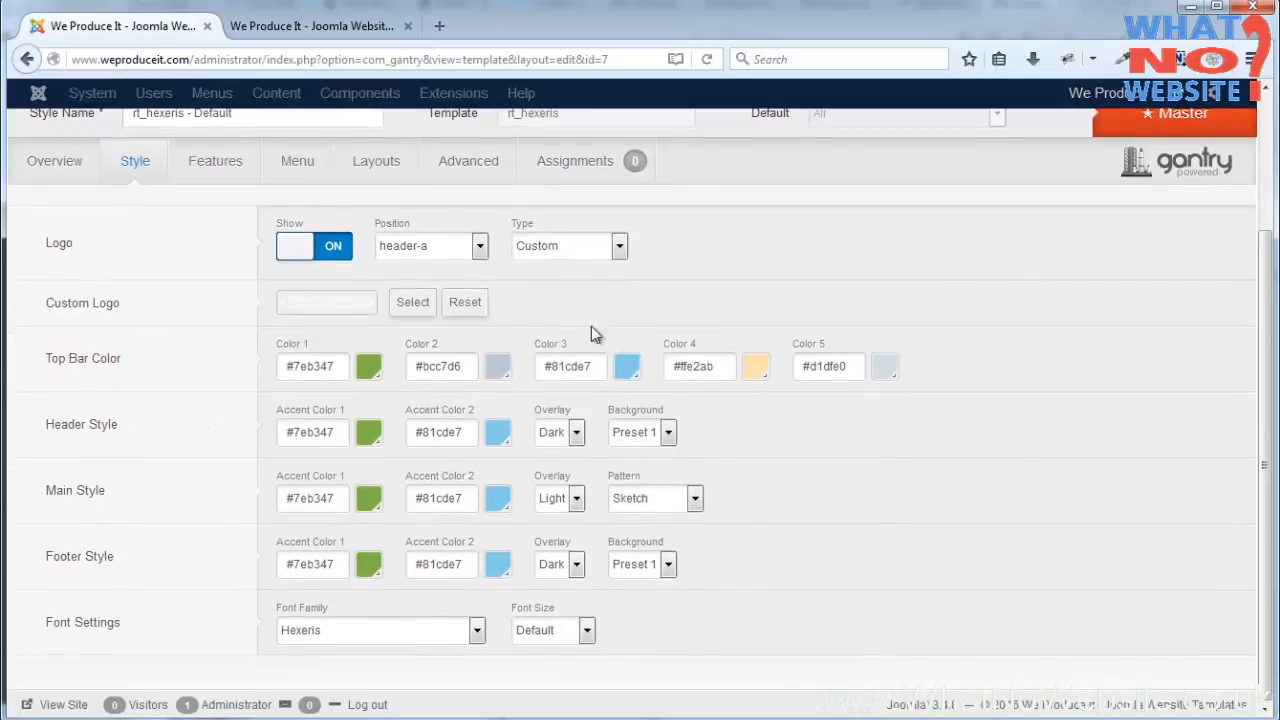
mouse_move(980, 438)
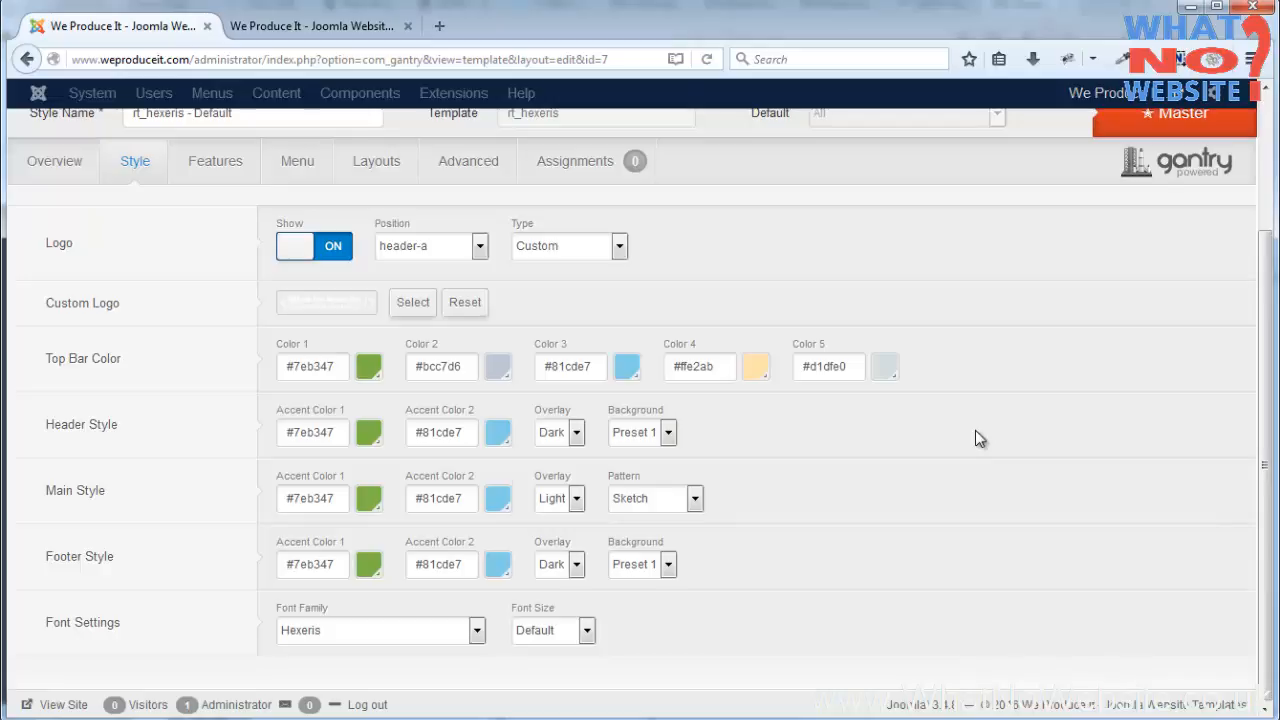
mouse_move(800, 442)
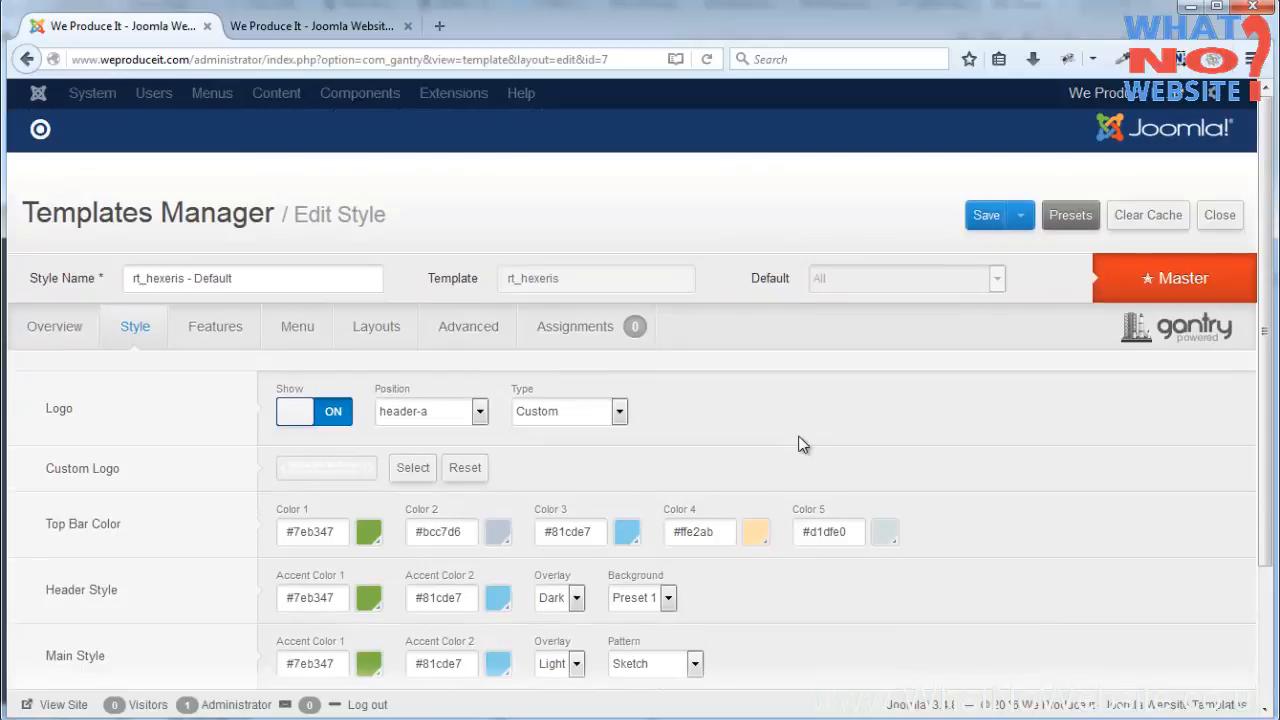
click(1020, 216)
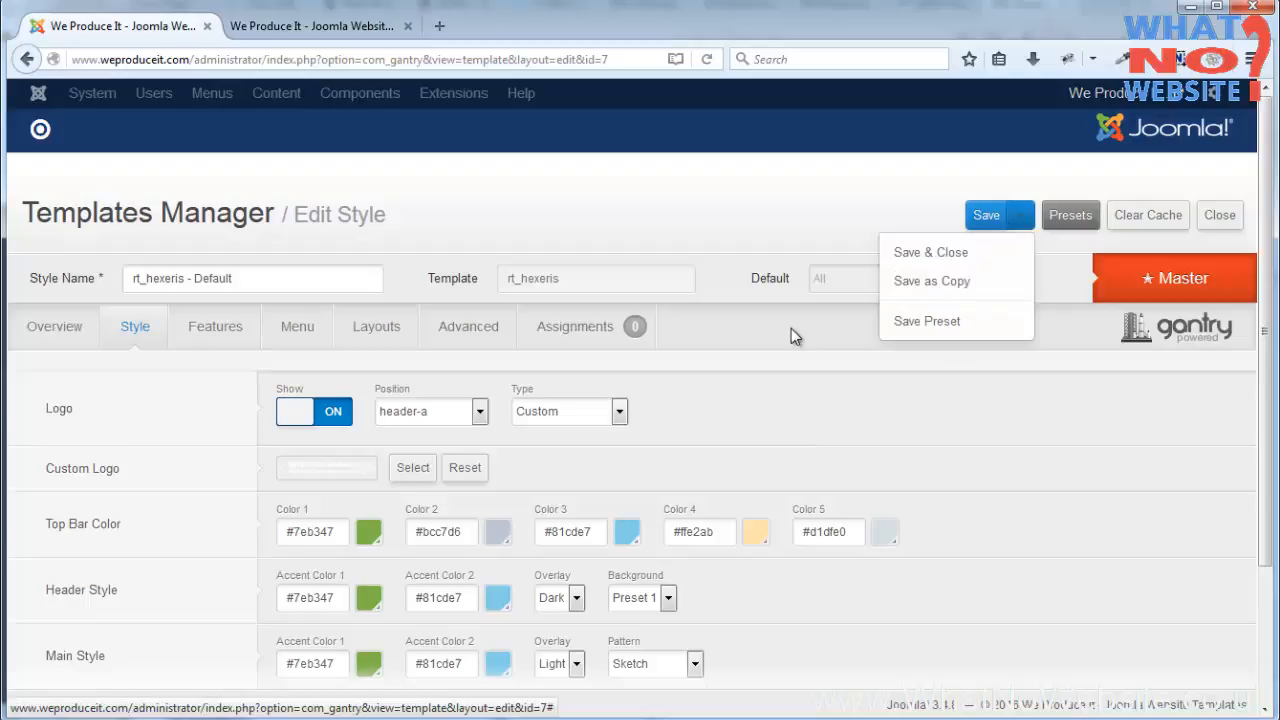
click(1020, 216)
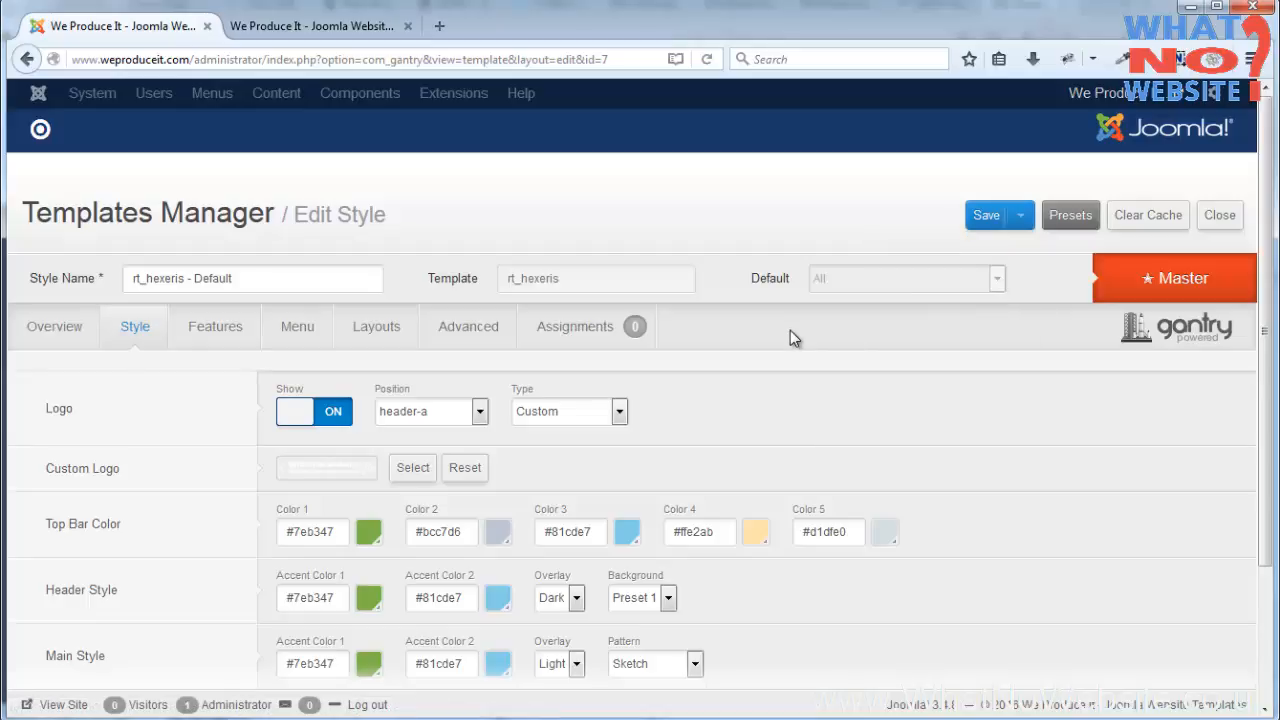
mouse_move(792, 368)
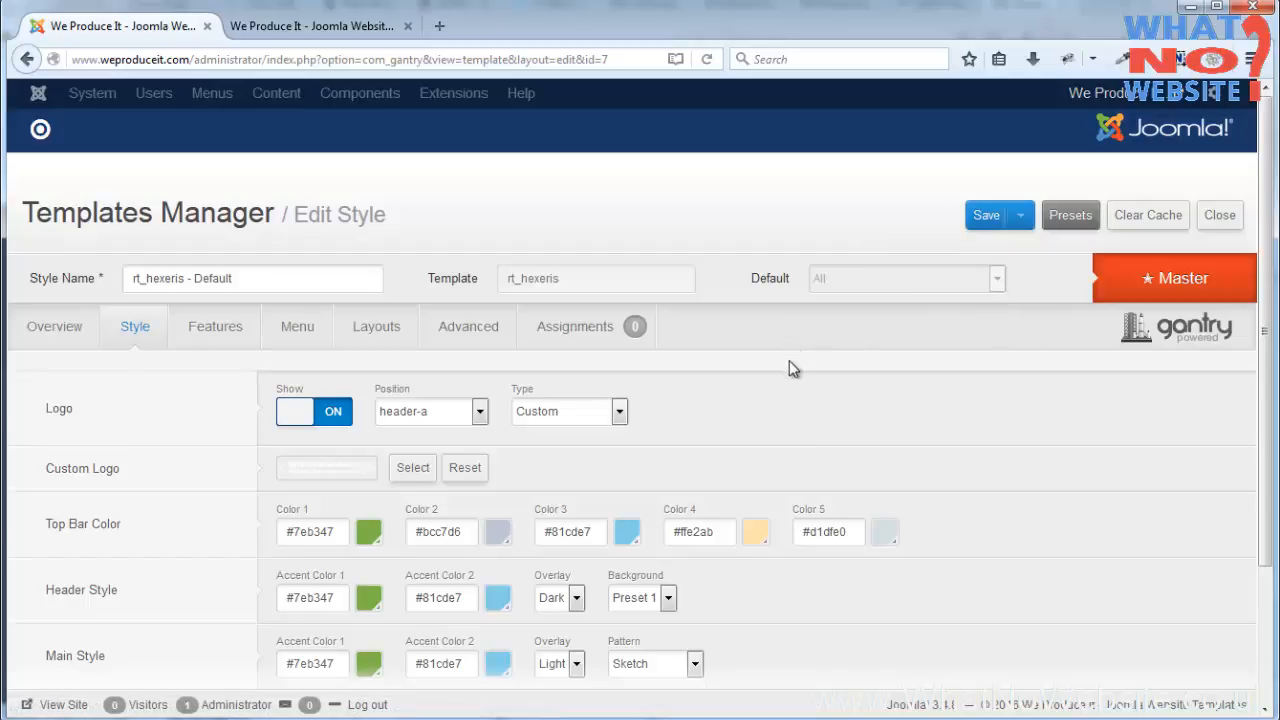
mouse_move(216, 326)
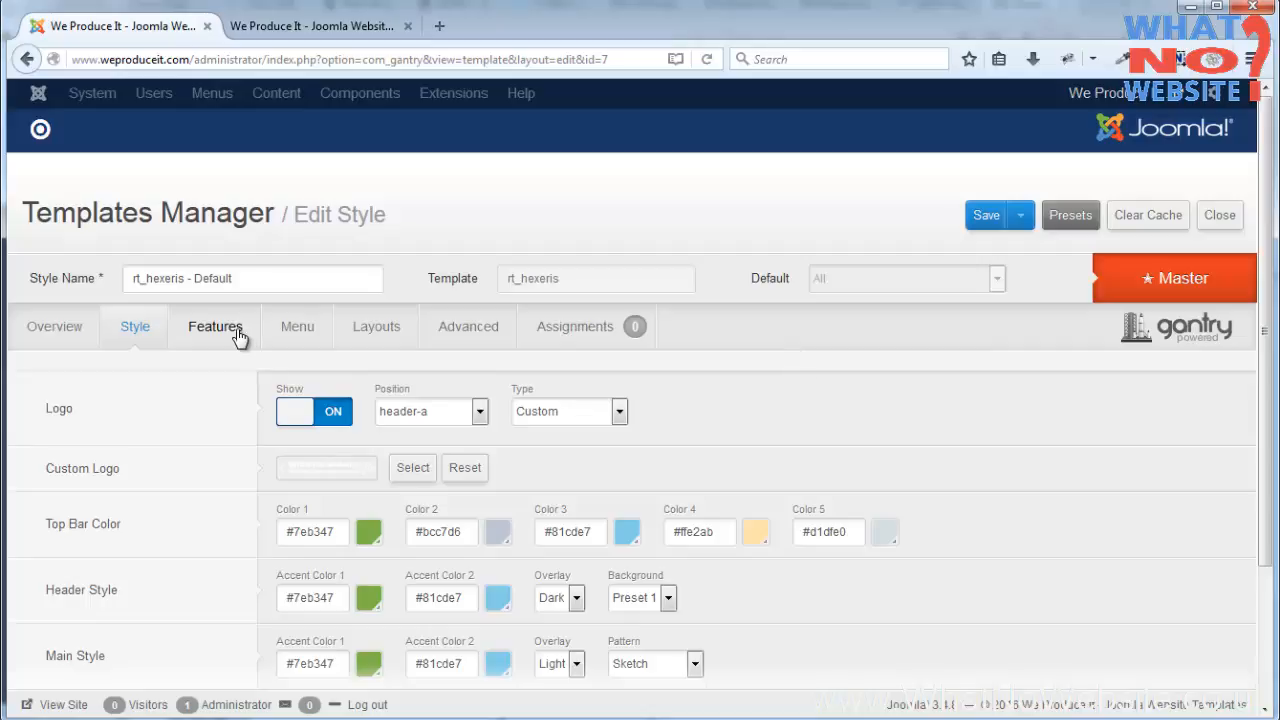
- Review the Features social button links (Twitter, Facebook, Google) and switch to the live site
click(216, 326)
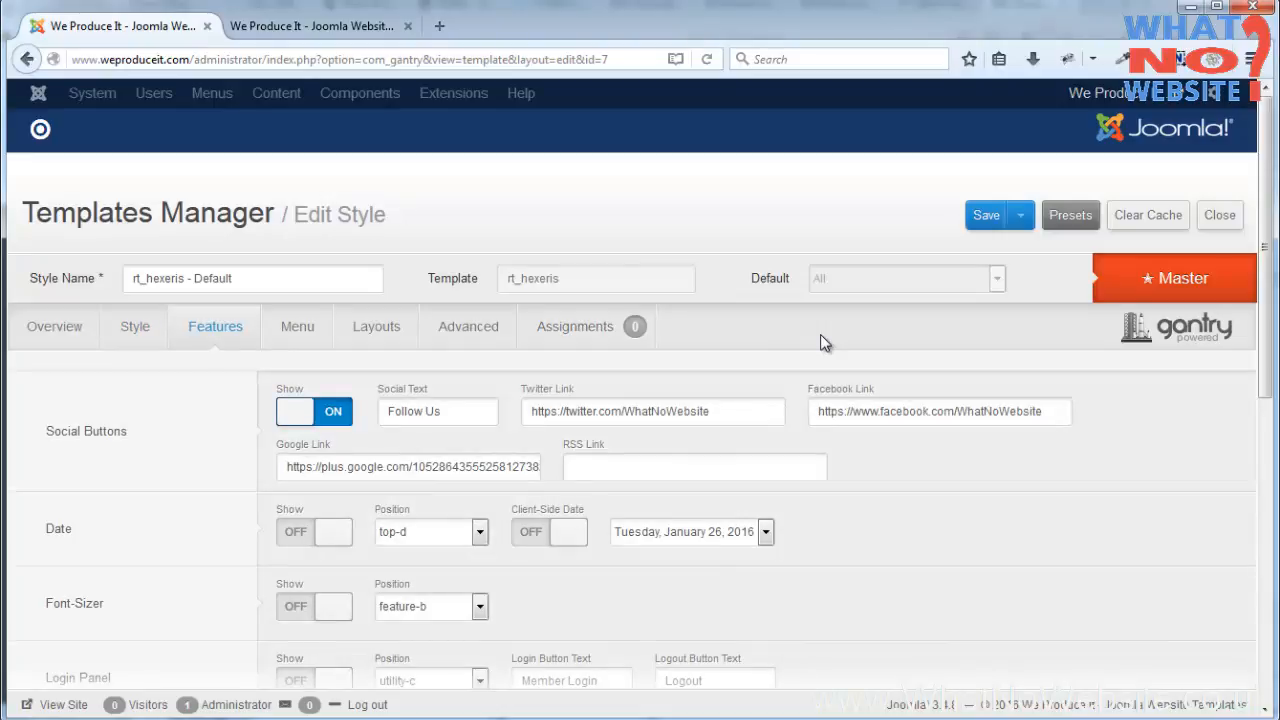
mouse_move(86, 432)
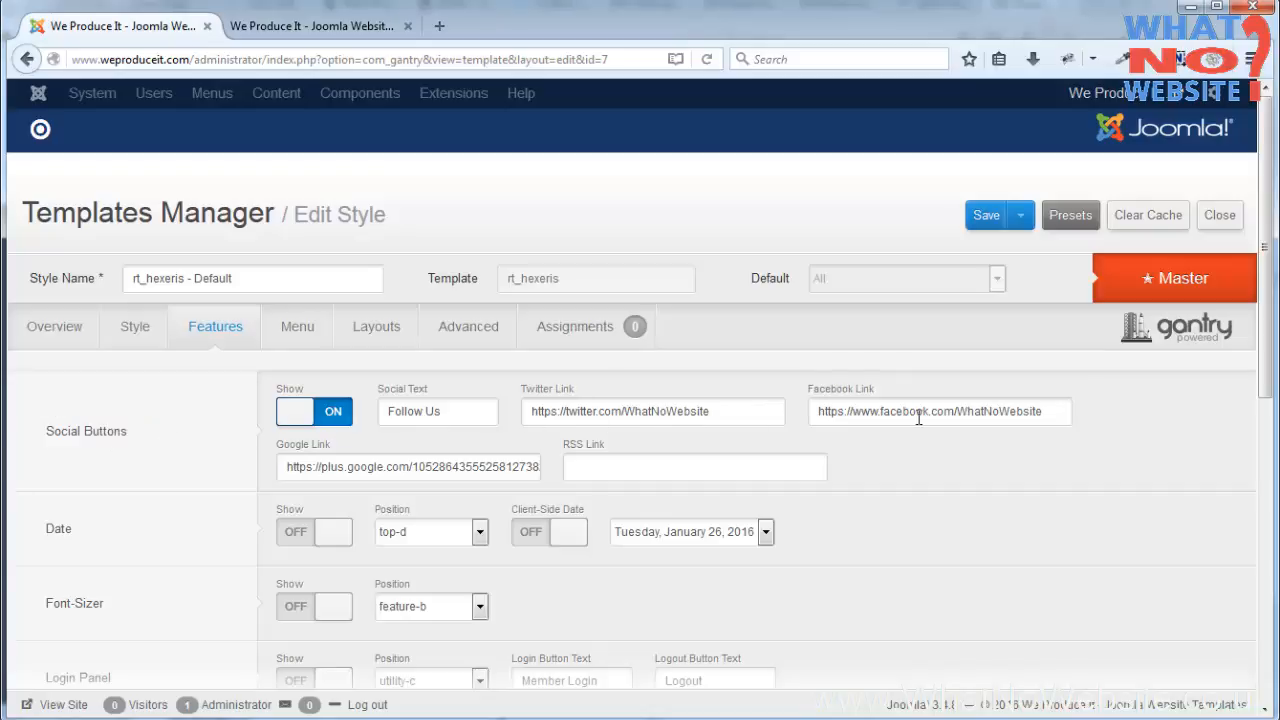
double_click(648, 412)
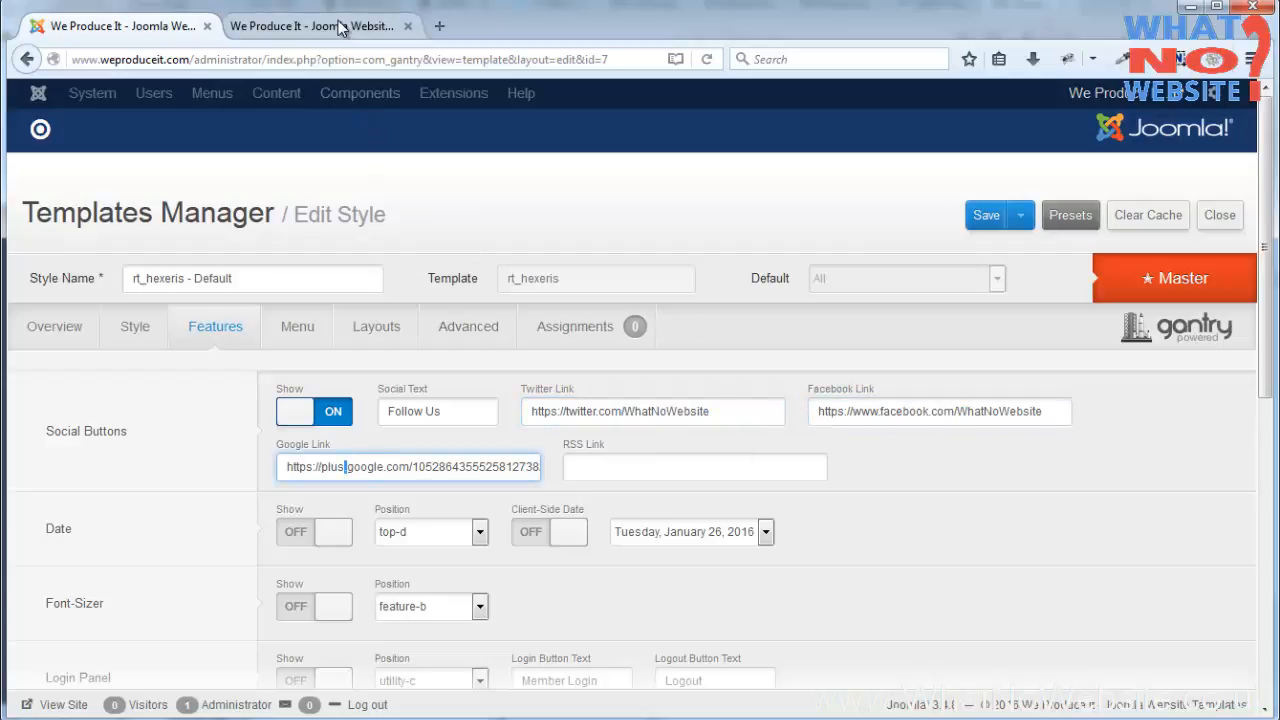
click(318, 24)
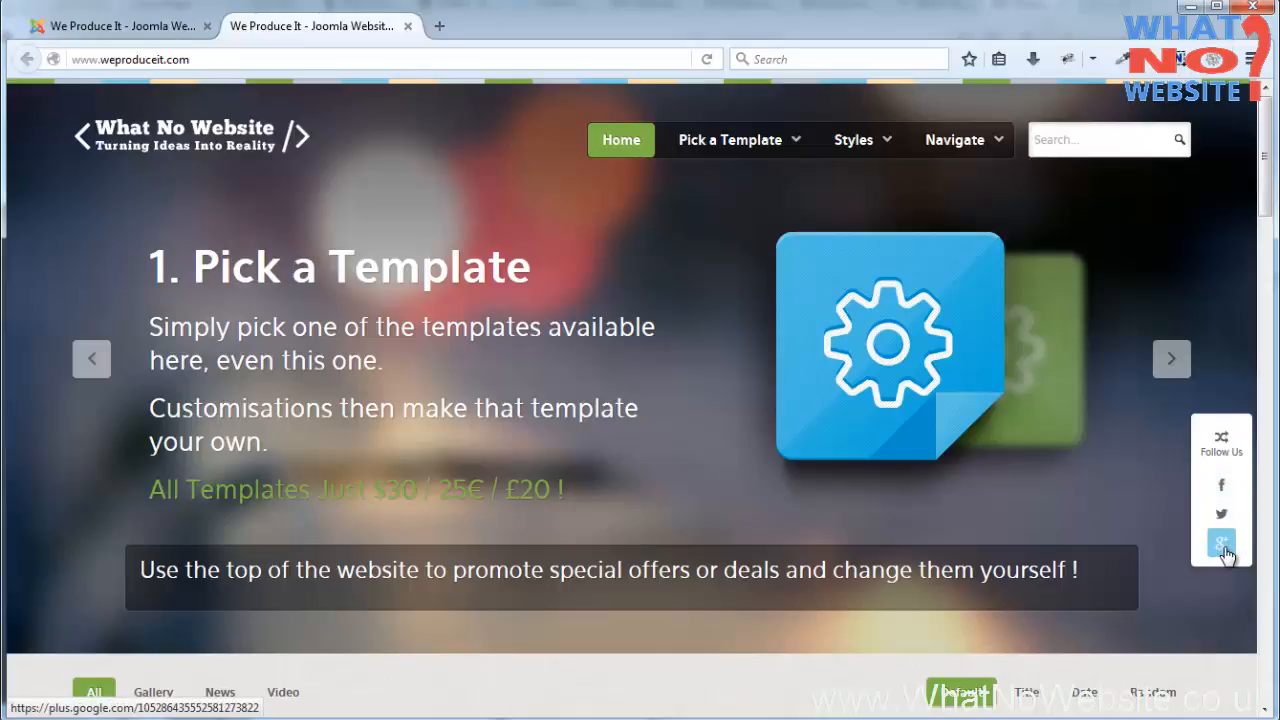
mouse_move(1228, 510)
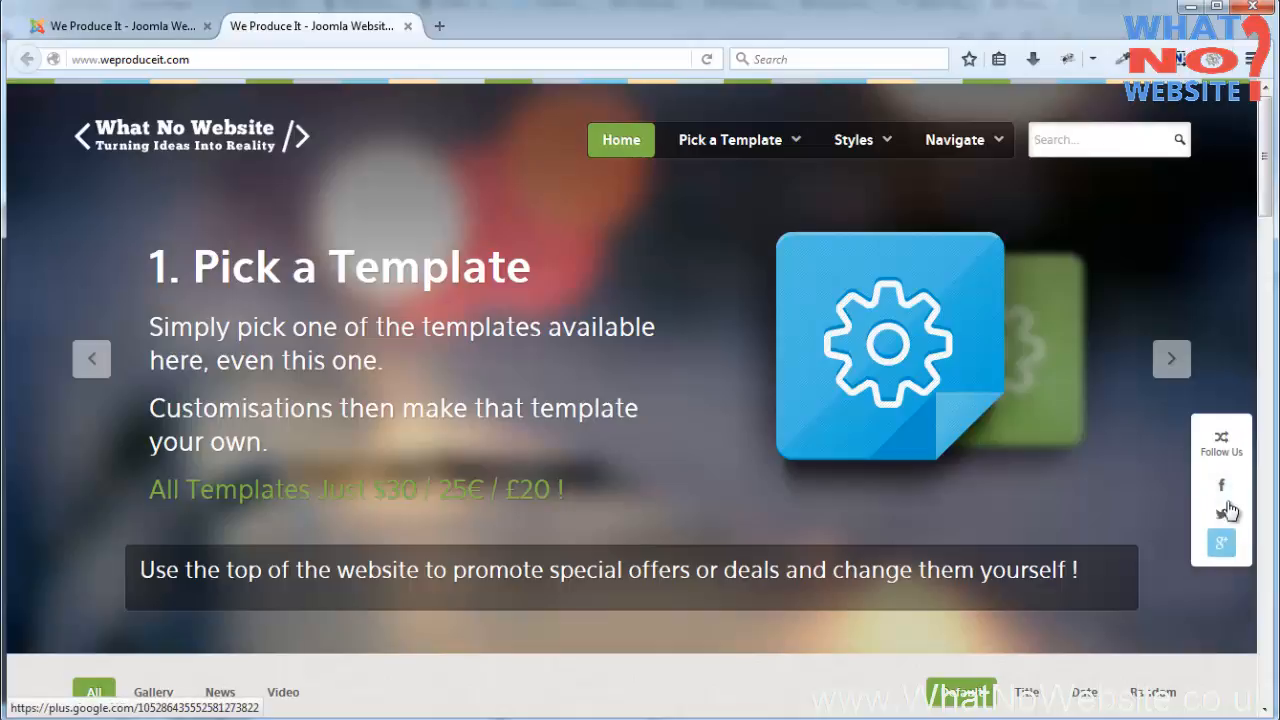
- Check the Follow Us buttons on the front end and scroll the Features settings showing Date, Font-Sizer, Login and Popup off
scroll(down, 3)
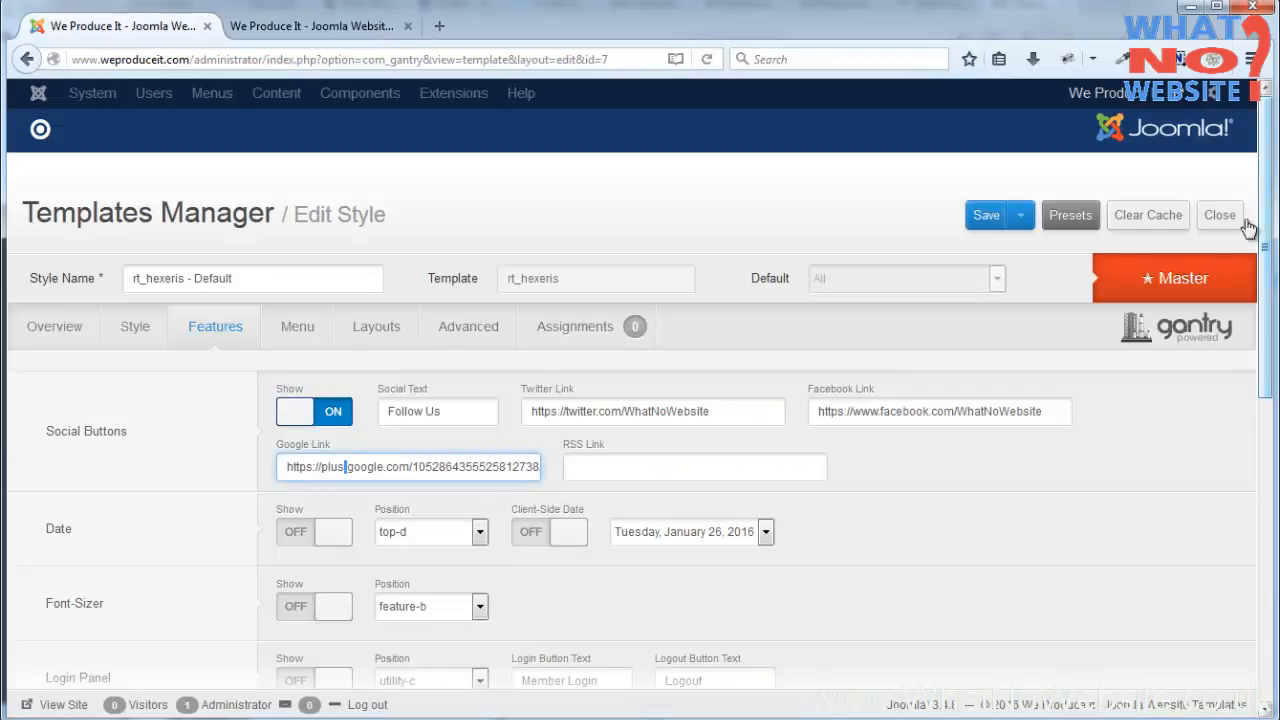
scroll(down, 3)
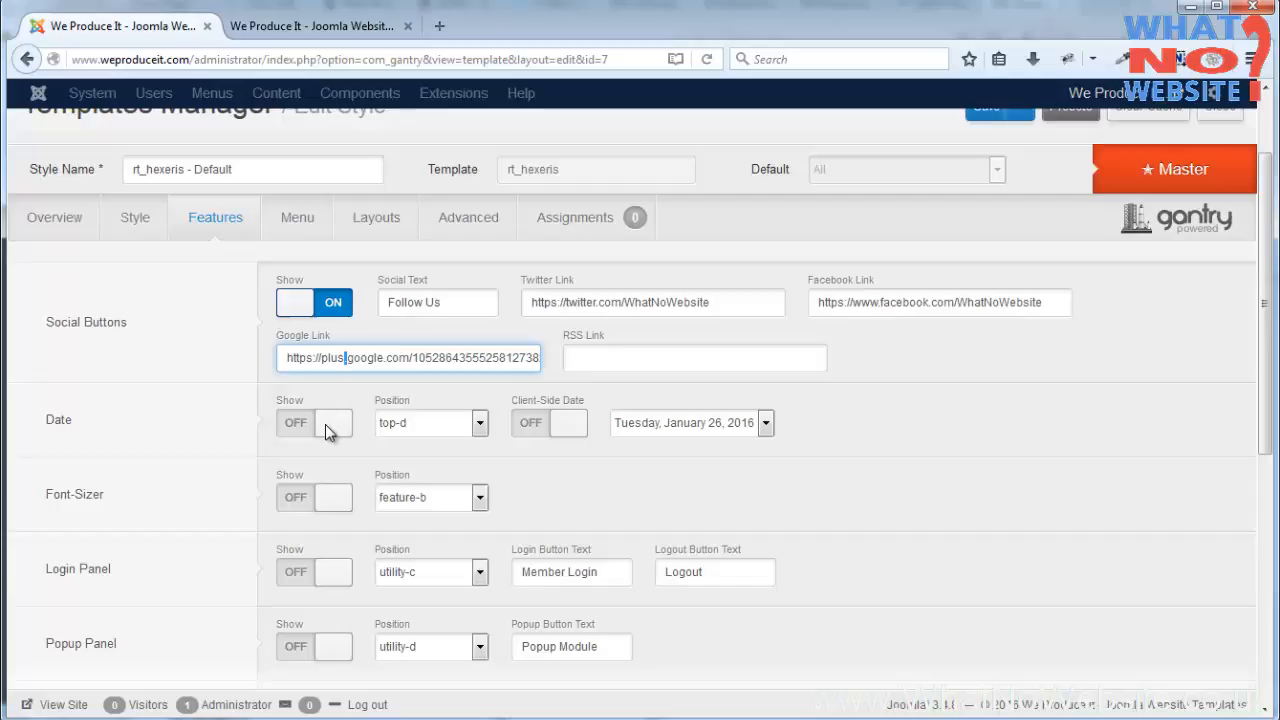
mouse_move(82, 500)
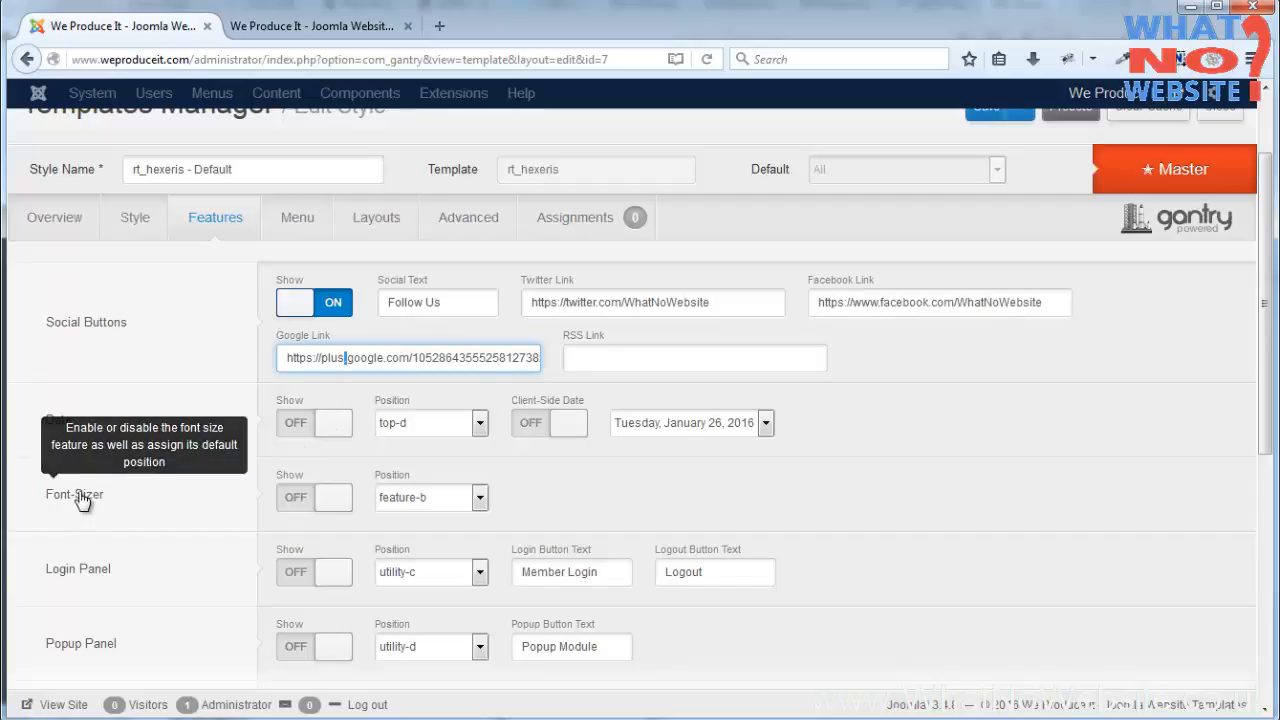
mouse_move(172, 498)
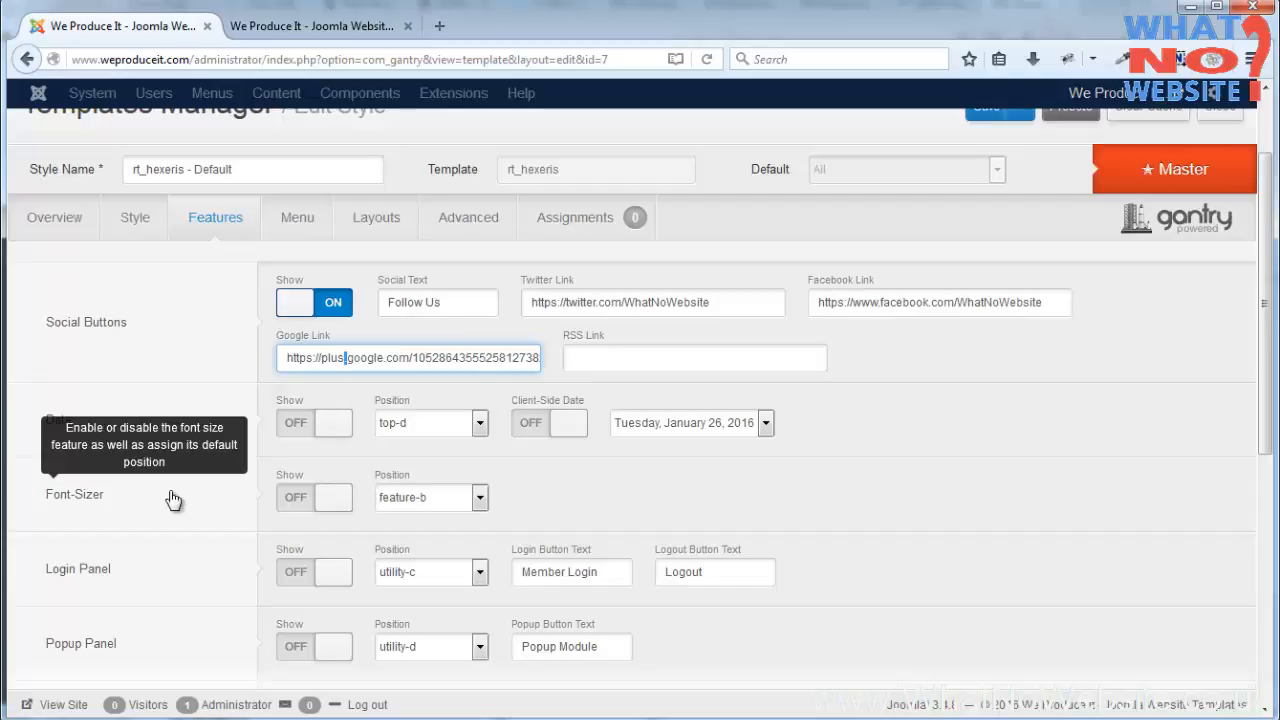
mouse_move(198, 500)
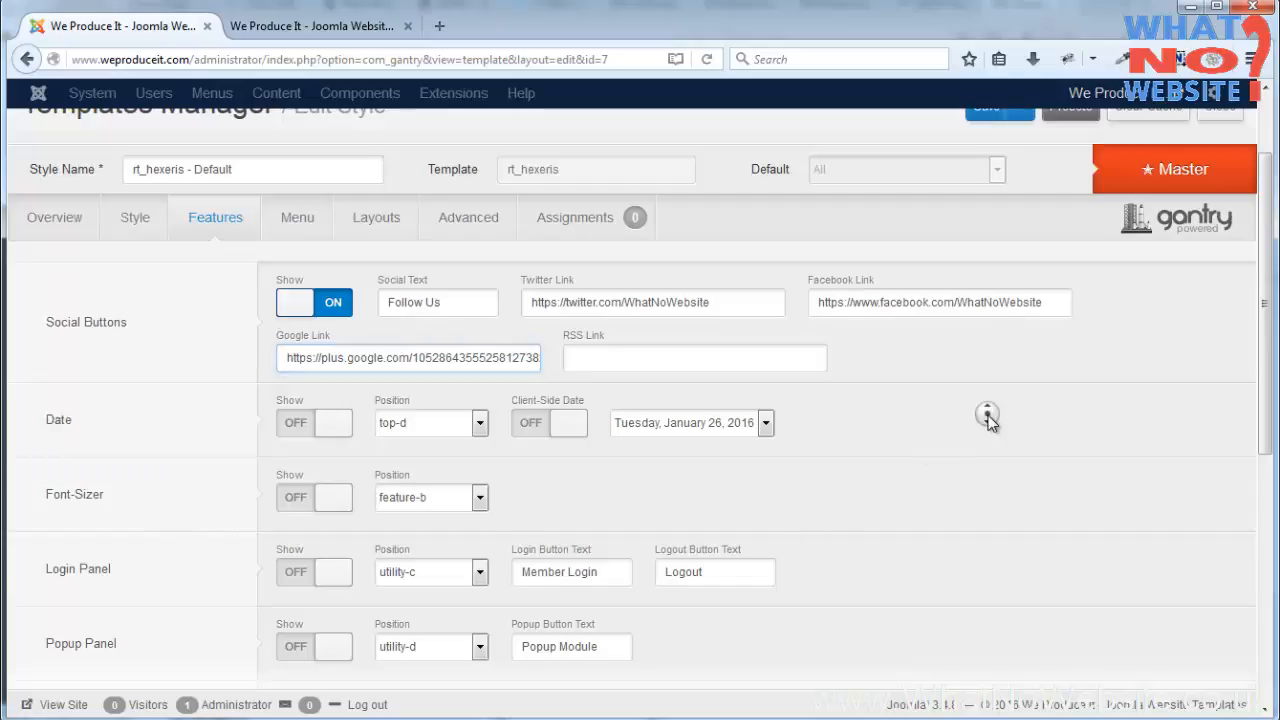
scroll(down, 3)
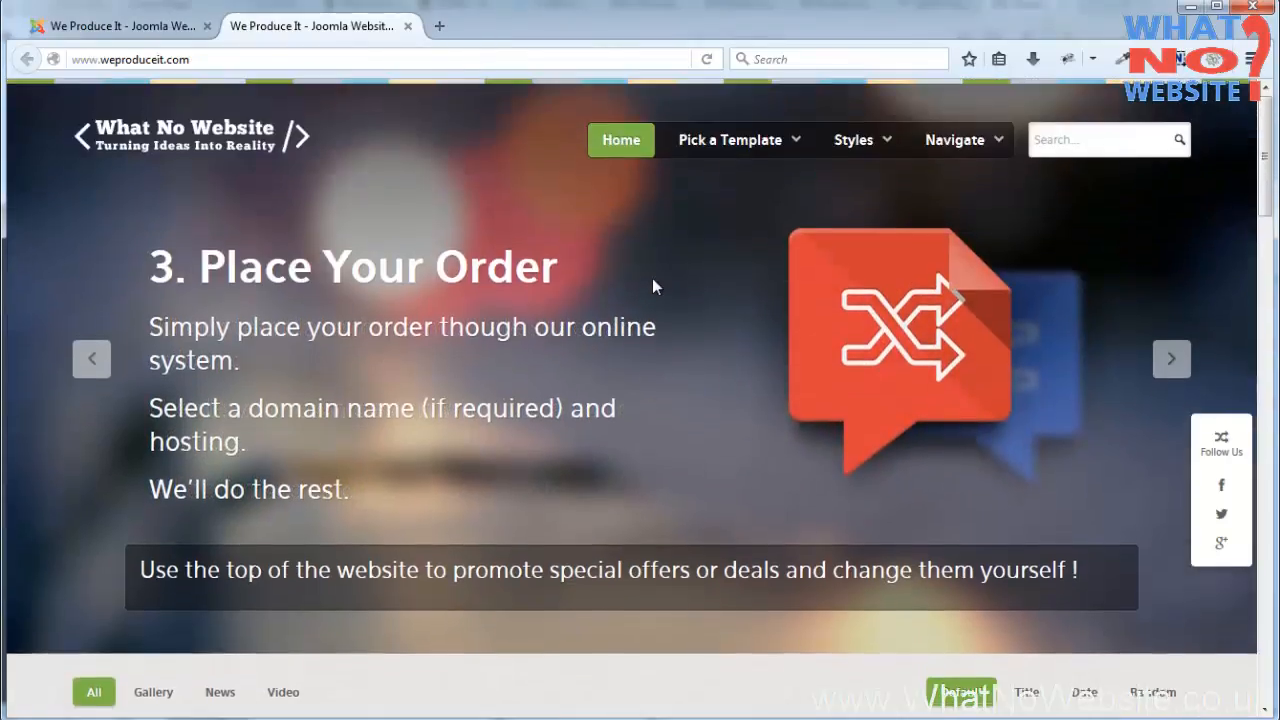
click(954, 140)
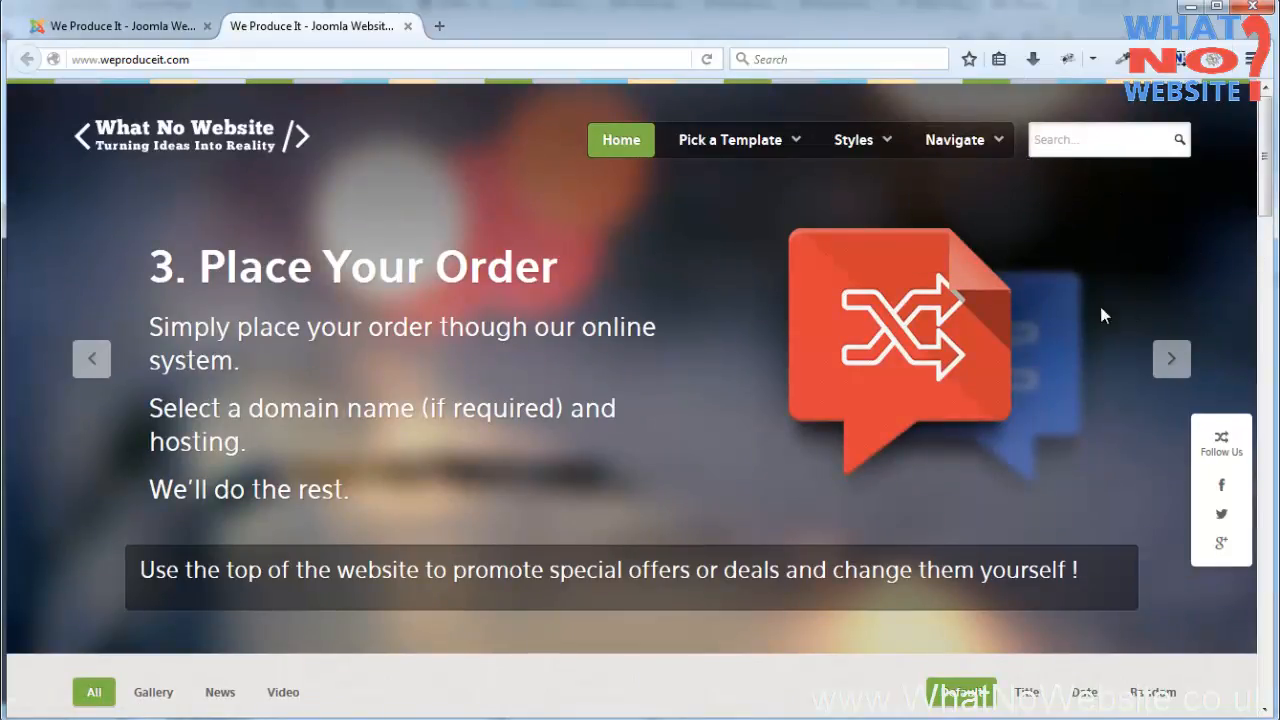
mouse_move(1080, 268)
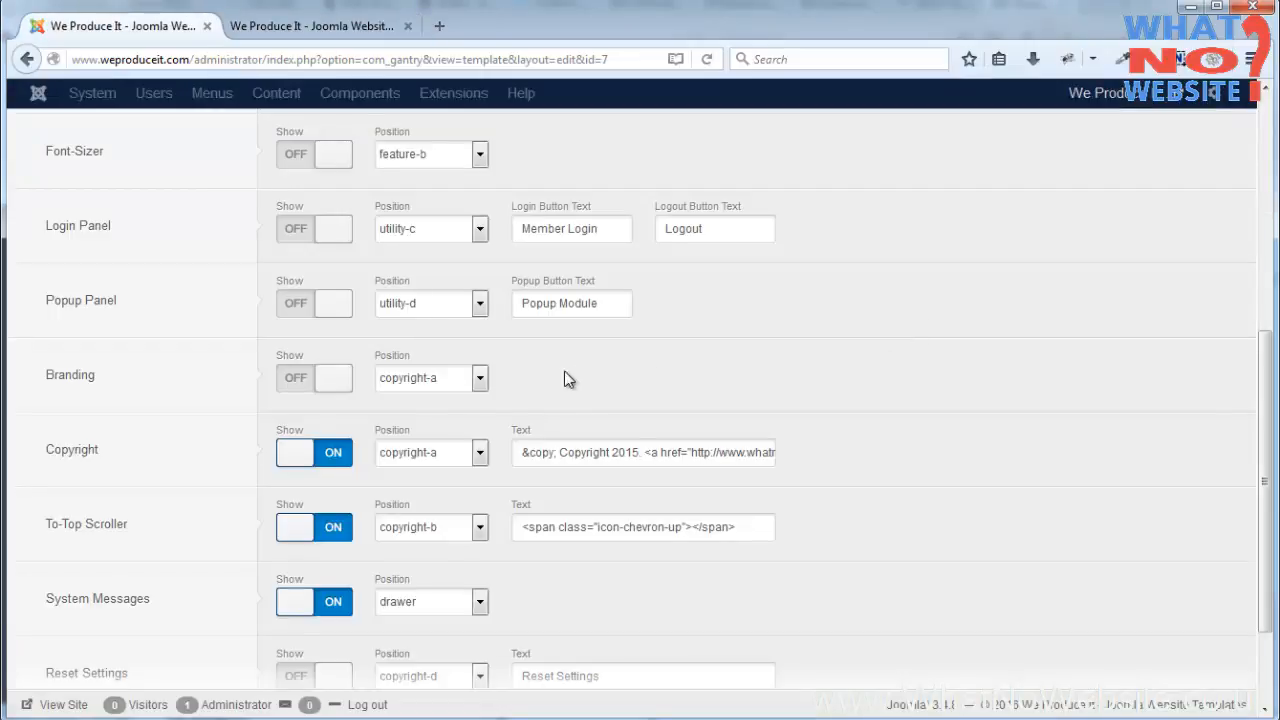
click(312, 24)
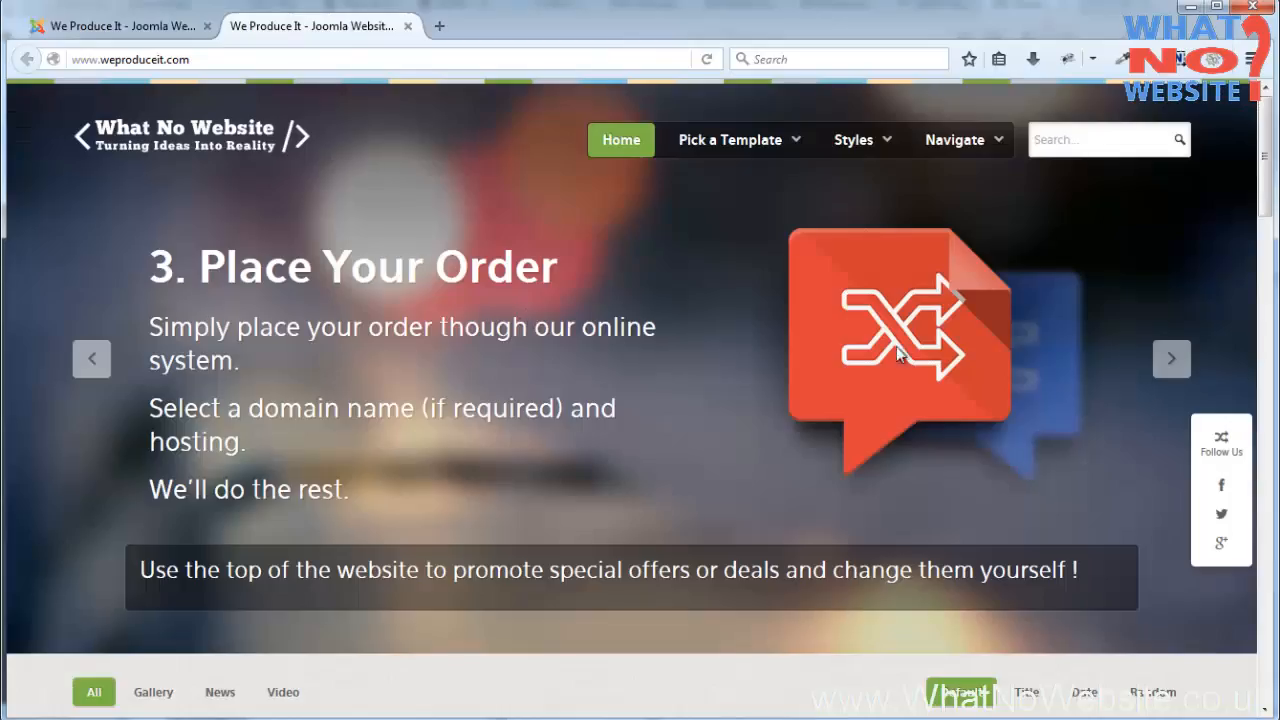
scroll(down, 3)
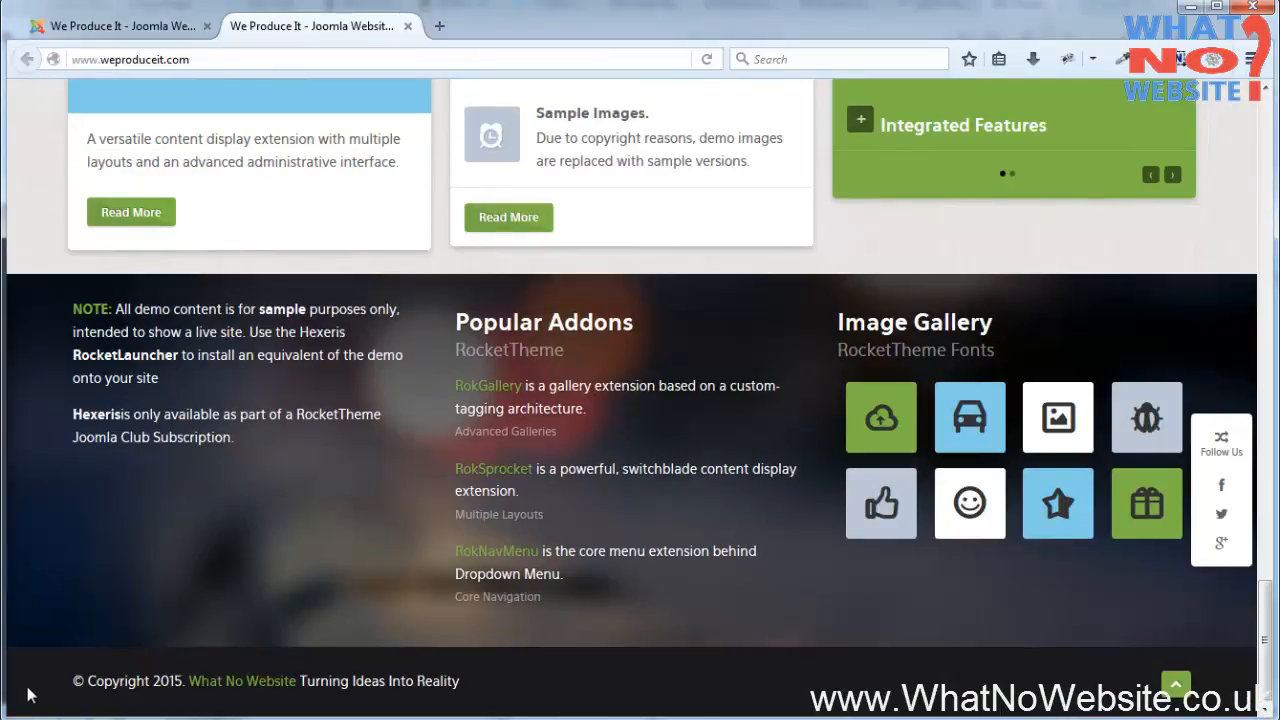
mouse_move(242, 680)
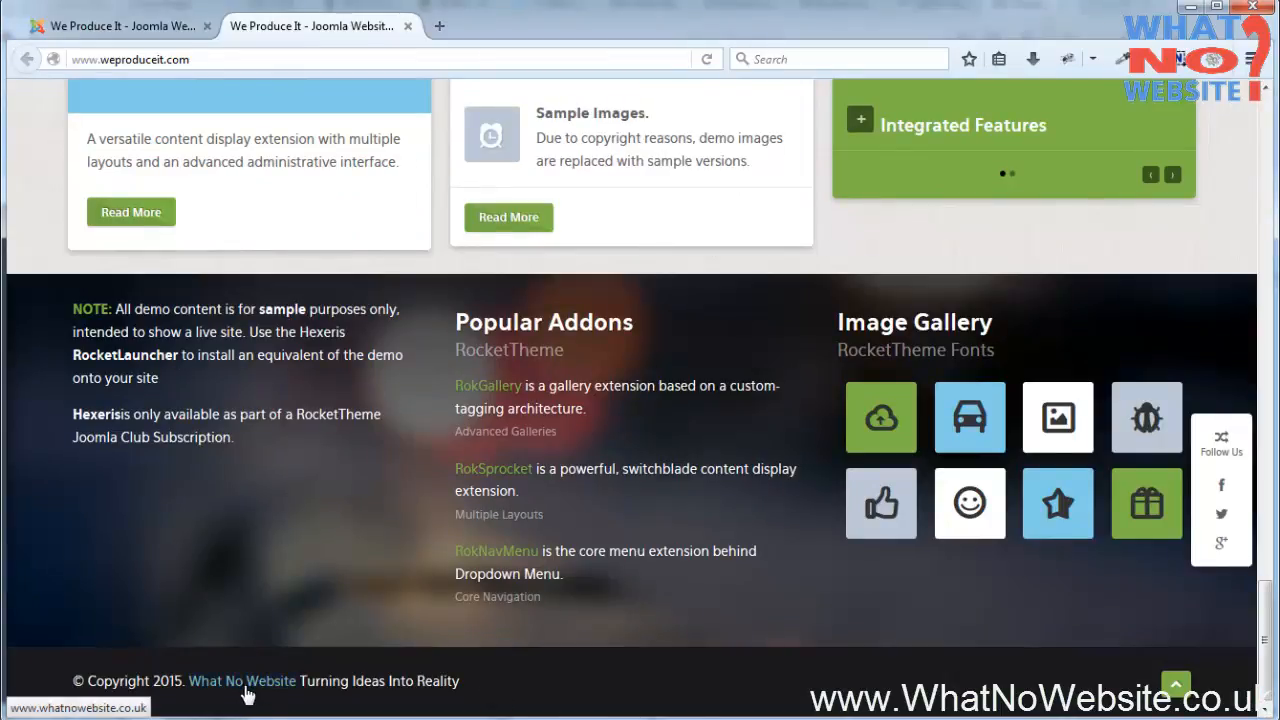
mouse_move(464, 692)
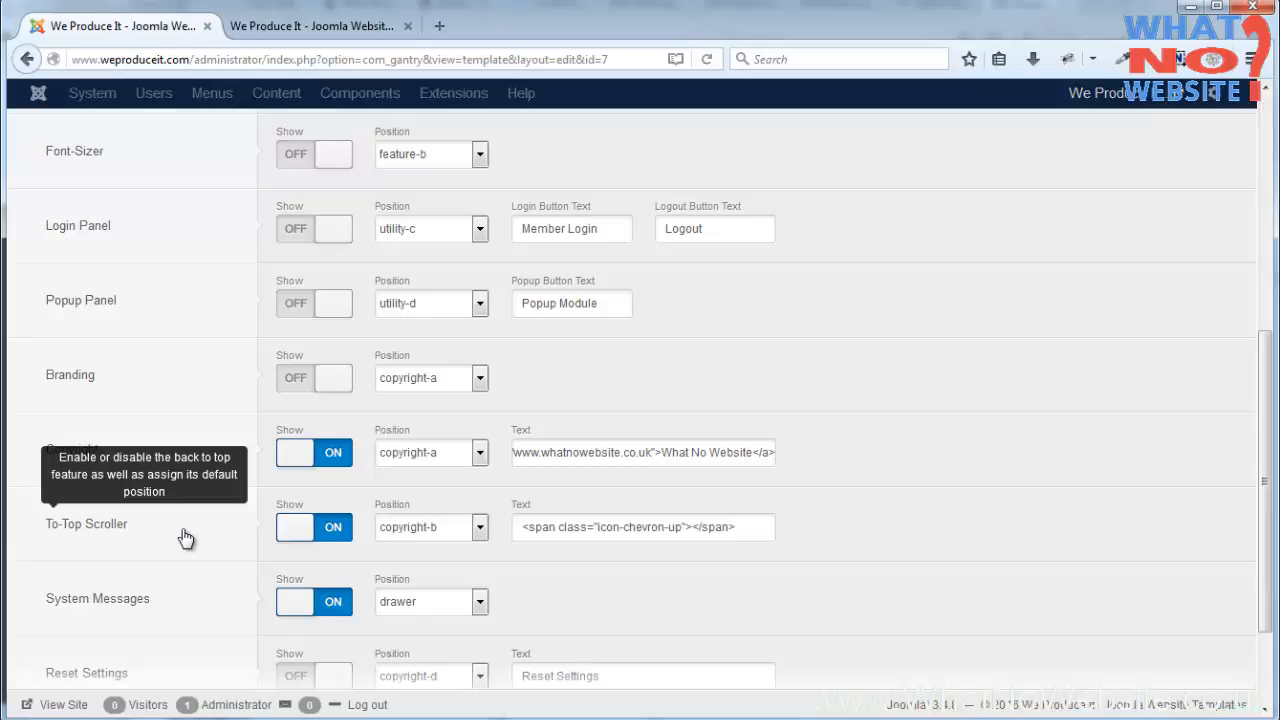
click(310, 24)
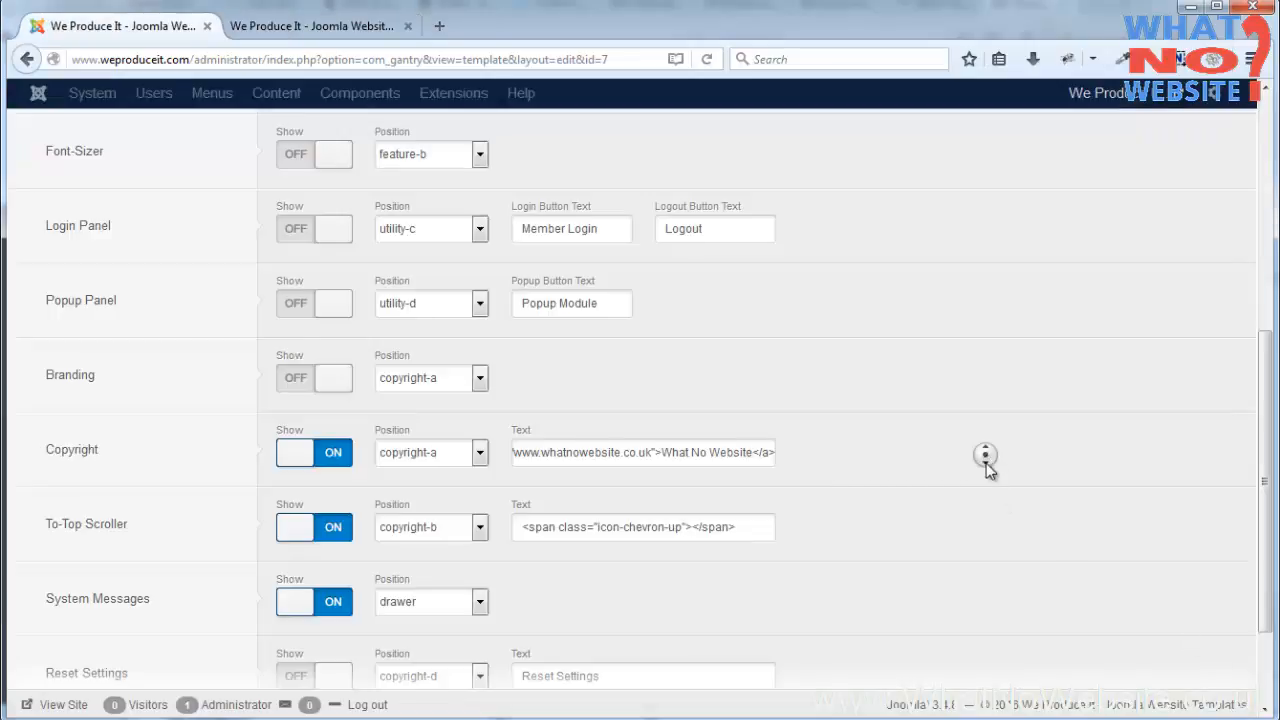
scroll(down, 3)
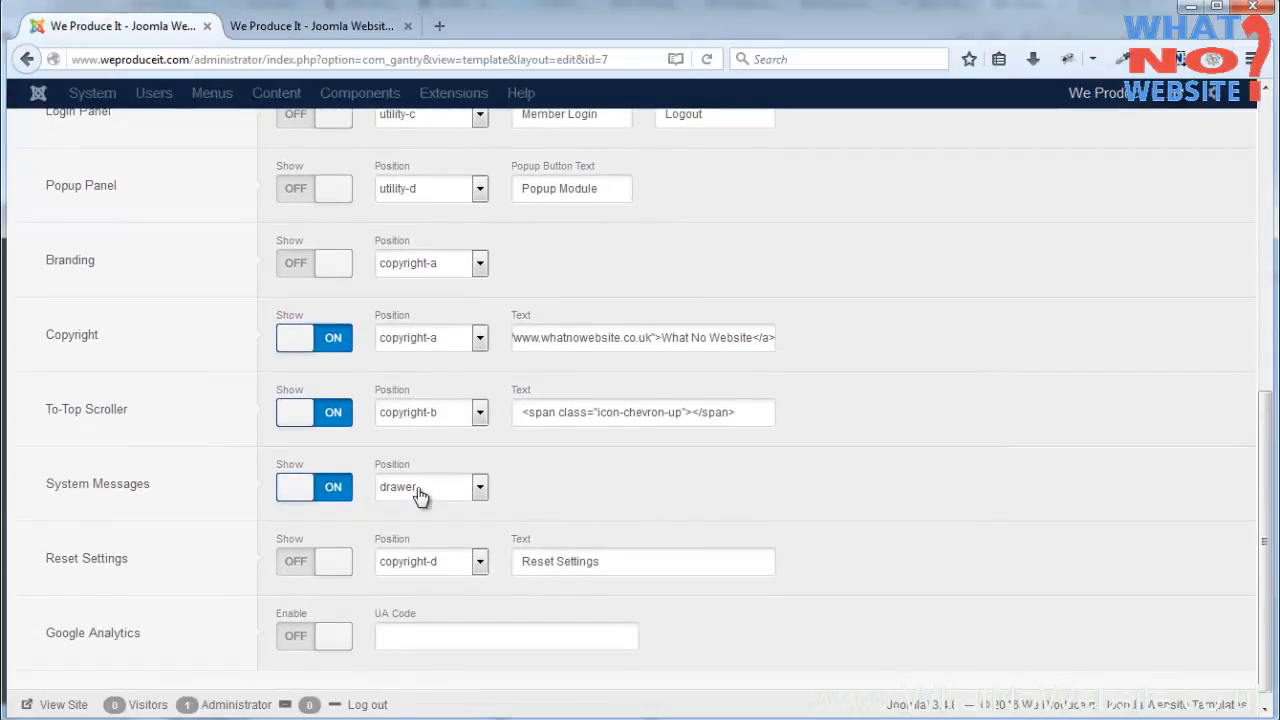
click(310, 24)
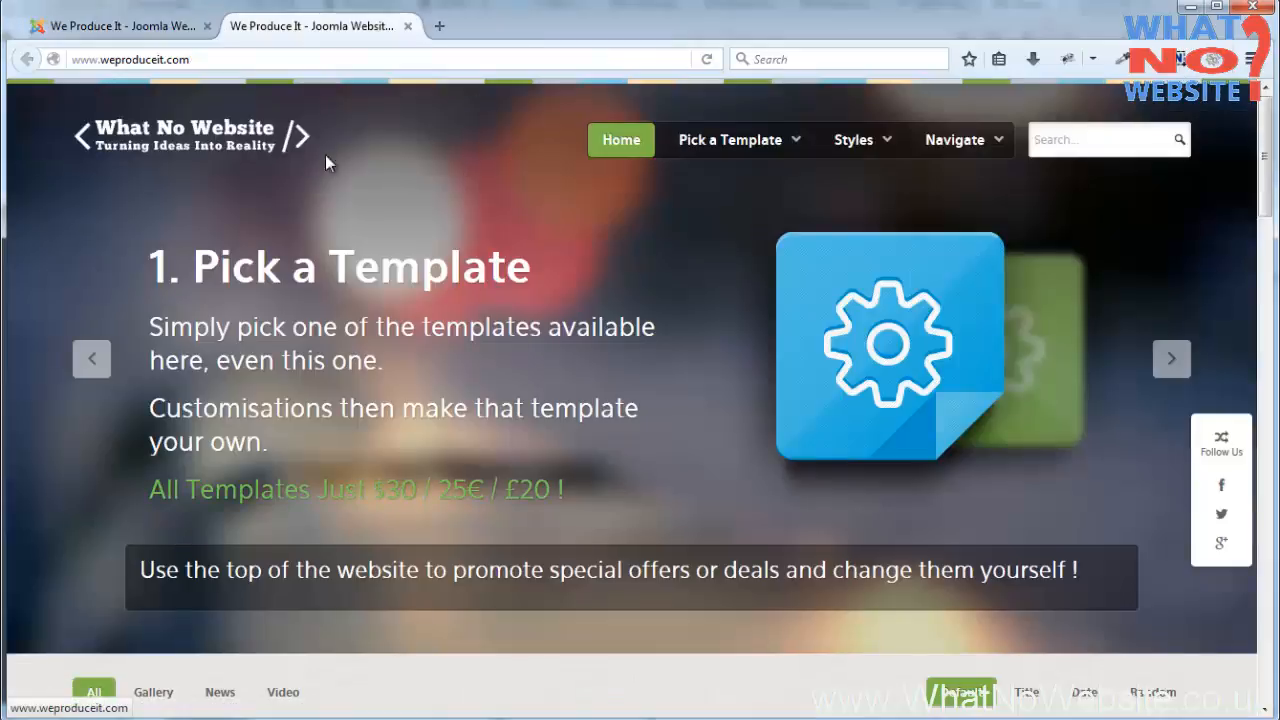
mouse_move(530, 122)
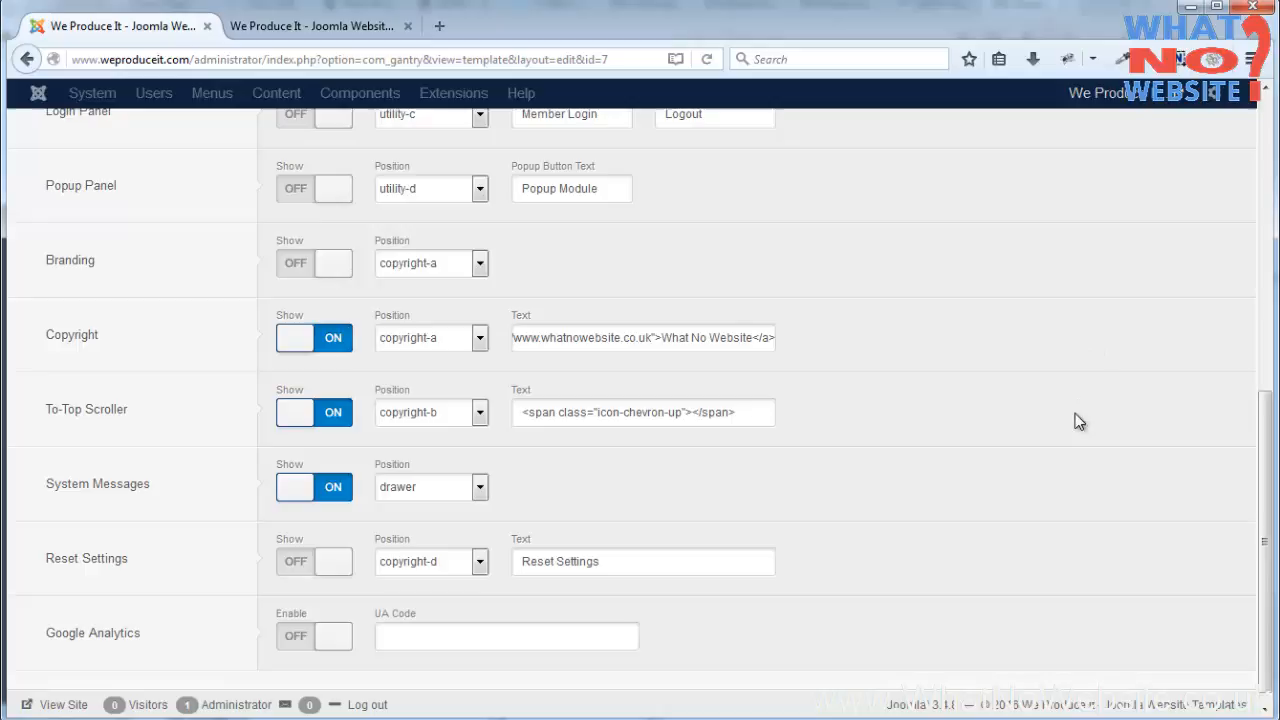
mouse_move(1046, 488)
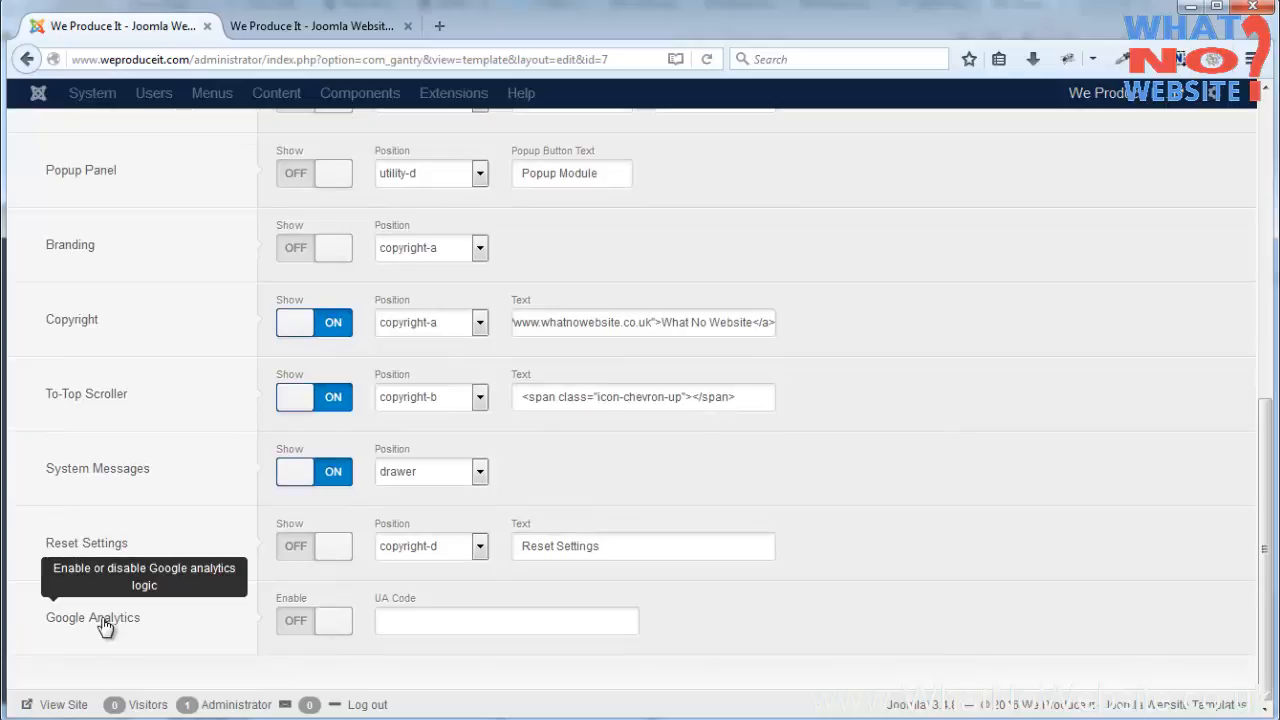
mouse_move(668, 612)
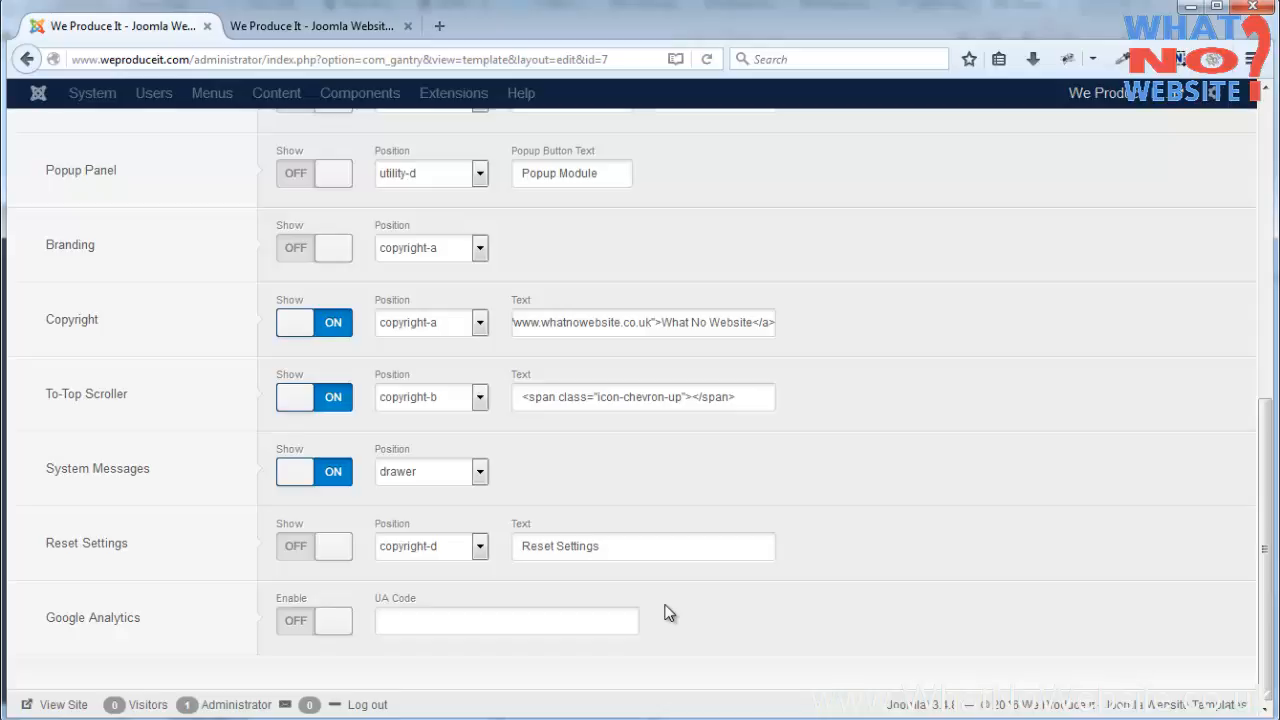
click(310, 24)
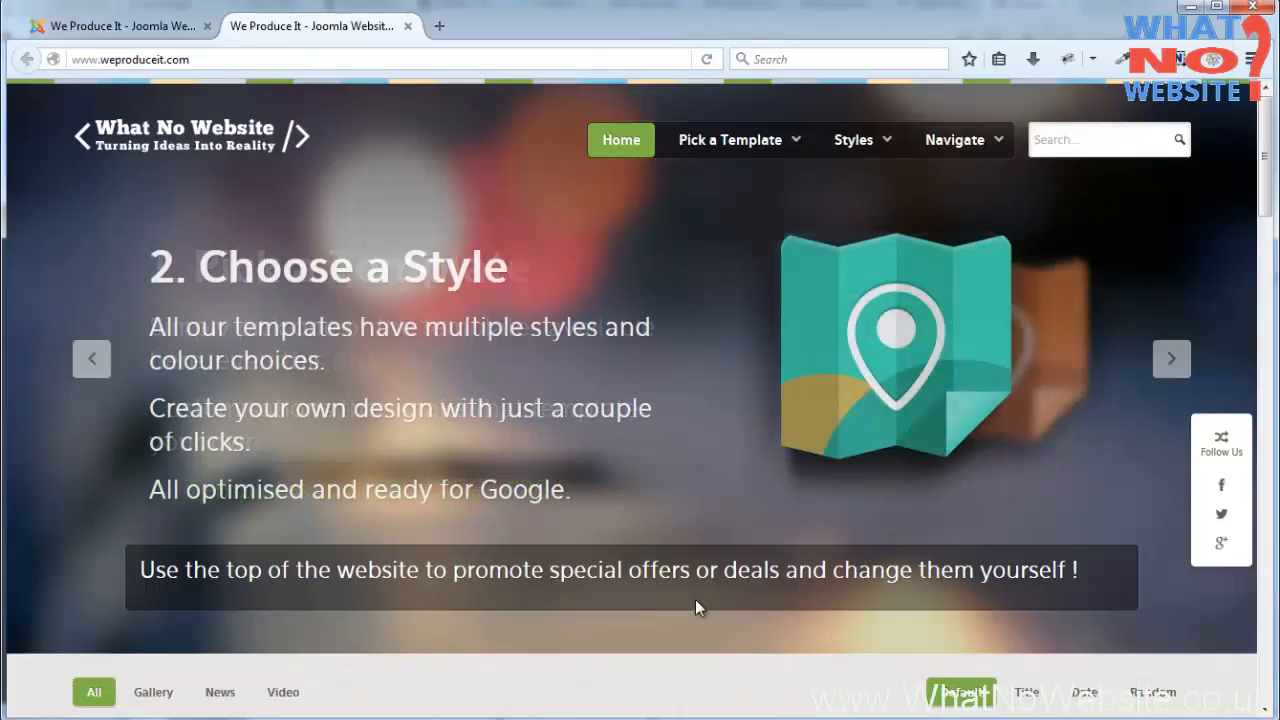
click(852, 140)
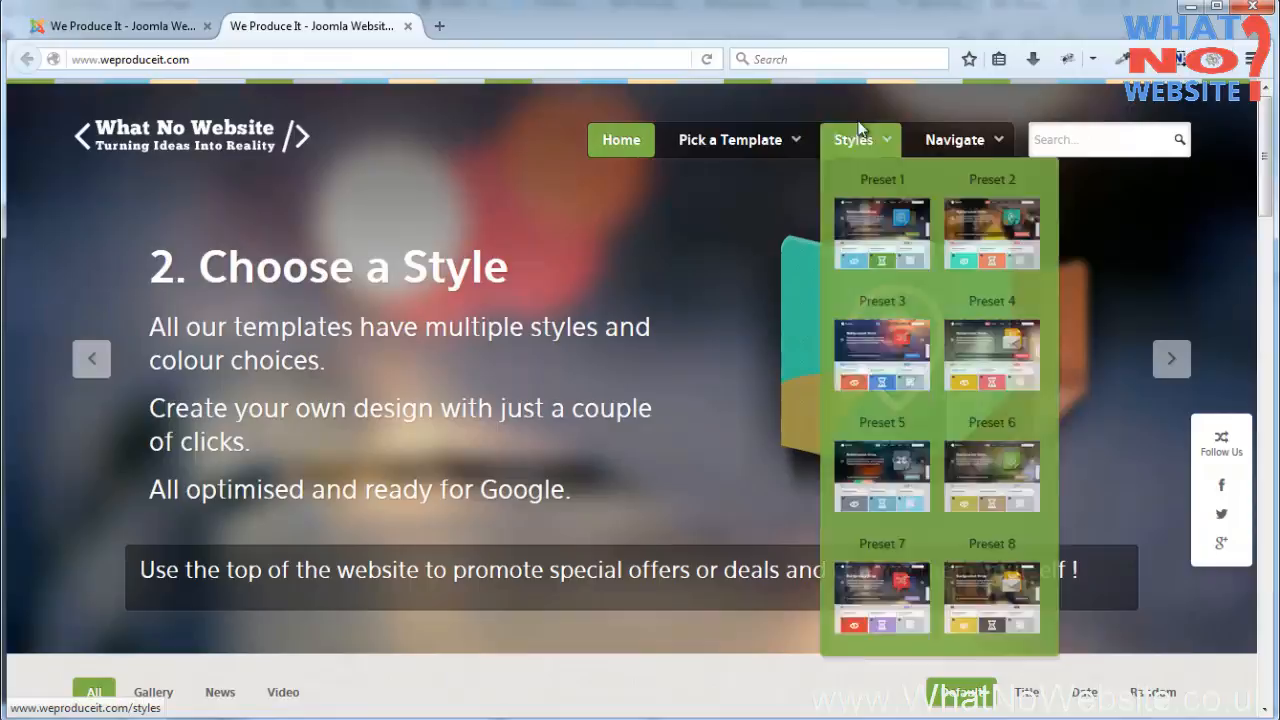
click(852, 140)
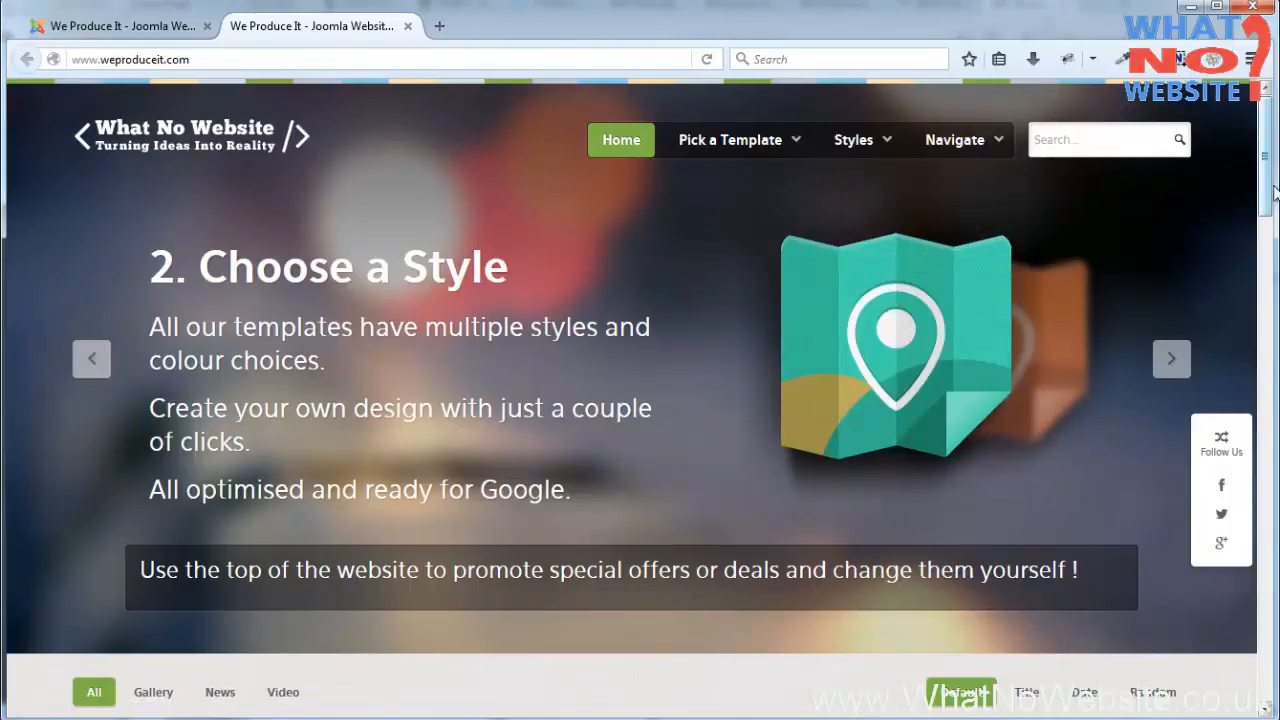
scroll(down, 3)
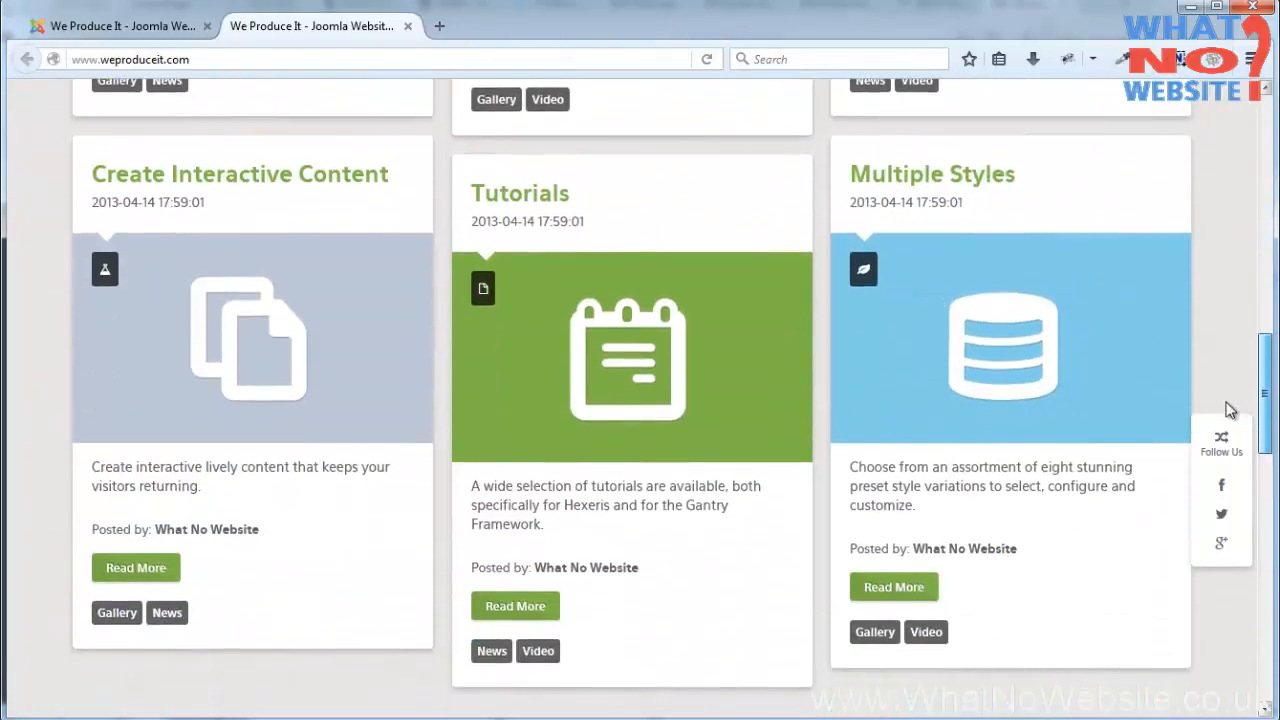
scroll(down, 3)
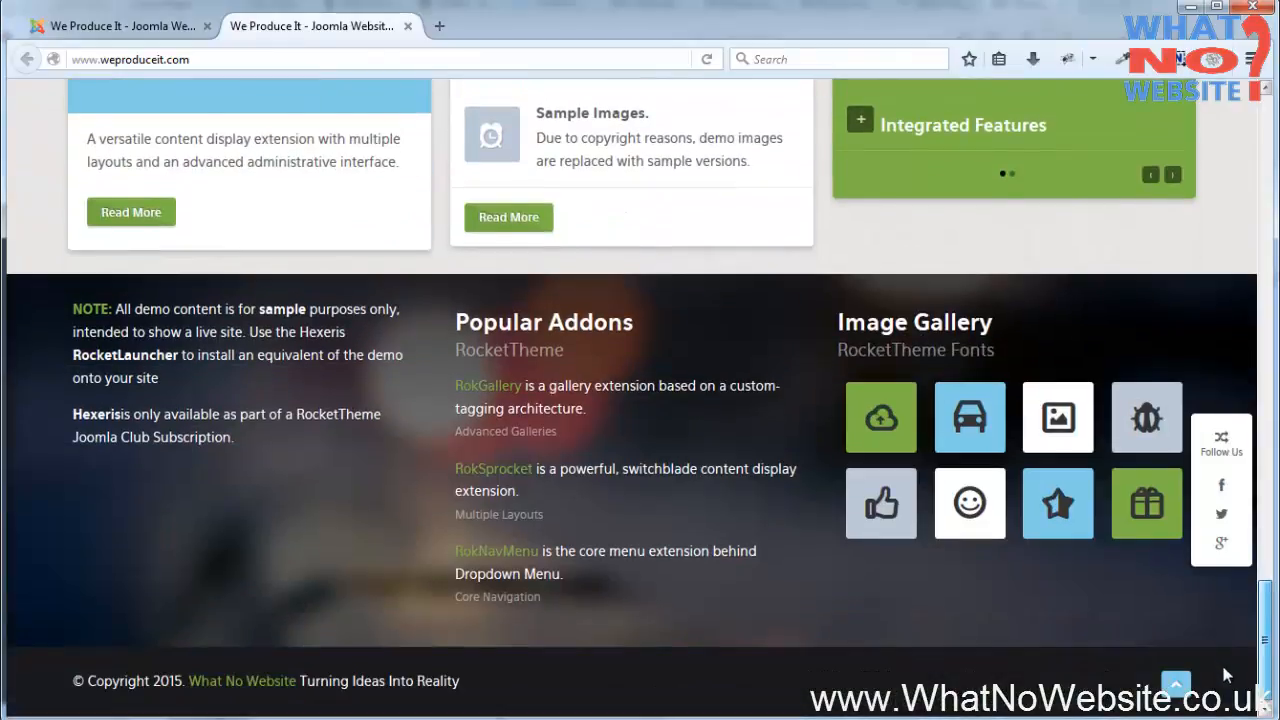
scroll(up, 3)
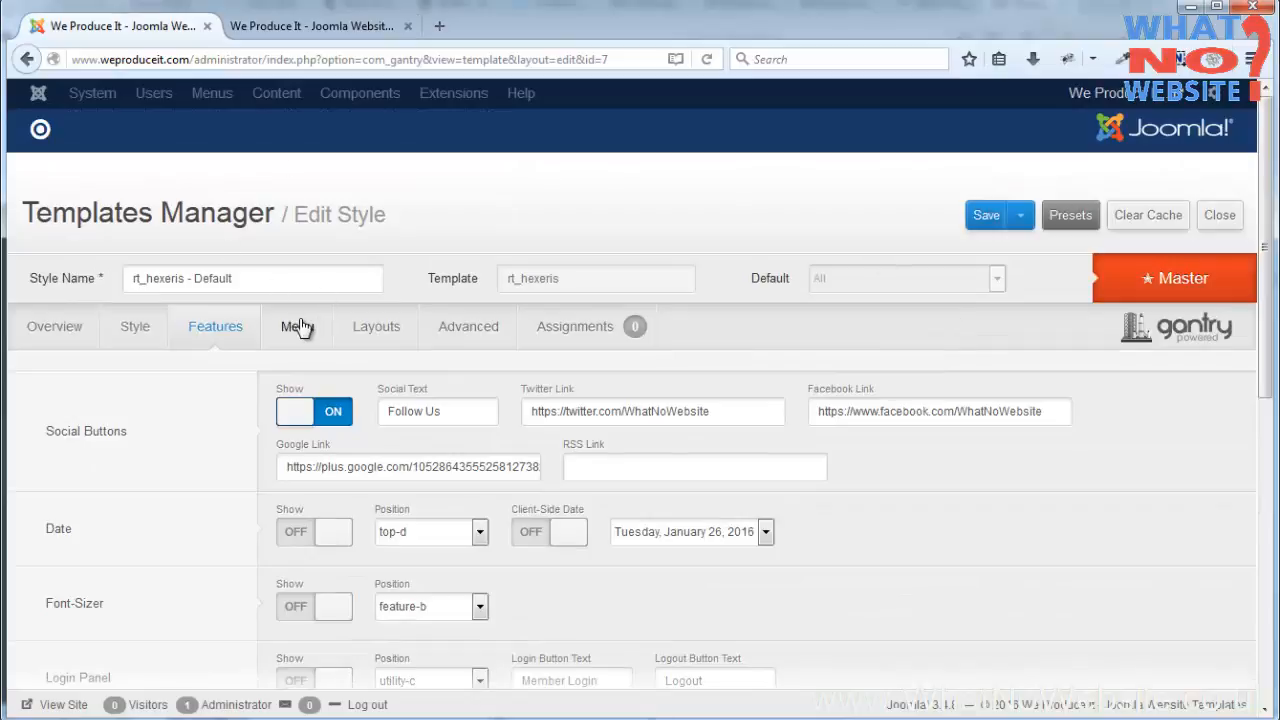
mouse_move(296, 330)
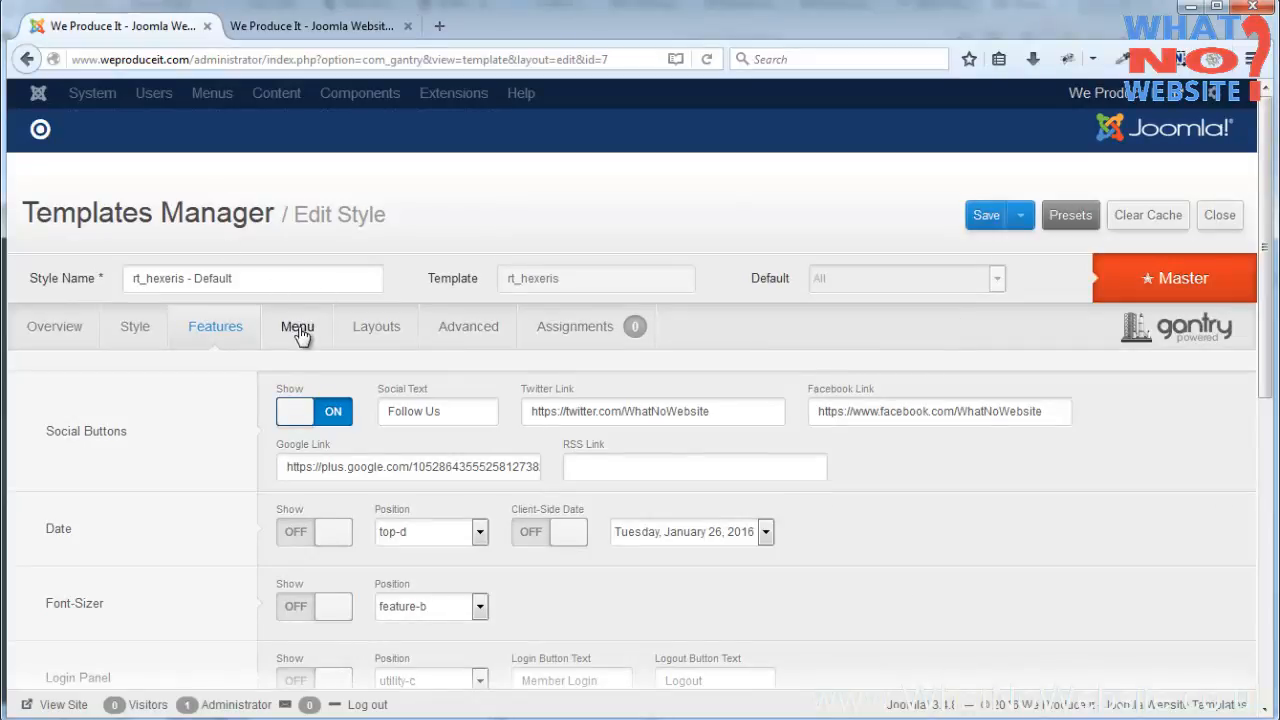
- View the style's Menu settings and close the editor without changes
click(296, 326)
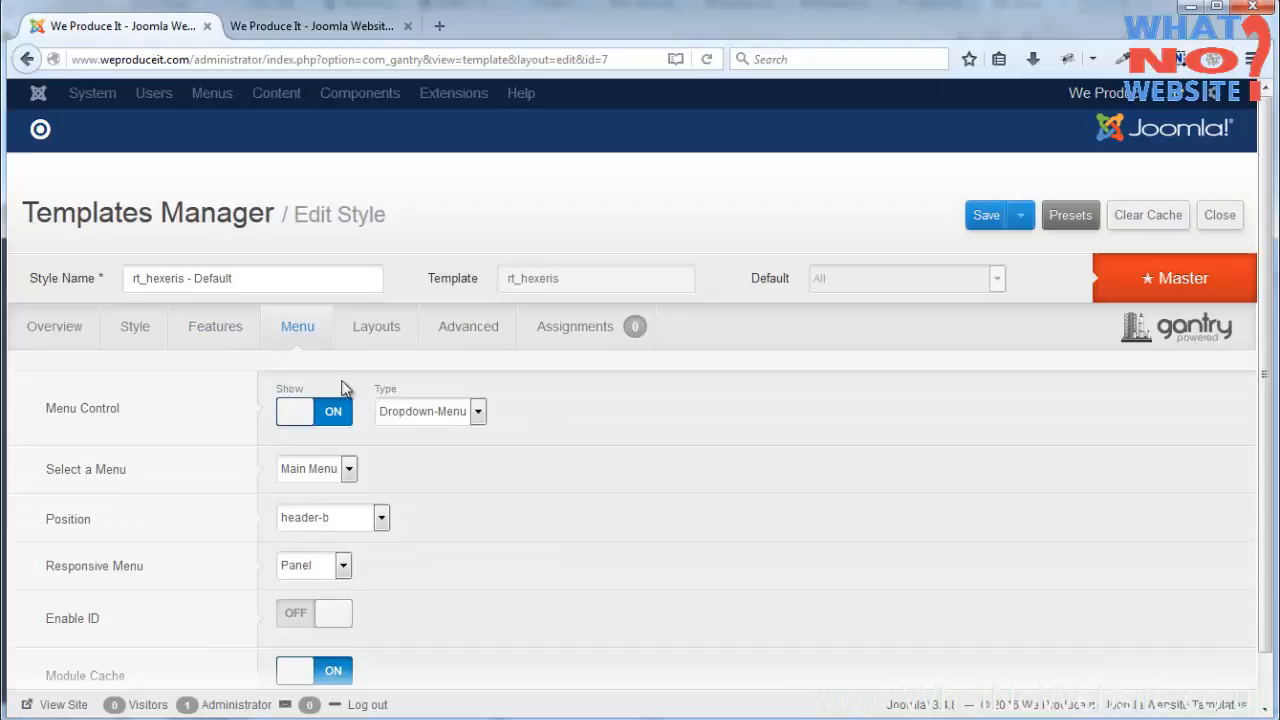
mouse_move(350, 480)
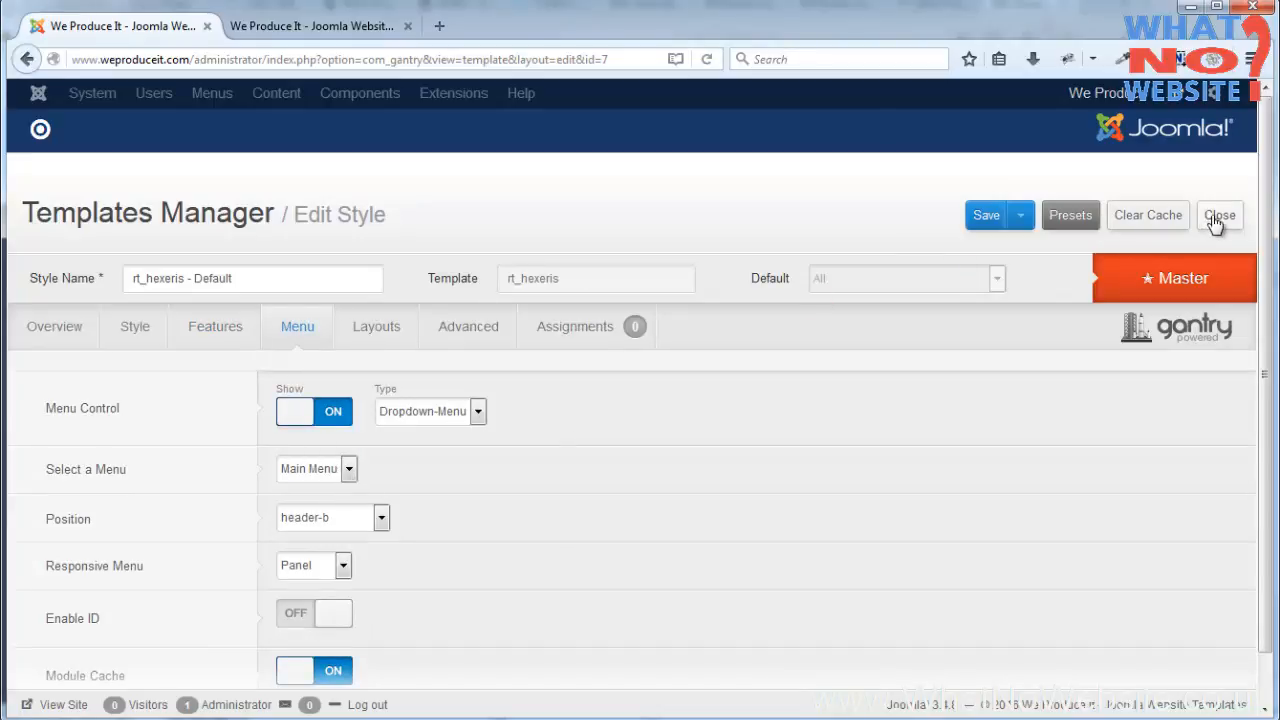
click(1220, 216)
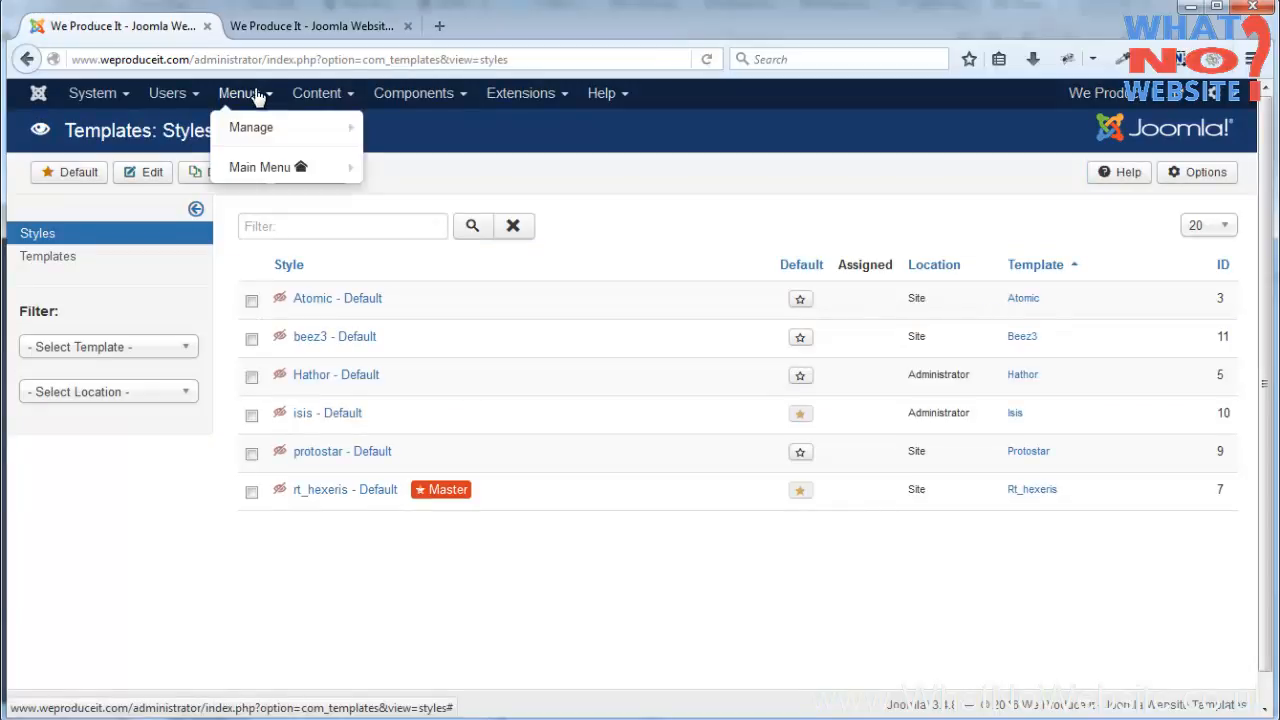
mouse_move(260, 168)
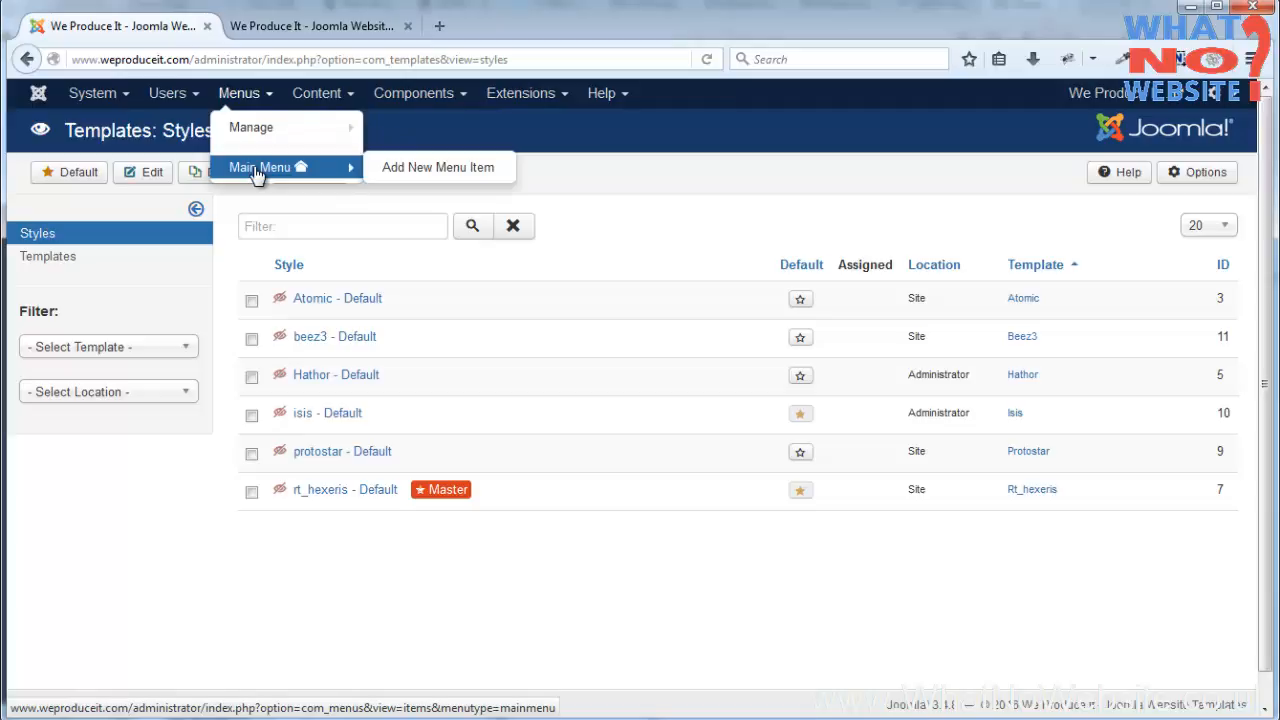
click(520, 92)
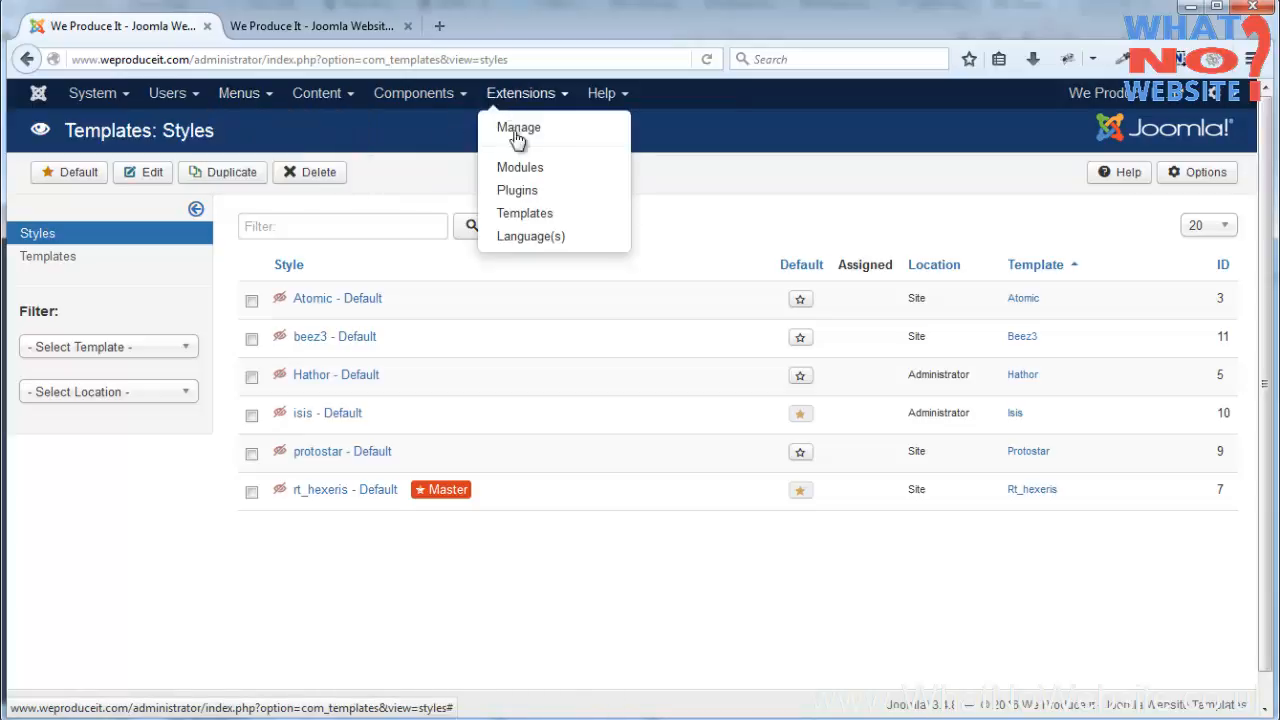
mouse_move(524, 212)
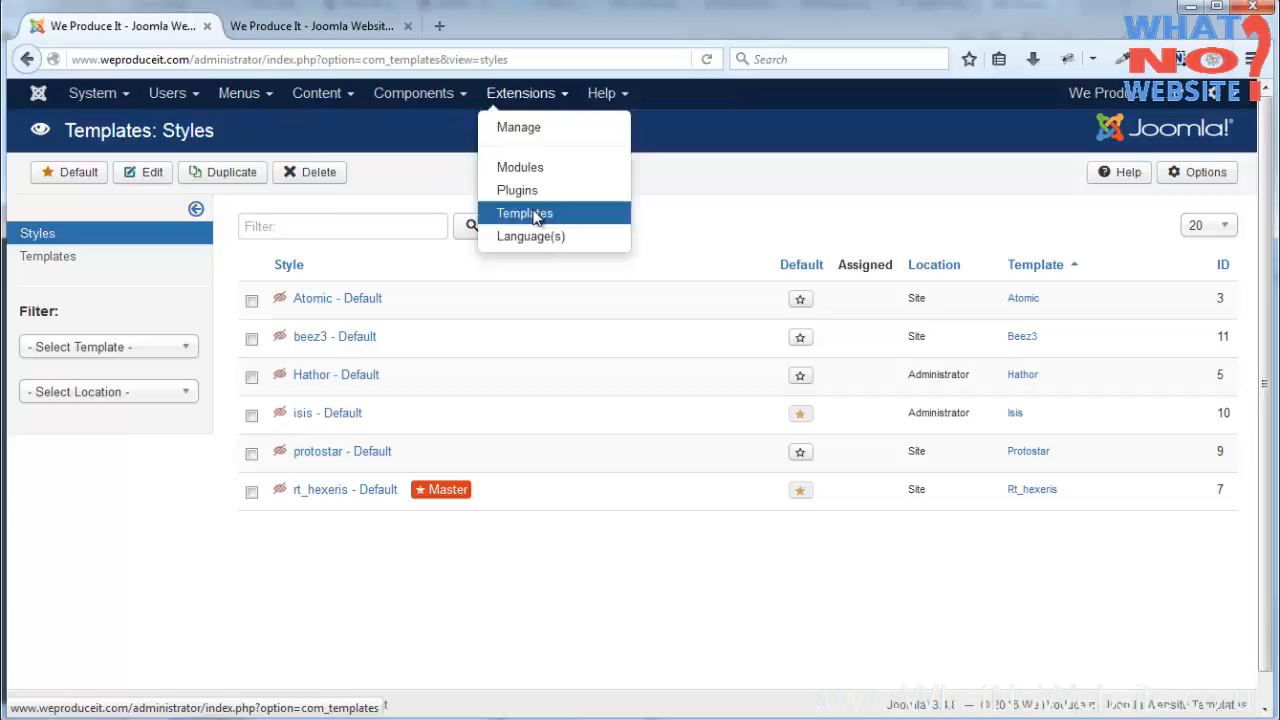
- Return via Extensions > Templates and reopen the rt_hexeris - Default style
click(524, 212)
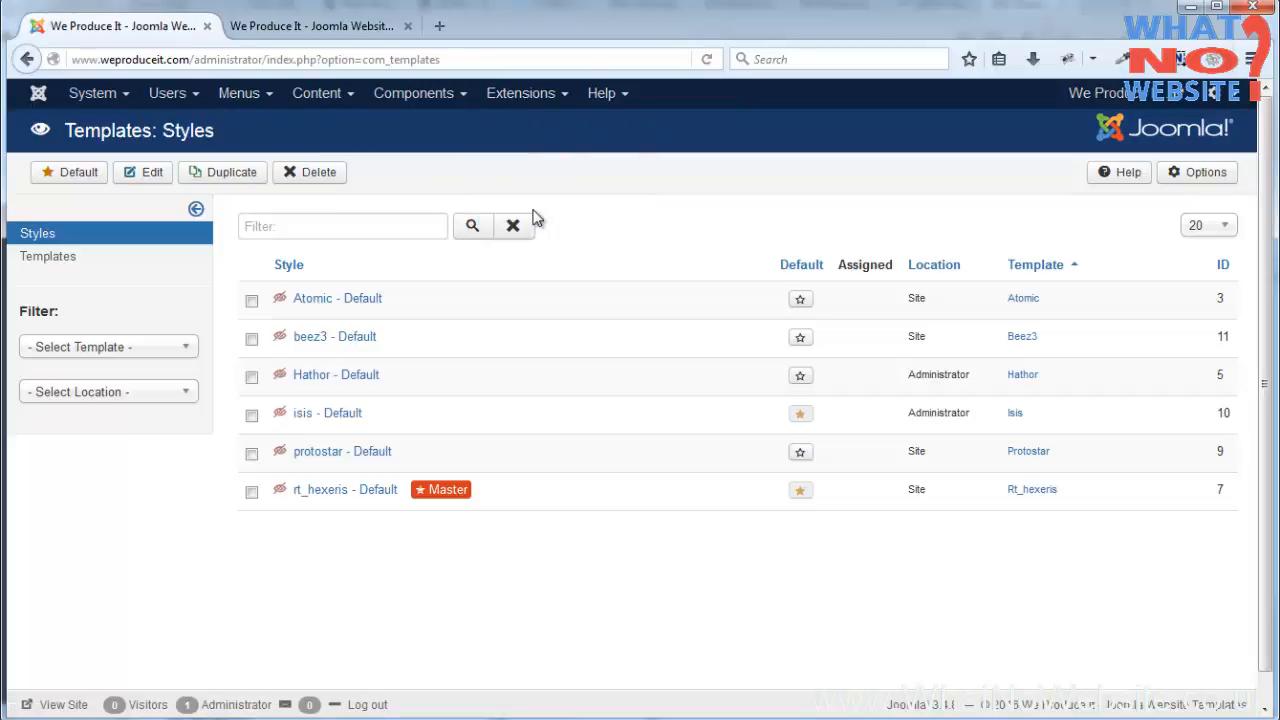
click(320, 488)
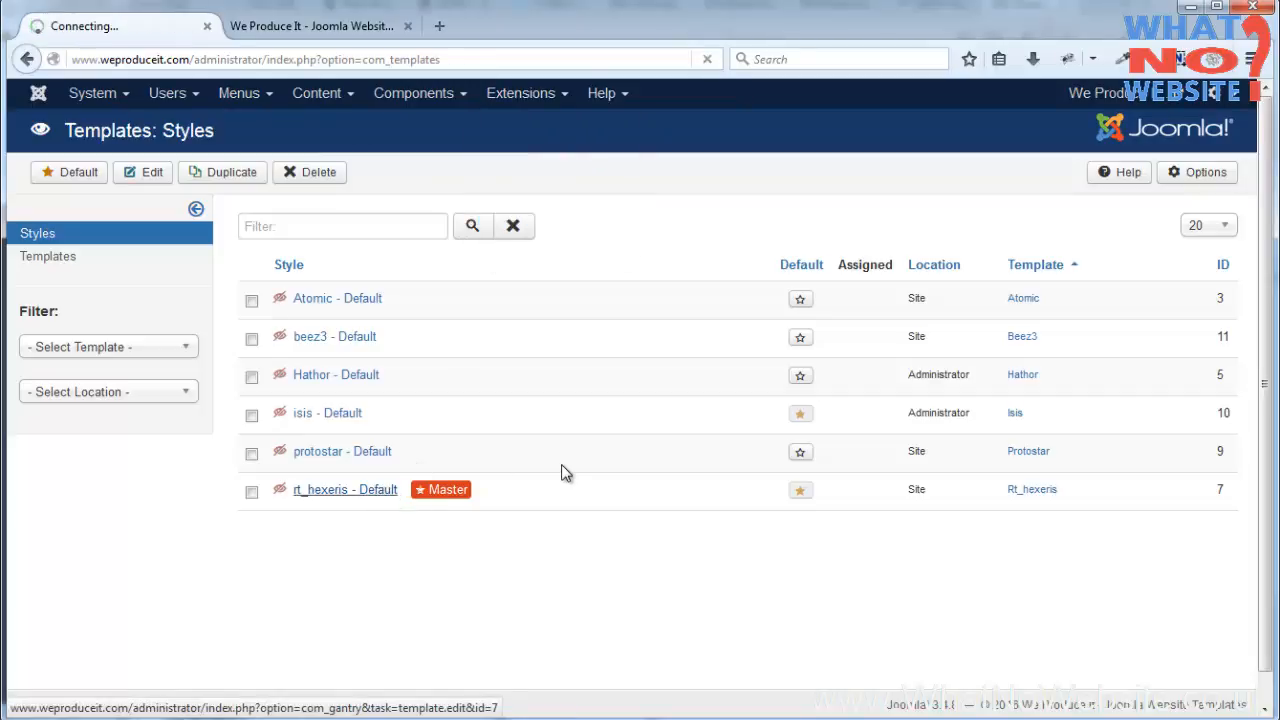
click(344, 488)
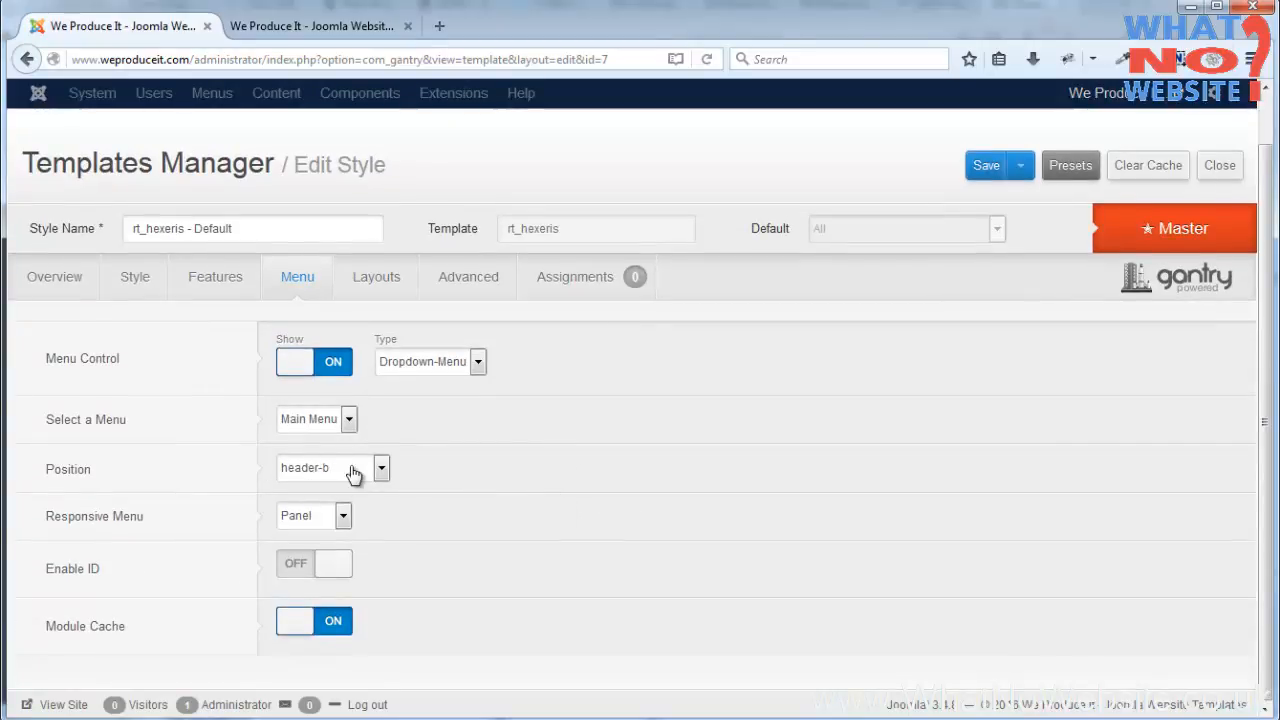
- Check the menu position and keep Panel as the responsive menu style, then switch to the Layouts settings
click(380, 468)
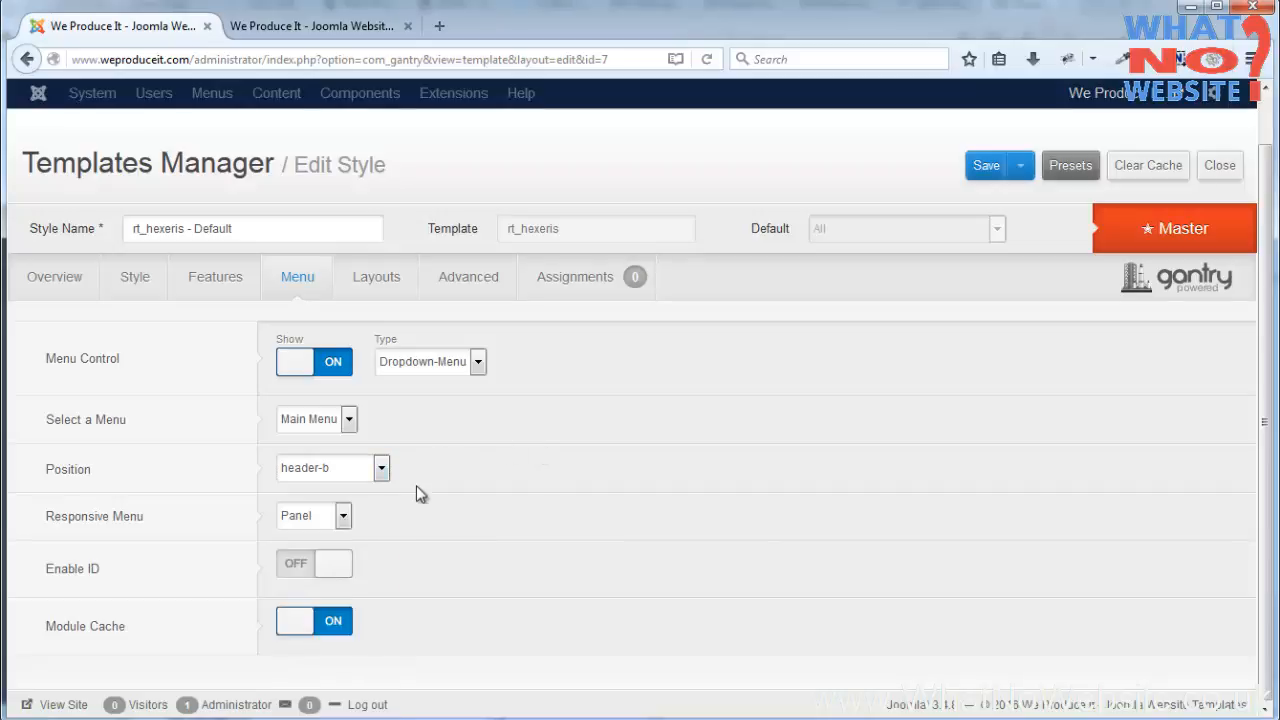
mouse_move(144, 516)
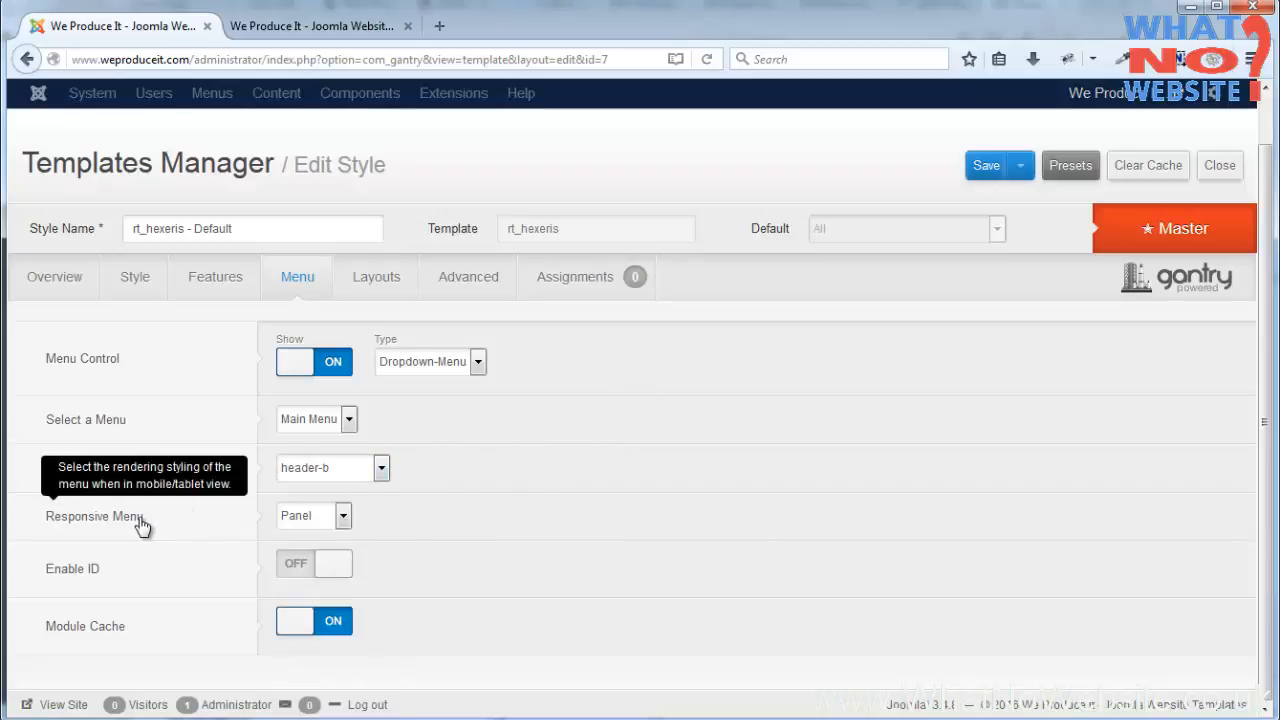
click(344, 516)
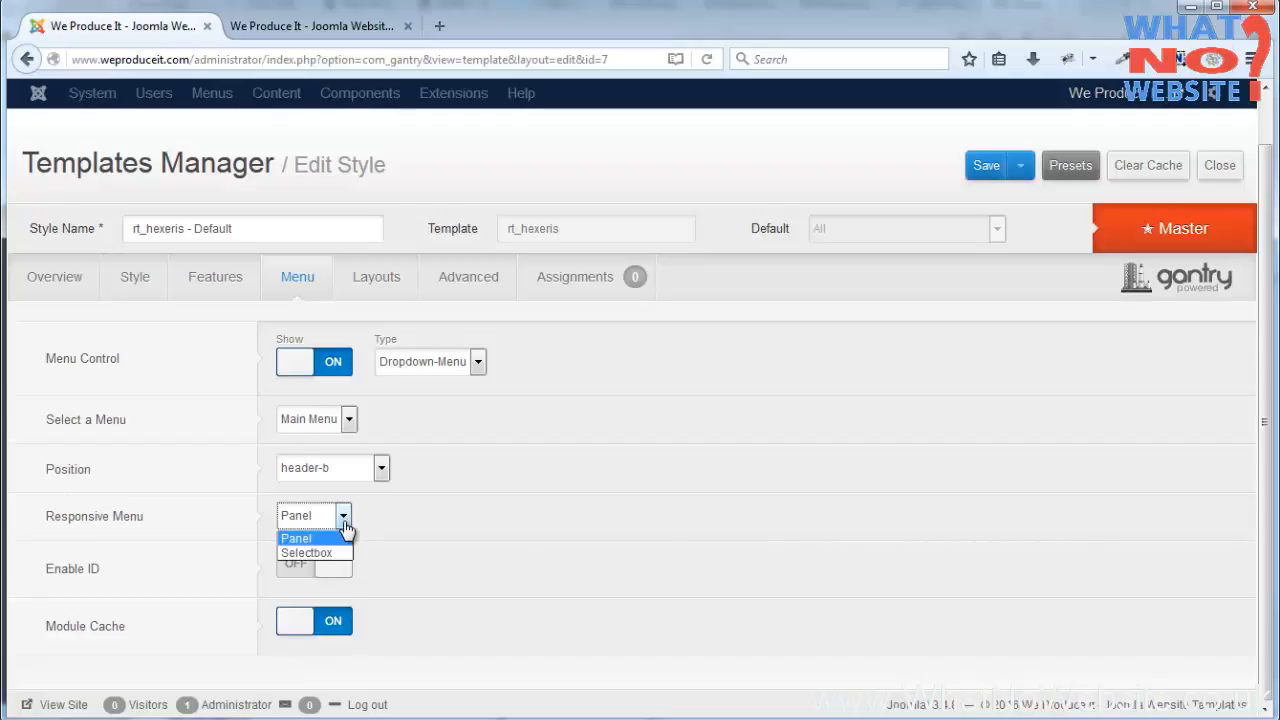
click(296, 538)
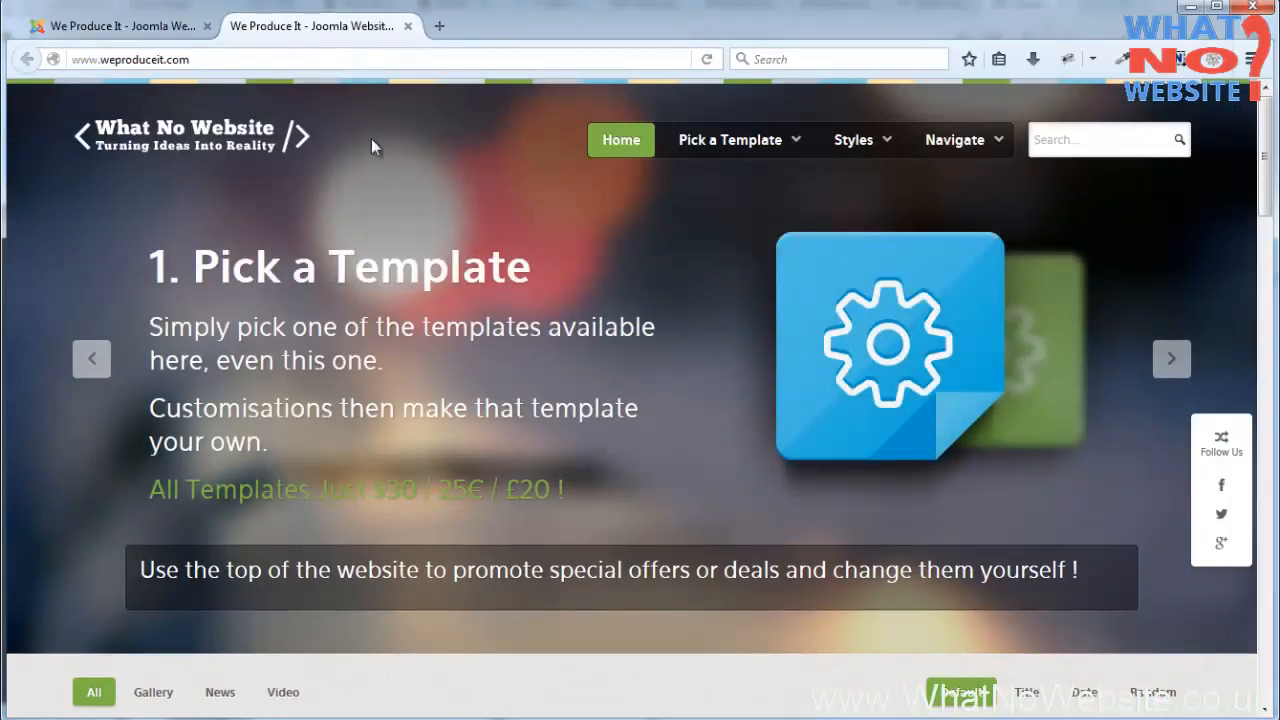
mouse_move(462, 184)
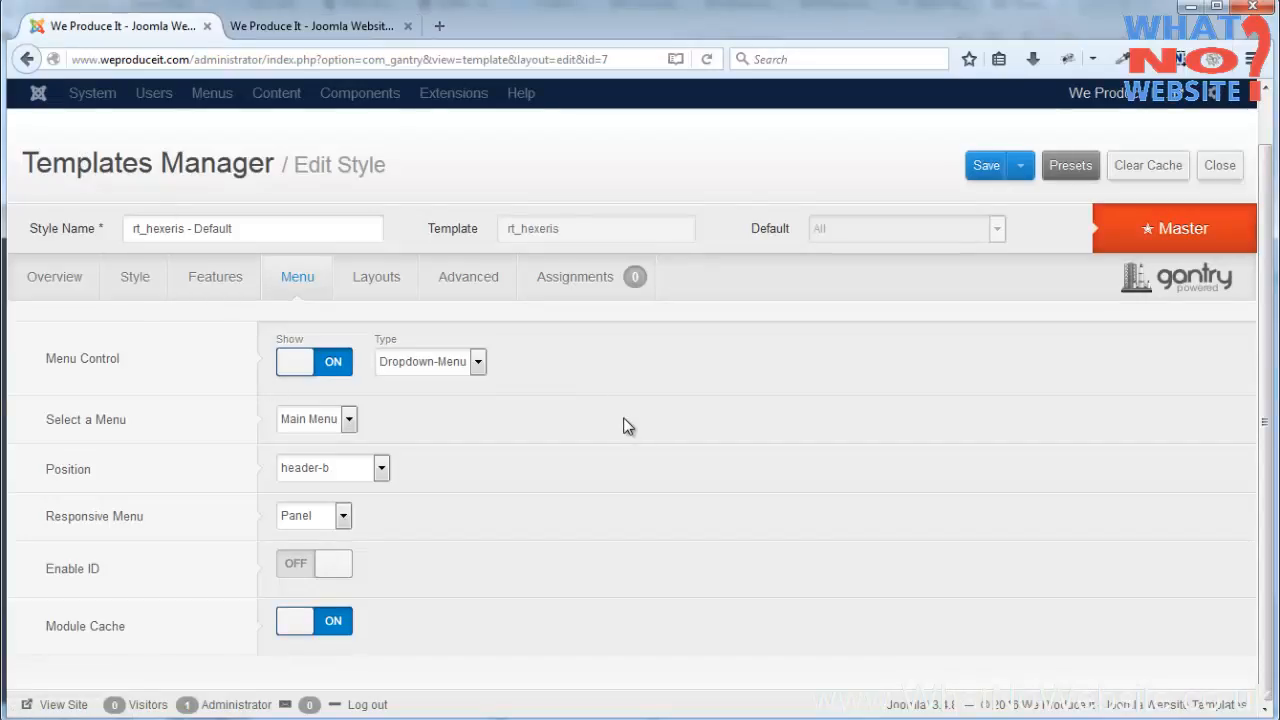
mouse_move(72, 568)
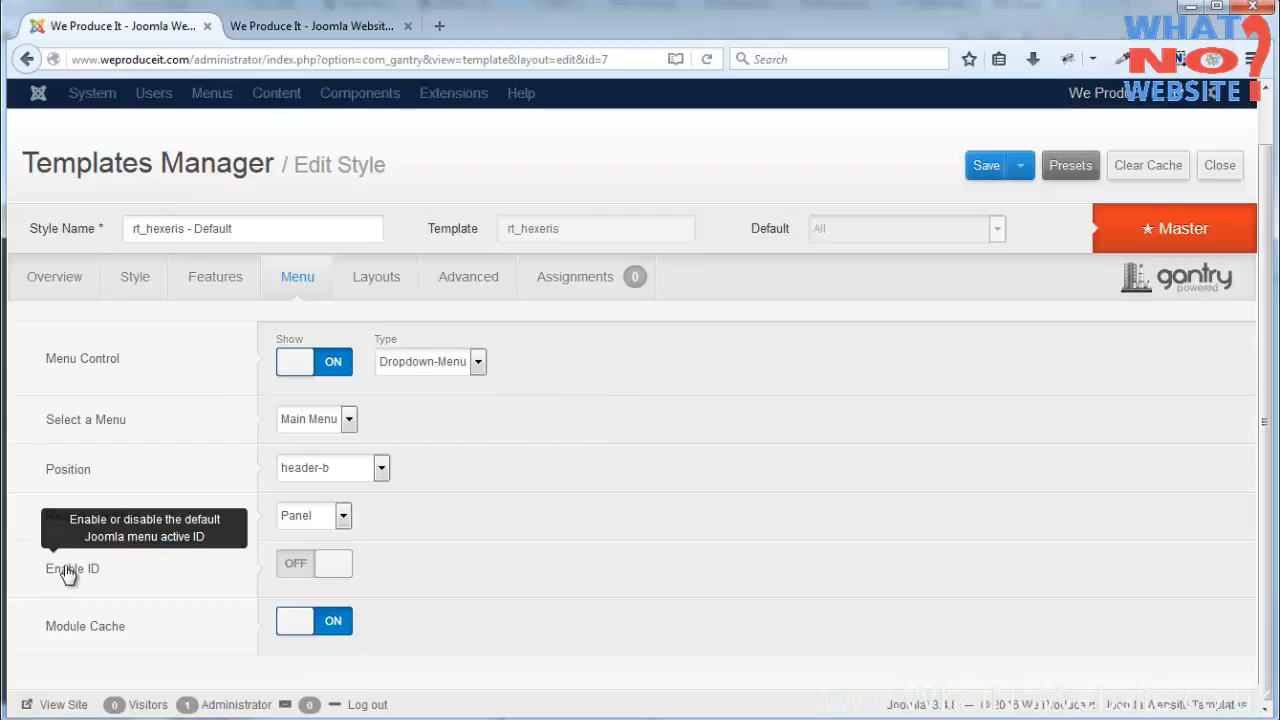
mouse_move(448, 560)
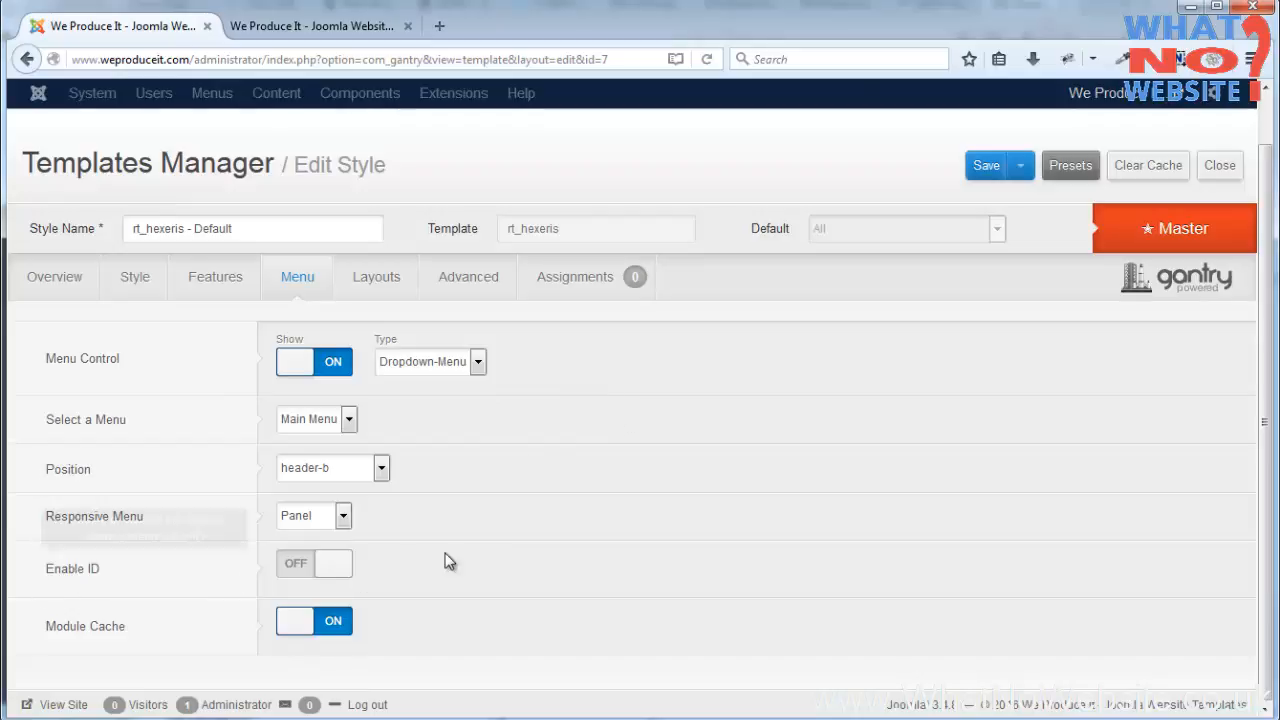
mouse_move(630, 456)
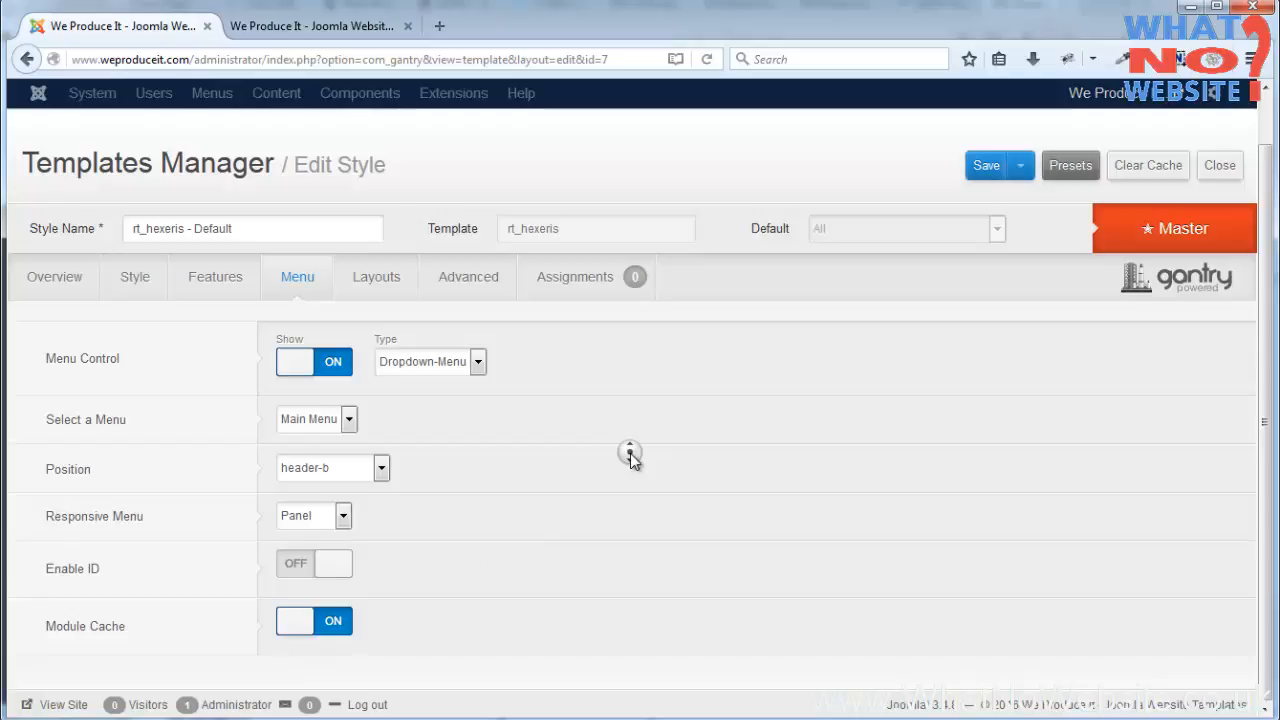
mouse_move(640, 502)
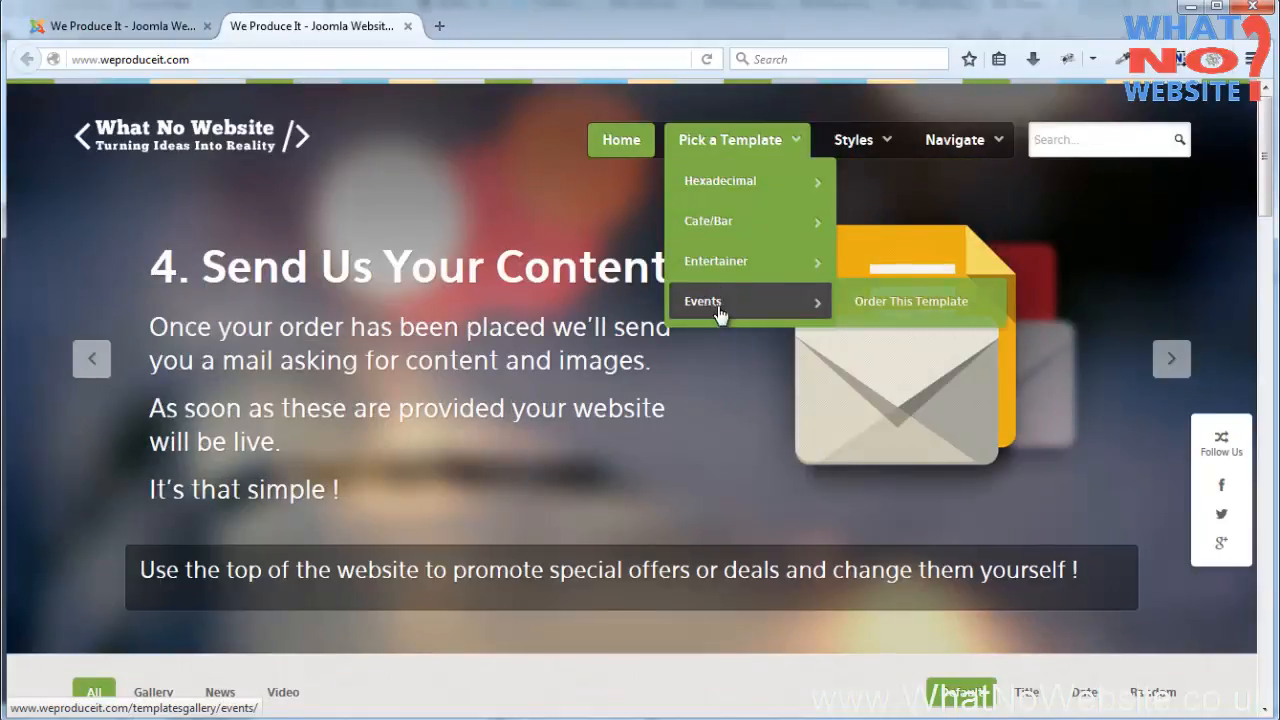
click(852, 140)
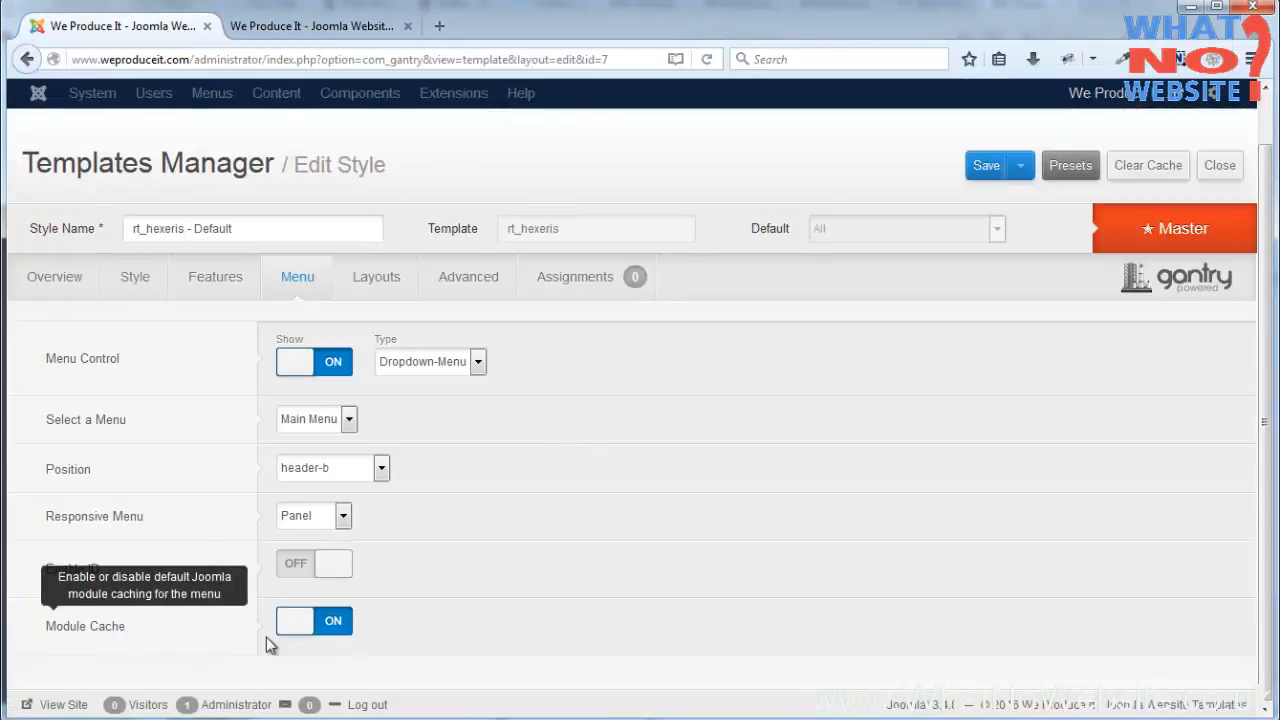
mouse_move(444, 624)
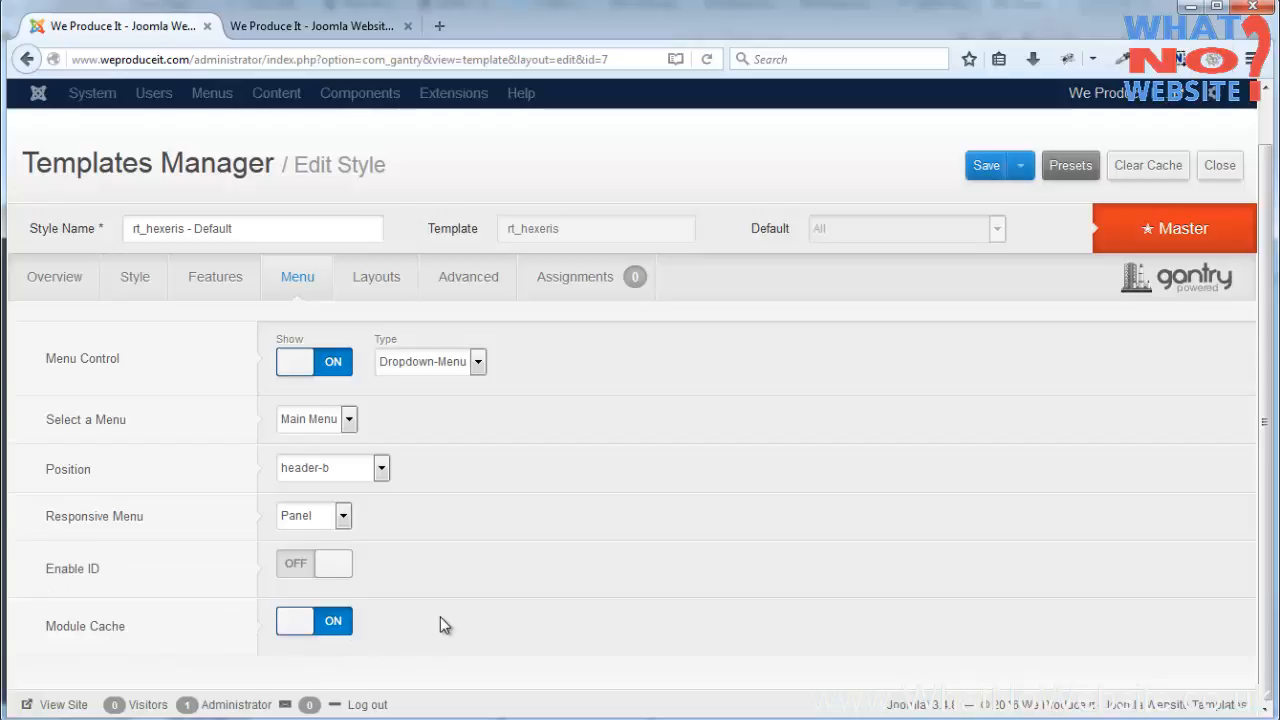
mouse_move(450, 620)
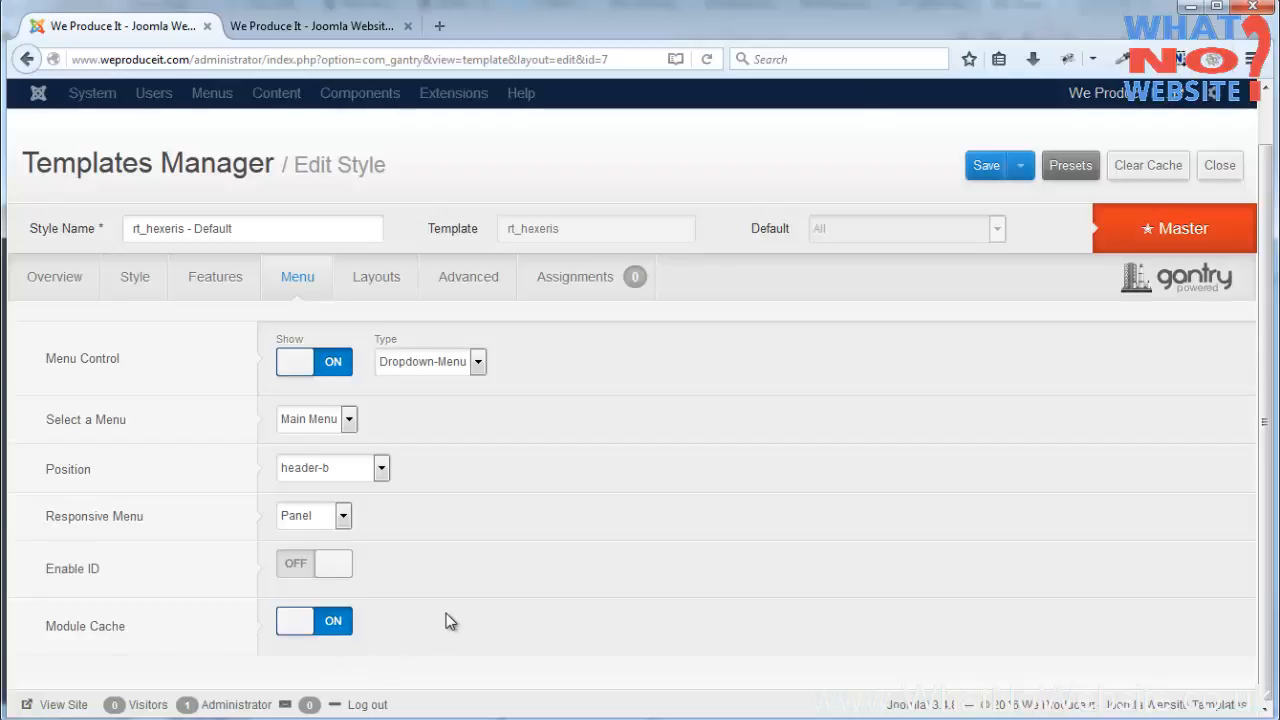
mouse_move(452, 616)
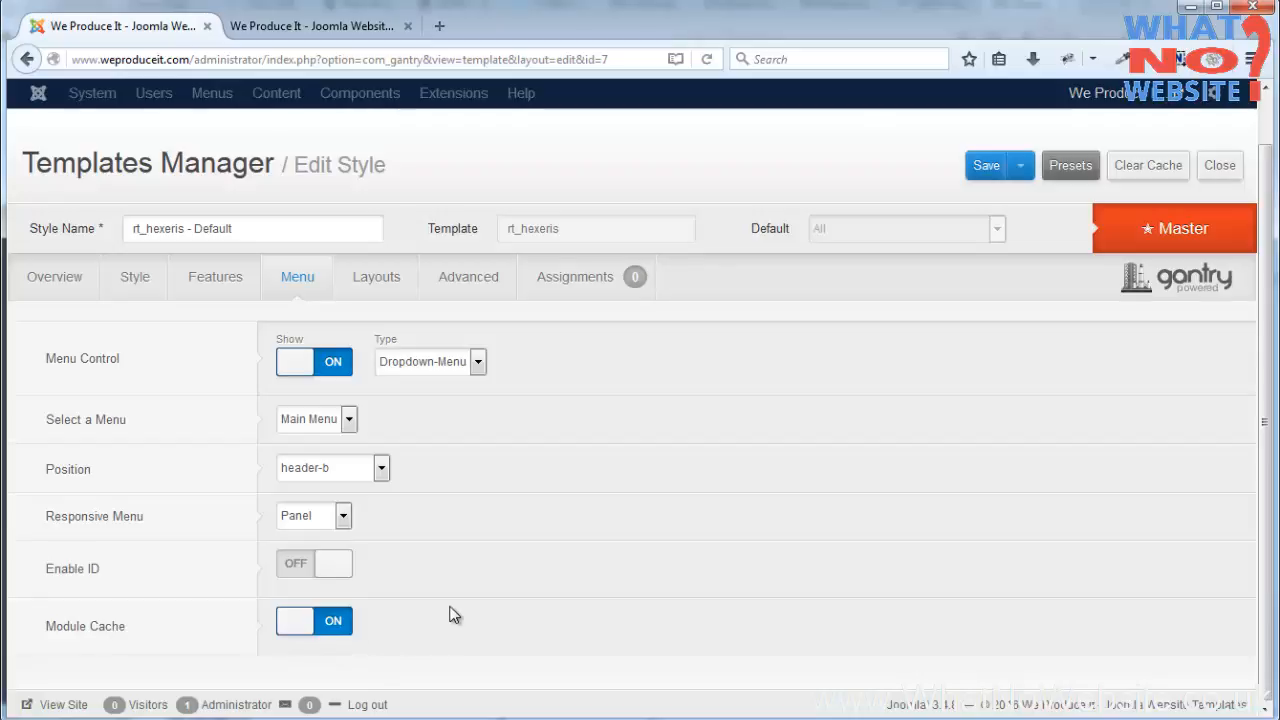
mouse_move(376, 276)
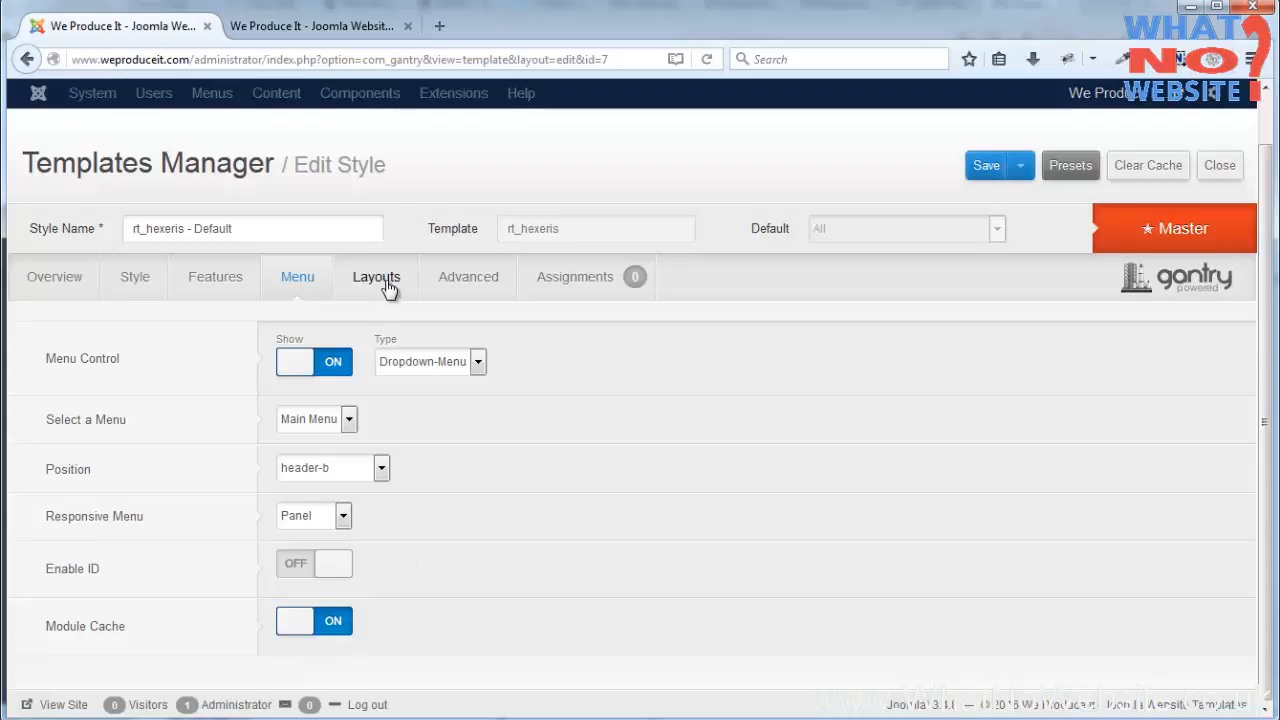
click(376, 276)
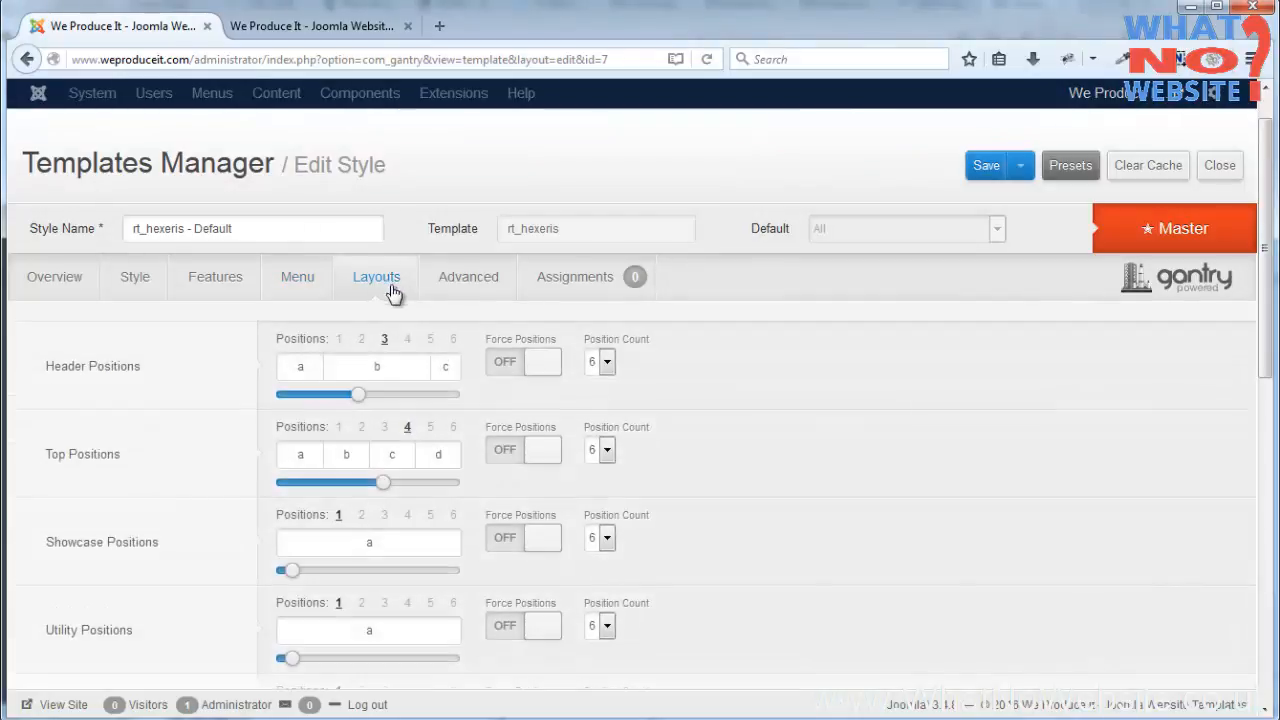
mouse_move(724, 364)
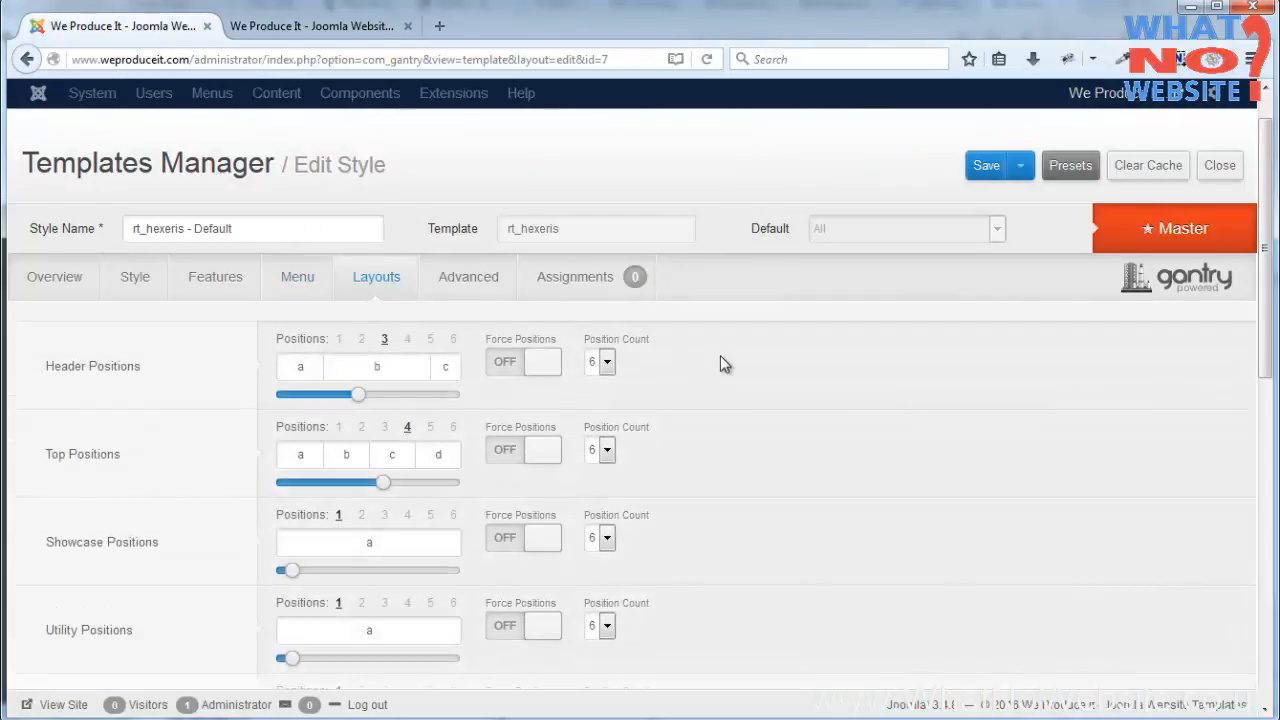
mouse_move(120, 370)
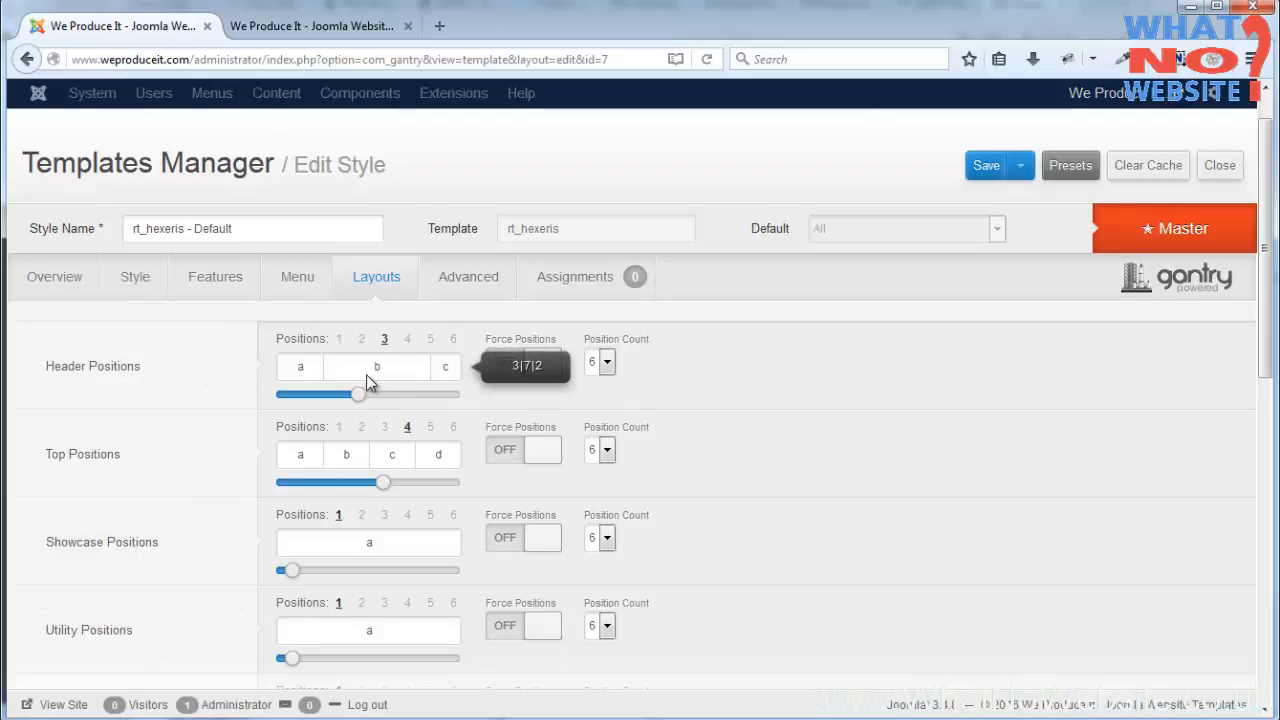
mouse_move(436, 380)
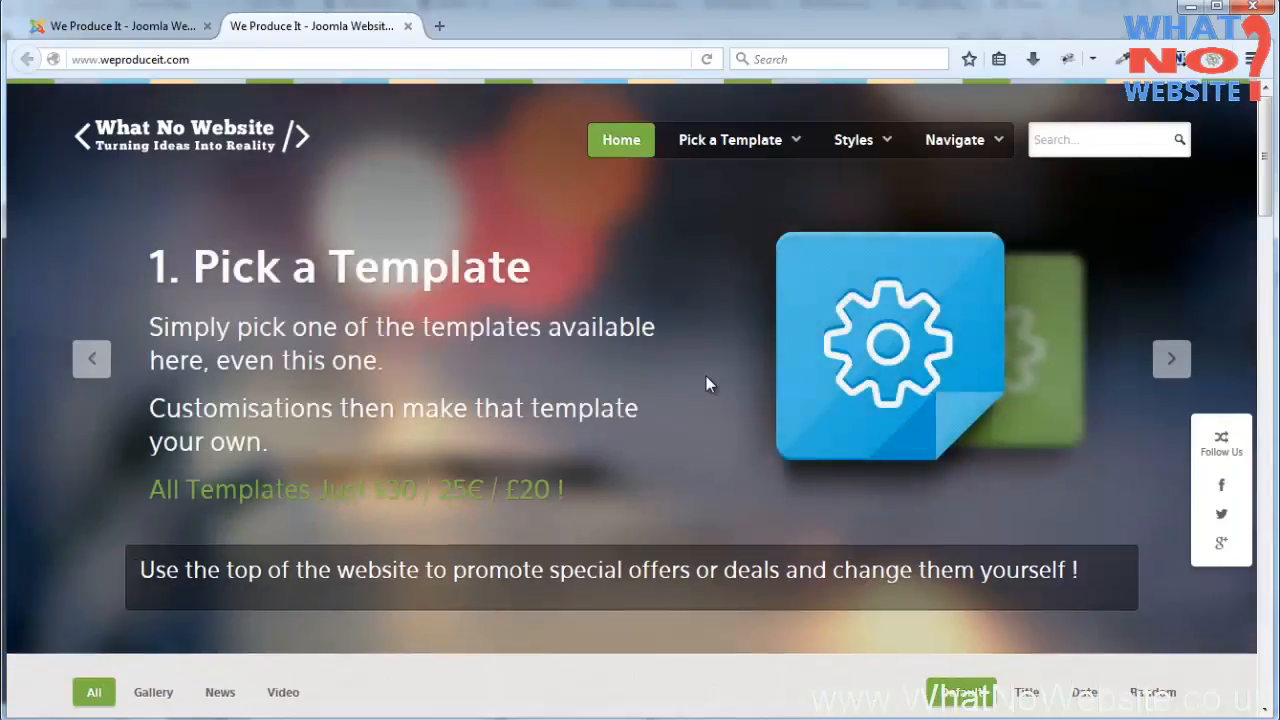
mouse_move(548, 392)
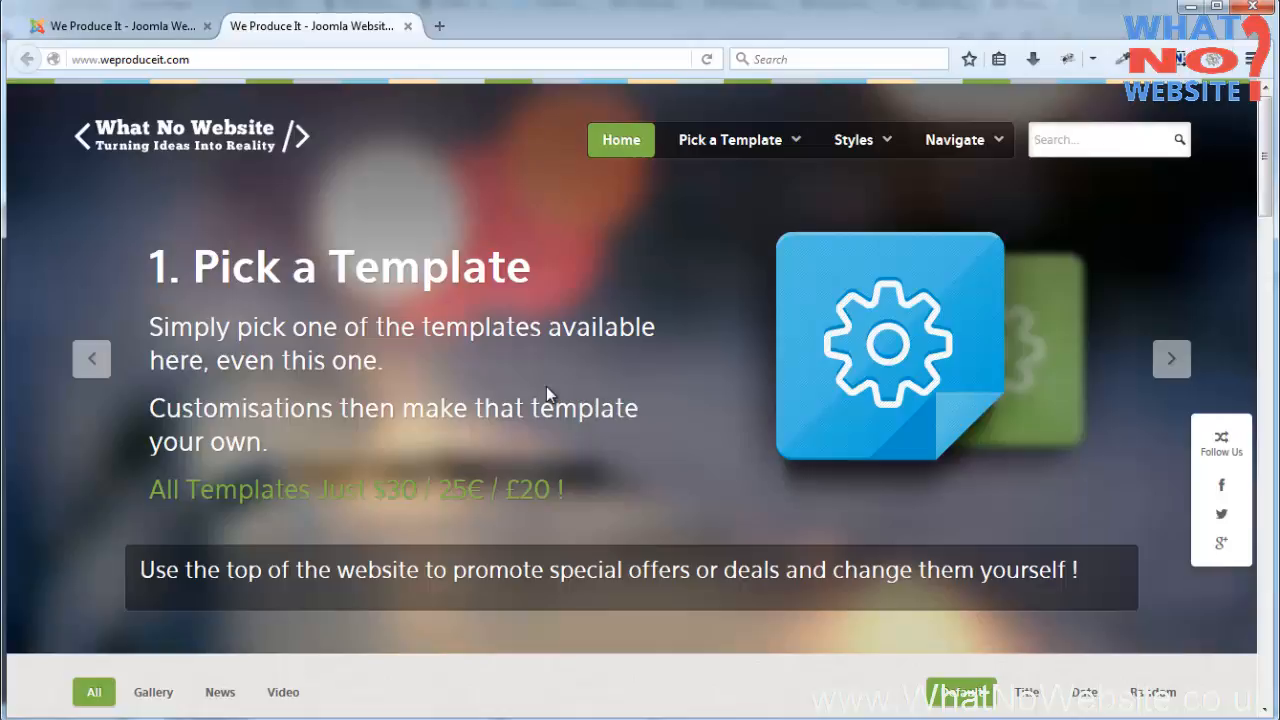
mouse_move(262, 148)
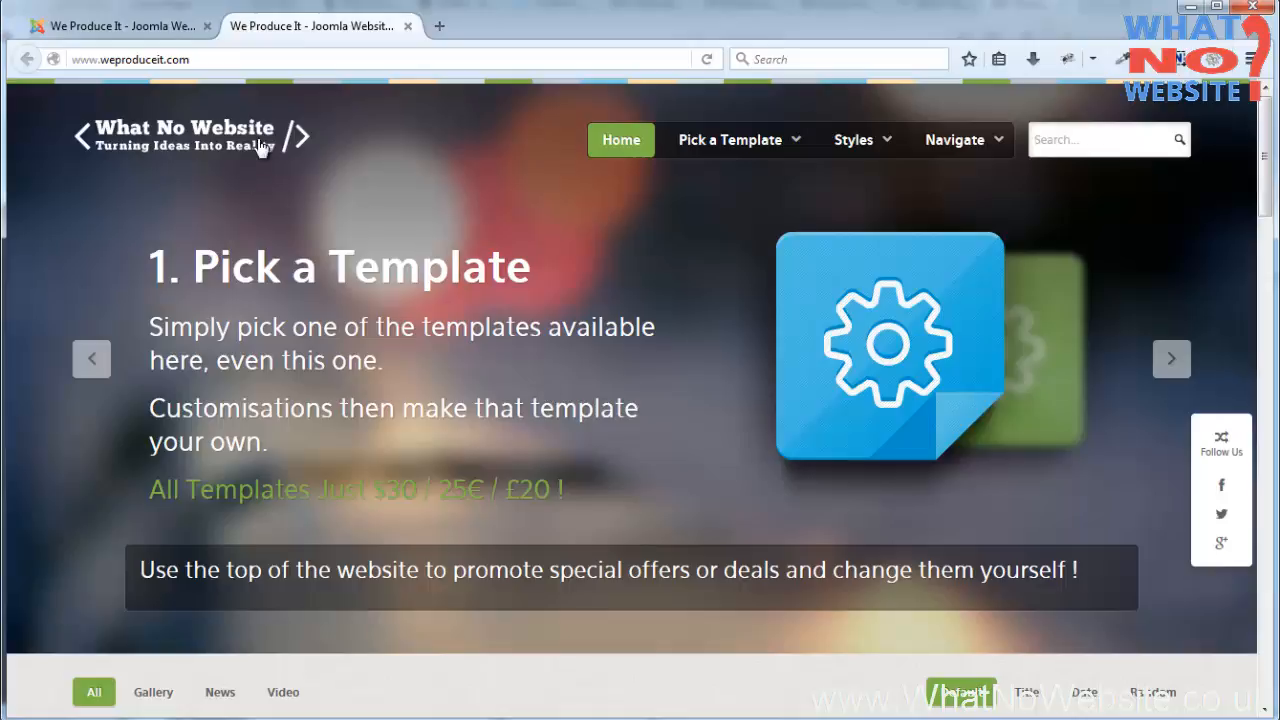
mouse_move(300, 94)
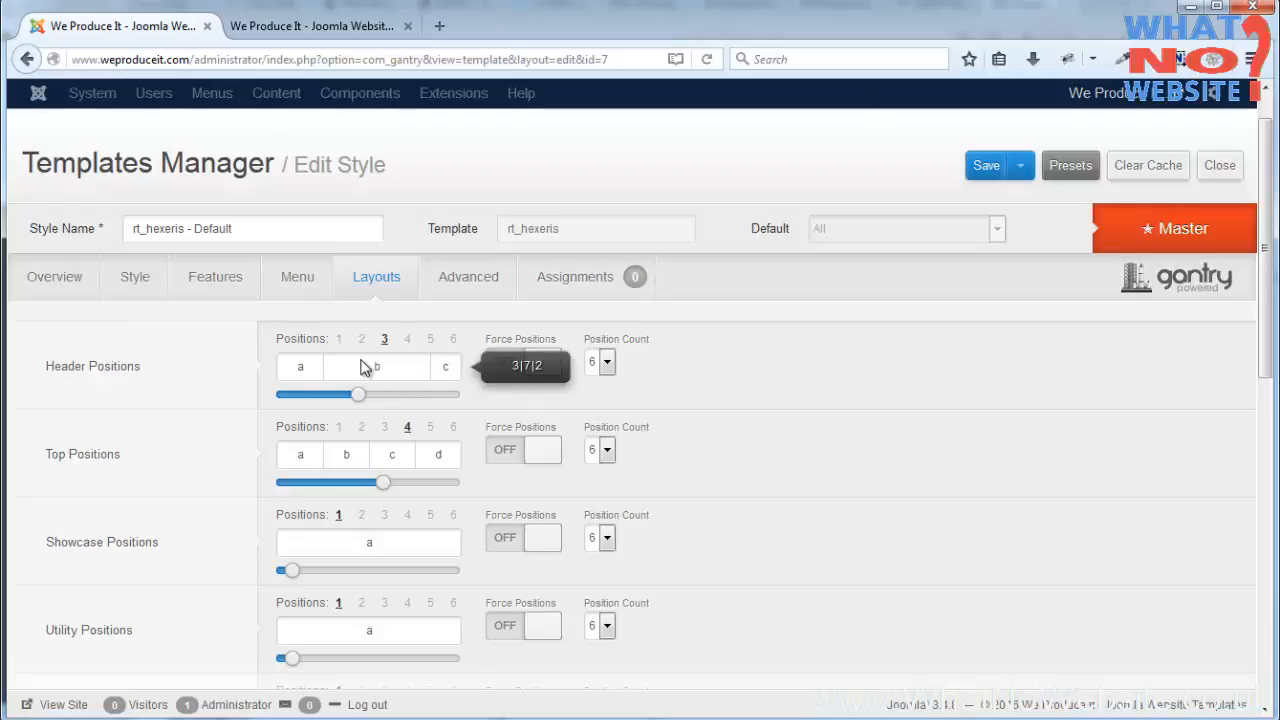
- View the live site's slideshow and return to the Layouts settings in the administrator tab
click(310, 24)
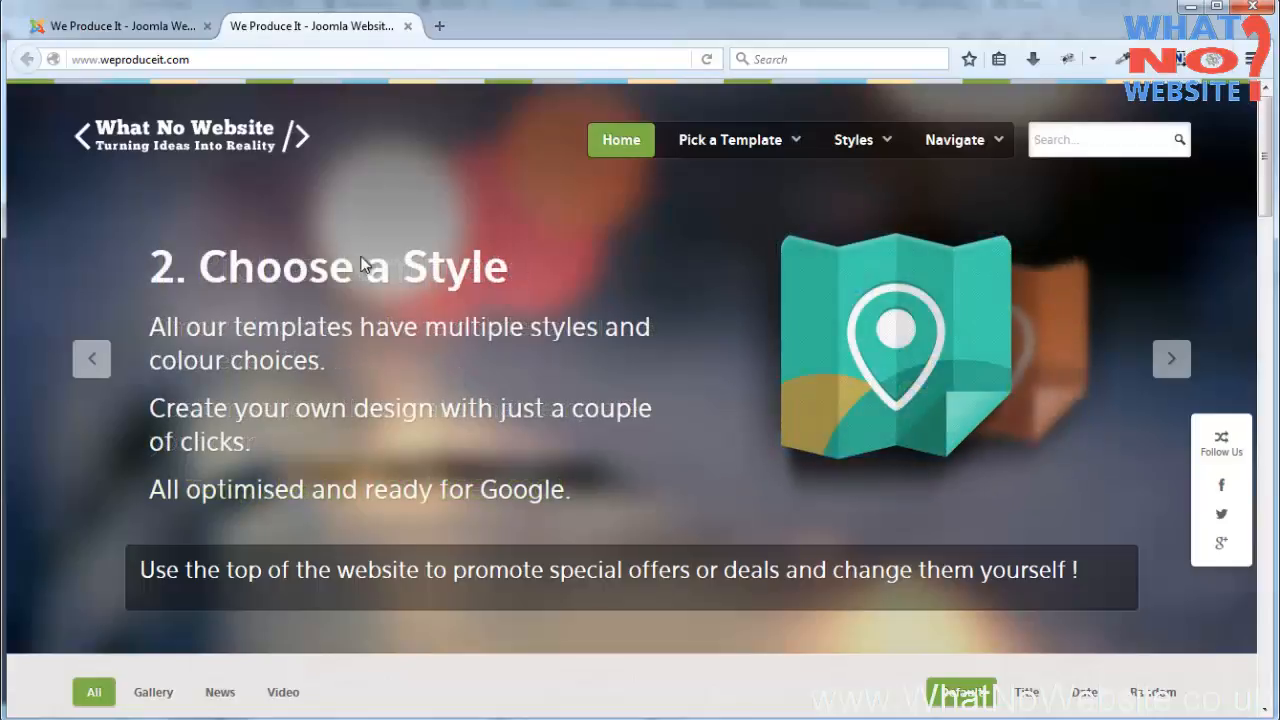
mouse_move(204, 138)
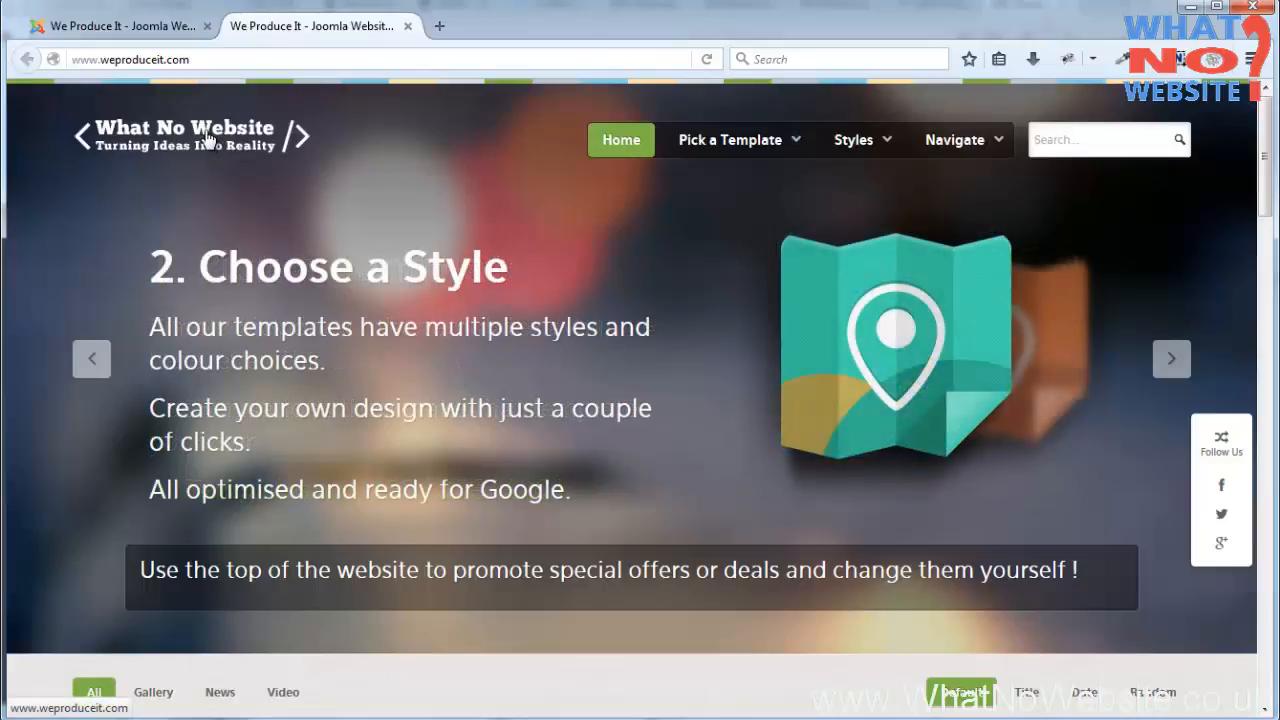
click(730, 140)
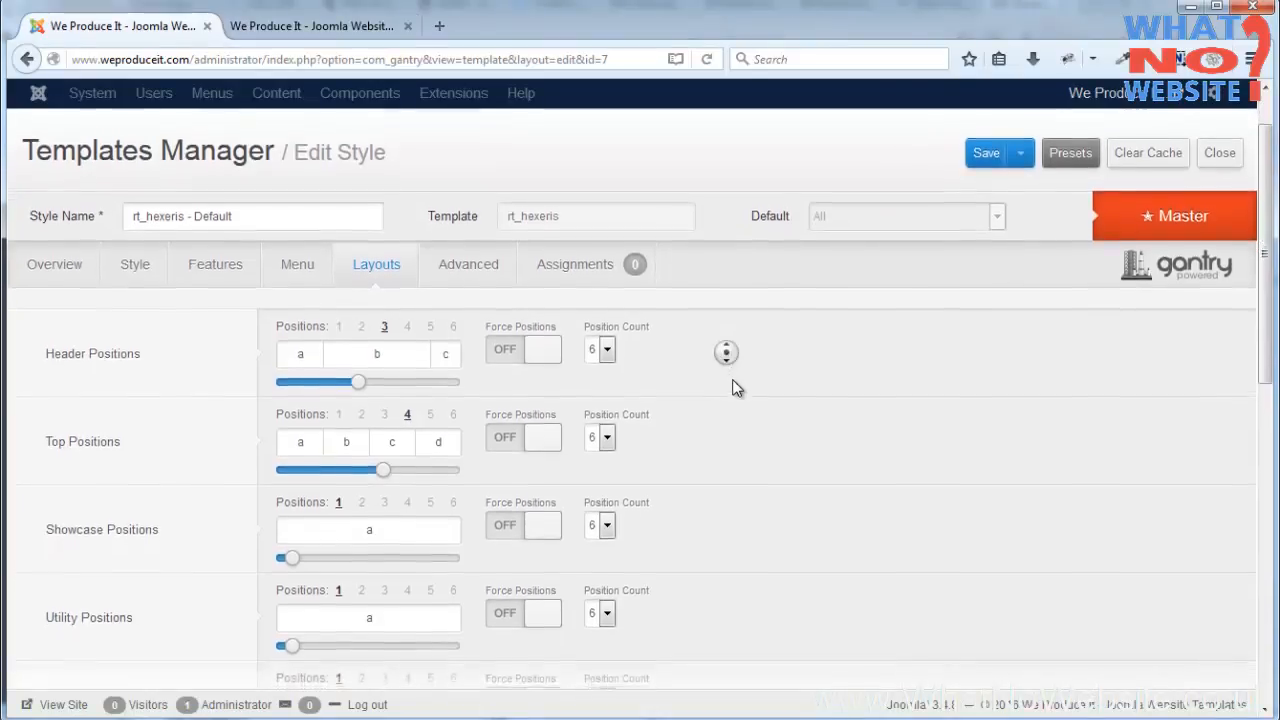
scroll(down, 3)
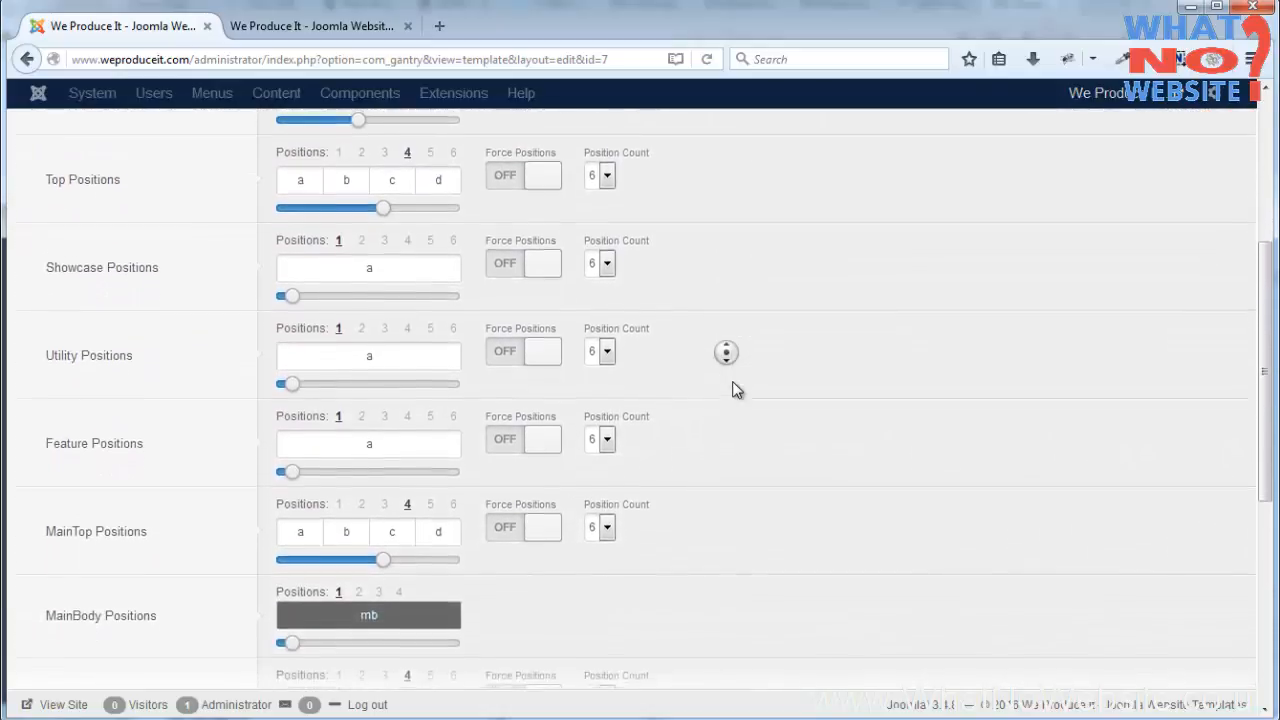
scroll(down, 3)
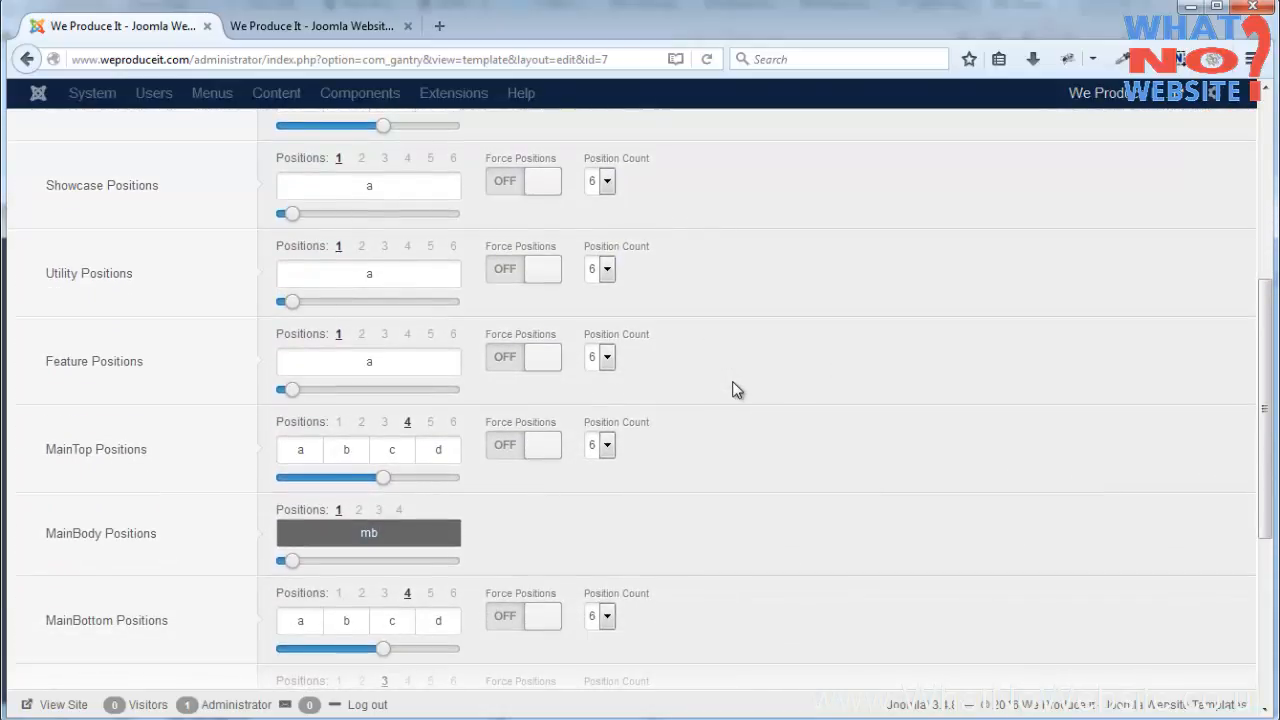
mouse_move(118, 448)
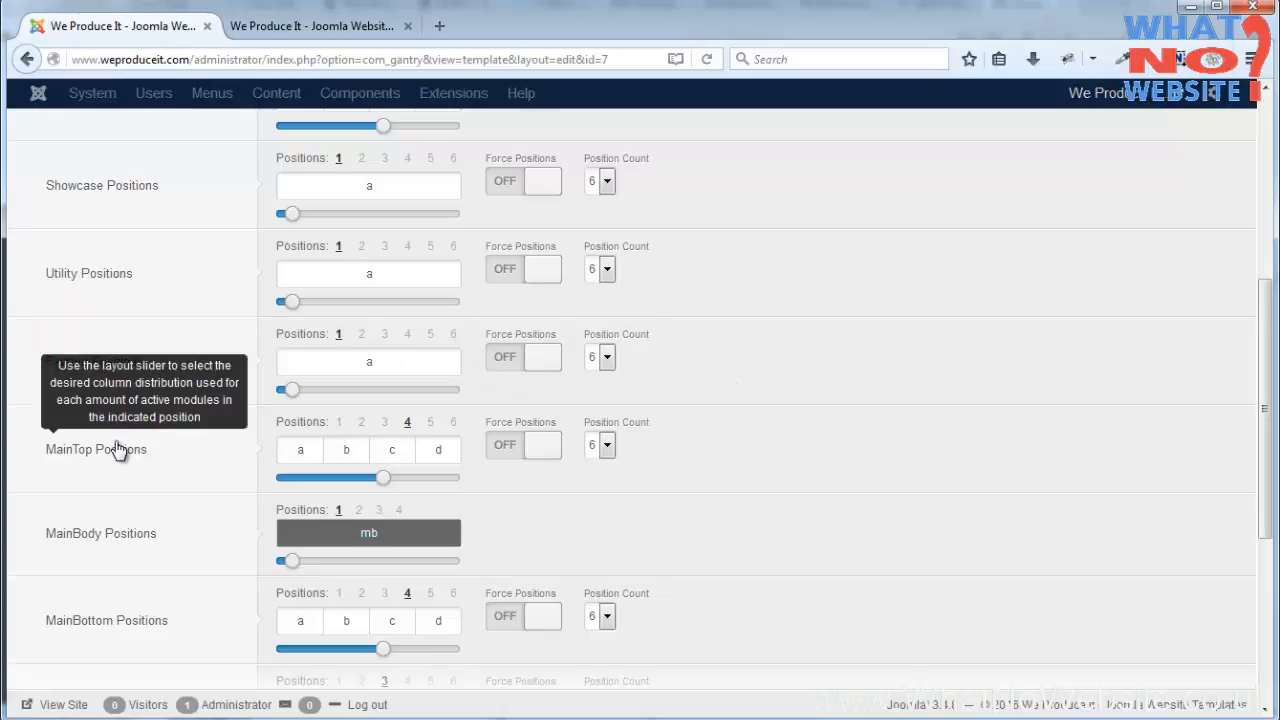
scroll(down, 3)
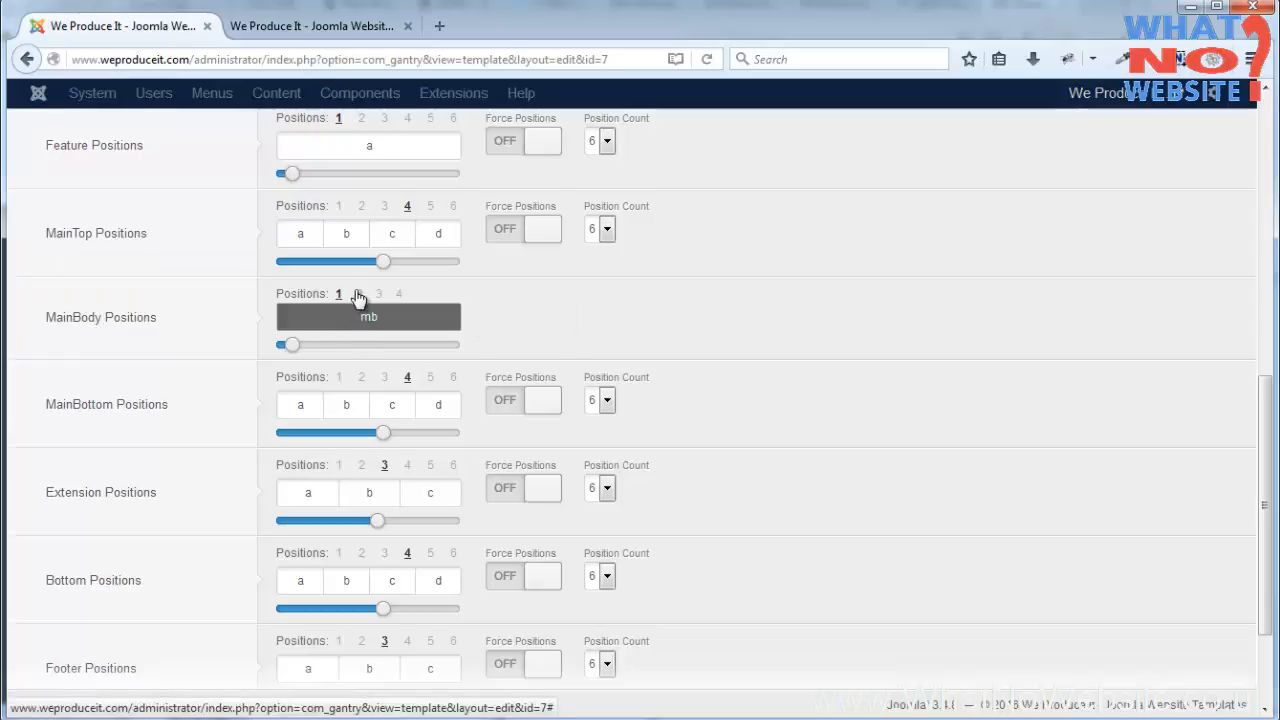
click(358, 292)
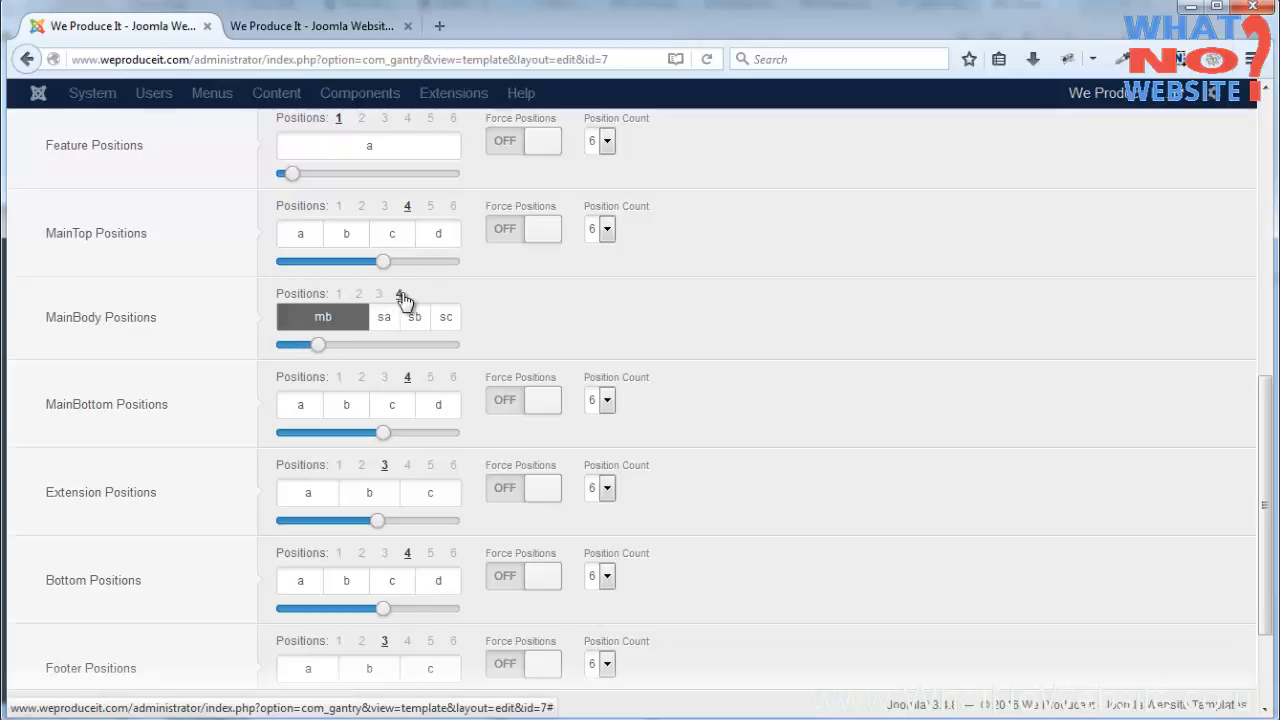
drag(318, 344, 336, 344)
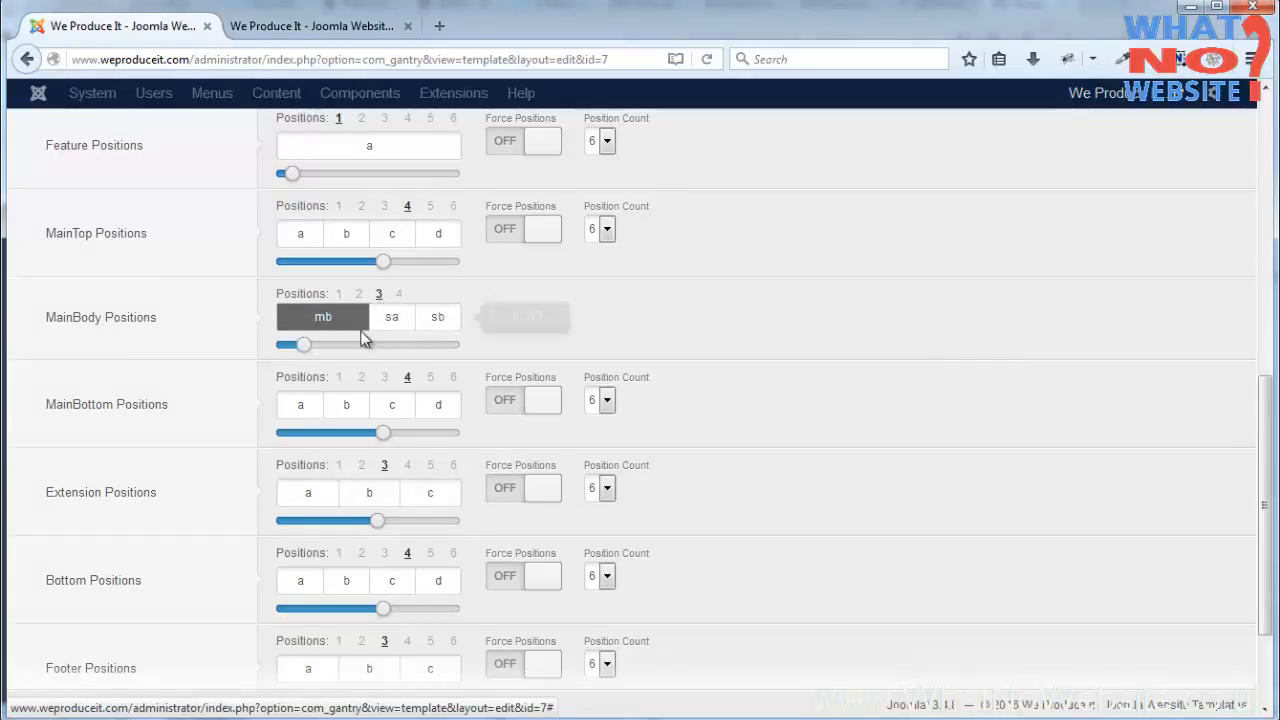
drag(304, 344, 330, 344)
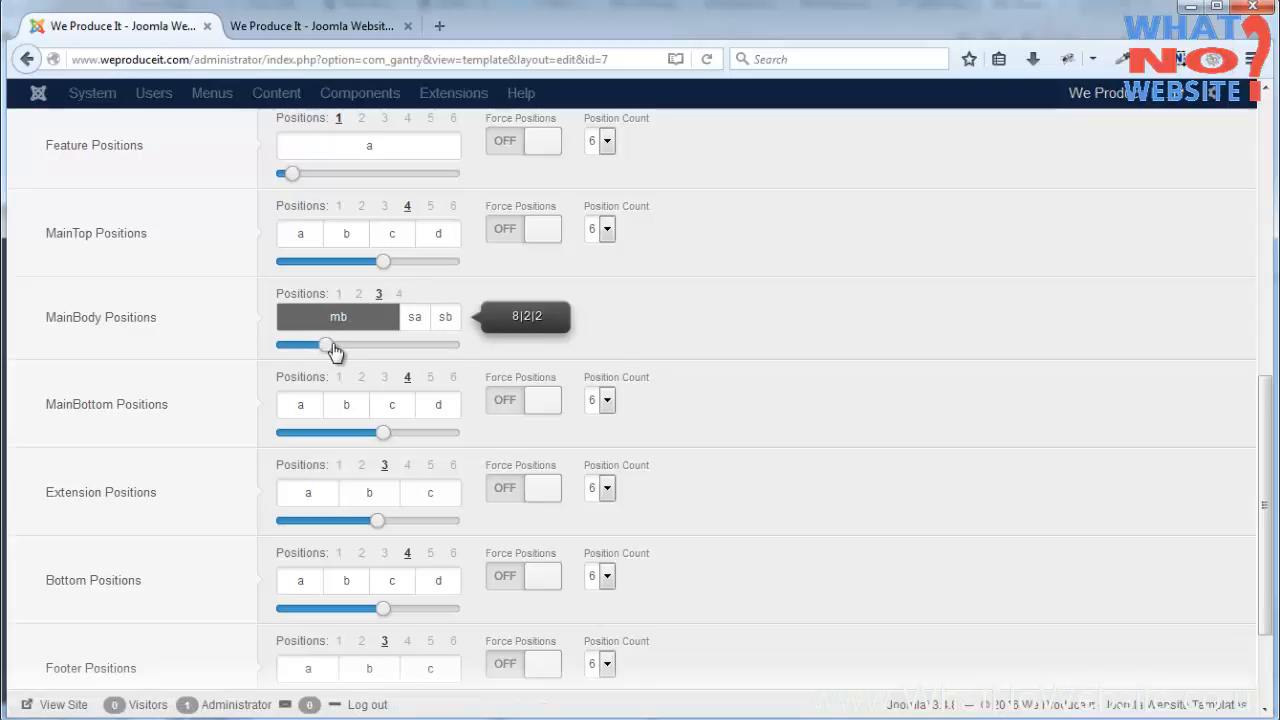
drag(336, 344, 348, 344)
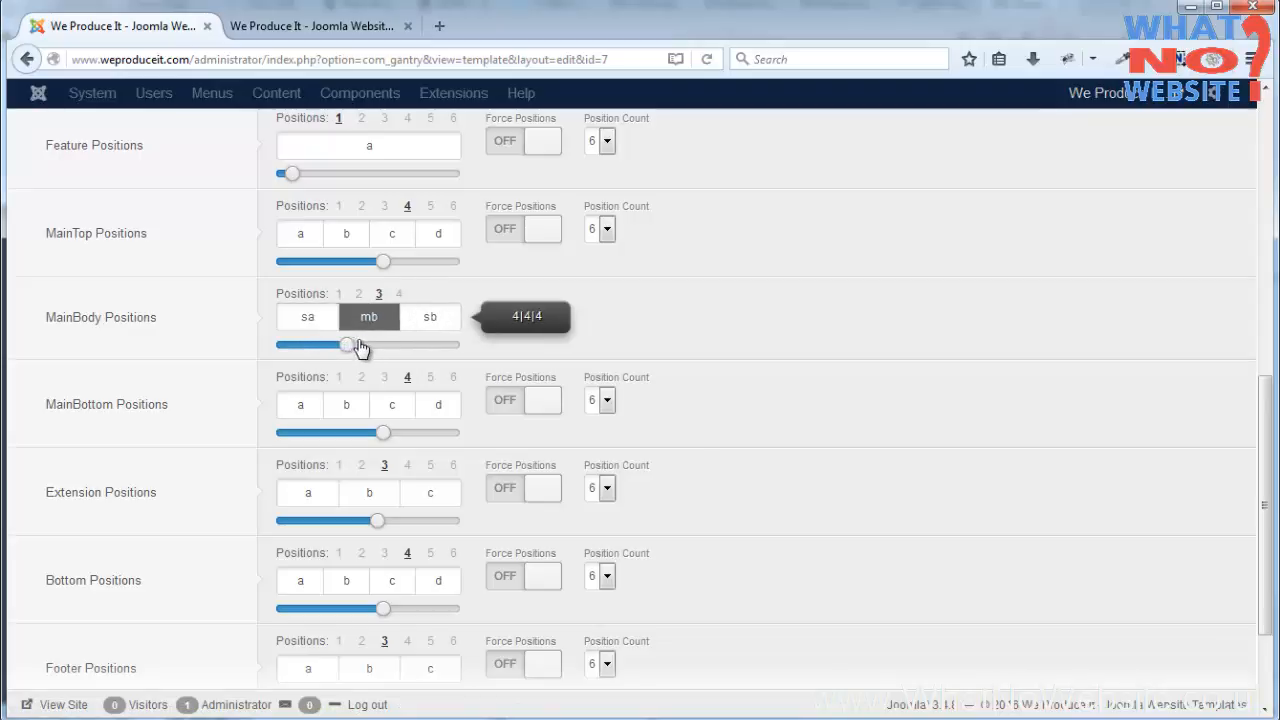
drag(344, 344, 390, 344)
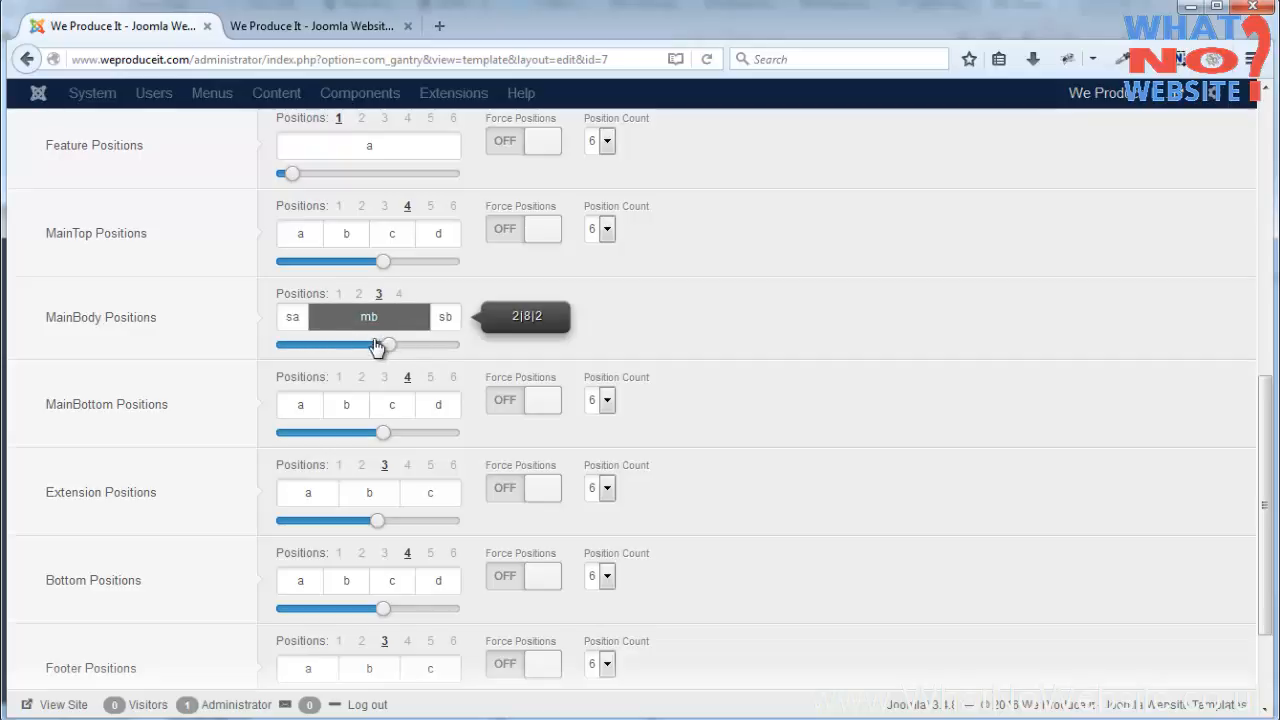
drag(384, 344, 350, 344)
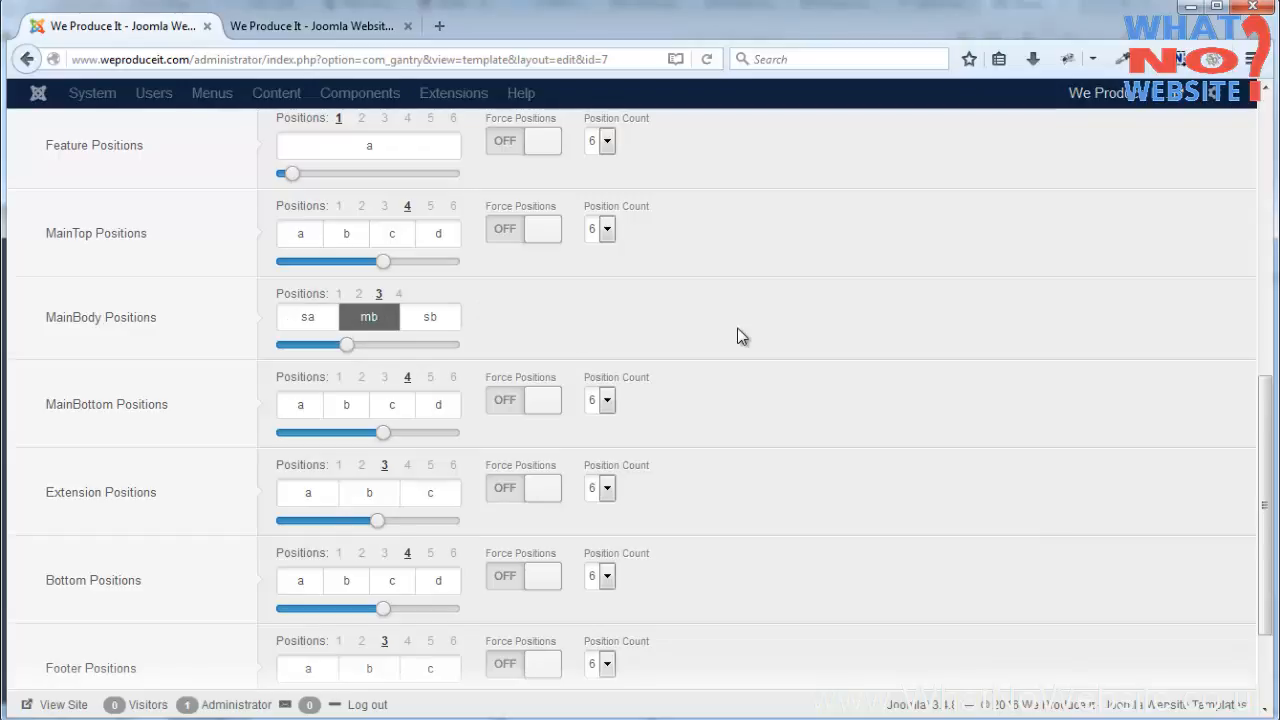
mouse_move(730, 332)
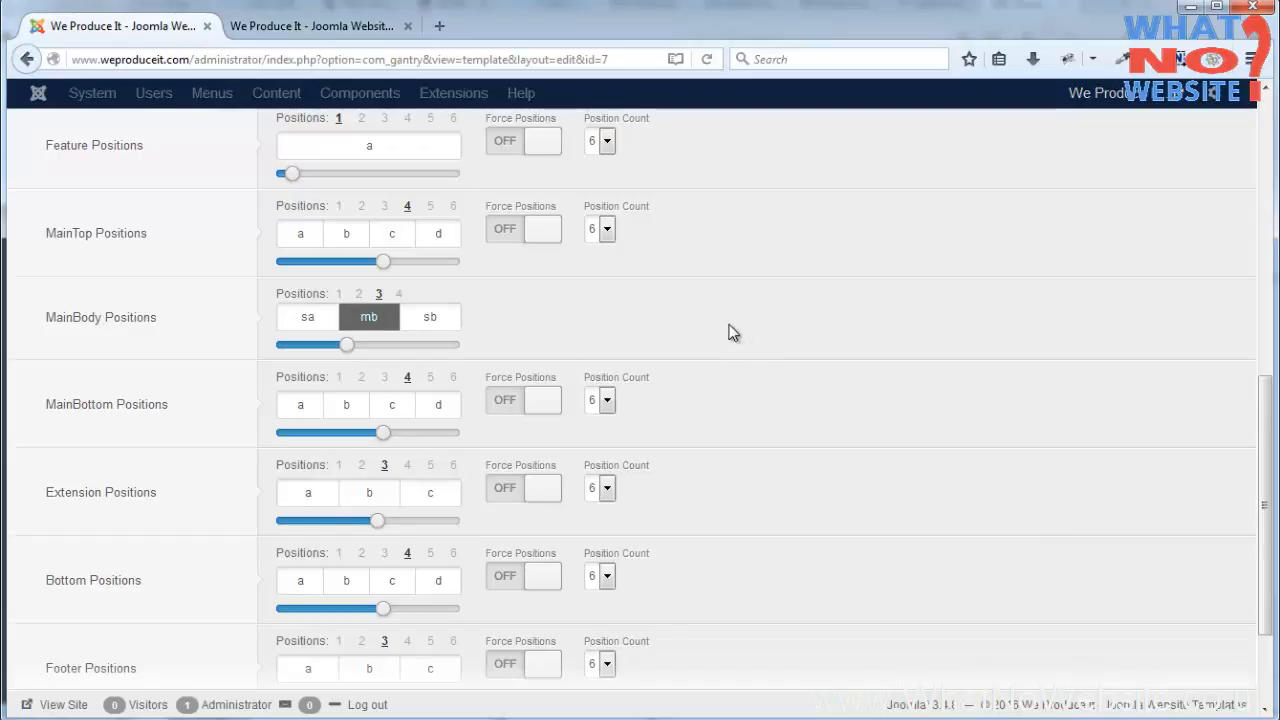
mouse_move(444, 304)
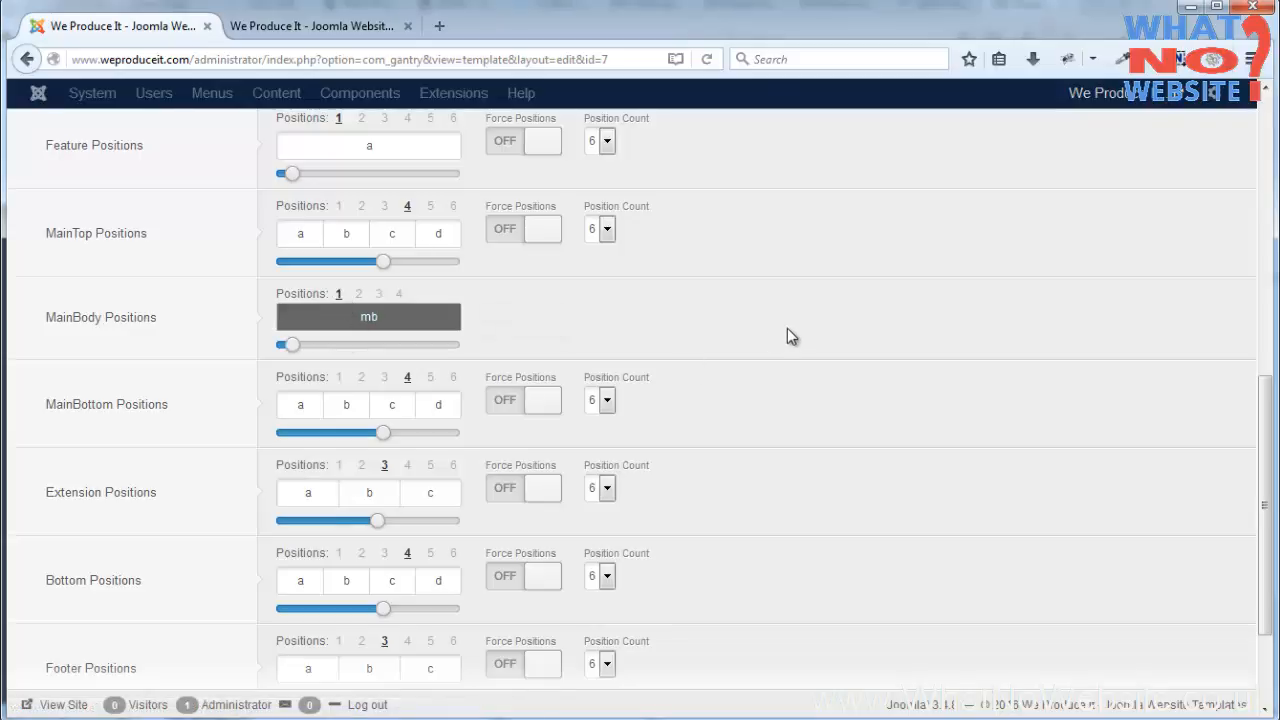
- Browse down the live Hexeris front-end site in its browser tab
scroll(down, 3)
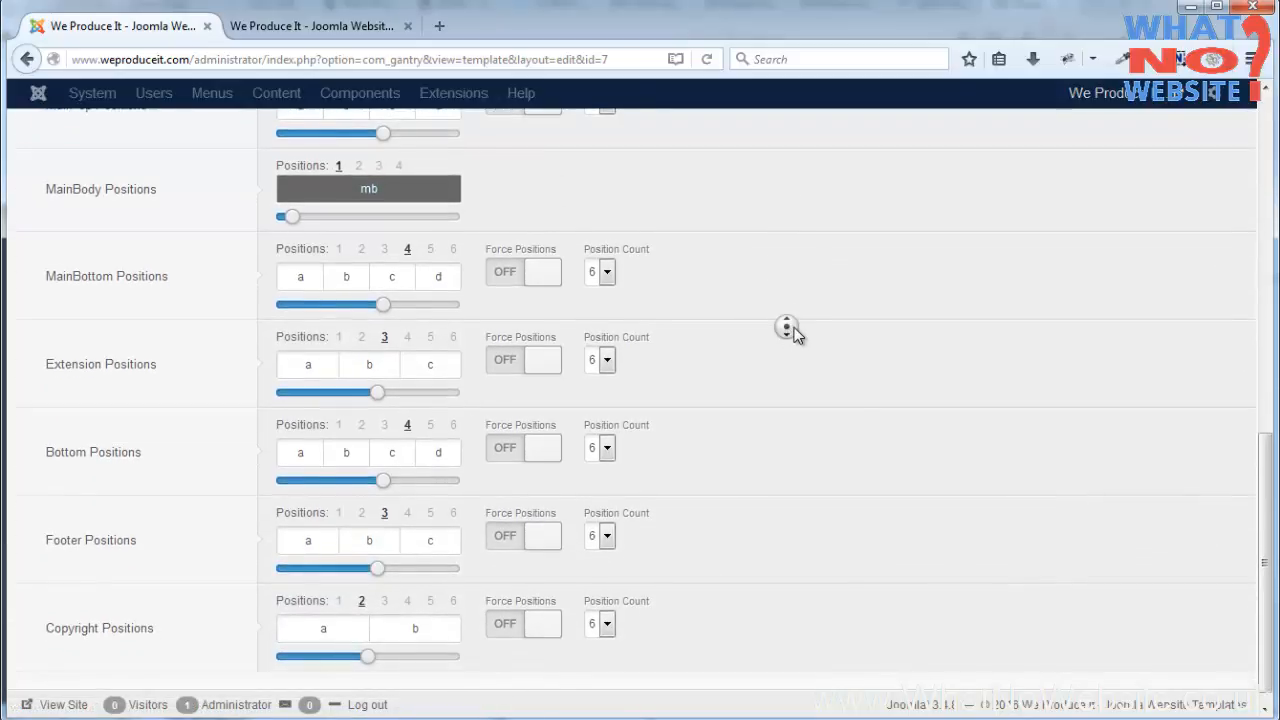
click(310, 24)
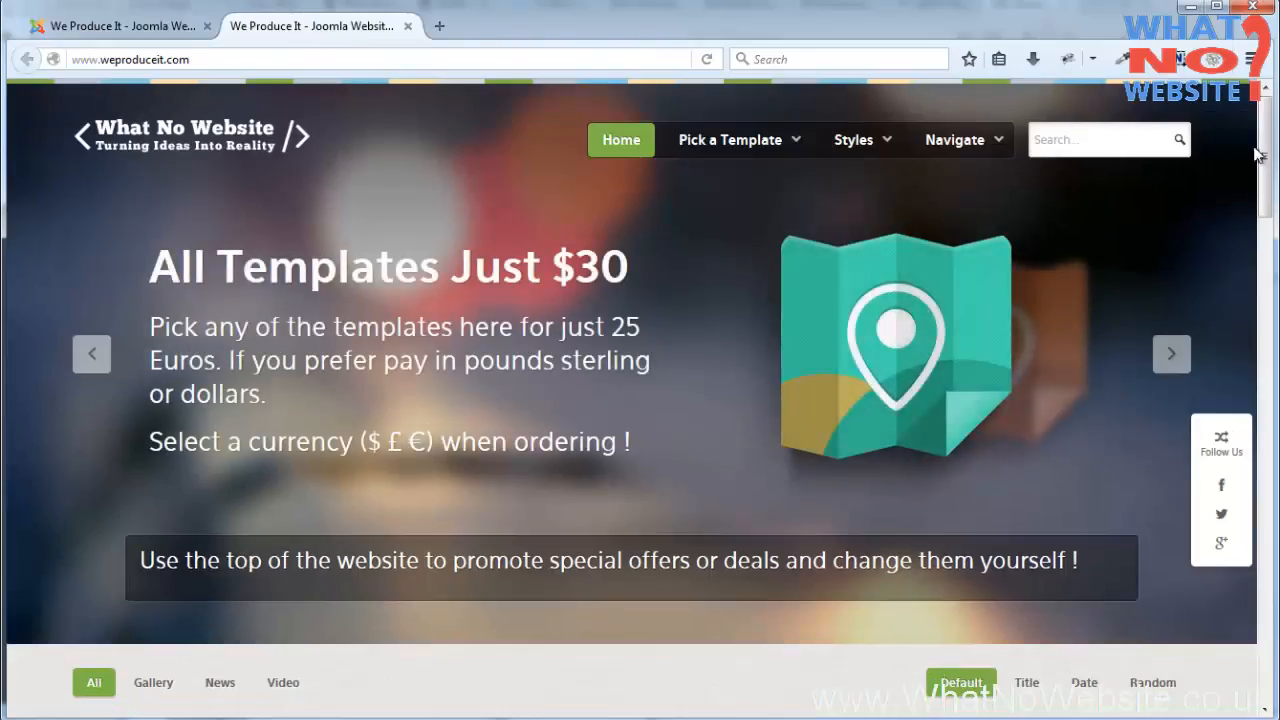
scroll(down, 3)
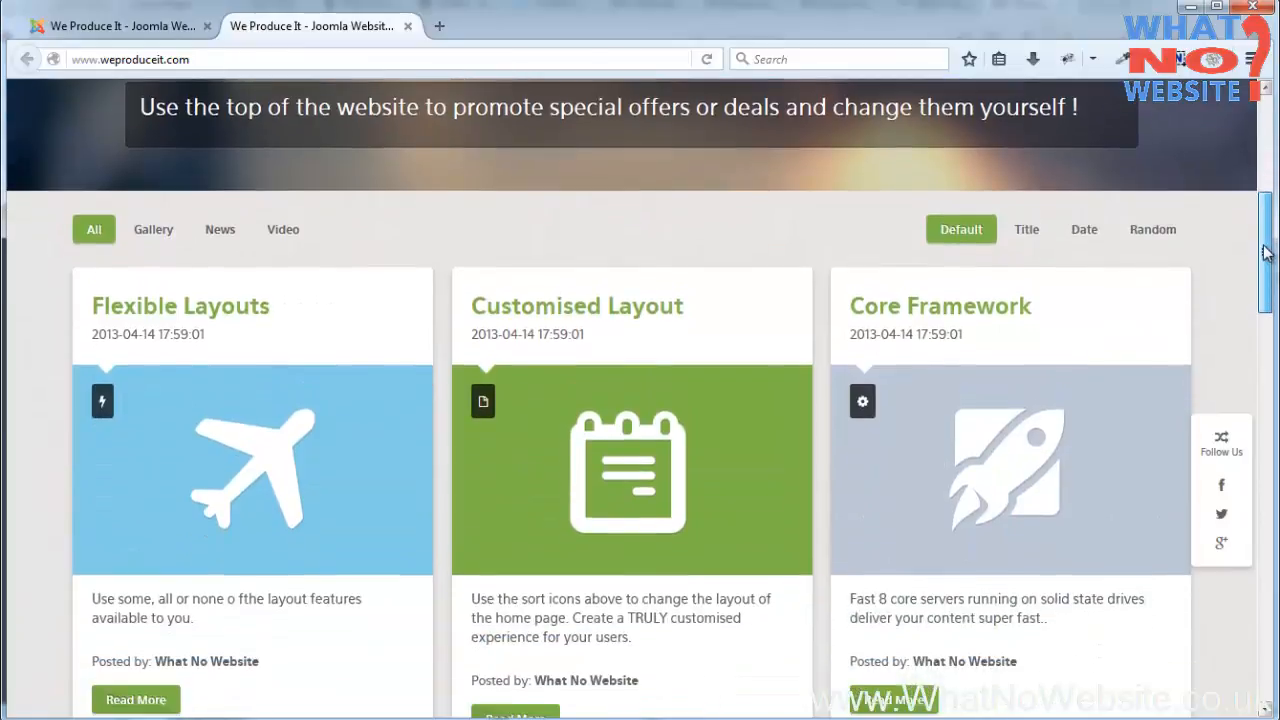
scroll(down, 3)
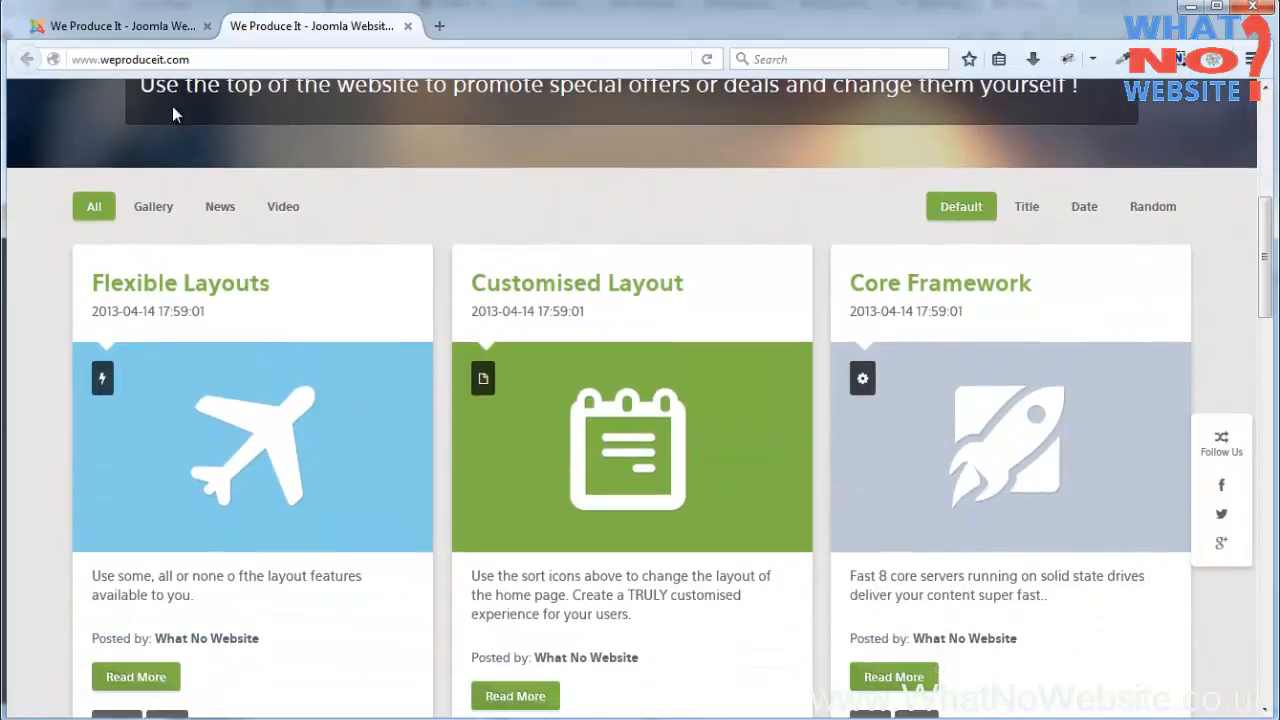
scroll(down, 3)
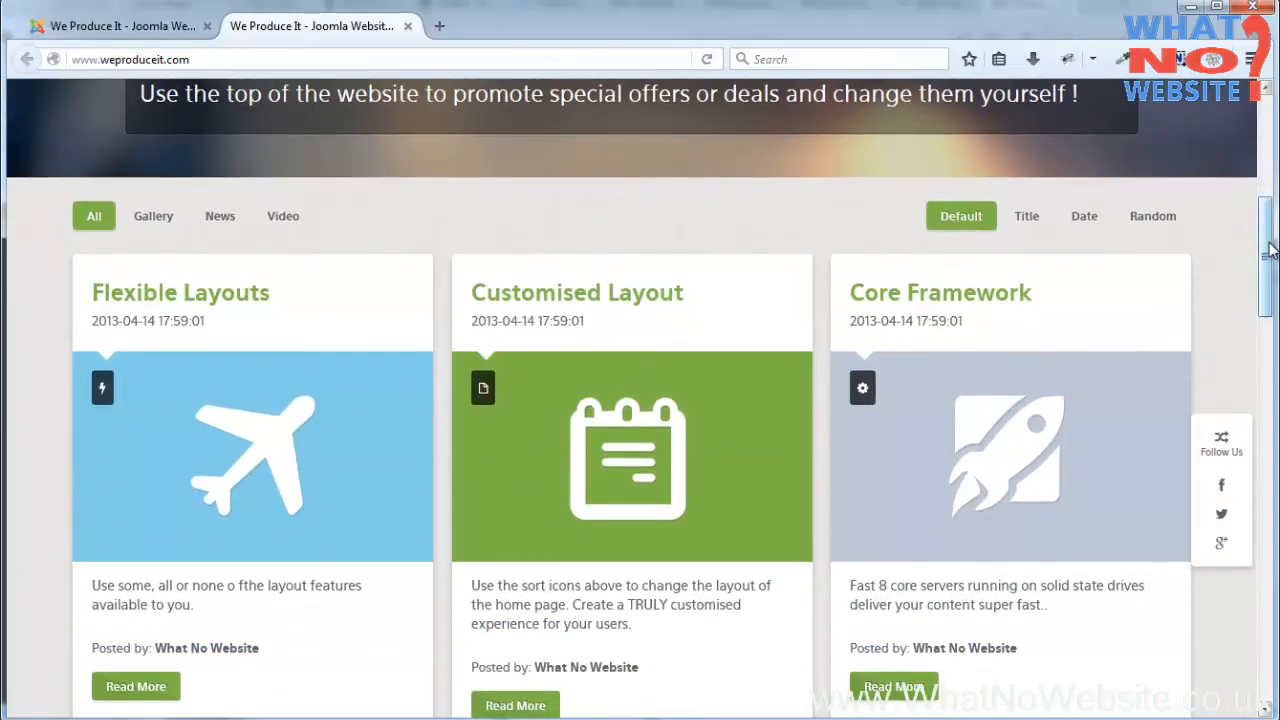
scroll(down, 3)
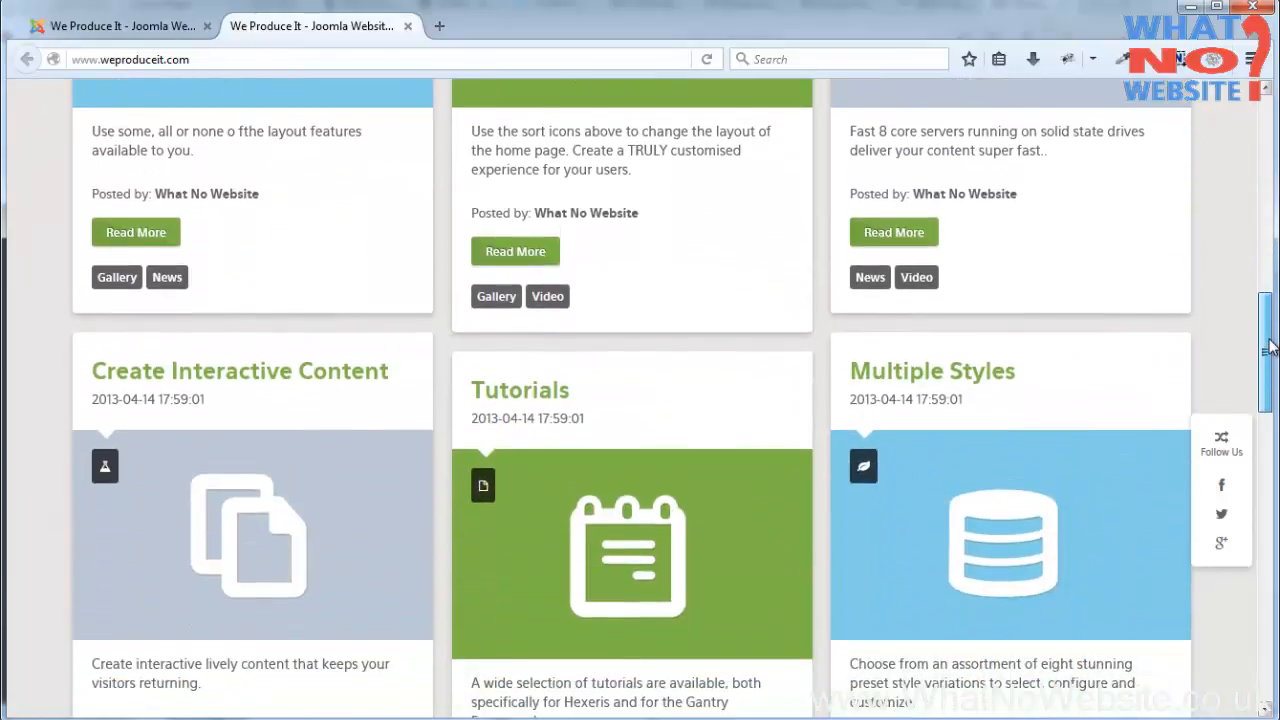
scroll(down, 3)
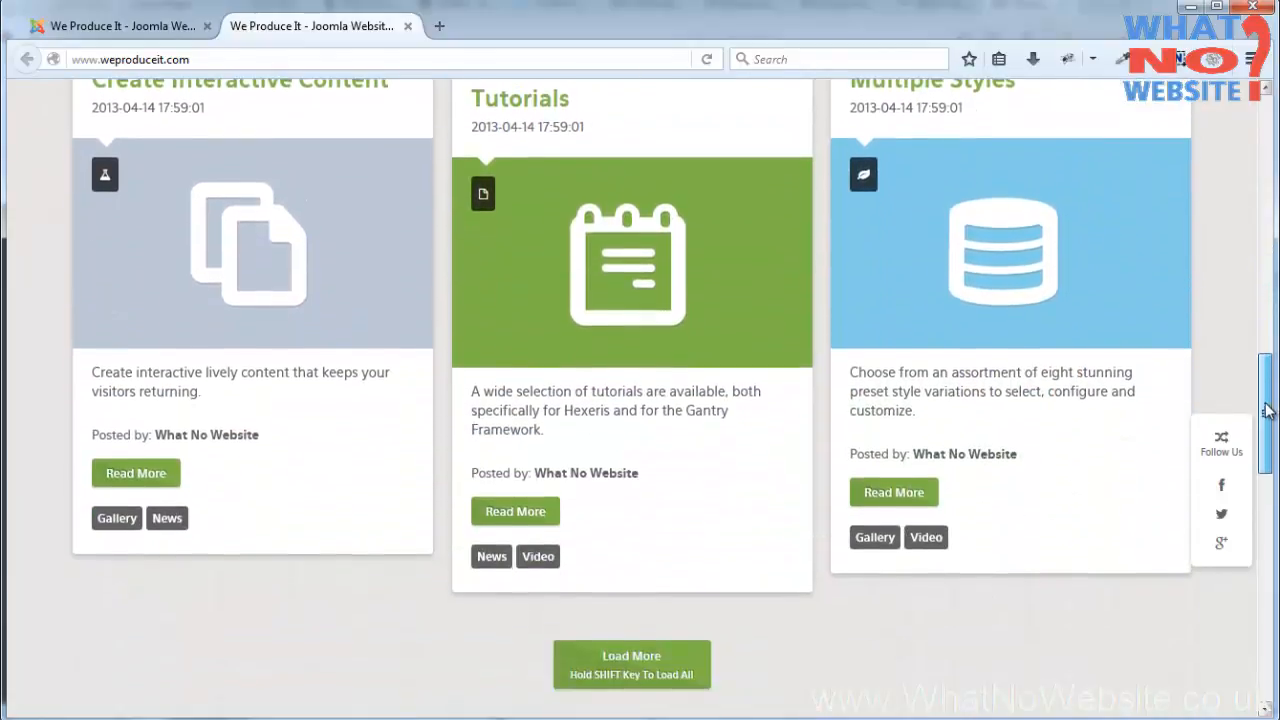
scroll(down, 3)
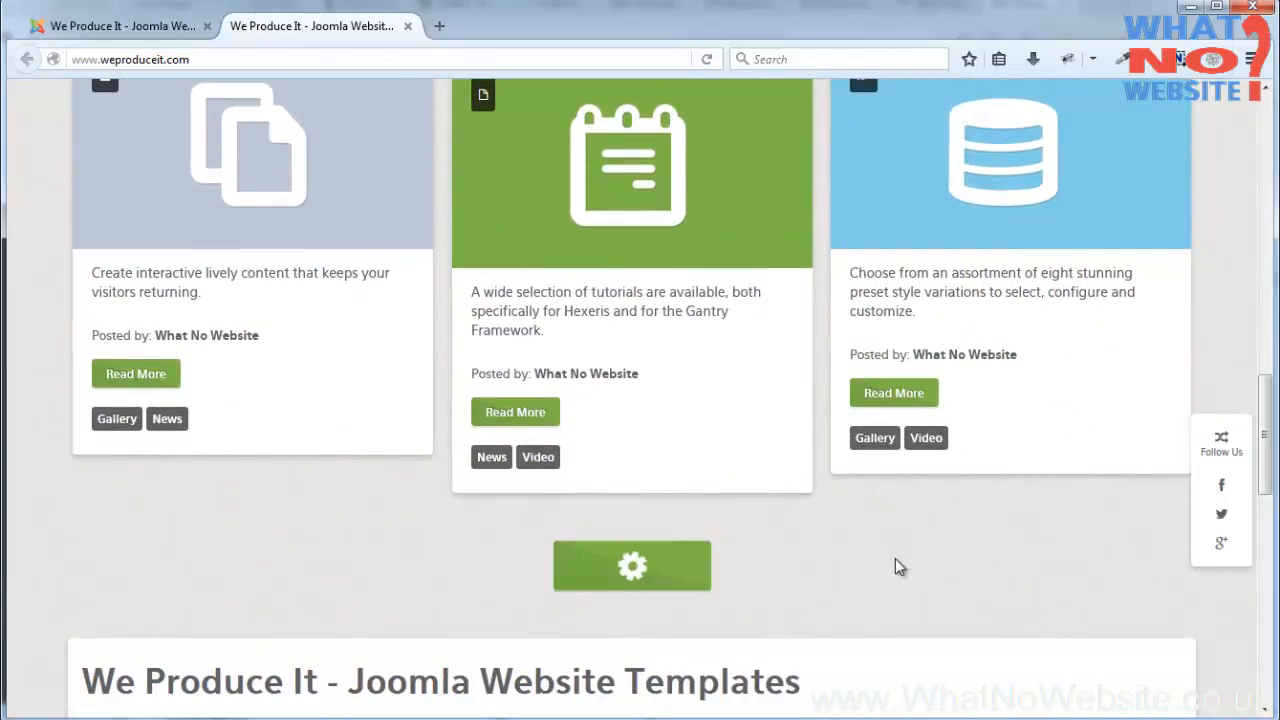
scroll(down, 3)
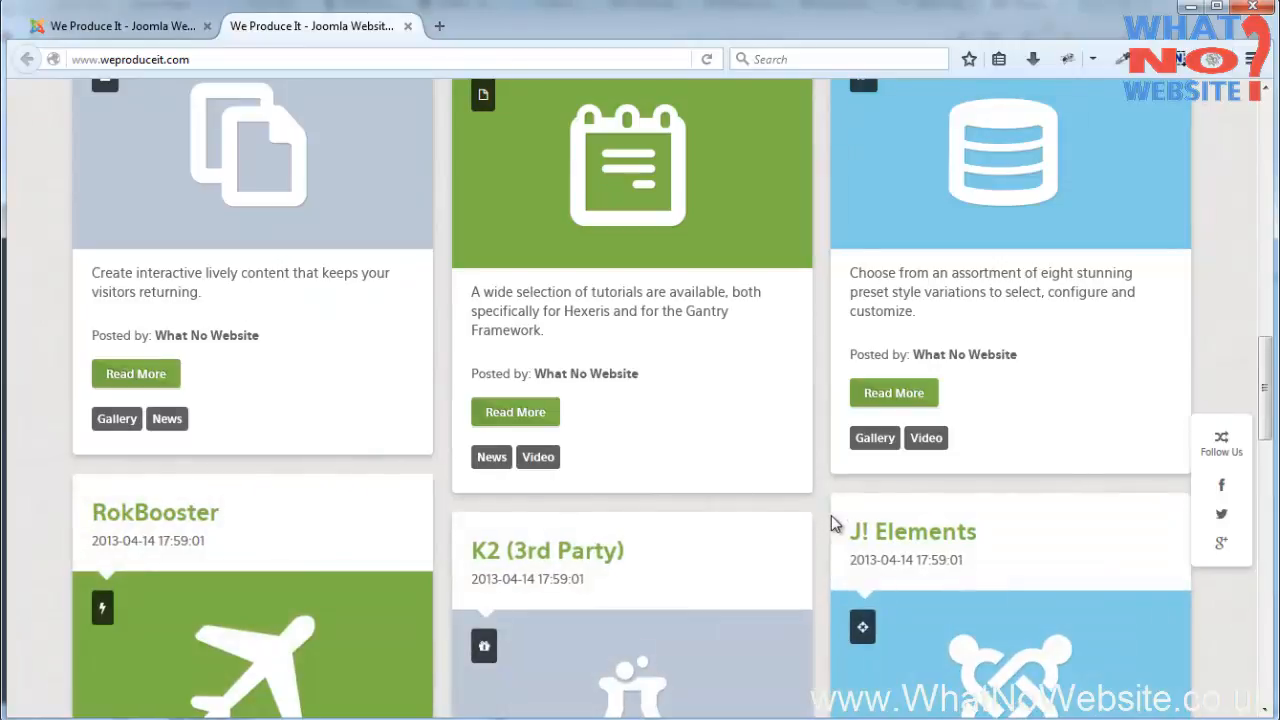
scroll(down, 3)
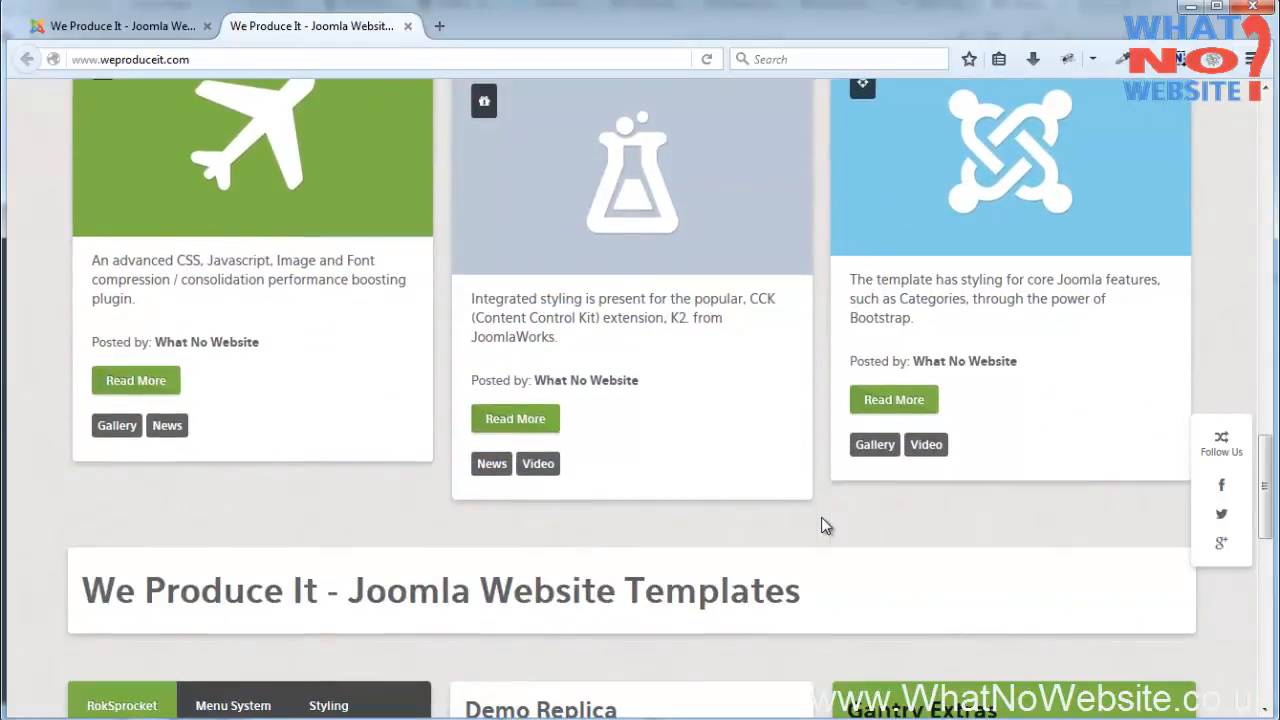
scroll(down, 3)
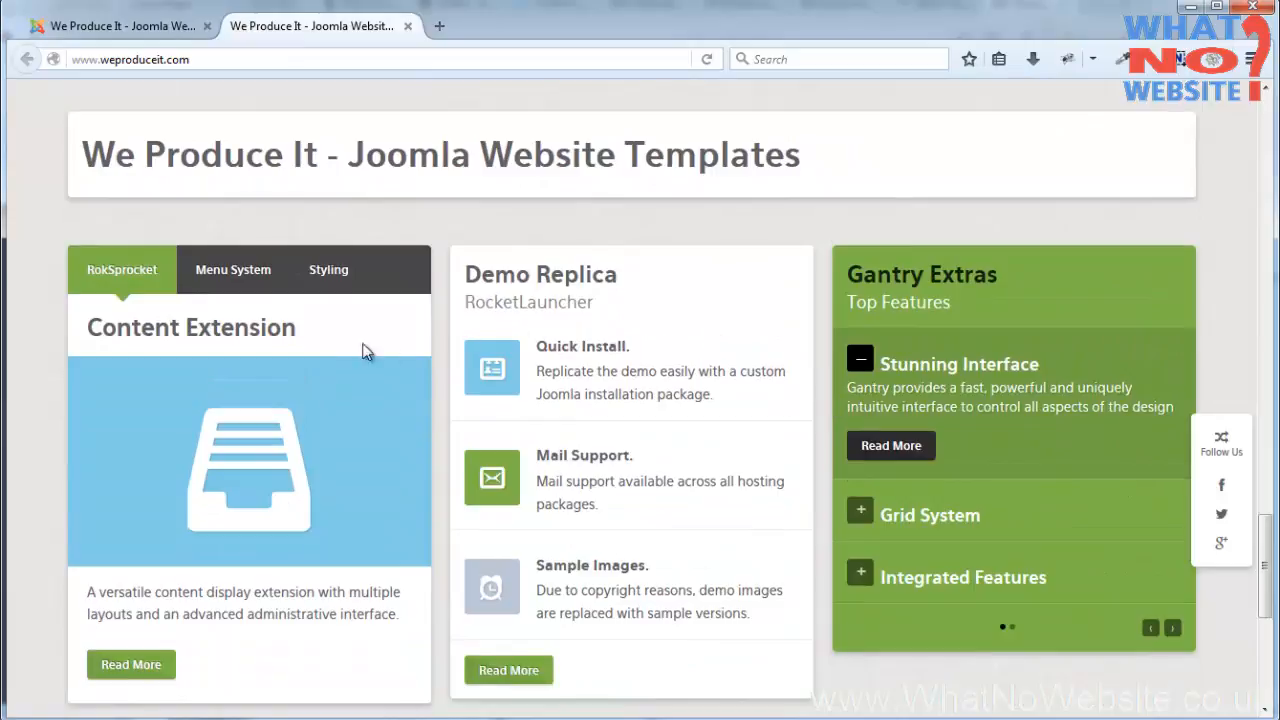
scroll(down, 3)
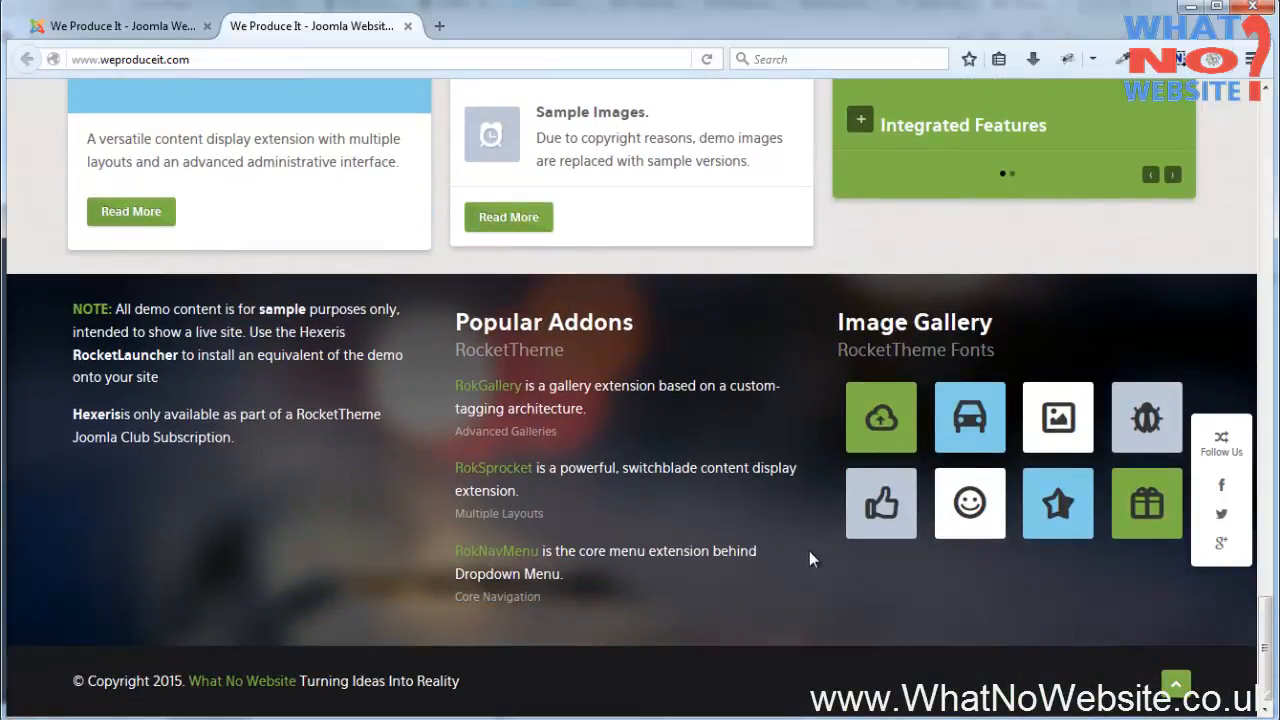
mouse_move(1136, 682)
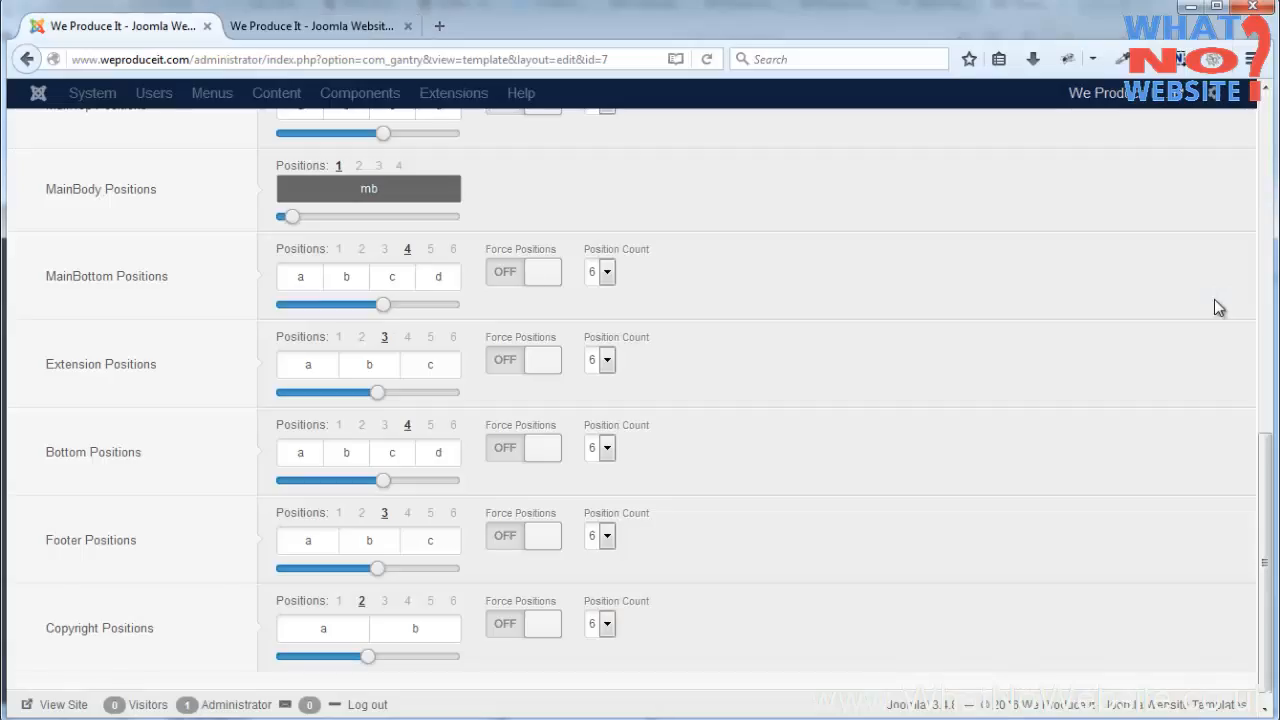
- Return to the admin tab showing the rt_hexeris - Default style's Layouts position settings
click(316, 24)
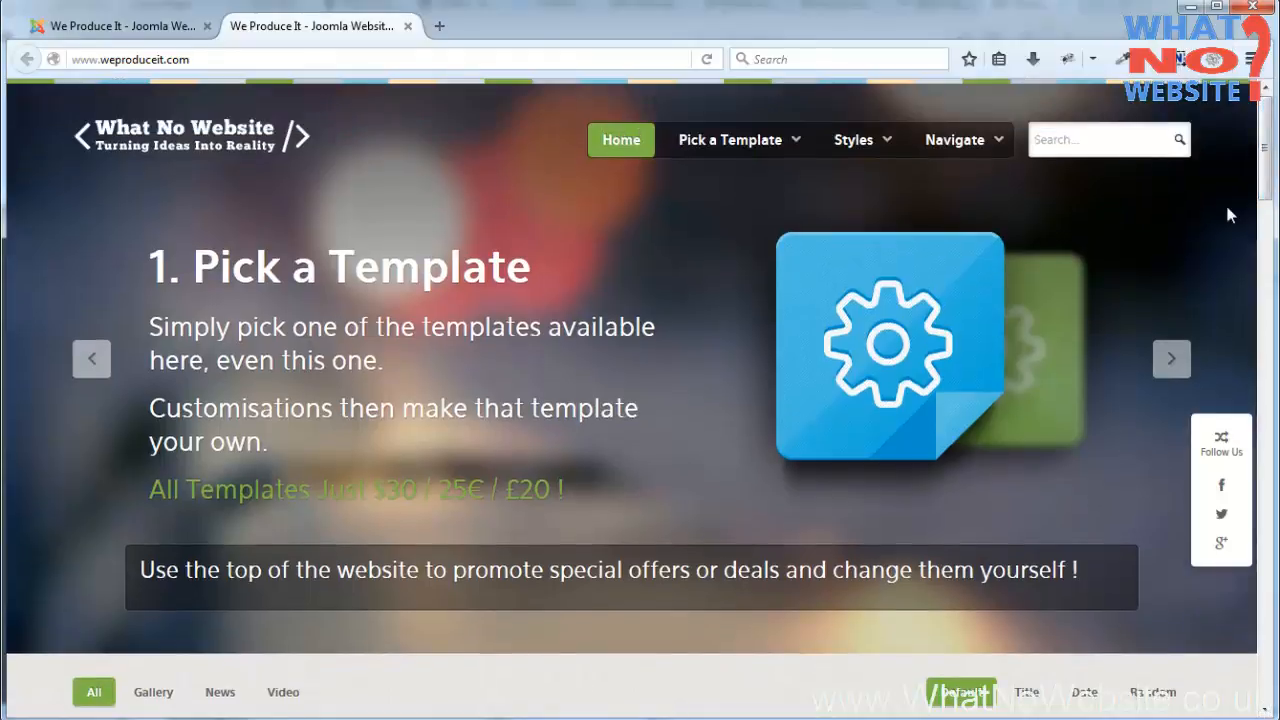
scroll(down, 3)
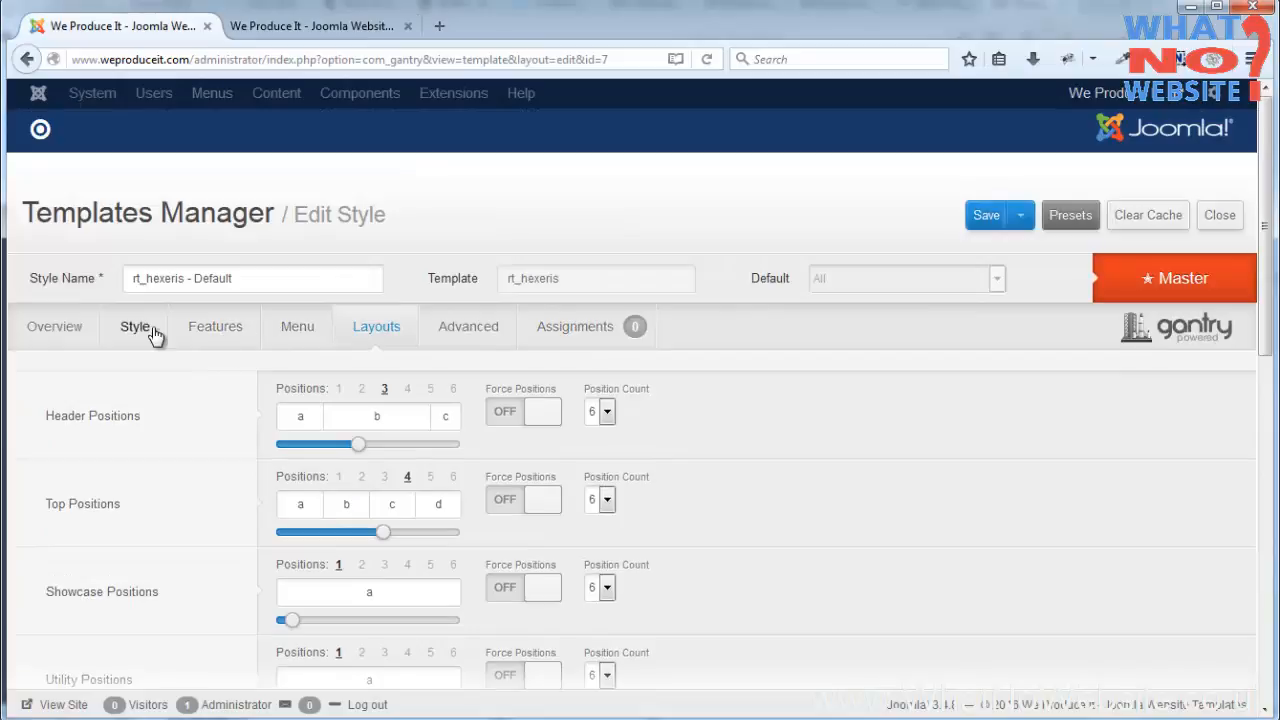
- Show the Style settings with logo, top bar colours, header, main, footer and font options
click(136, 326)
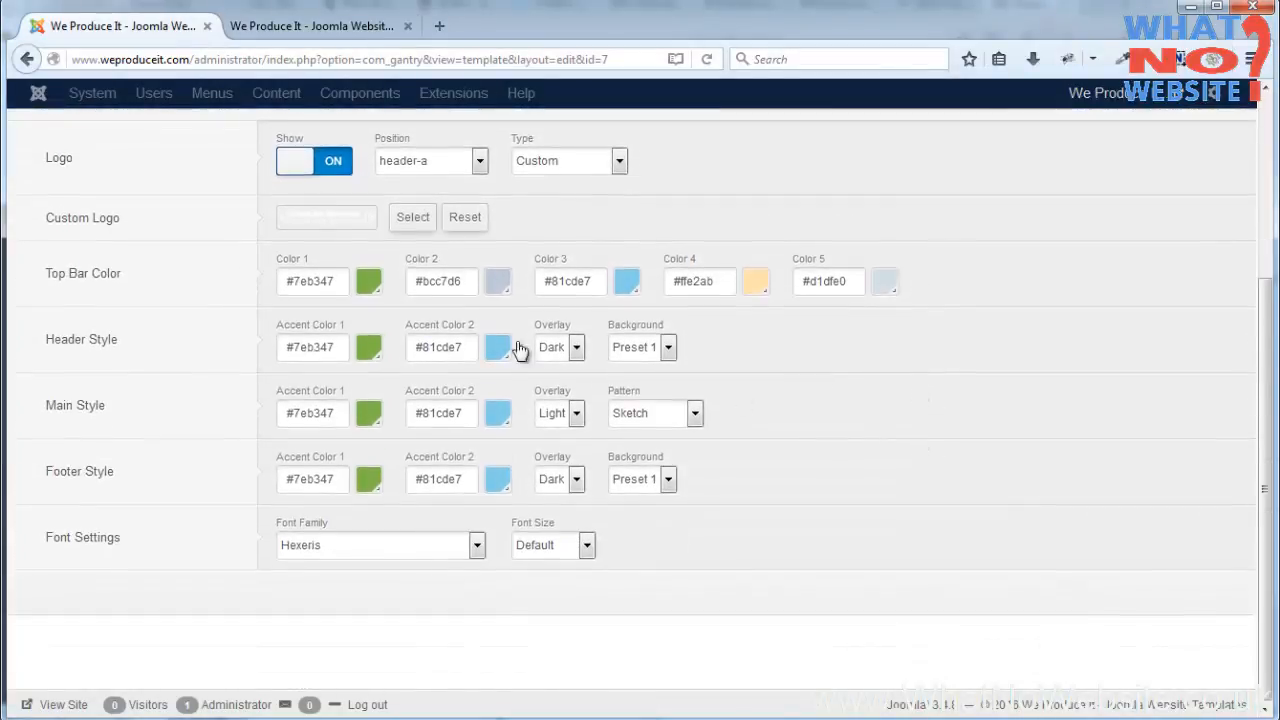
mouse_move(368, 378)
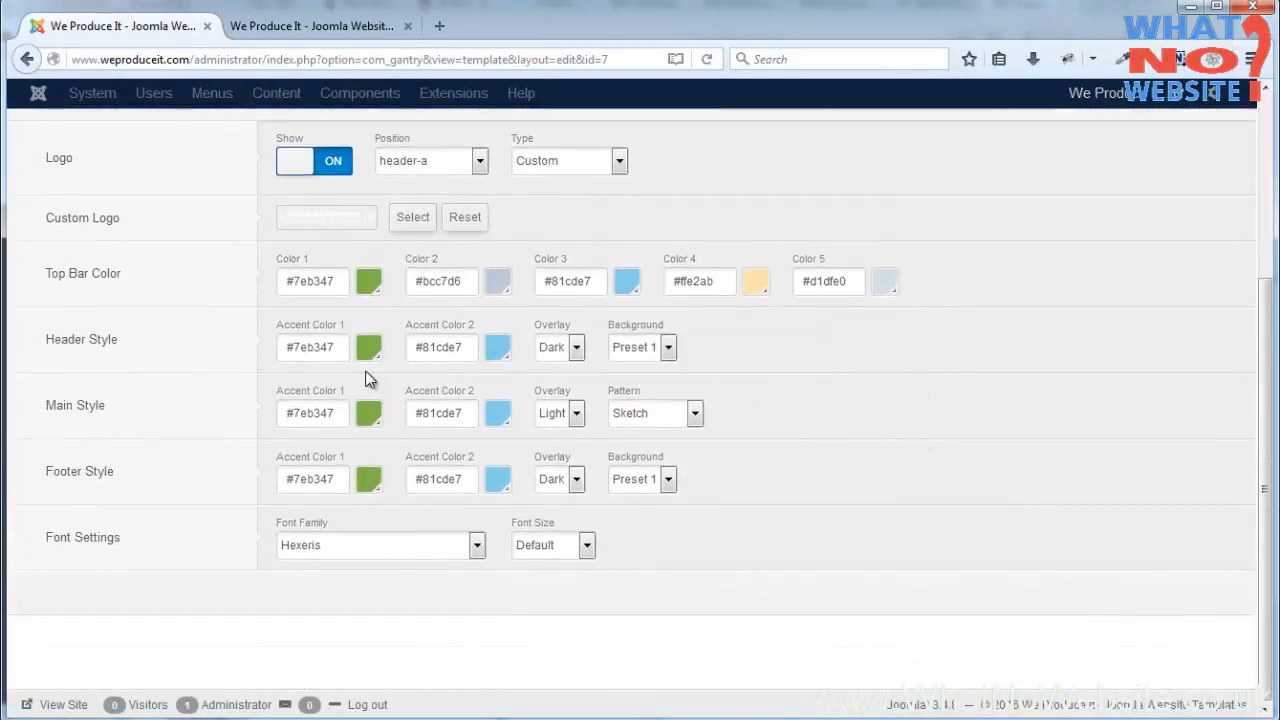
mouse_move(504, 358)
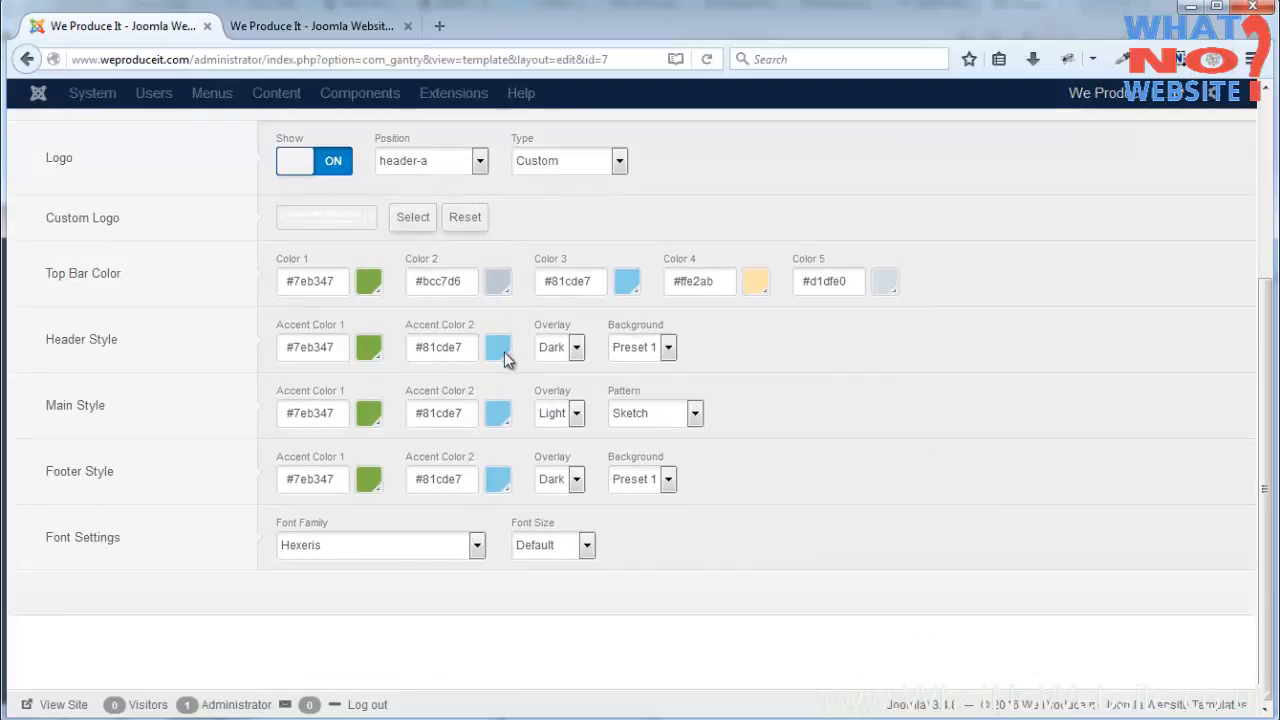
mouse_move(892, 288)
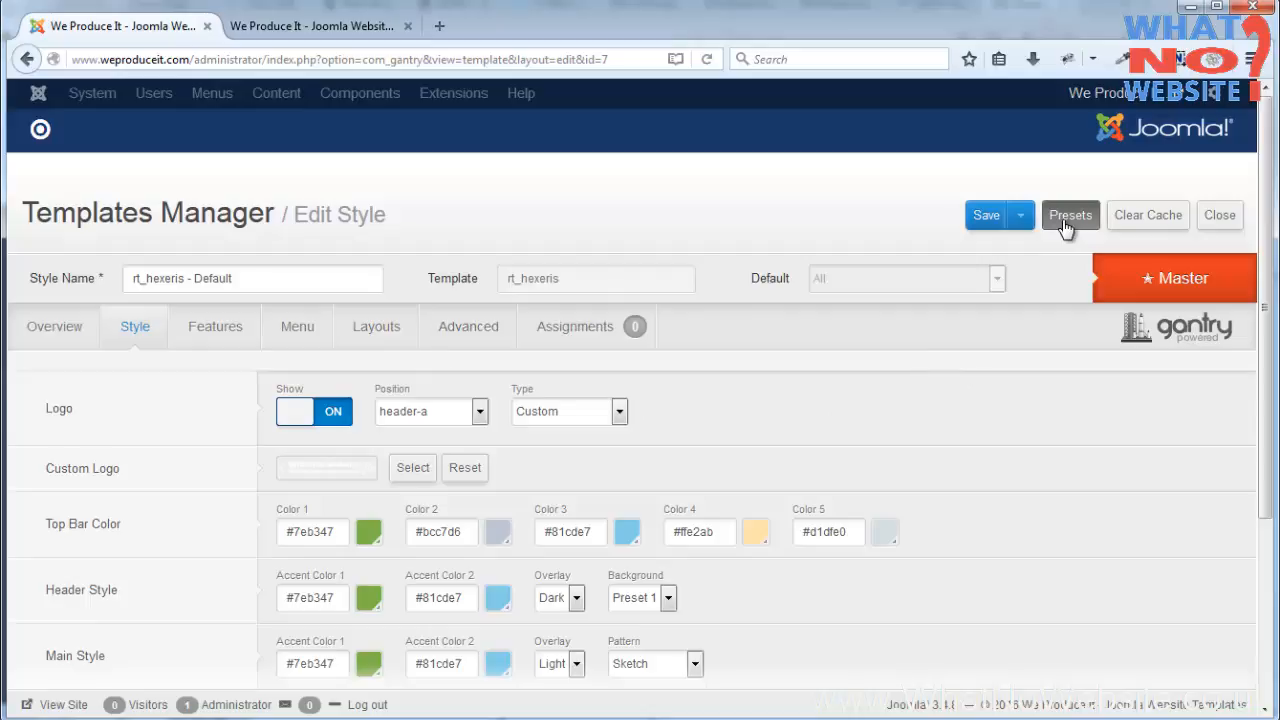
- Slide the Presets bar to presets 4–8 and apply Preset 7's purple and red accents and backgrounds
click(1070, 216)
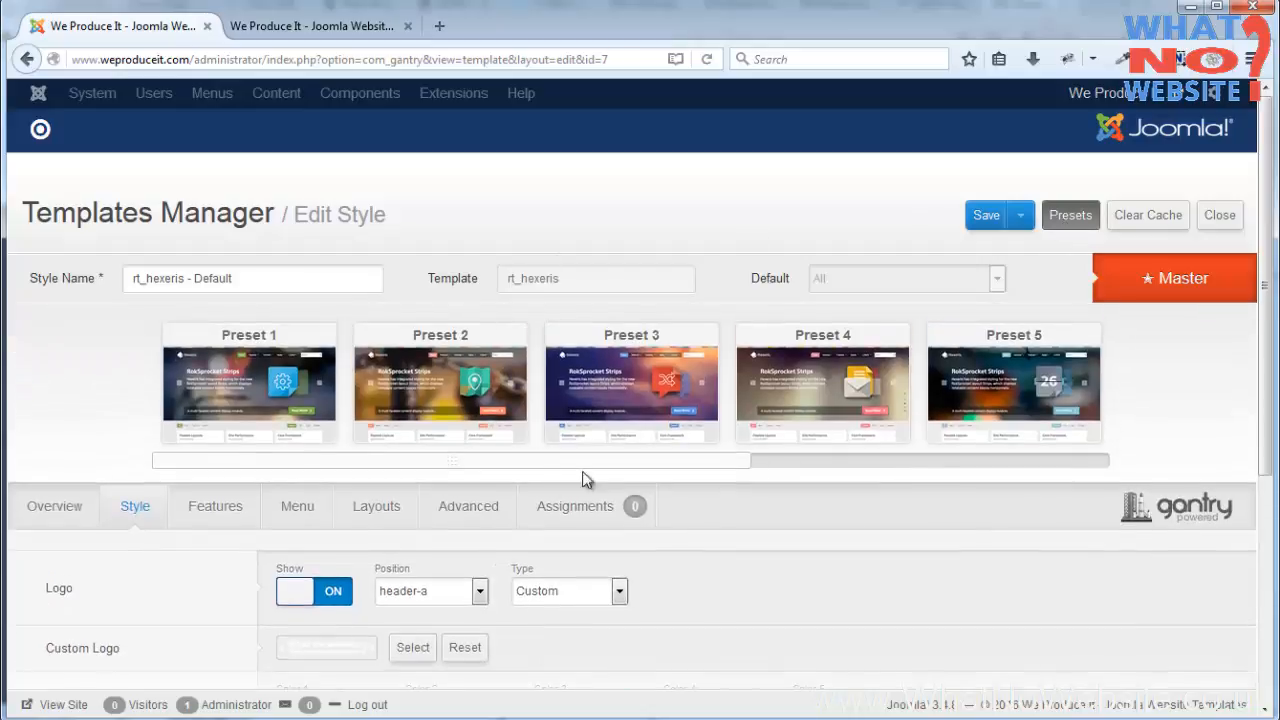
drag(450, 460, 810, 460)
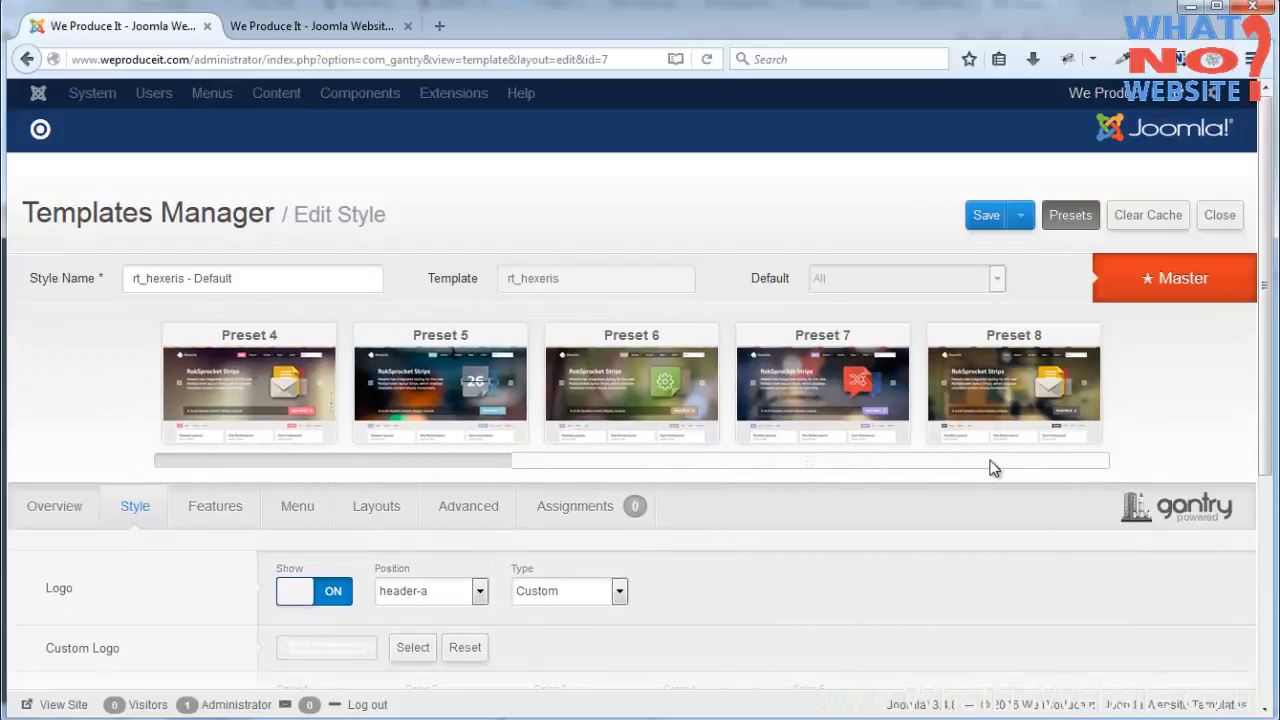
scroll(down, 3)
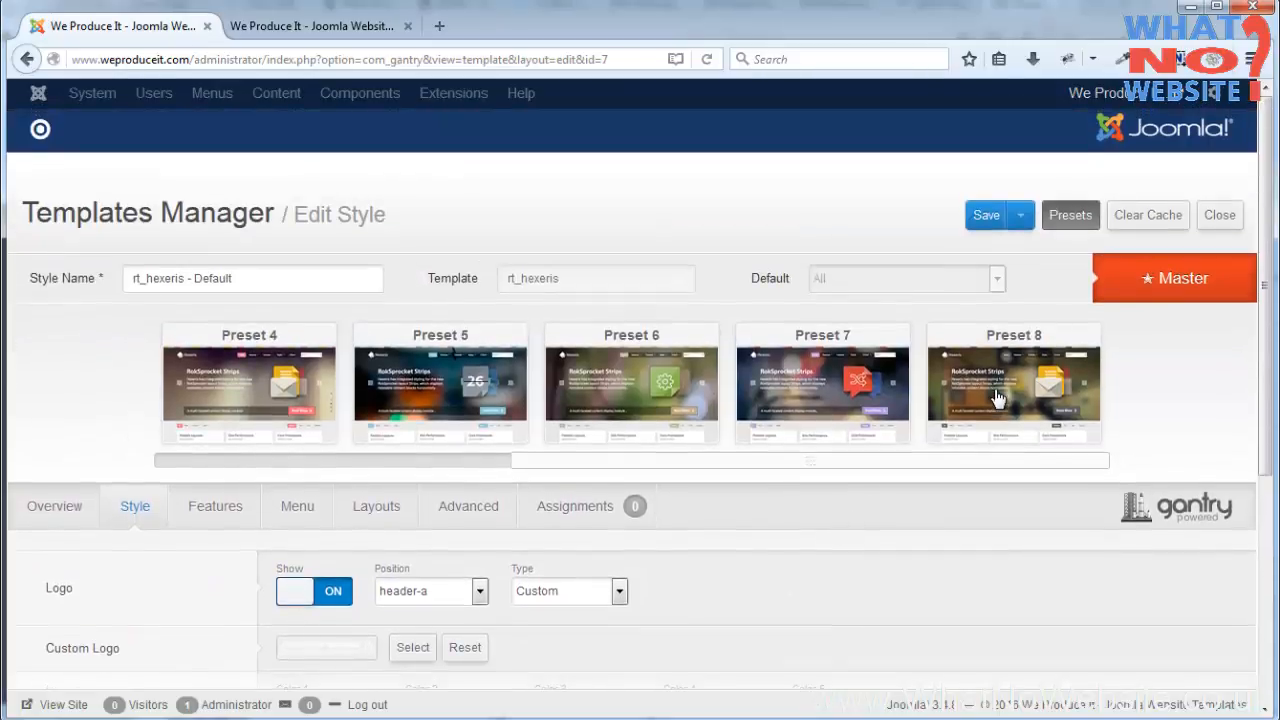
scroll(down, 3)
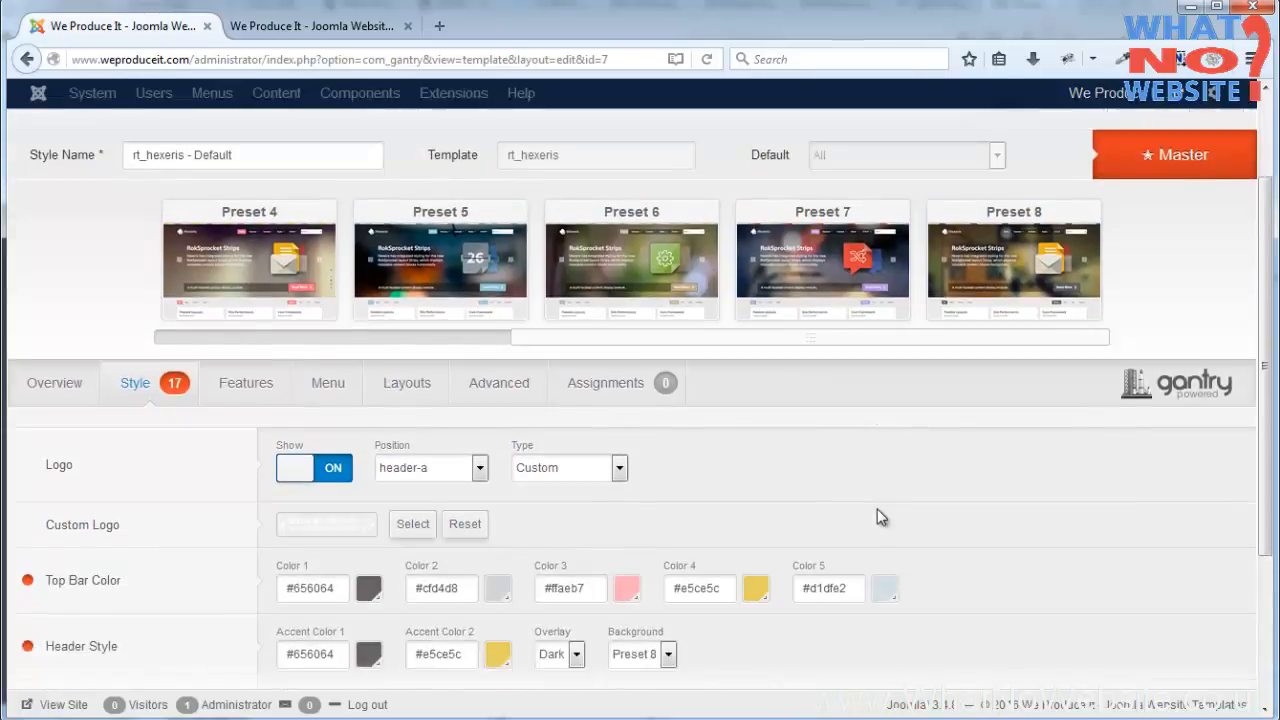
scroll(down, 3)
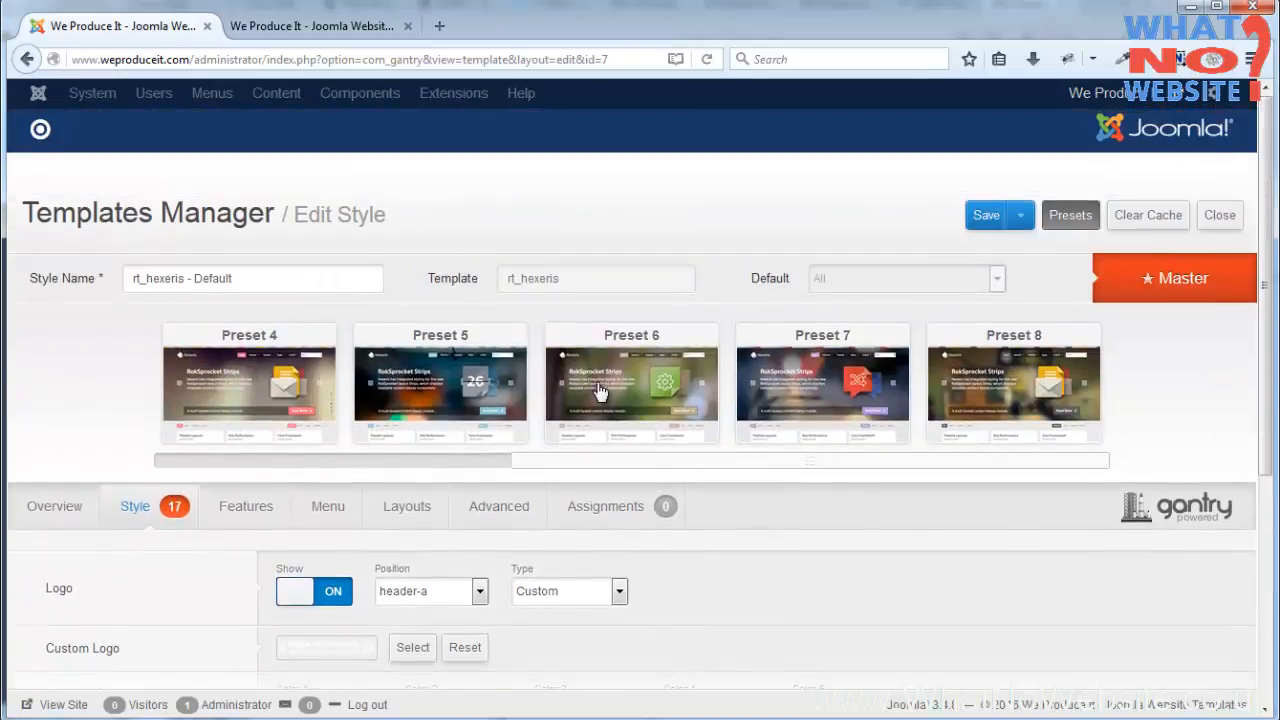
scroll(down, 3)
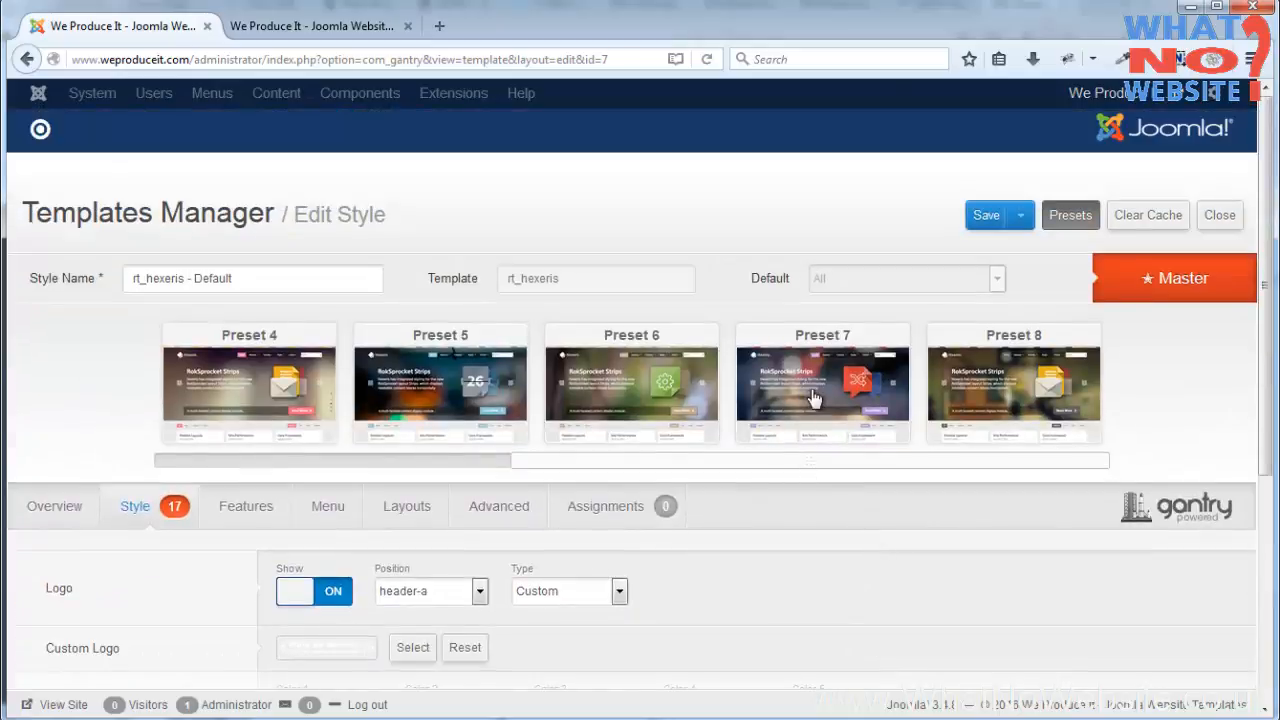
scroll(down, 3)
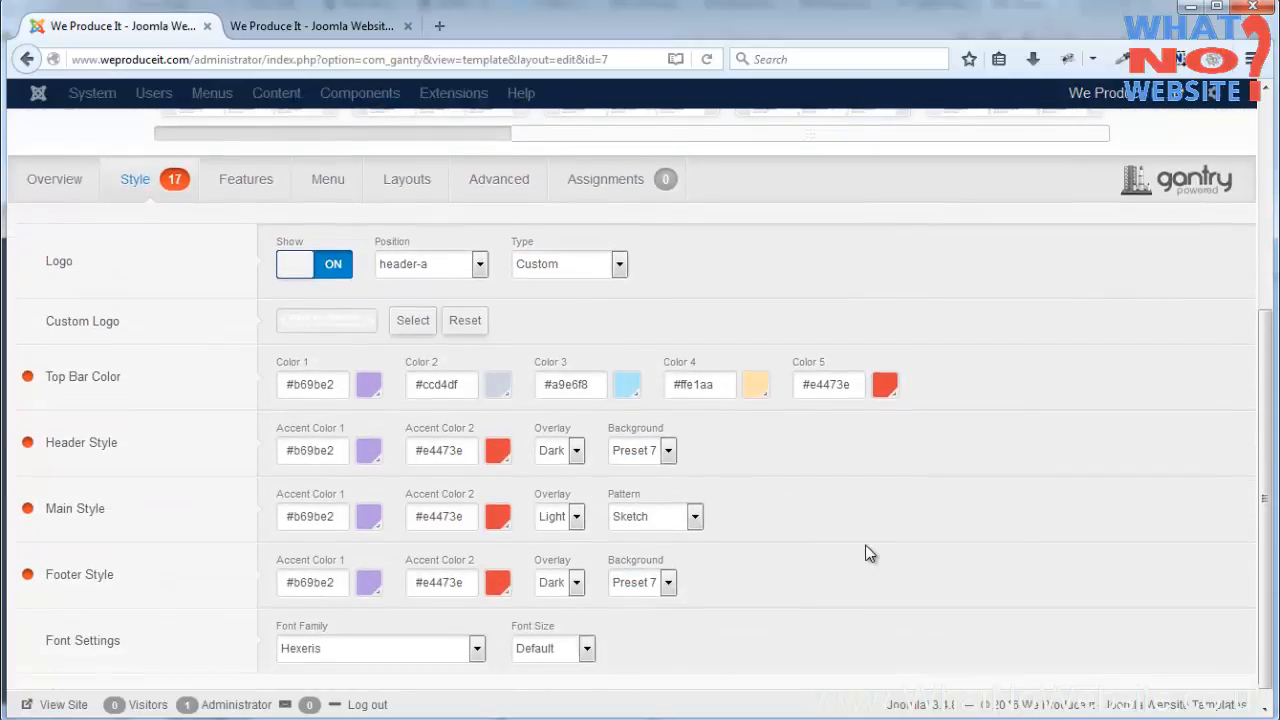
scroll(down, 3)
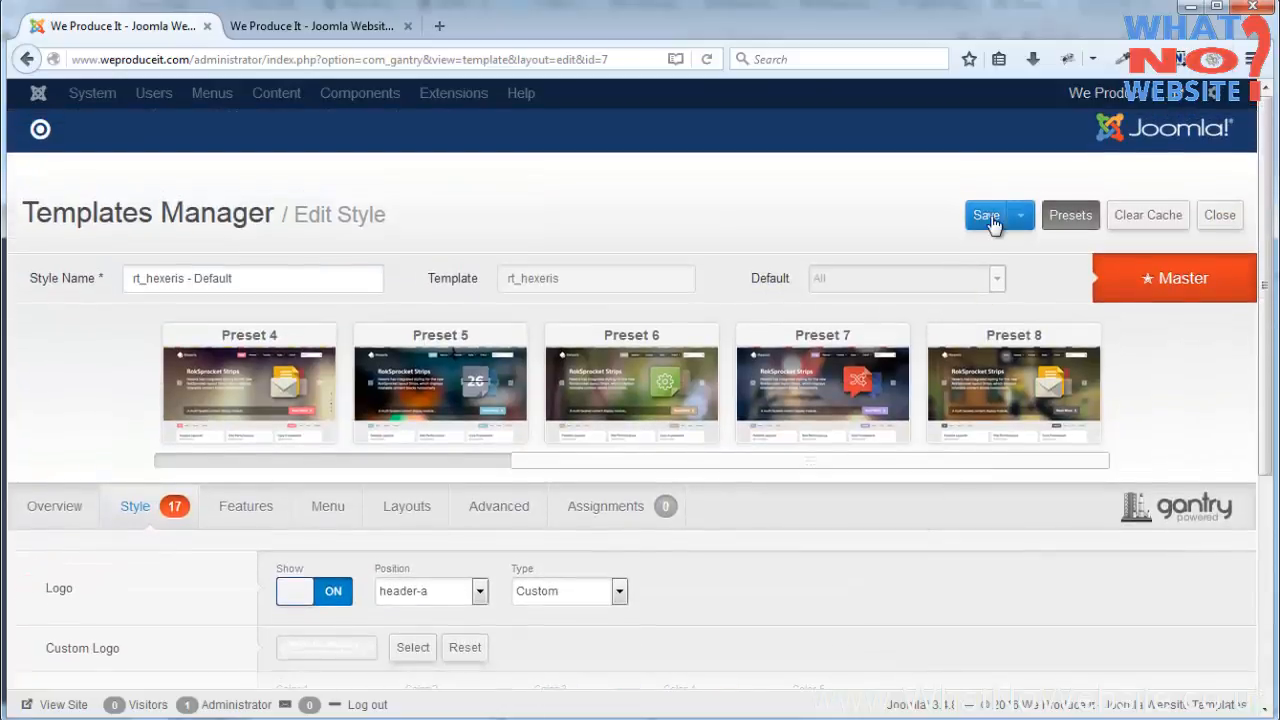
- Save the Preset 7 styling, check the reloaded front-end site, and return to the Advanced settings
click(986, 216)
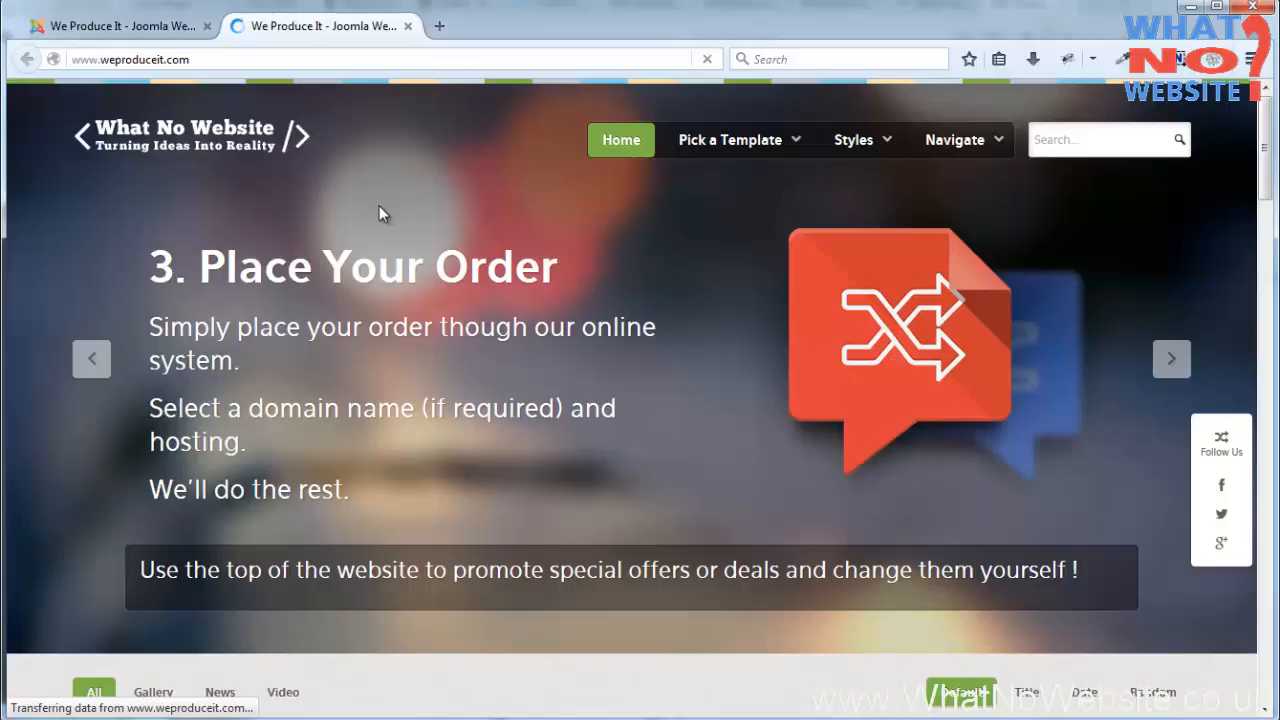
click(730, 140)
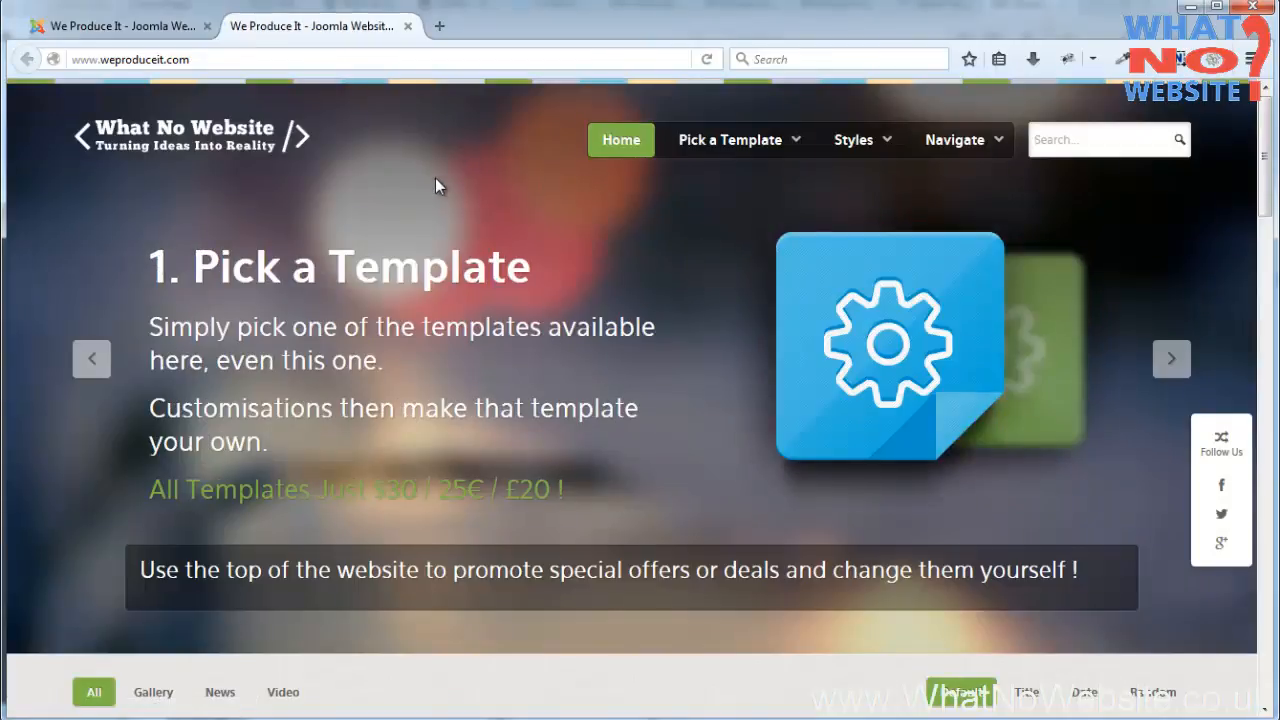
click(956, 140)
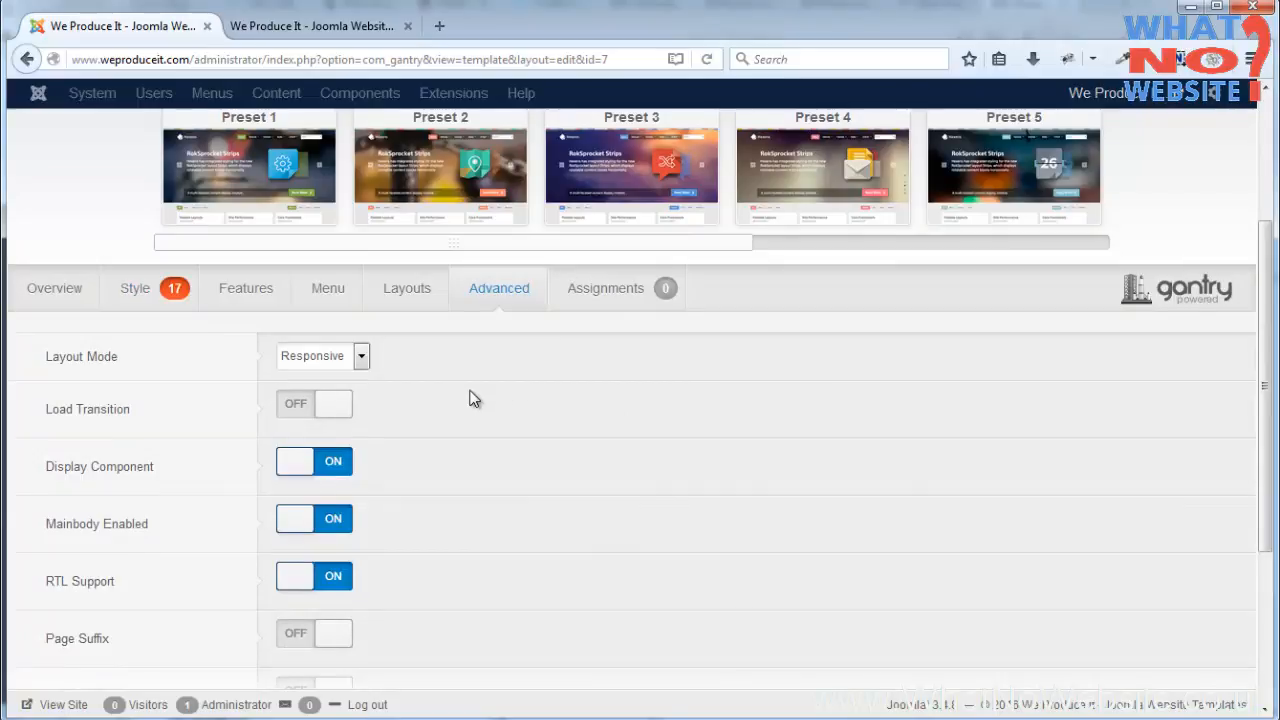
- Switch Load Transition on in Advanced, leaving K2 Styling and RTL Support off
scroll(down, 3)
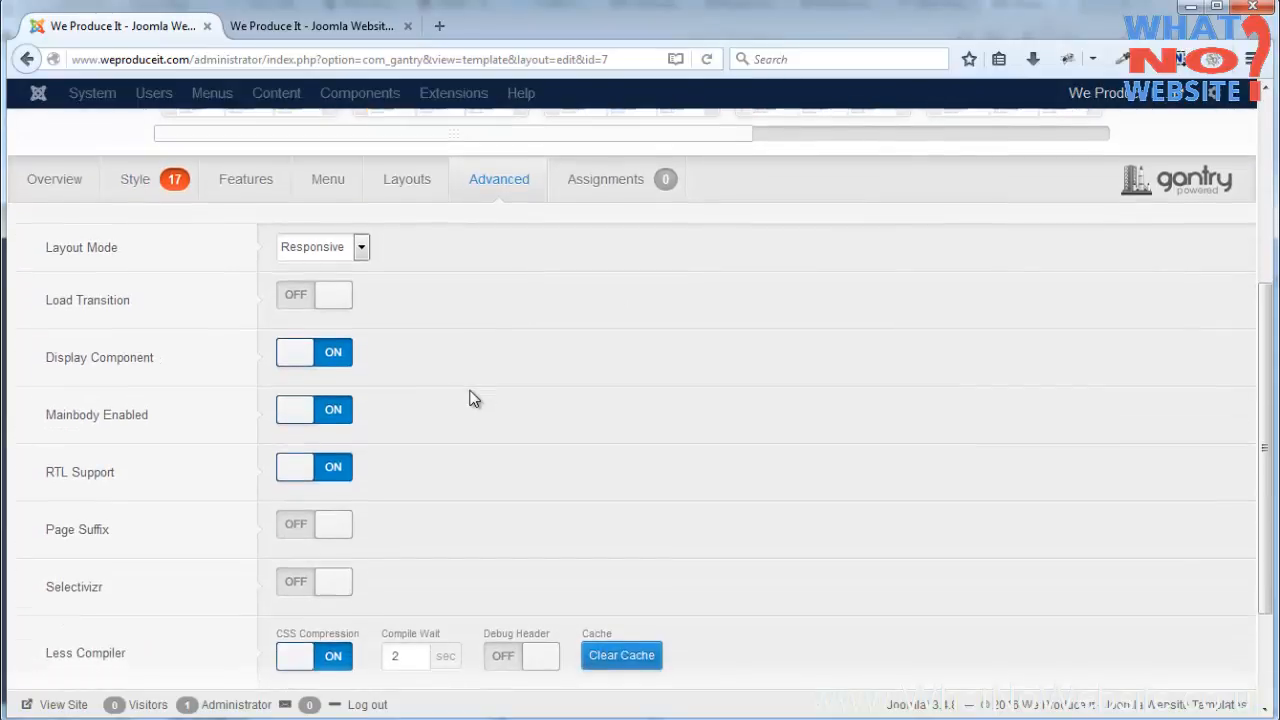
scroll(down, 3)
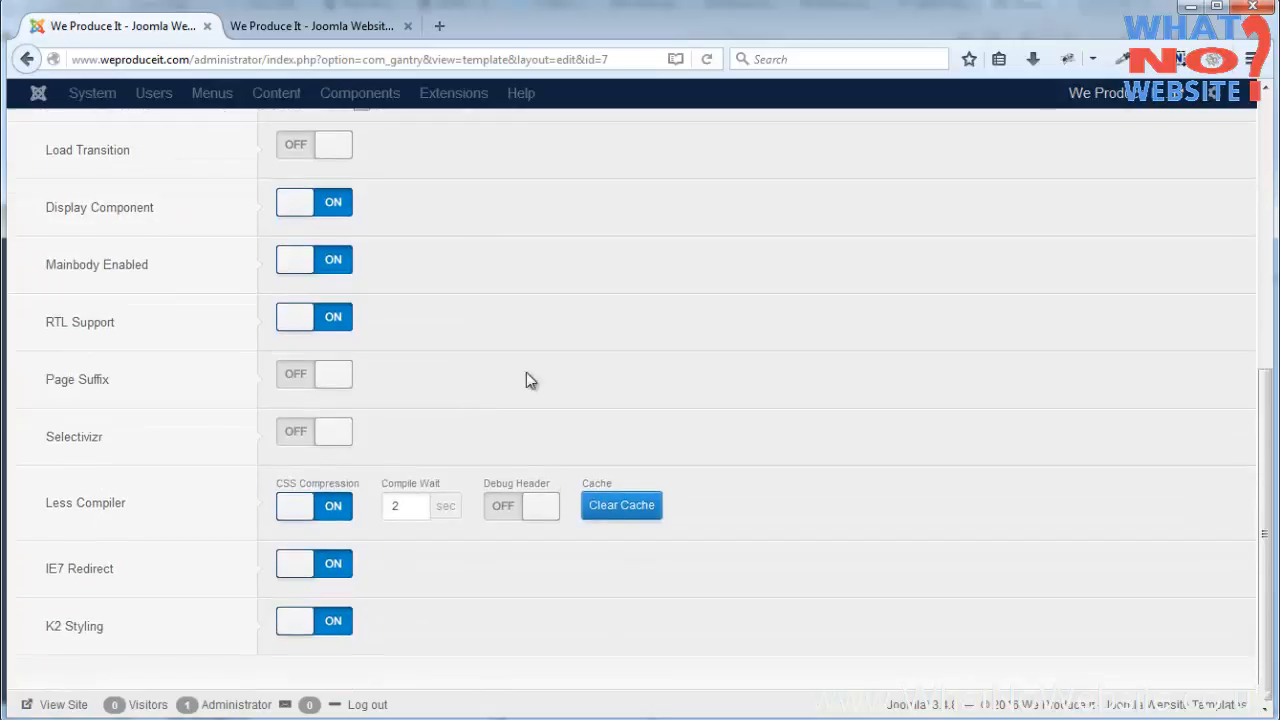
mouse_move(596, 370)
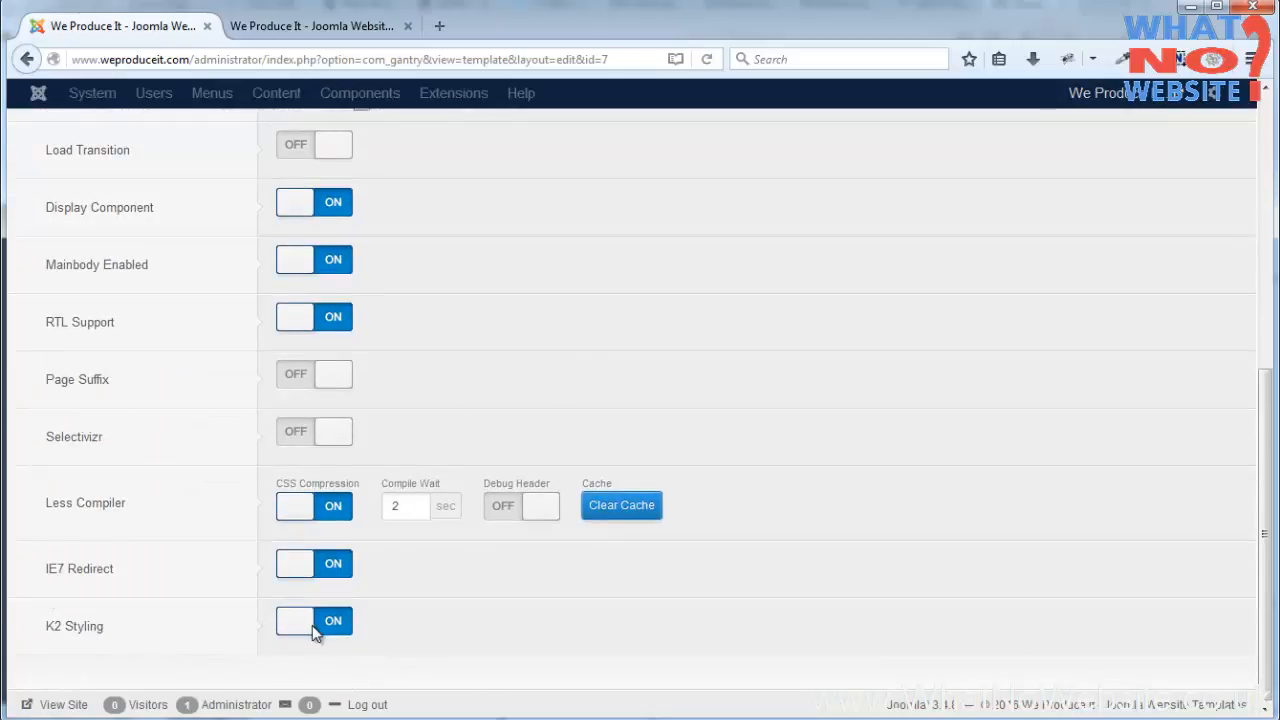
click(312, 620)
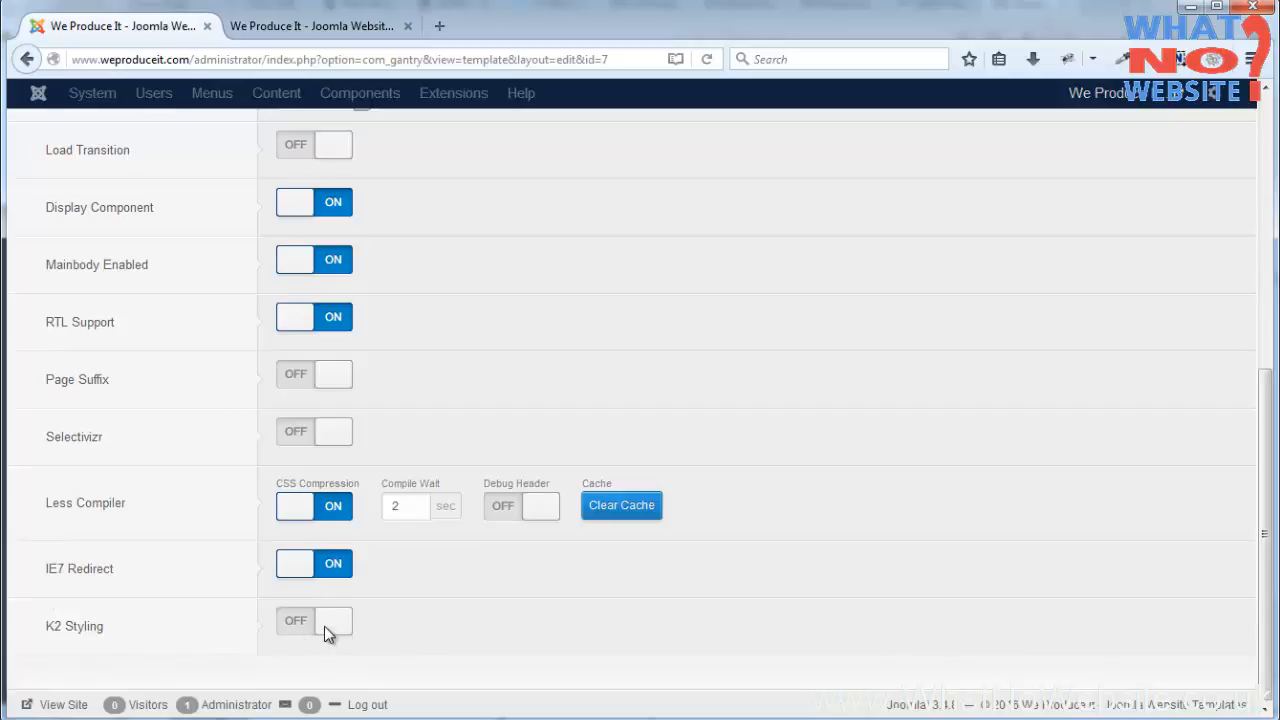
click(312, 620)
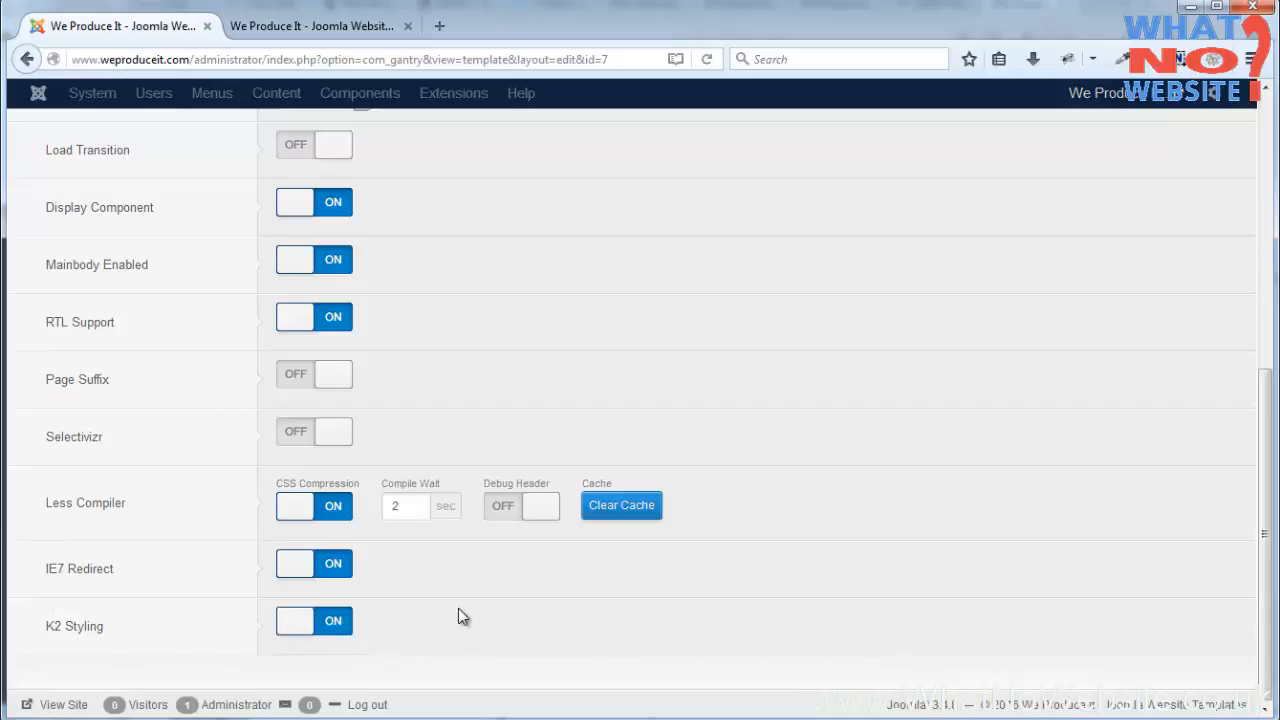
mouse_move(444, 616)
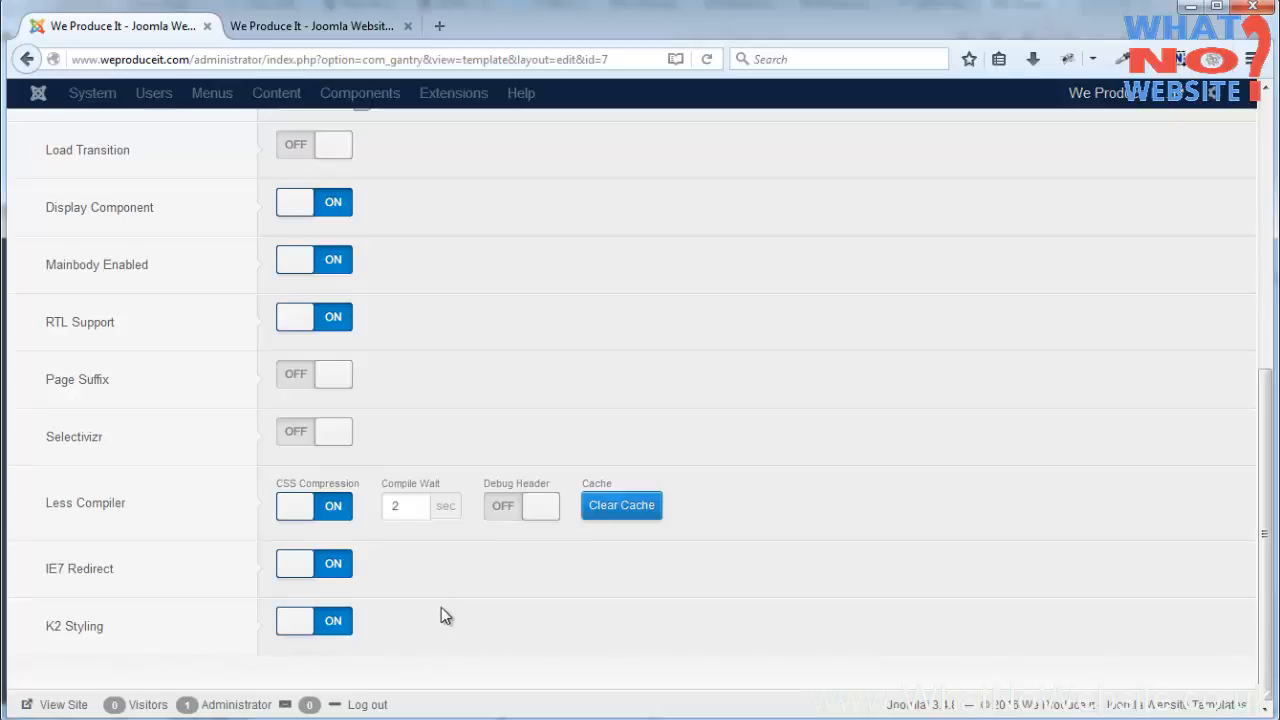
mouse_move(80, 330)
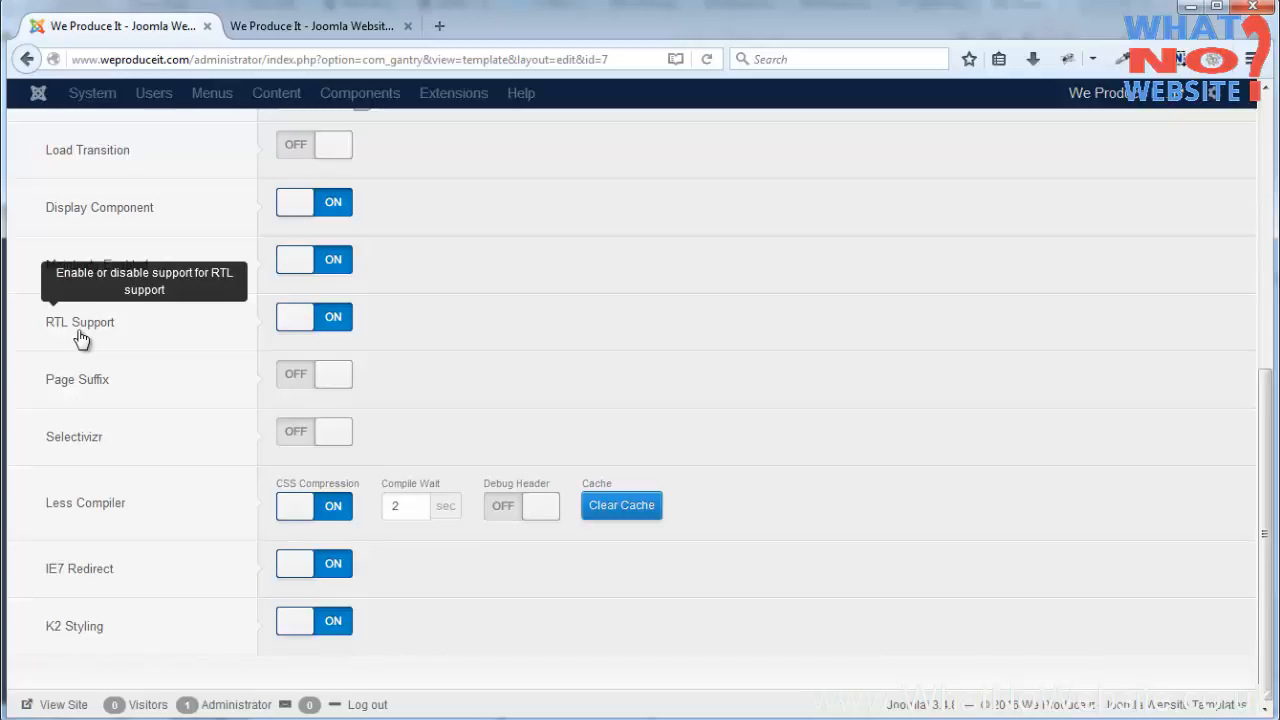
mouse_move(284, 320)
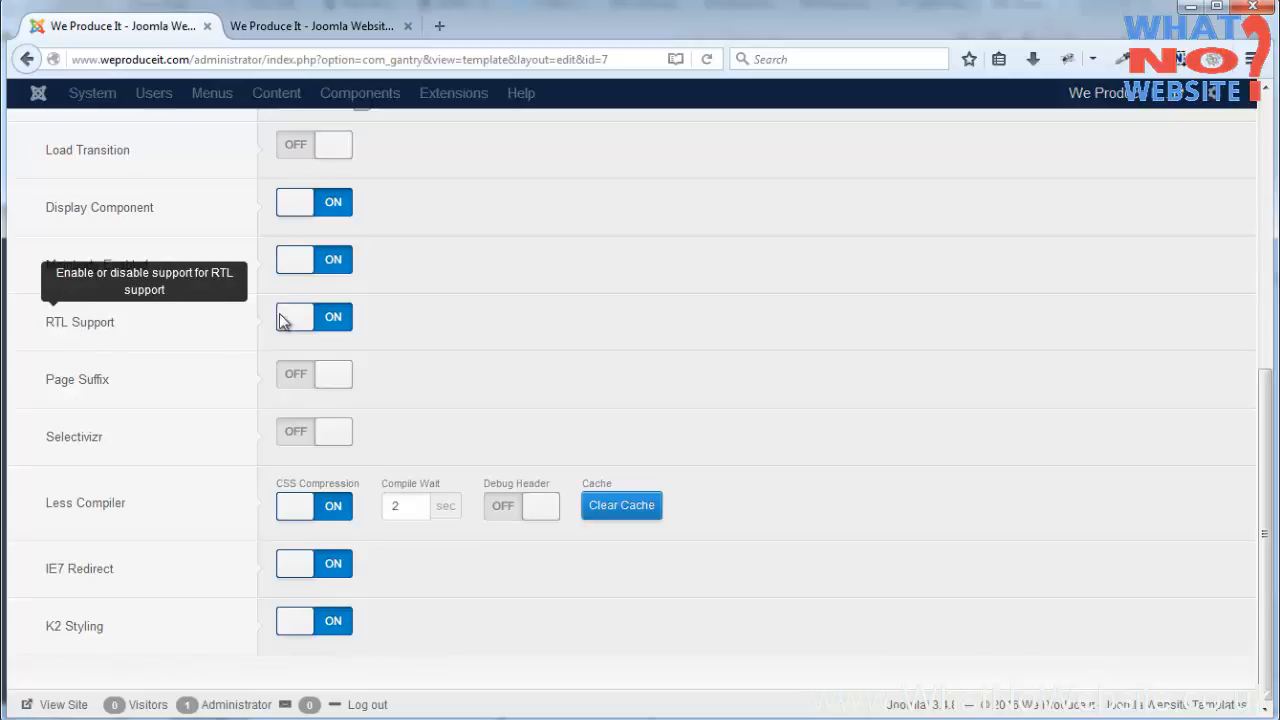
click(296, 316)
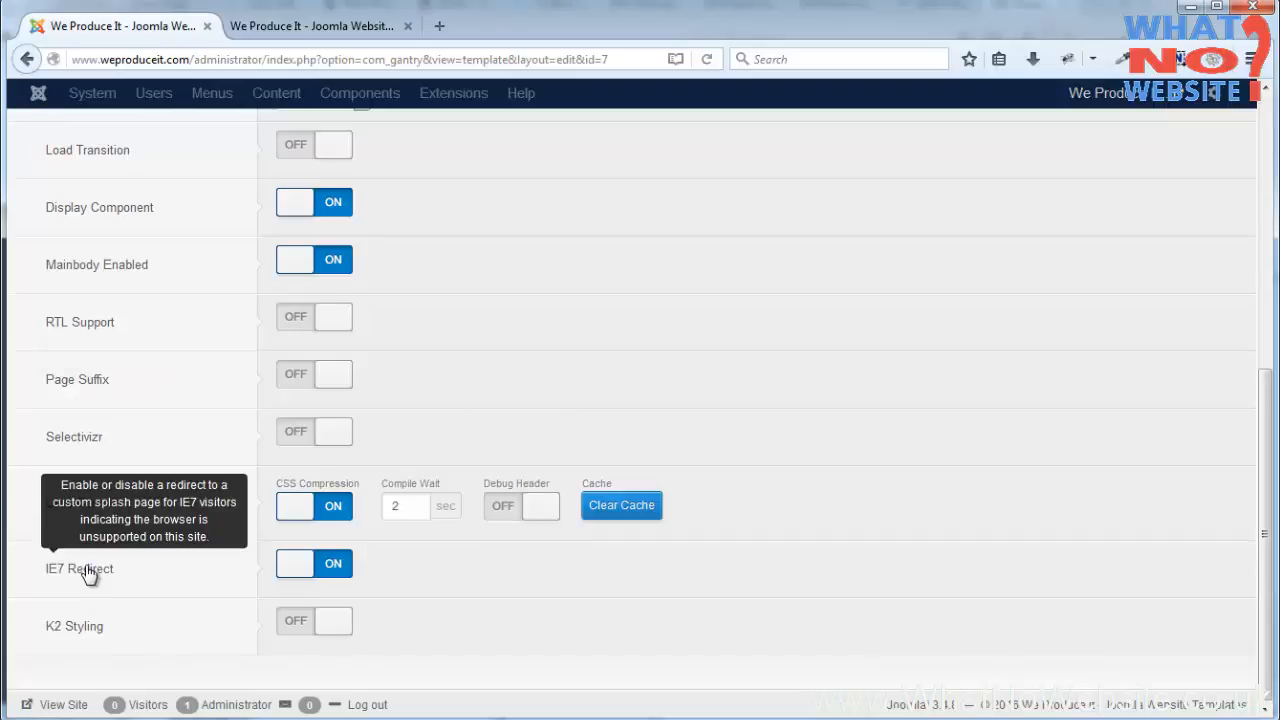
mouse_move(724, 496)
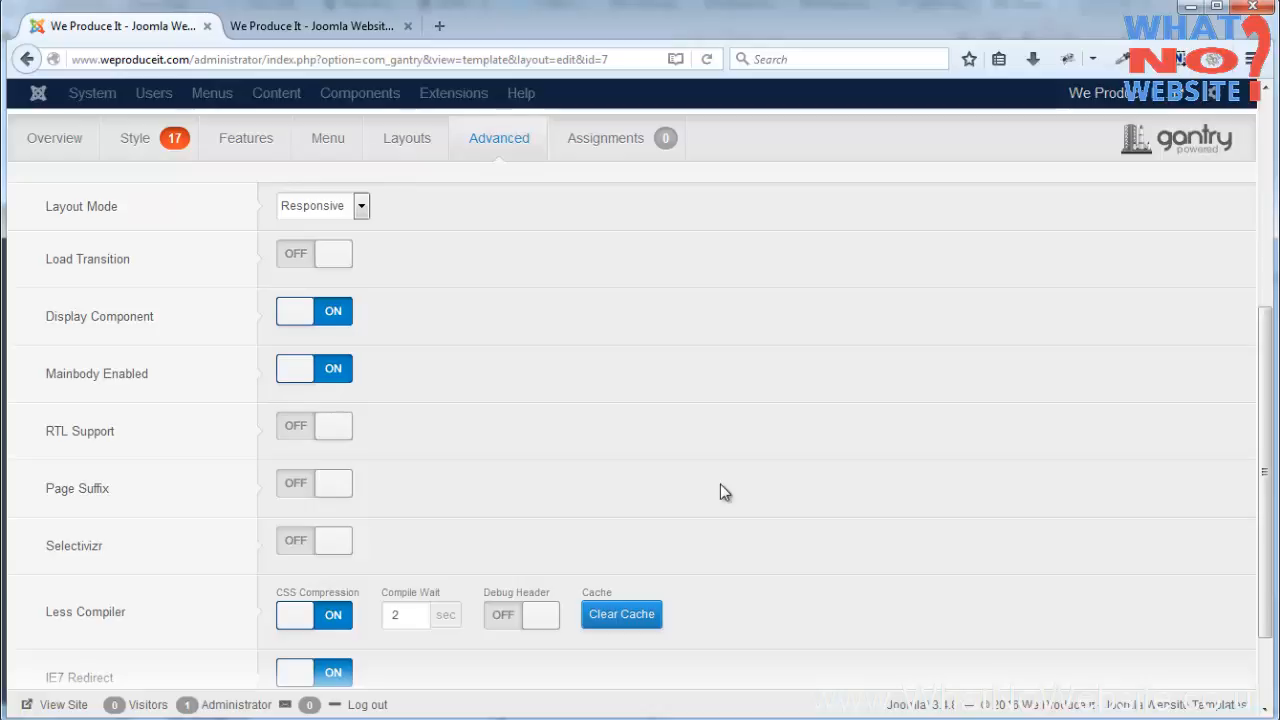
mouse_move(88, 264)
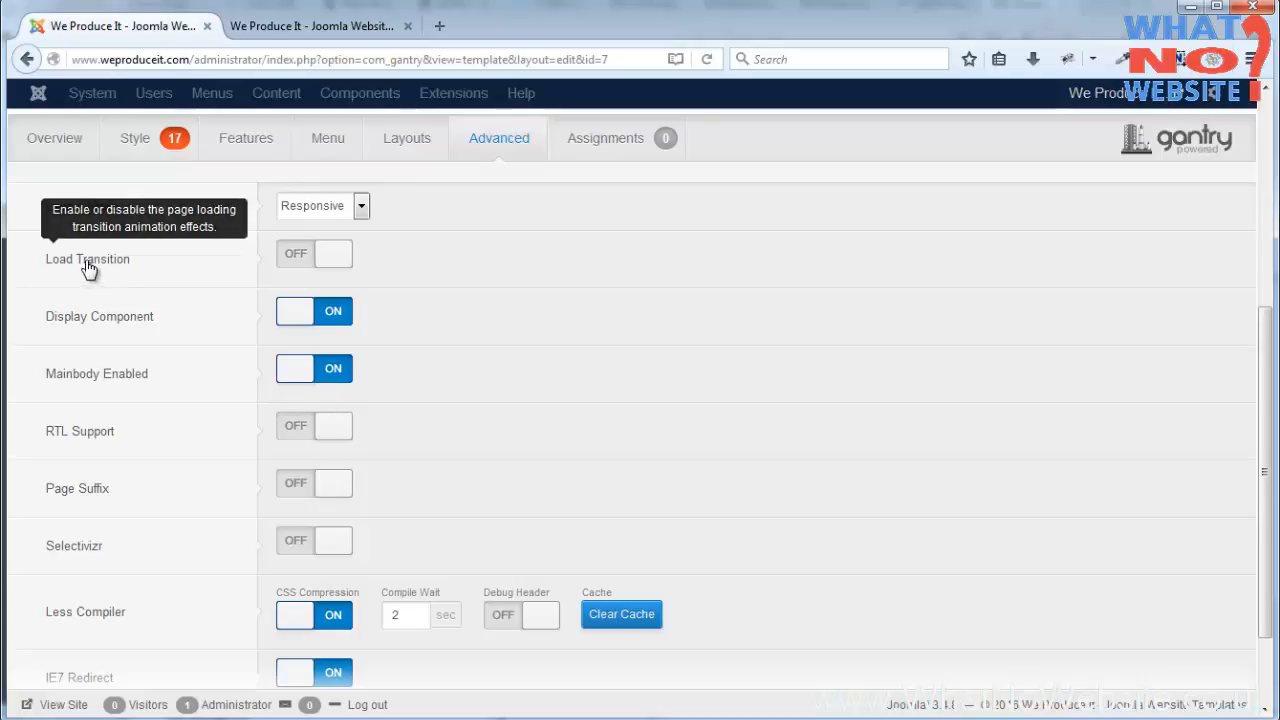
click(314, 252)
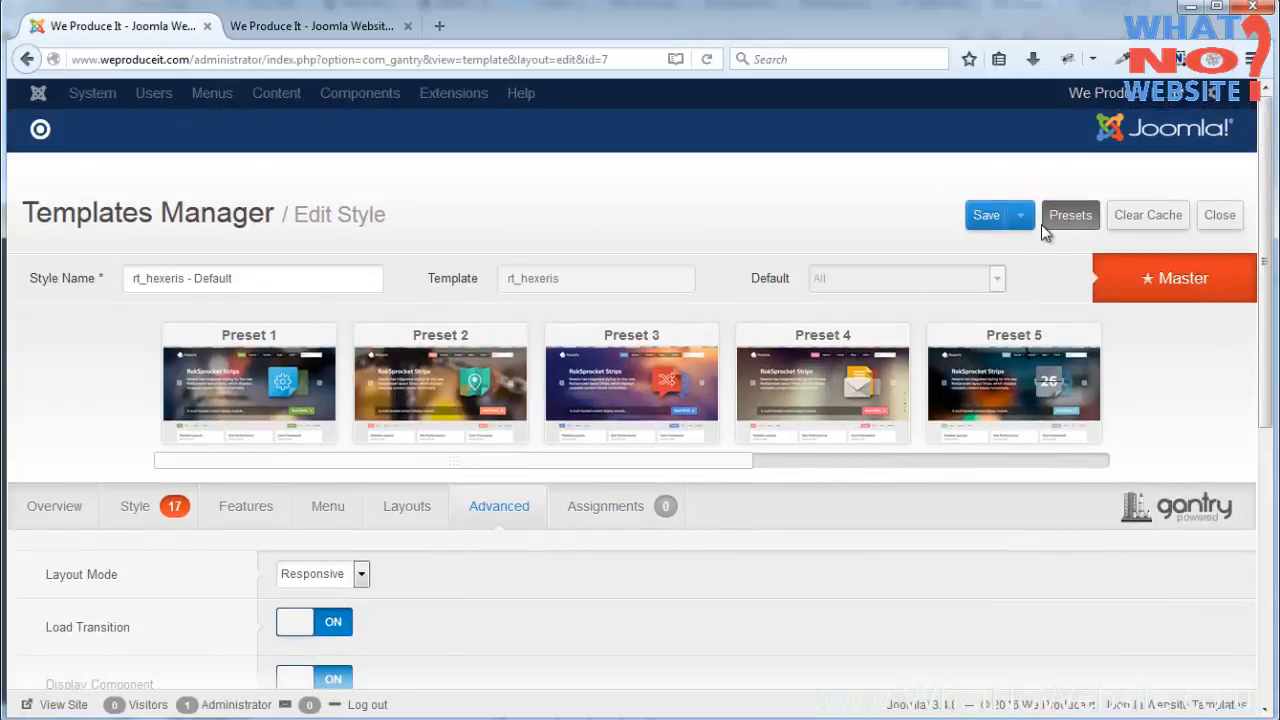
- Save & Close the rt_hexeris - Default style and switch to the front-end site tab
click(1020, 216)
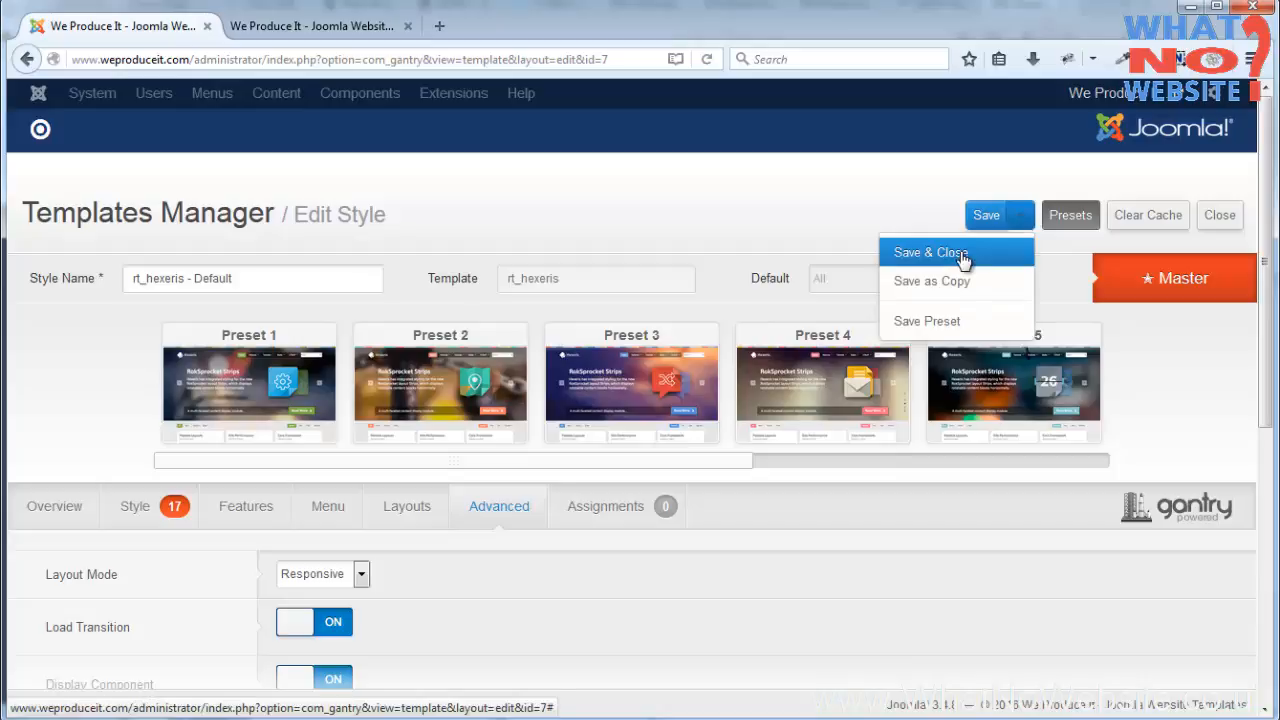
click(930, 252)
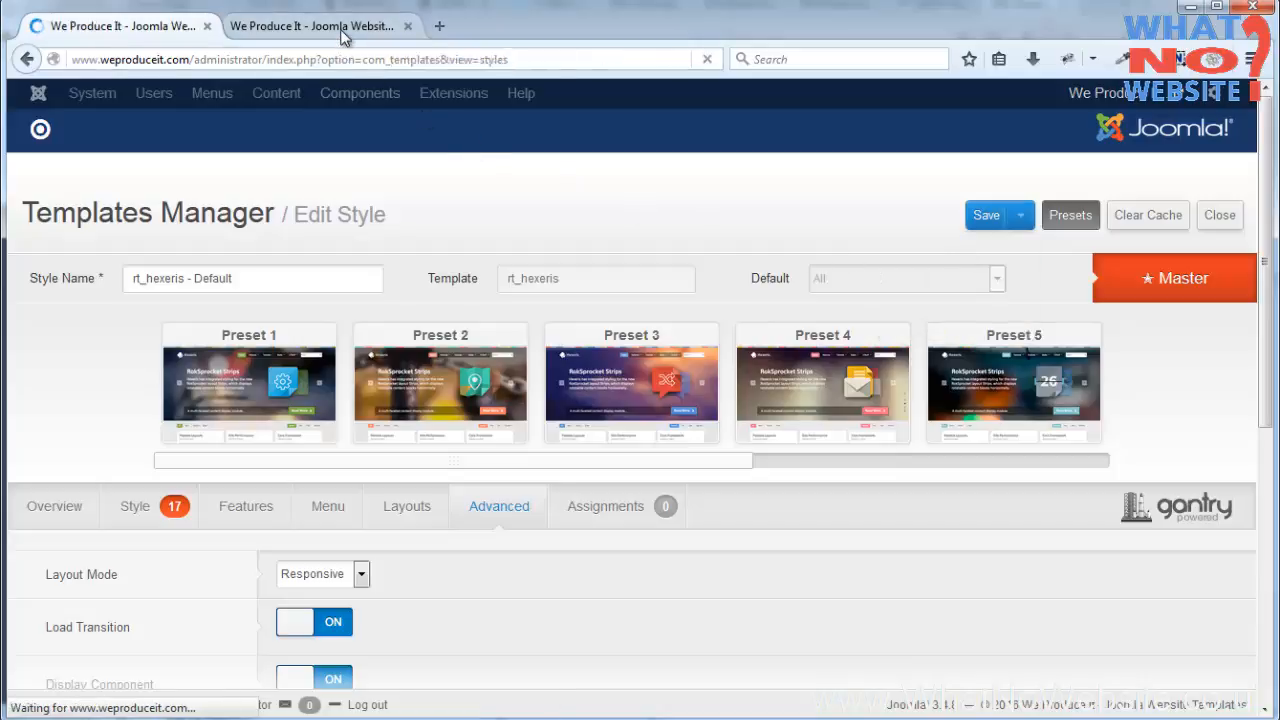
click(316, 24)
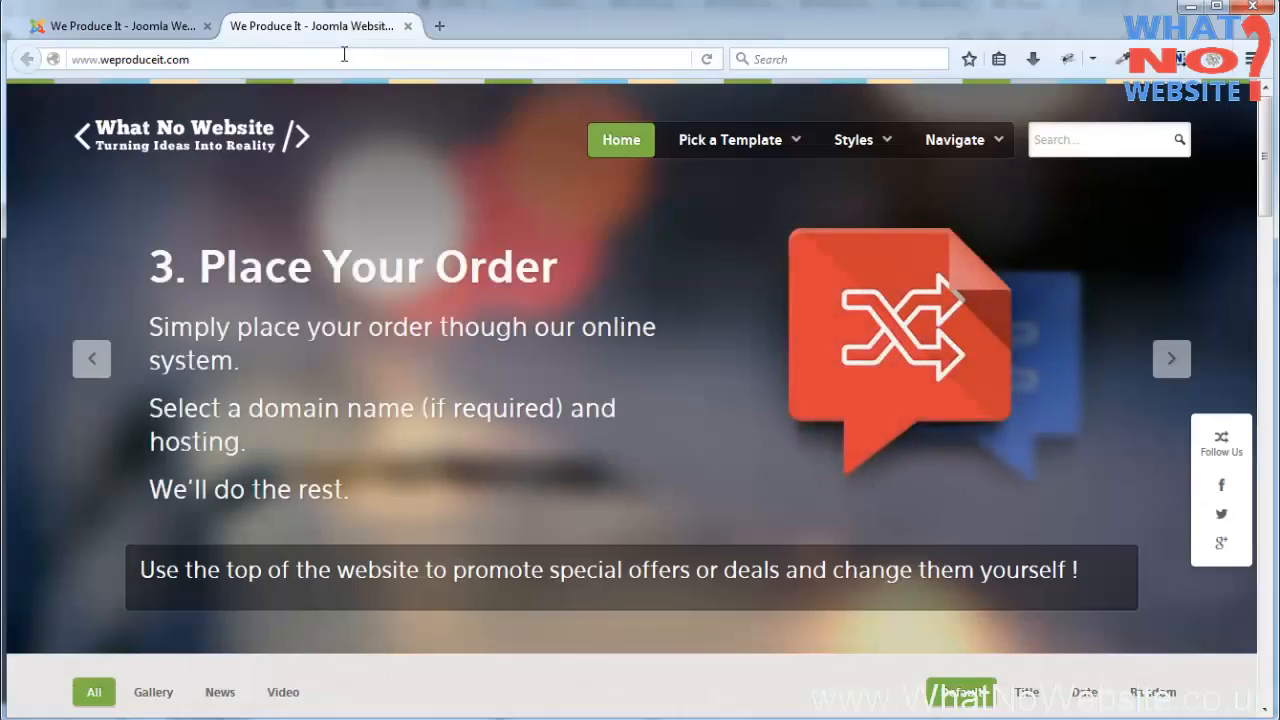
mouse_move(372, 116)
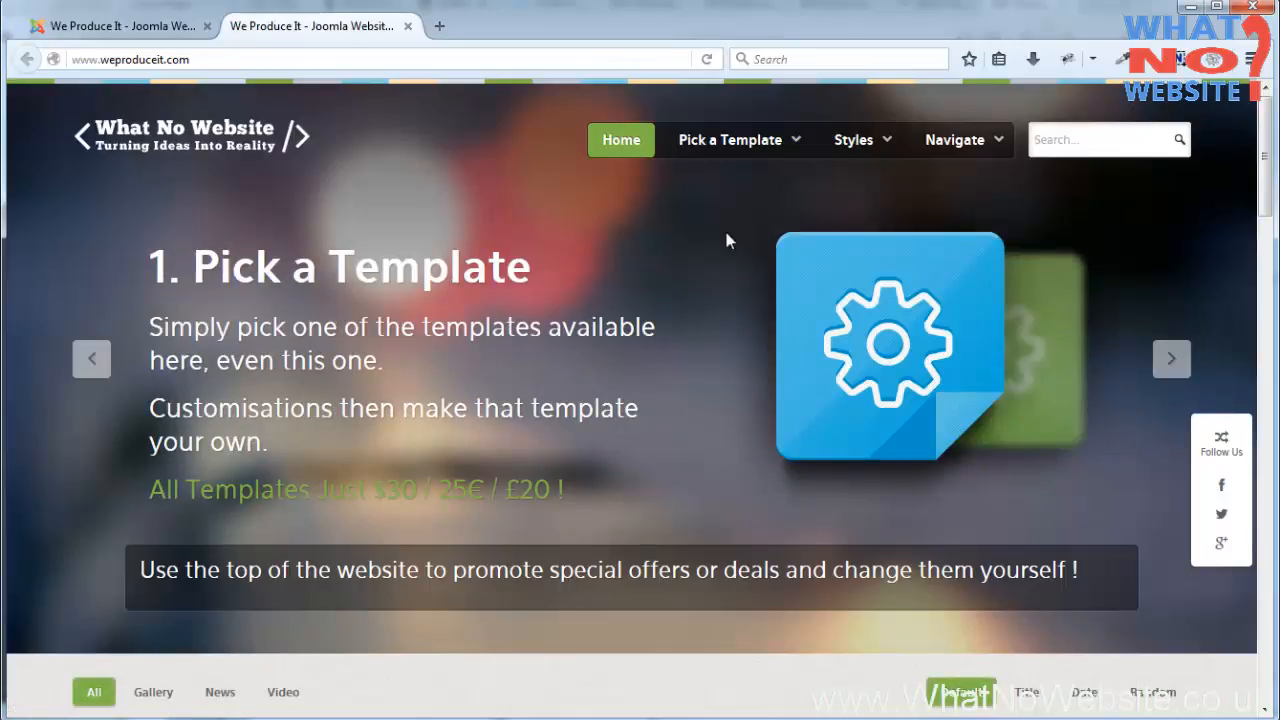
- Browse the homepage and filter its articles to Gallery
scroll(down, 3)
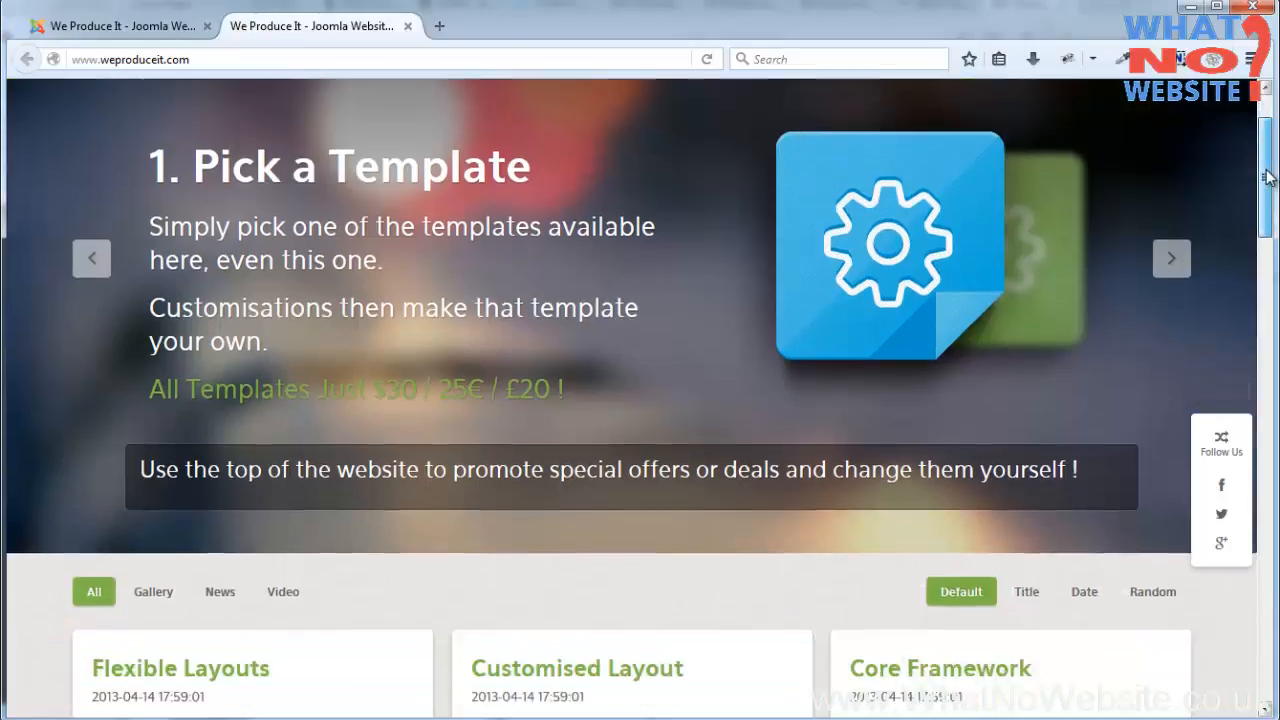
scroll(down, 3)
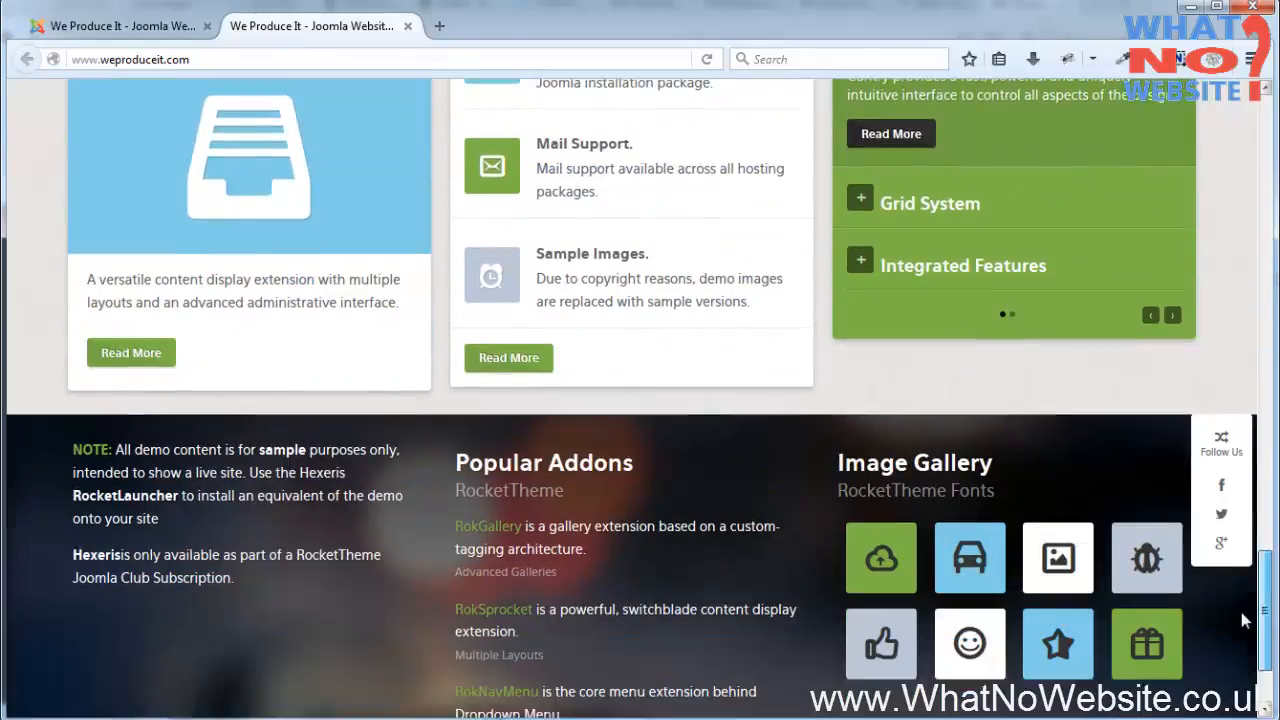
scroll(down, 3)
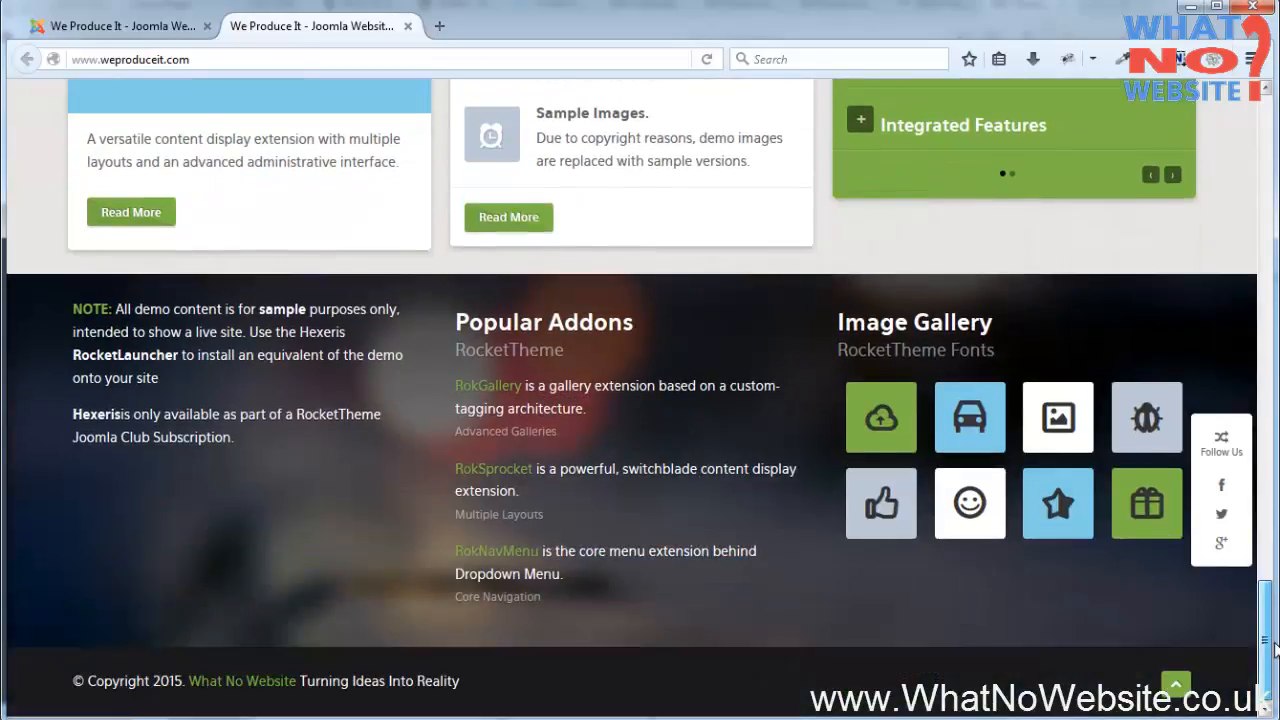
scroll(down, 3)
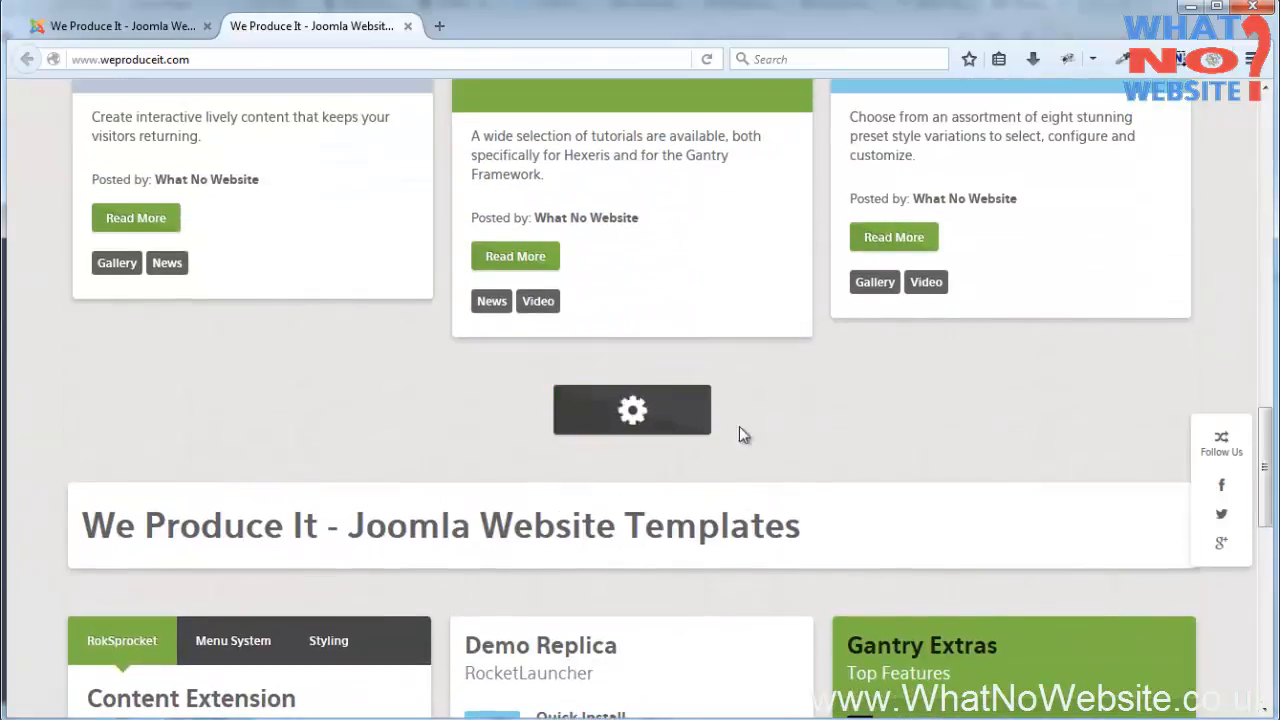
scroll(down, 3)
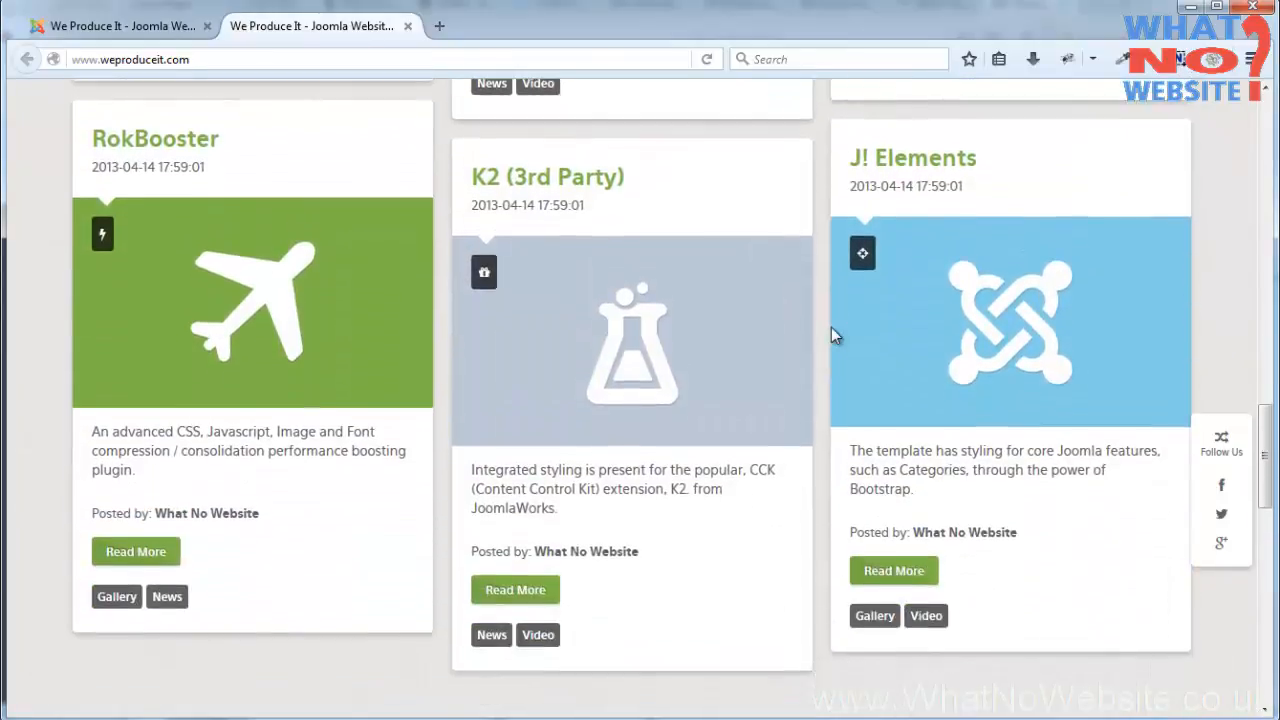
scroll(down, 3)
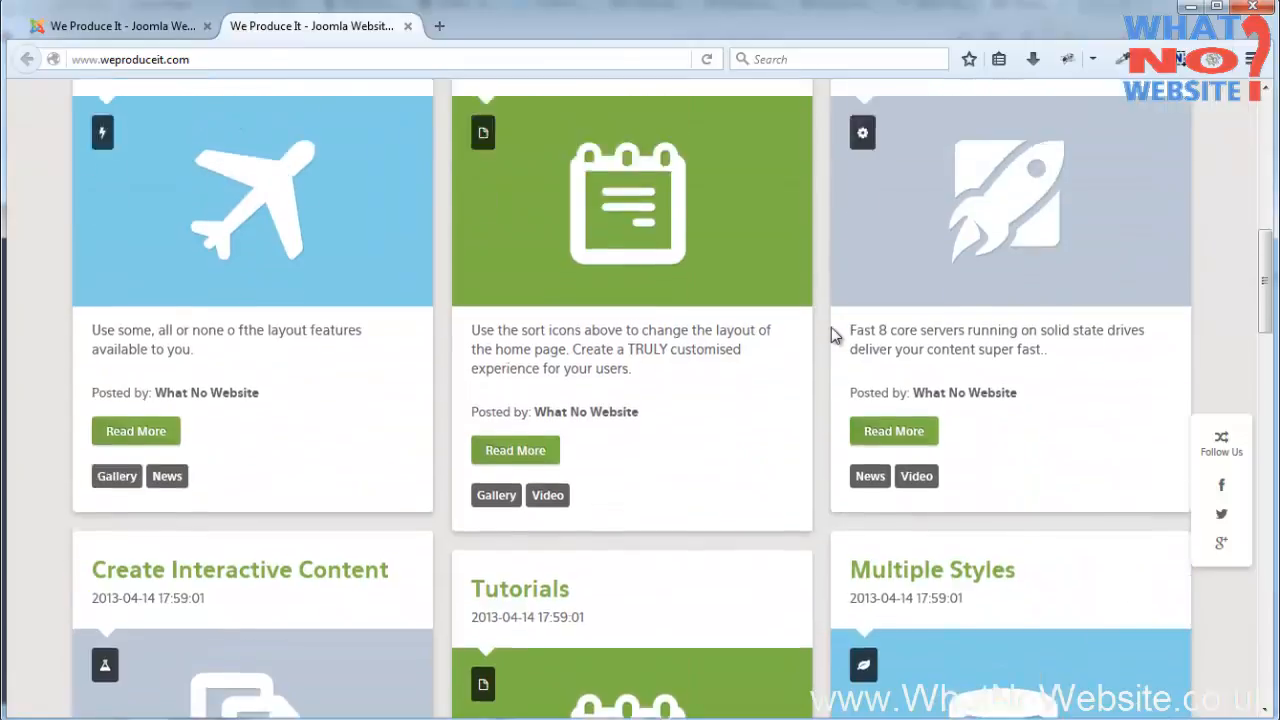
click(1152, 304)
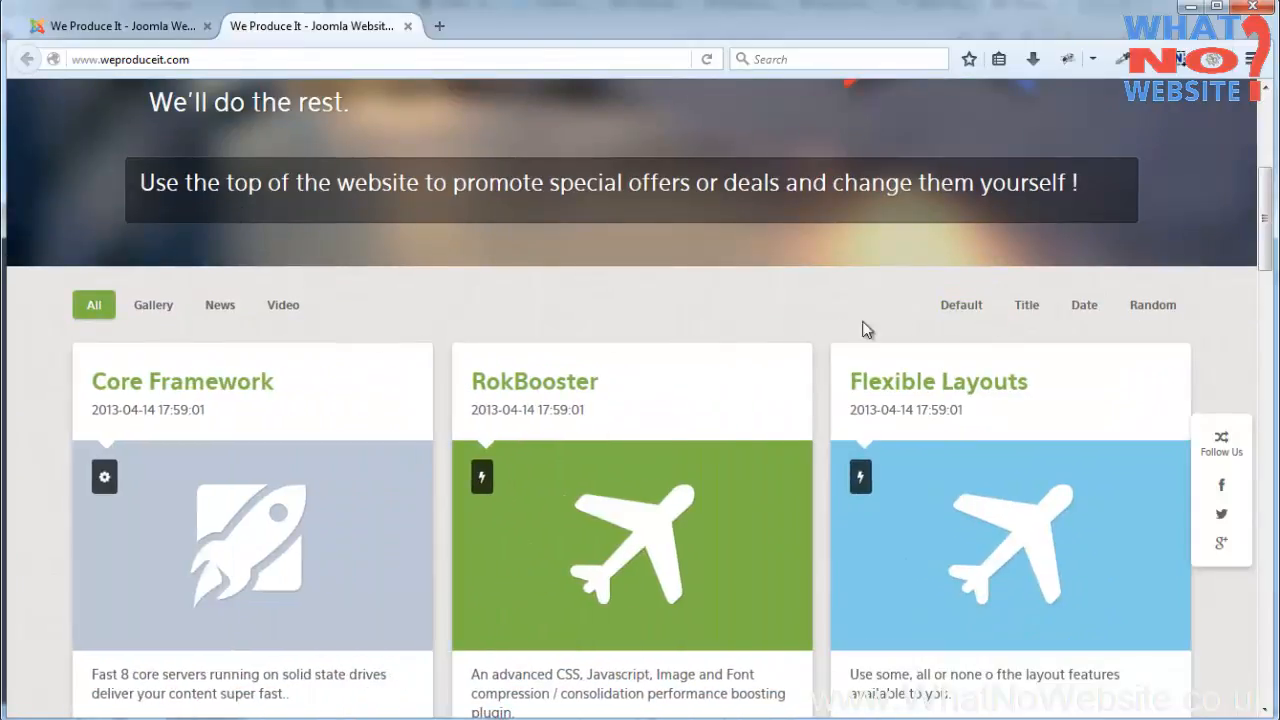
scroll(down, 3)
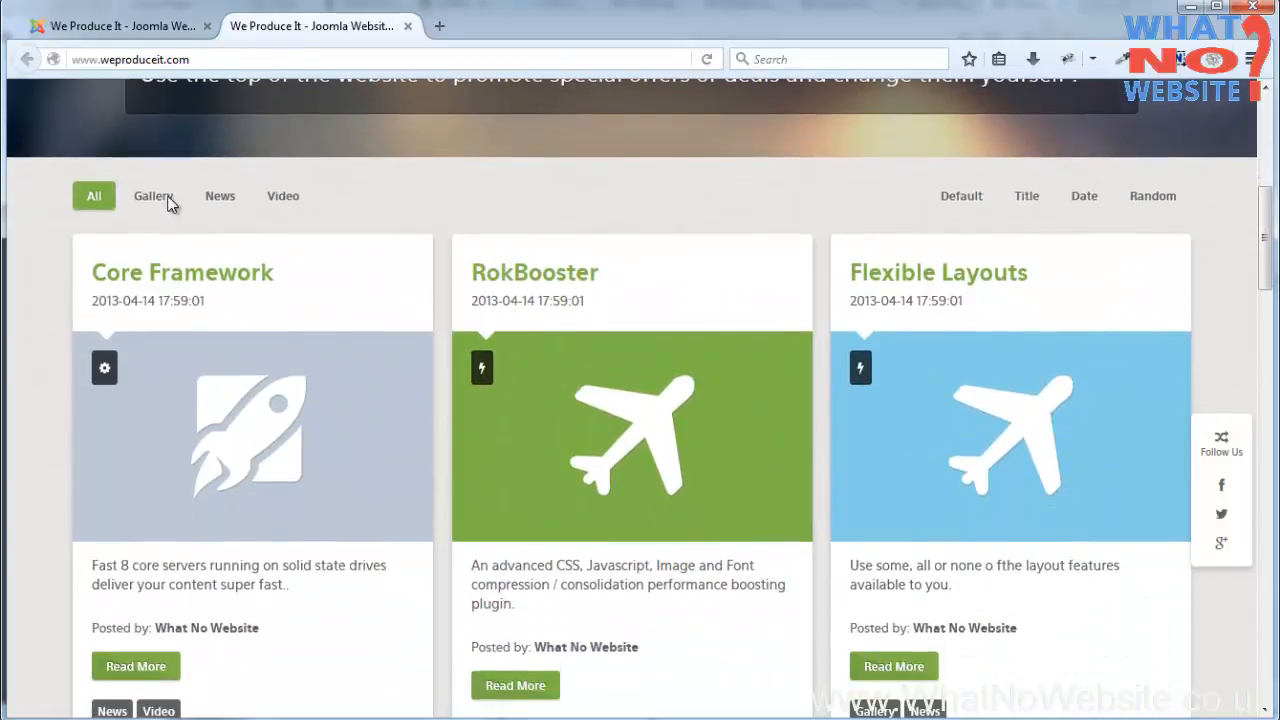
click(152, 196)
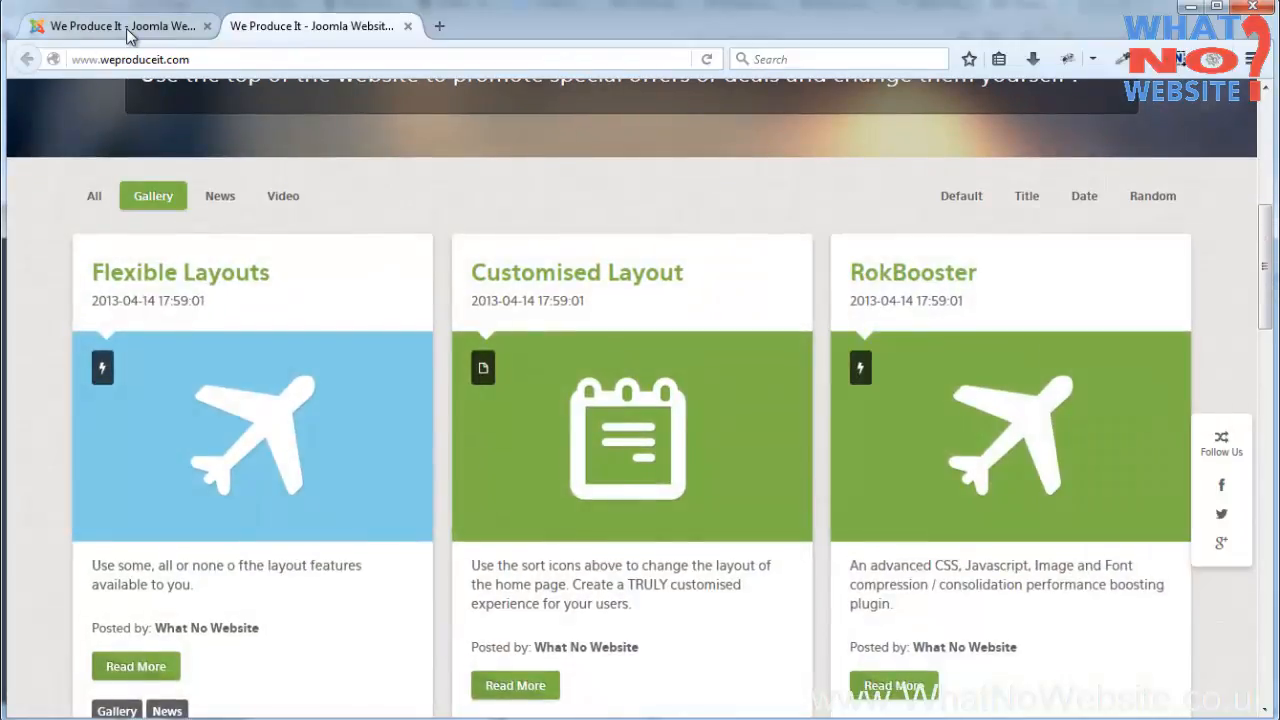
scroll(up, 3)
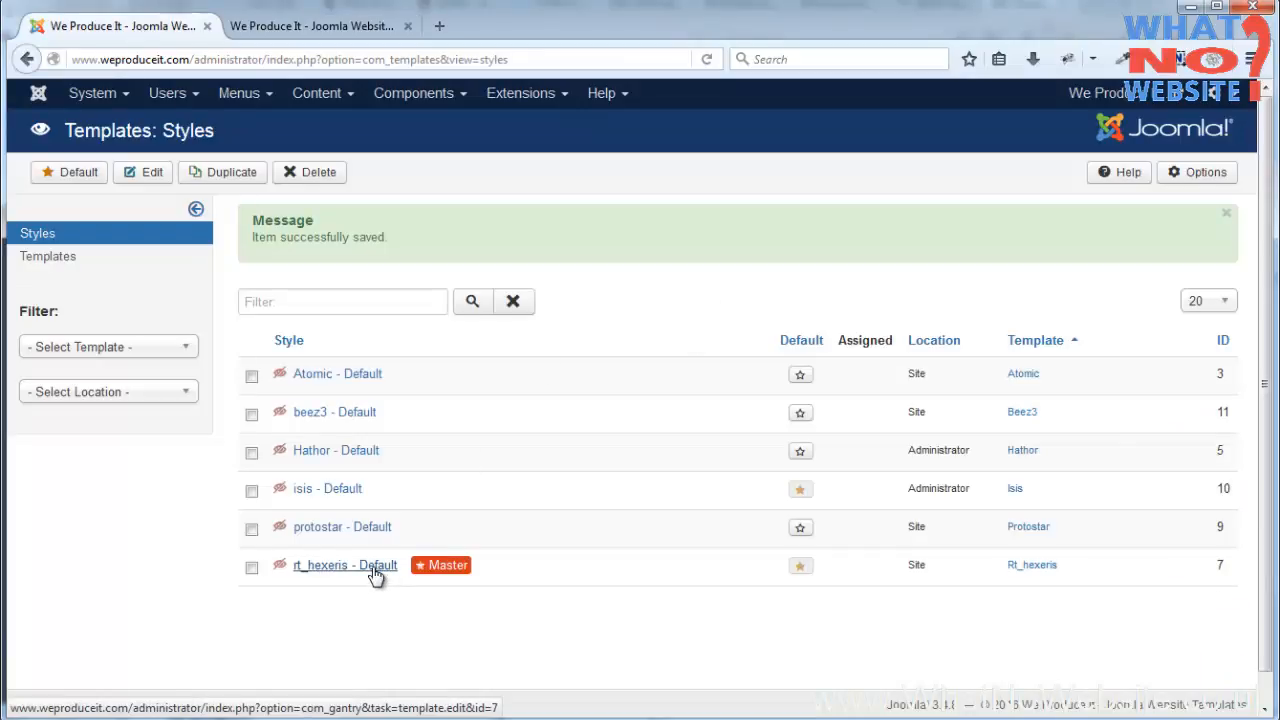
- Reopen rt_hexeris - Default from Templates: Styles and review its Layouts position settings
click(344, 564)
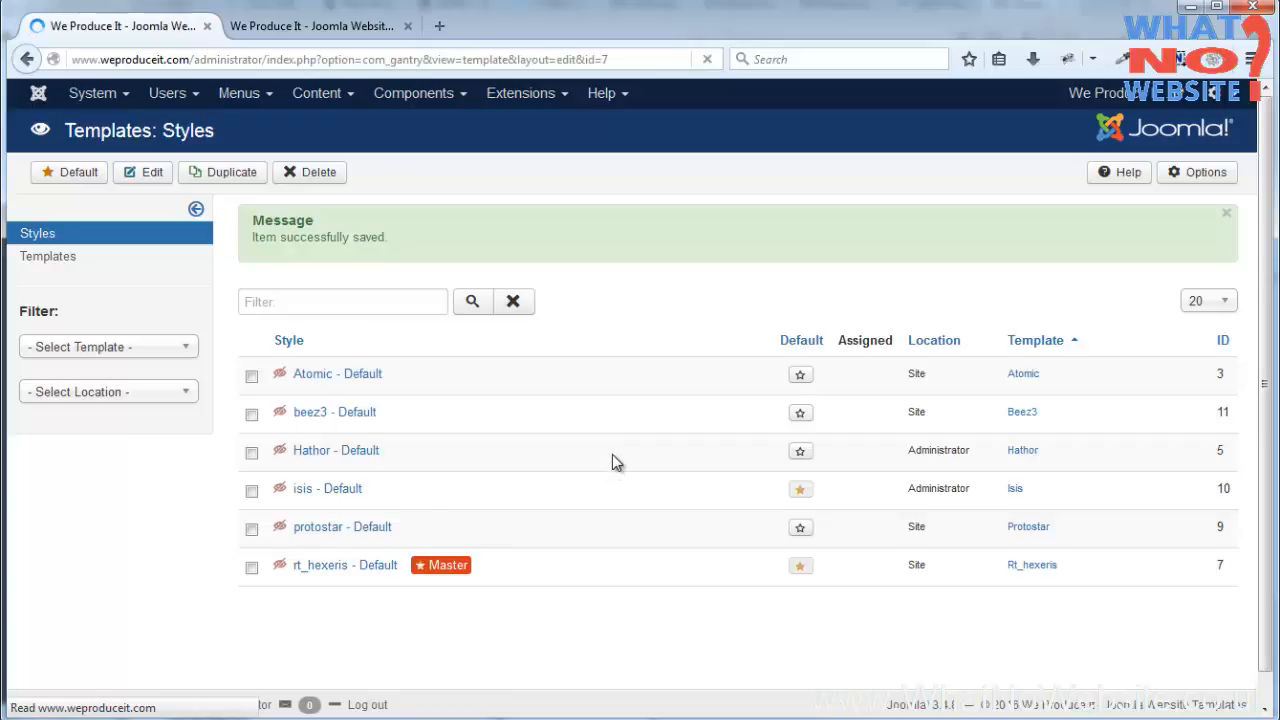
click(320, 564)
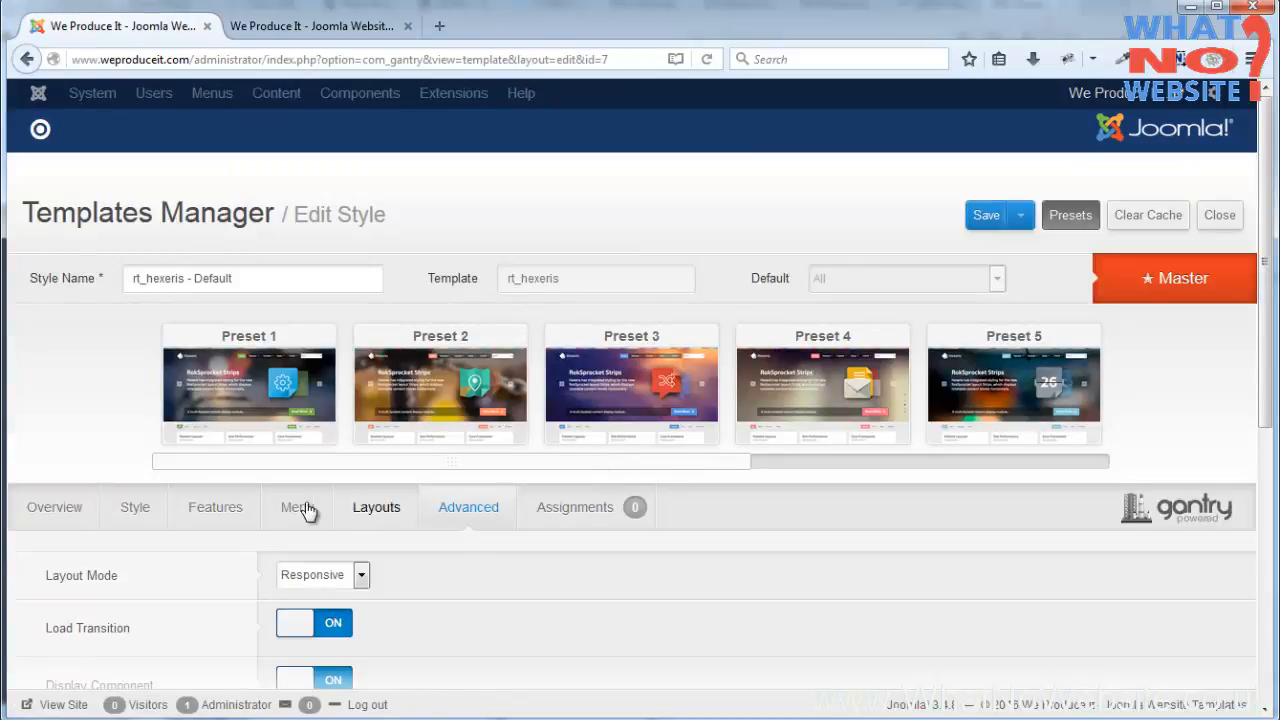
mouse_move(376, 512)
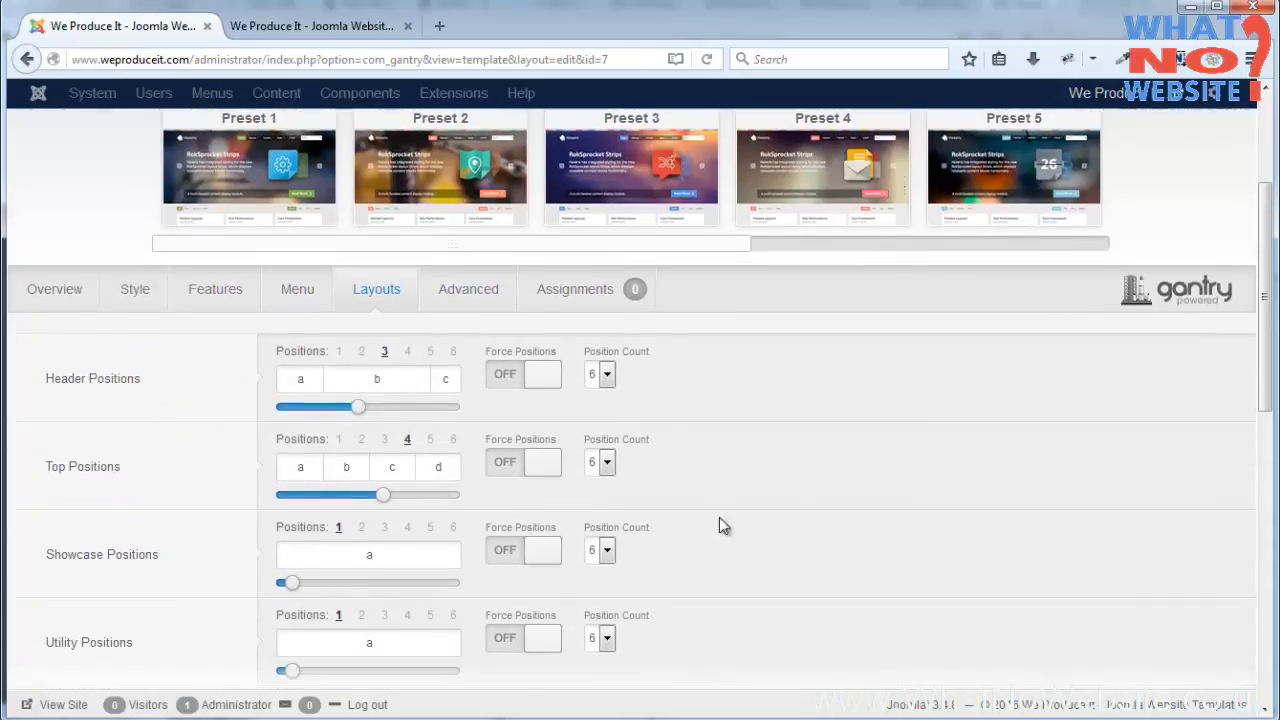
scroll(down, 3)
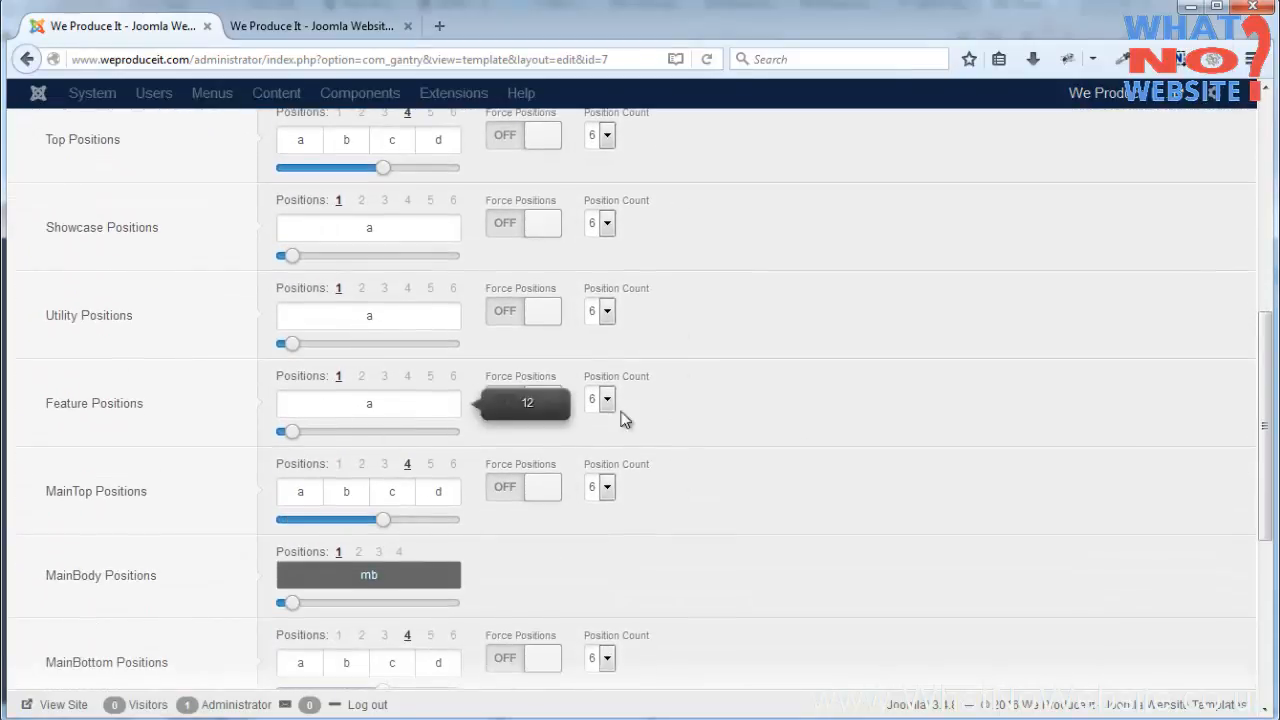
scroll(down, 3)
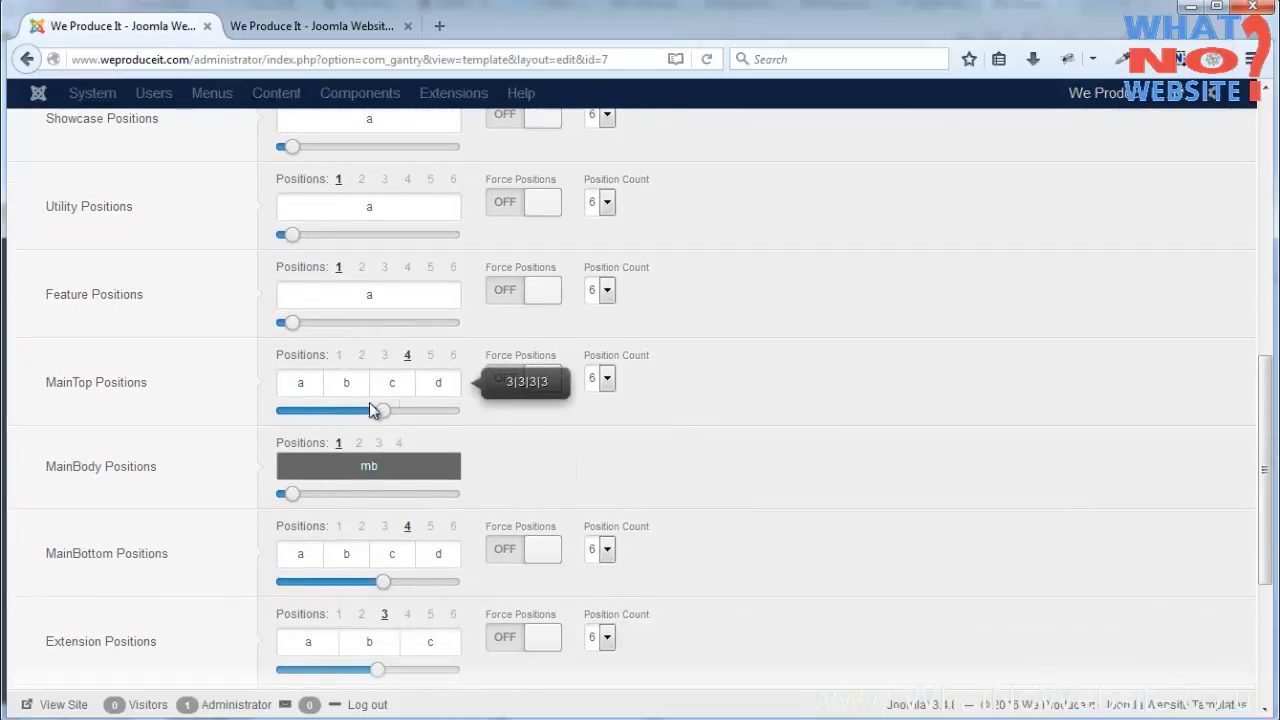
mouse_move(698, 380)
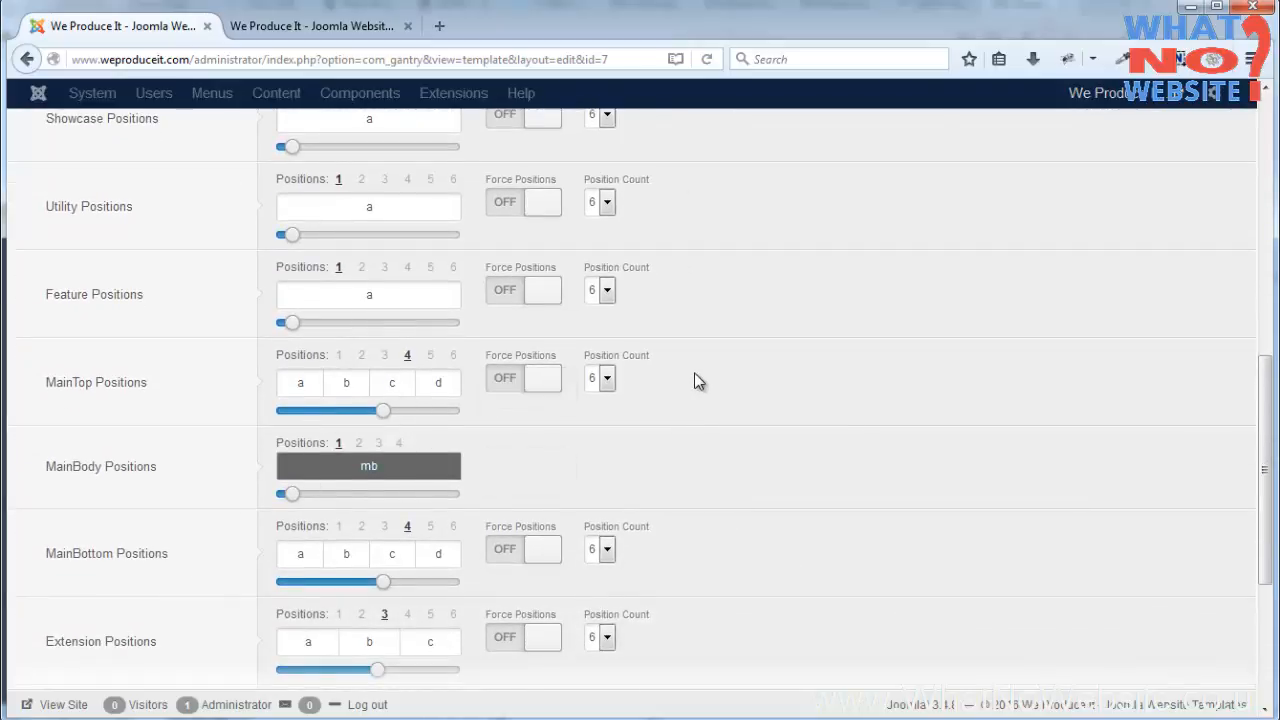
scroll(down, 3)
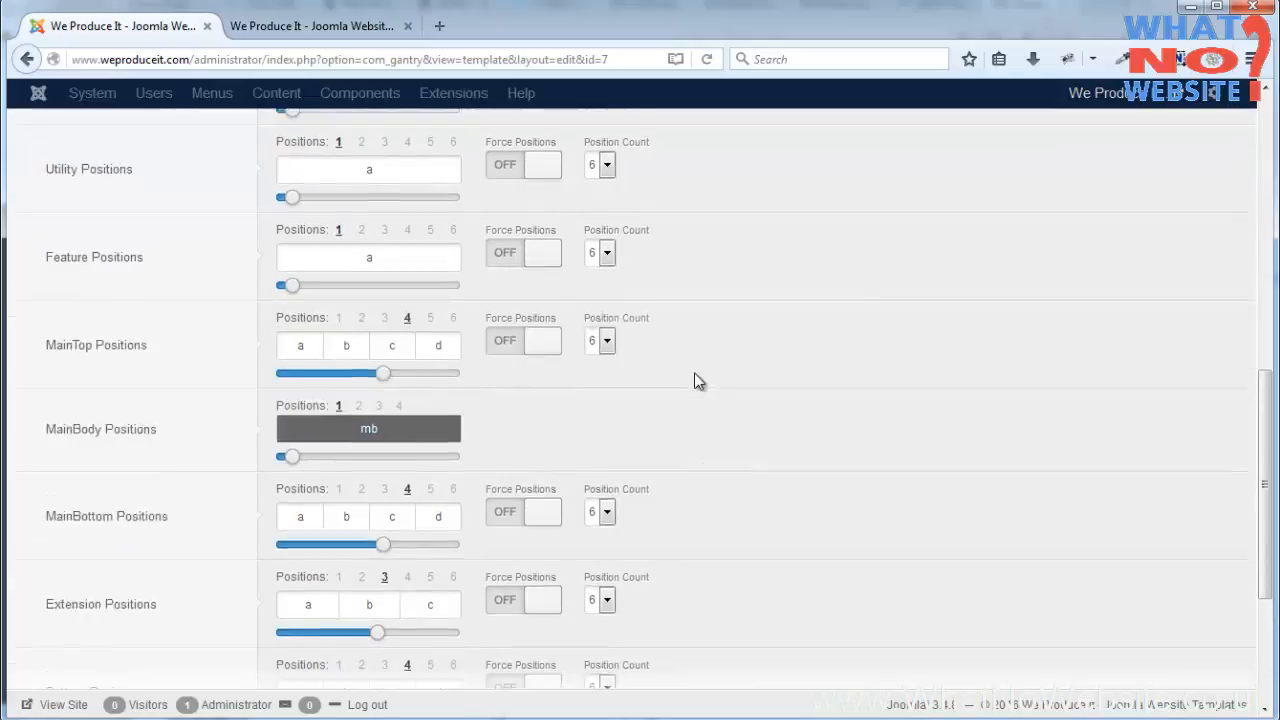
scroll(up, 3)
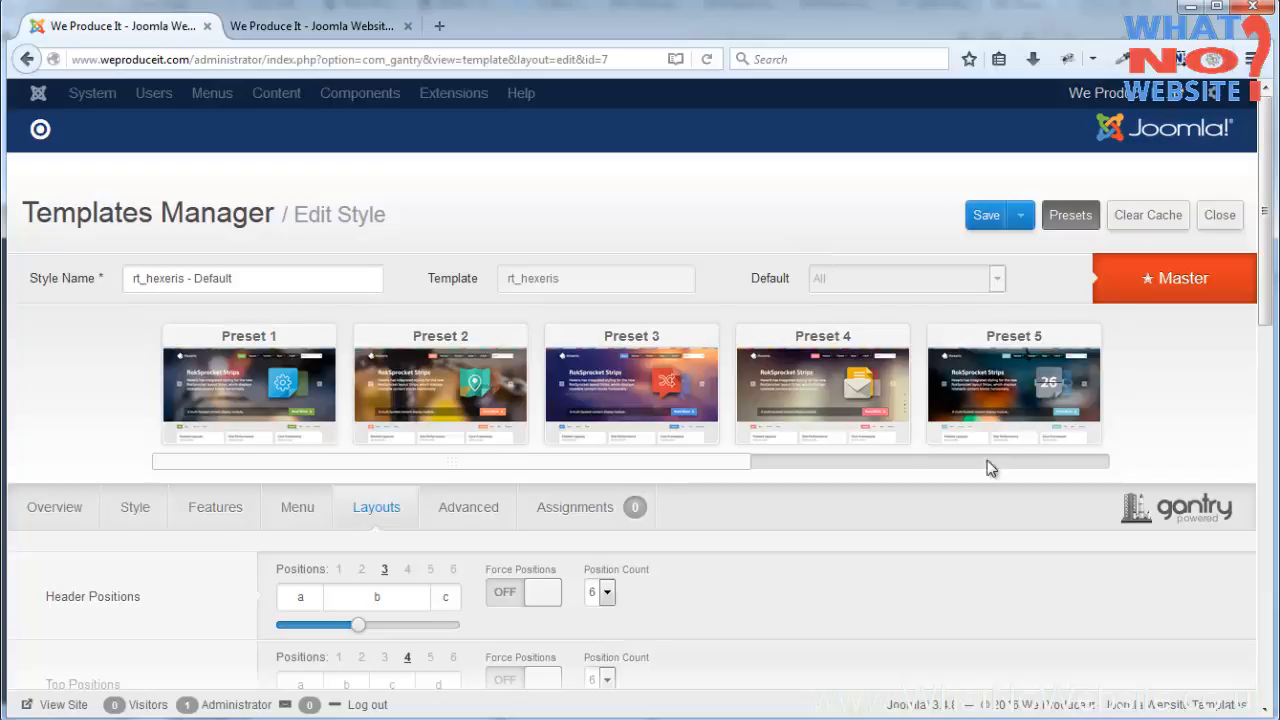
mouse_move(990, 470)
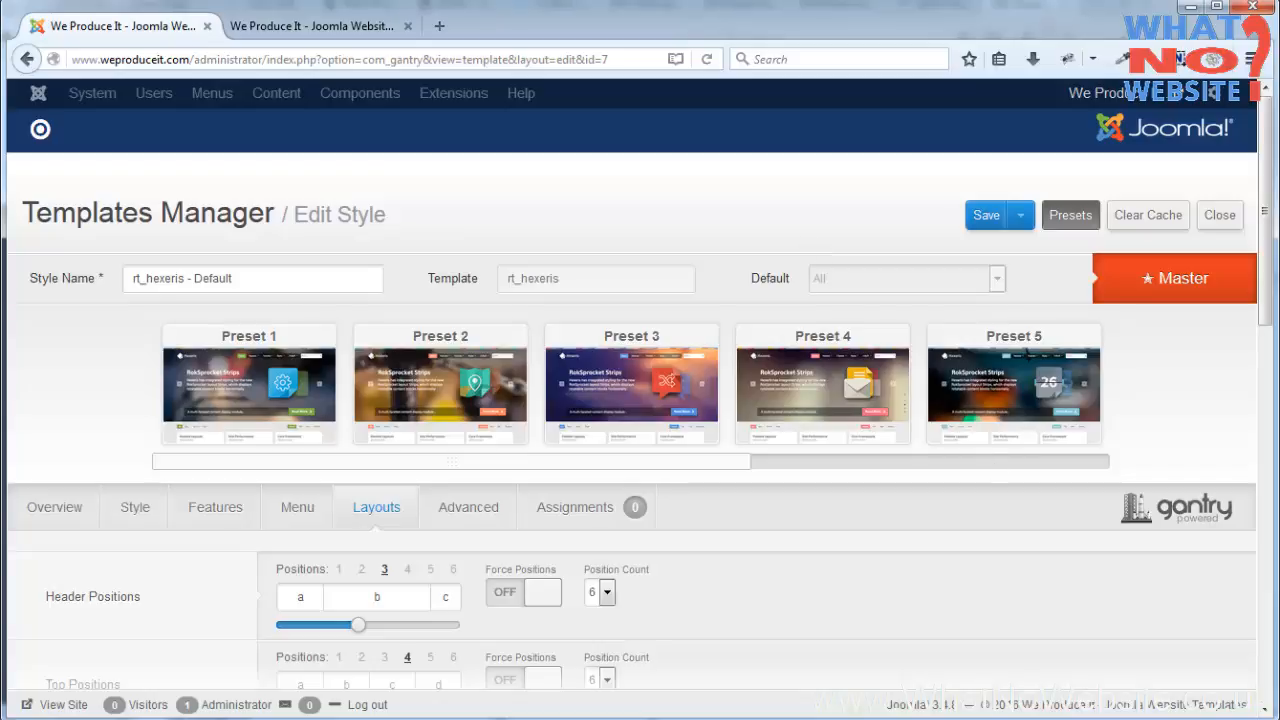